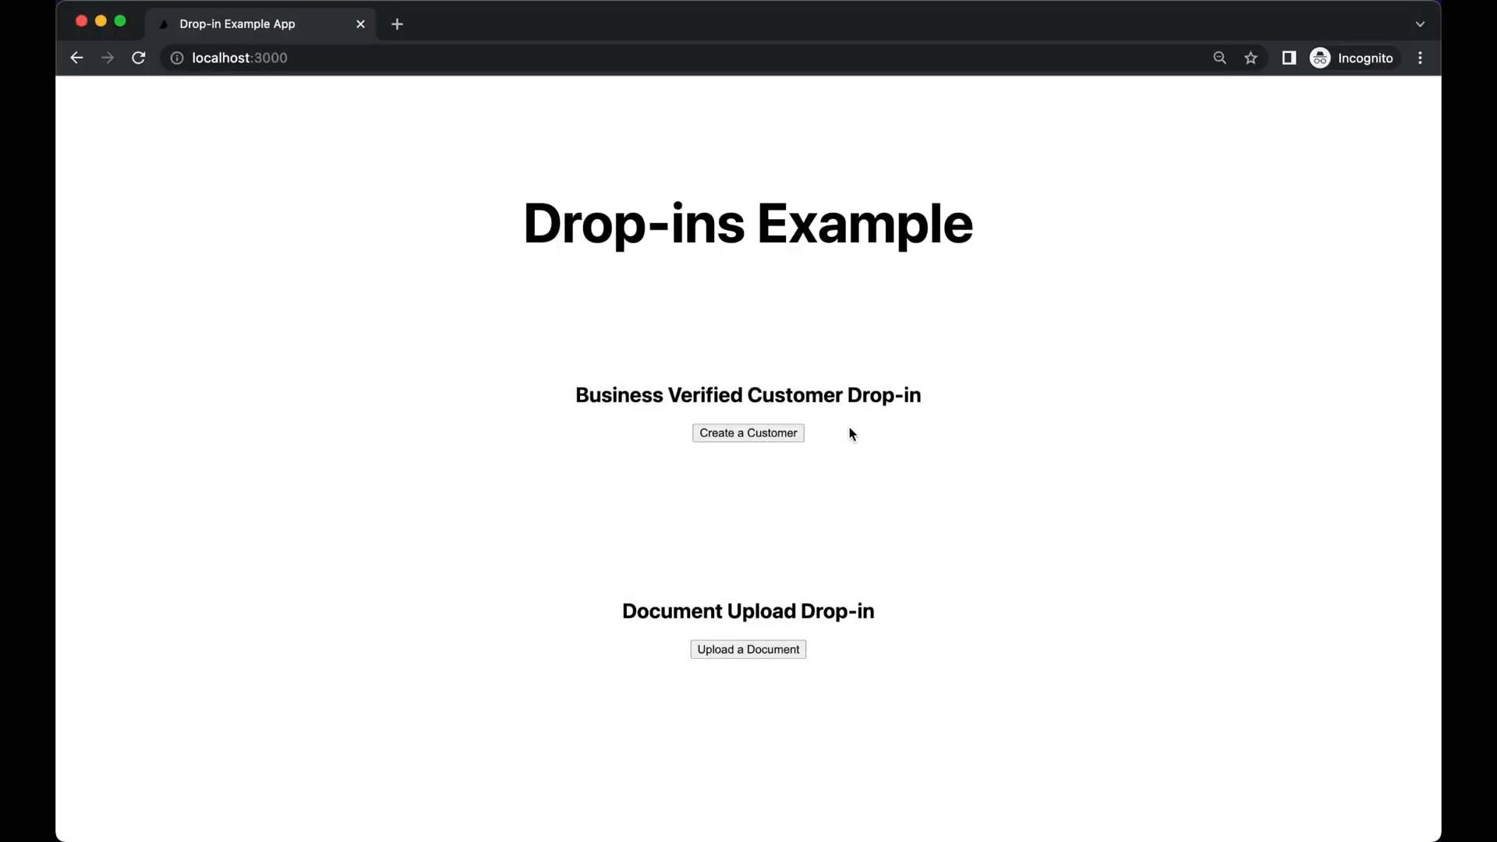
# Step: Load the Create a Customer drop-in form, then launch the Upload a Document drop-in
pyautogui.click(747, 431)
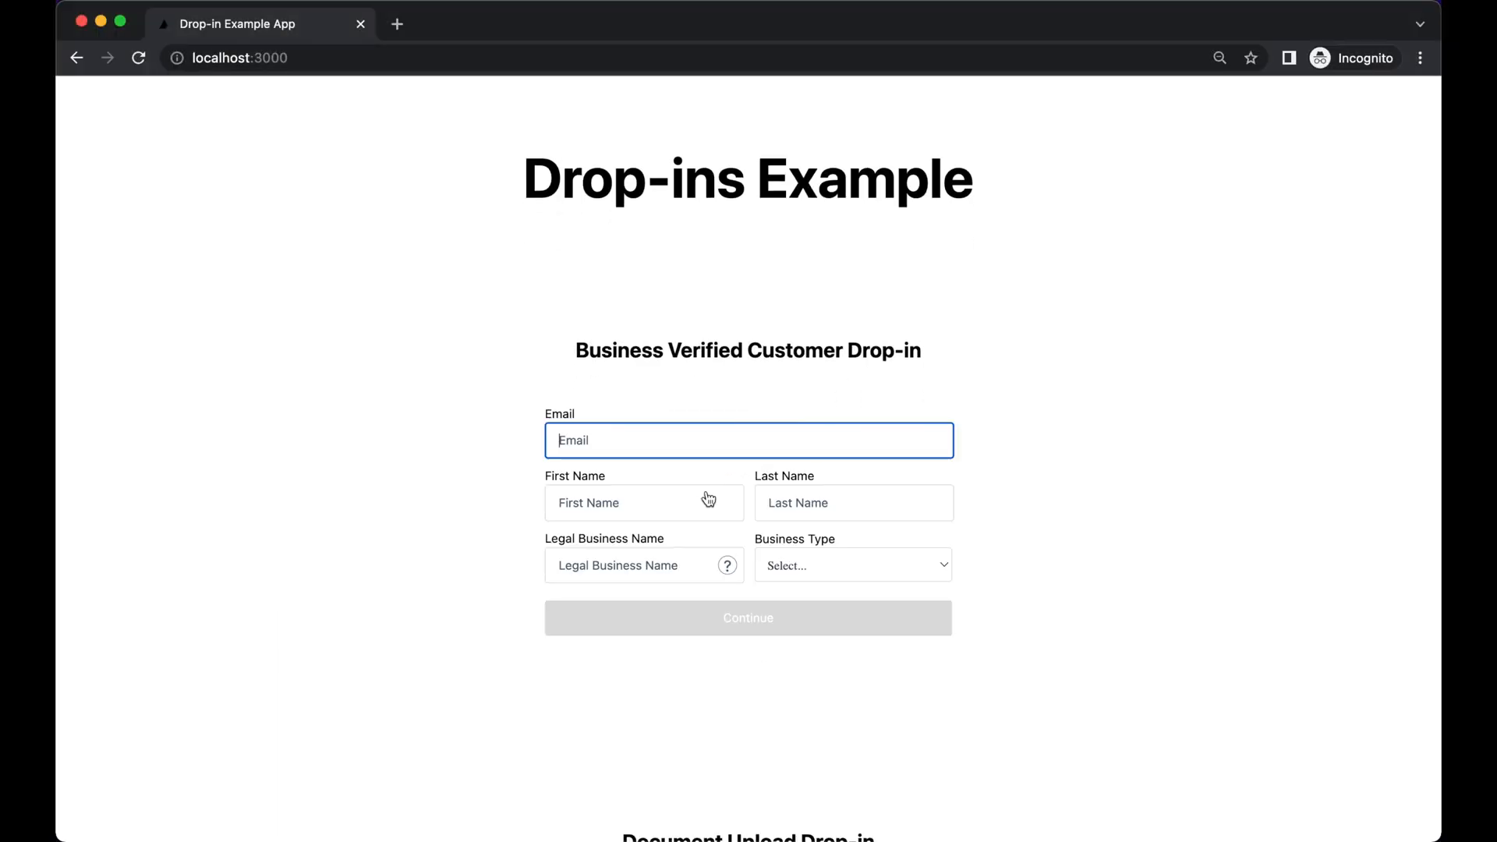
pyautogui.scroll(-3)
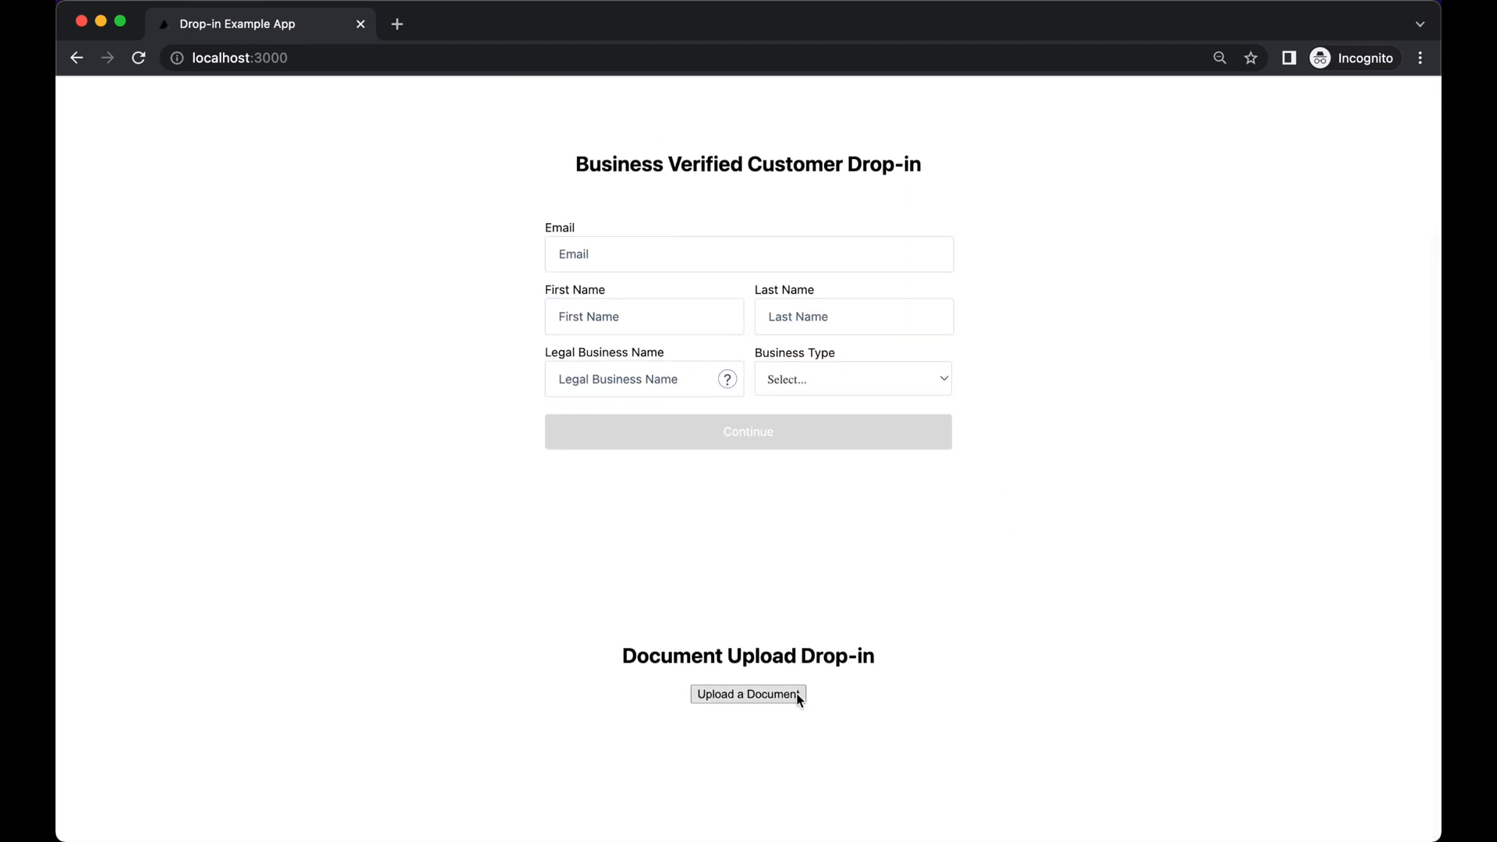
pyautogui.click(747, 694)
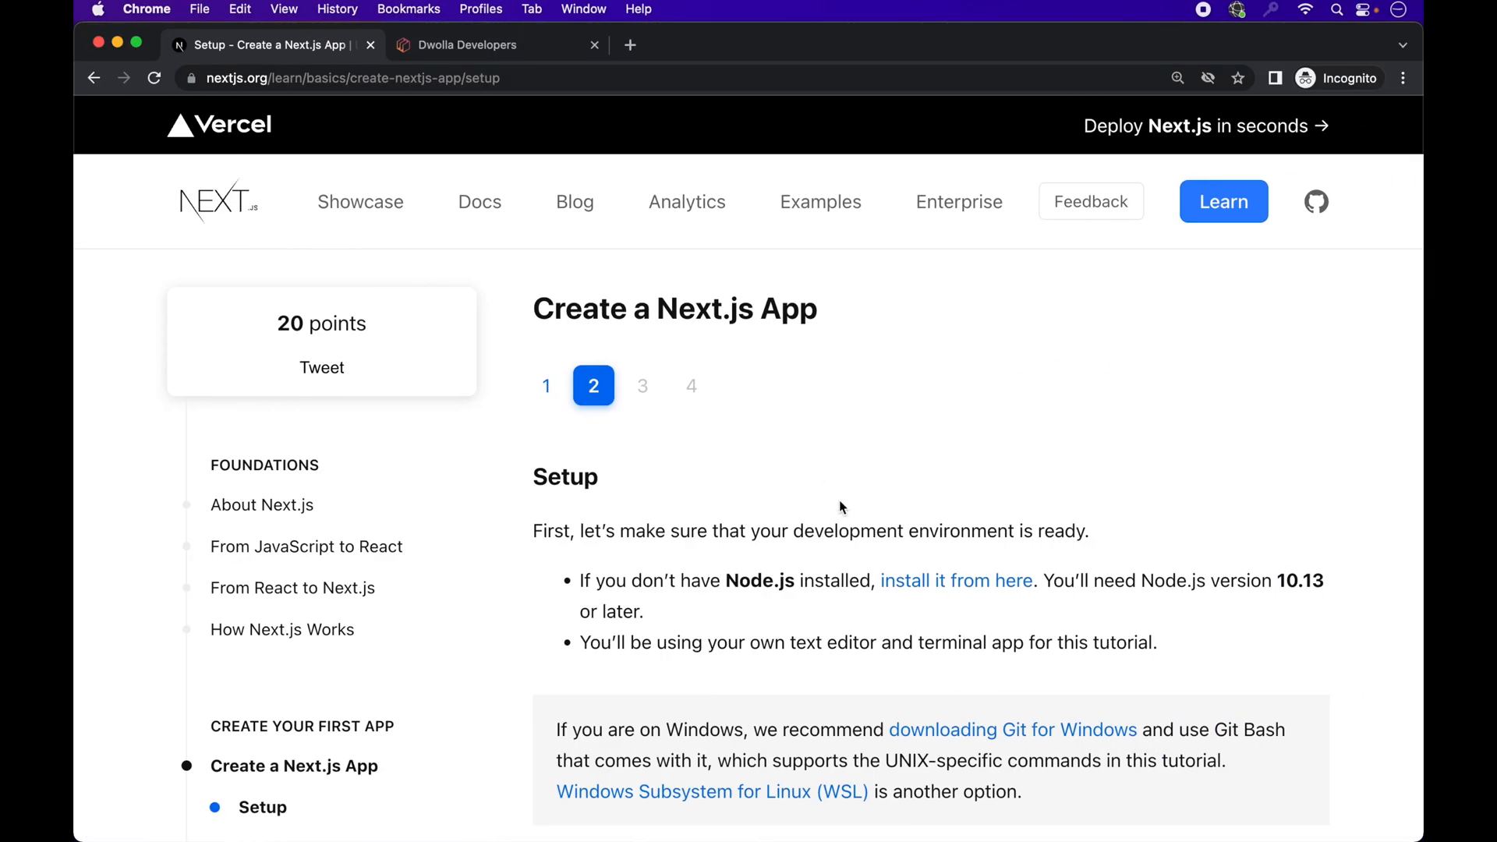
# Step: Scroll through the Create a Next.js App setup page on nextjs.org
pyautogui.scroll(-3)
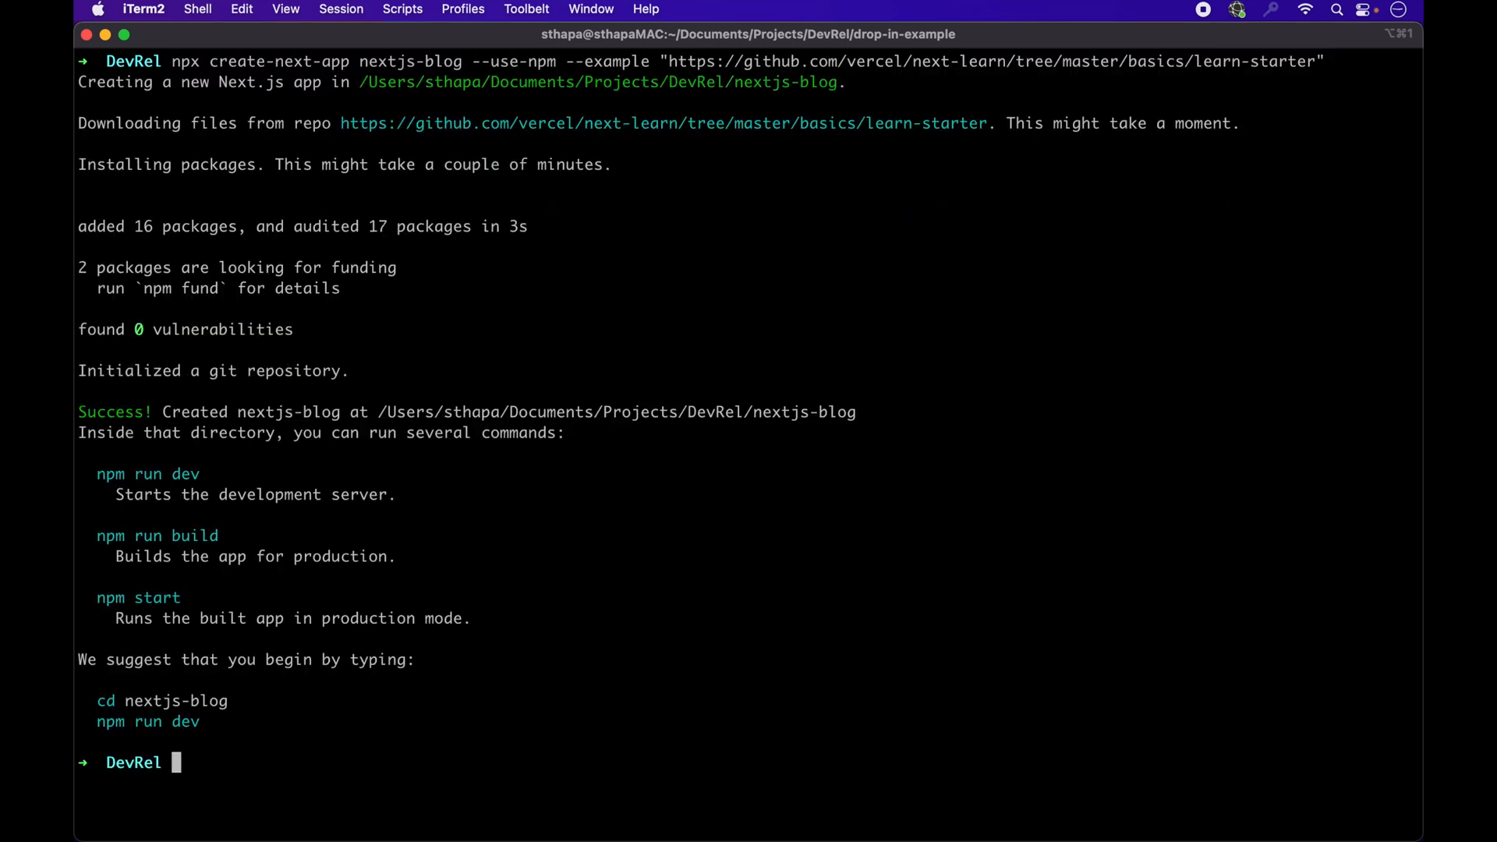
# Step: Rename the nextjs-blog folder to drop-in-example with mv
pyautogui.write('mv nextjs-blog/')
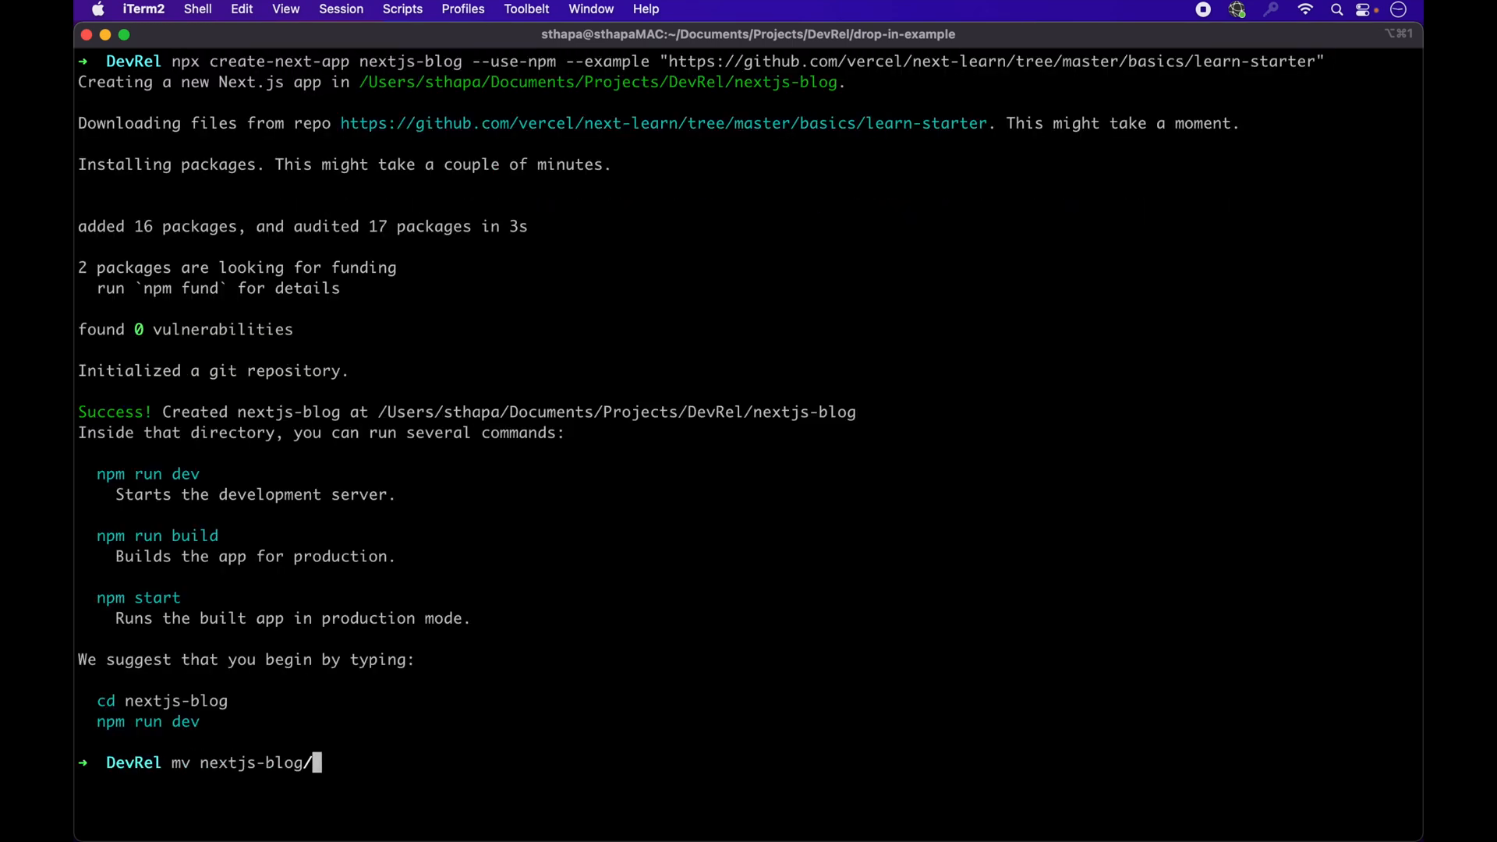
pyautogui.press('backspace')
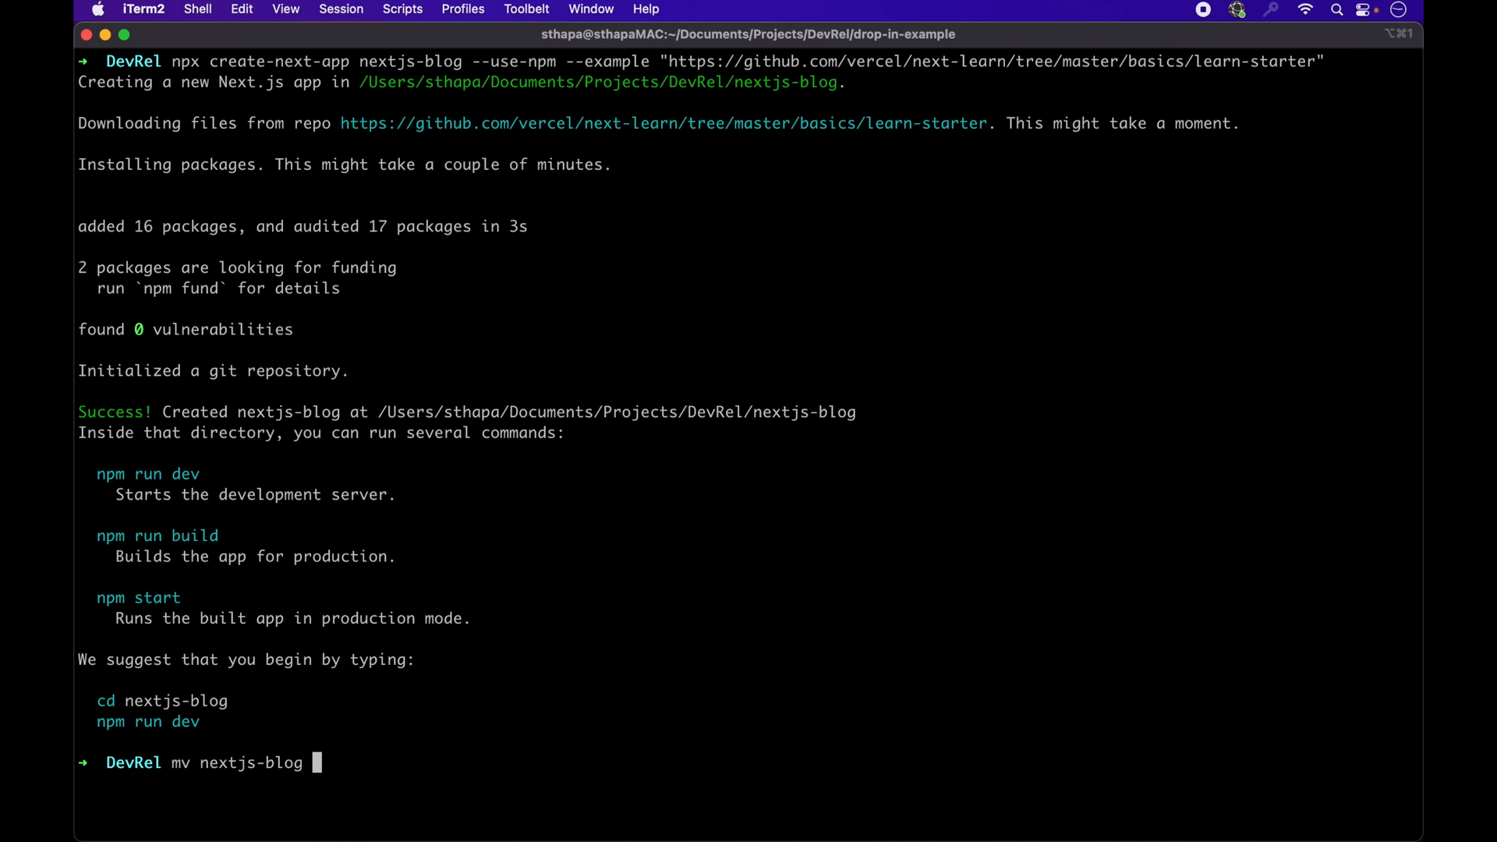
pyautogui.write('drop-in')
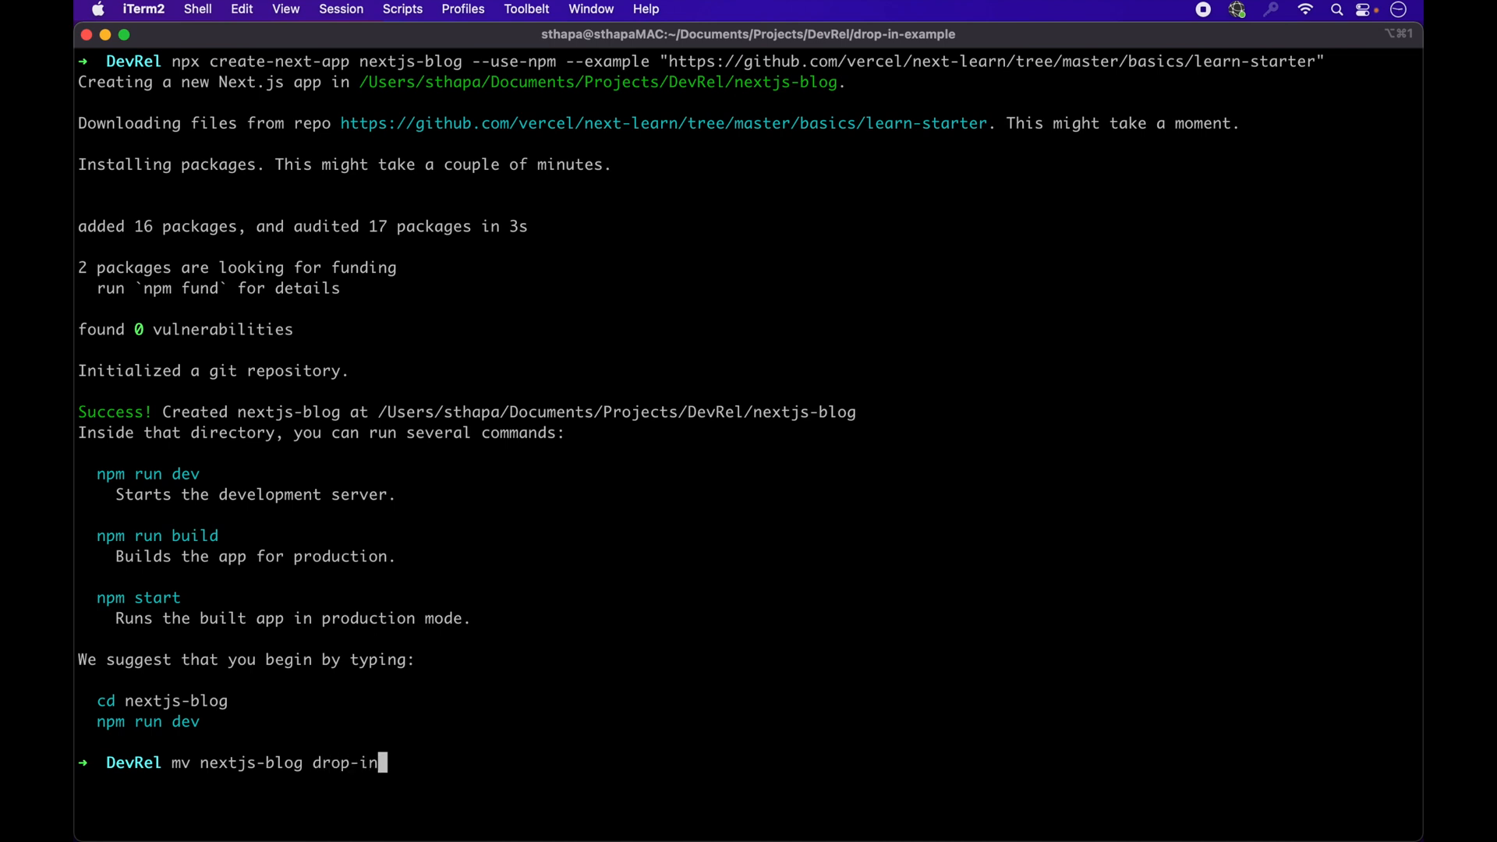
pyautogui.write('exam')
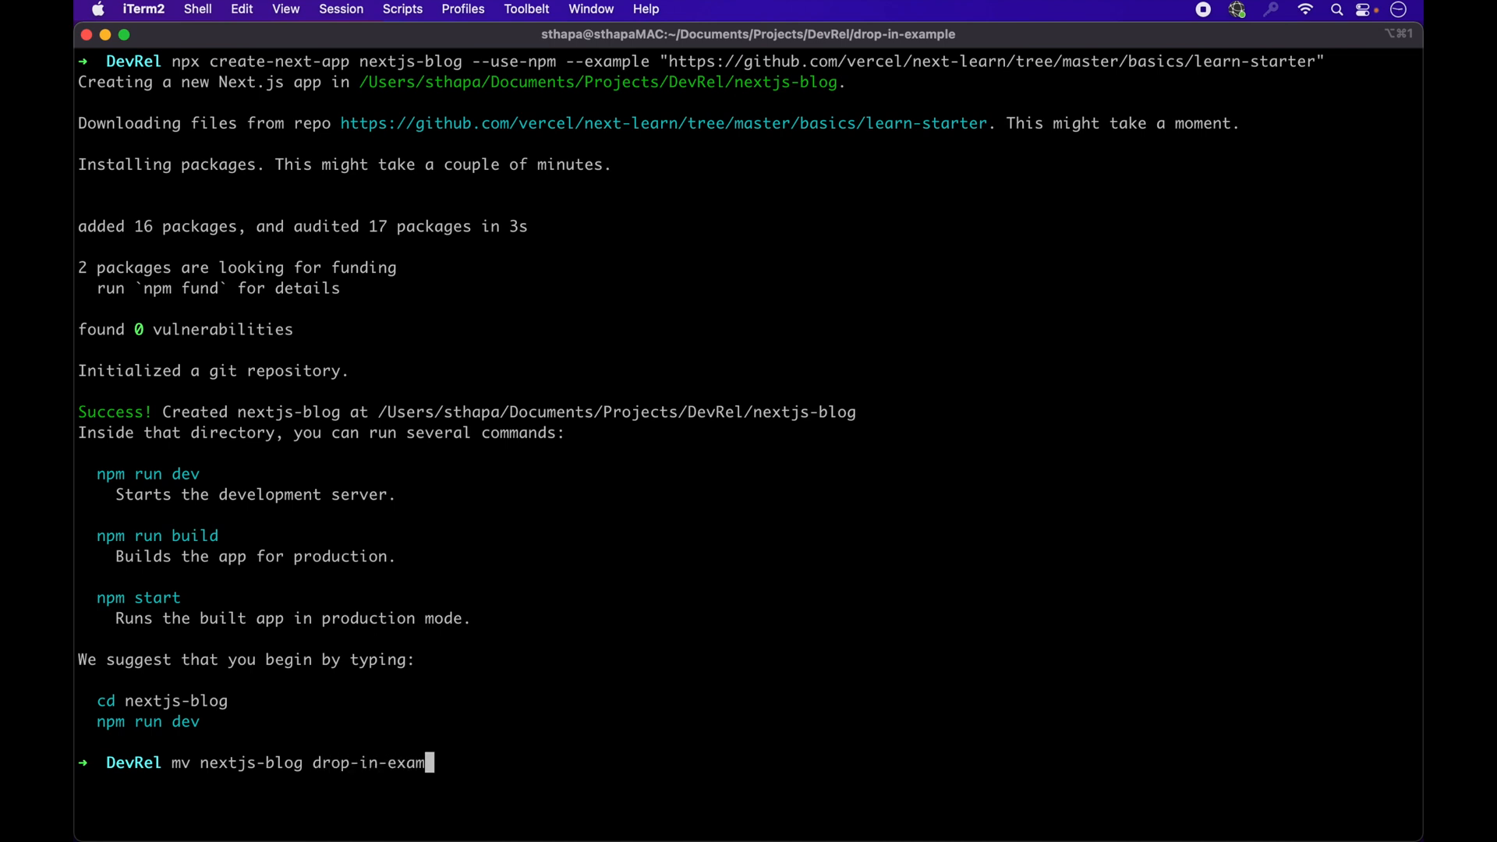
# Step: Move into drop-in-example, clear the terminal, and open the folder in VS Code
pyautogui.write('cd dr')
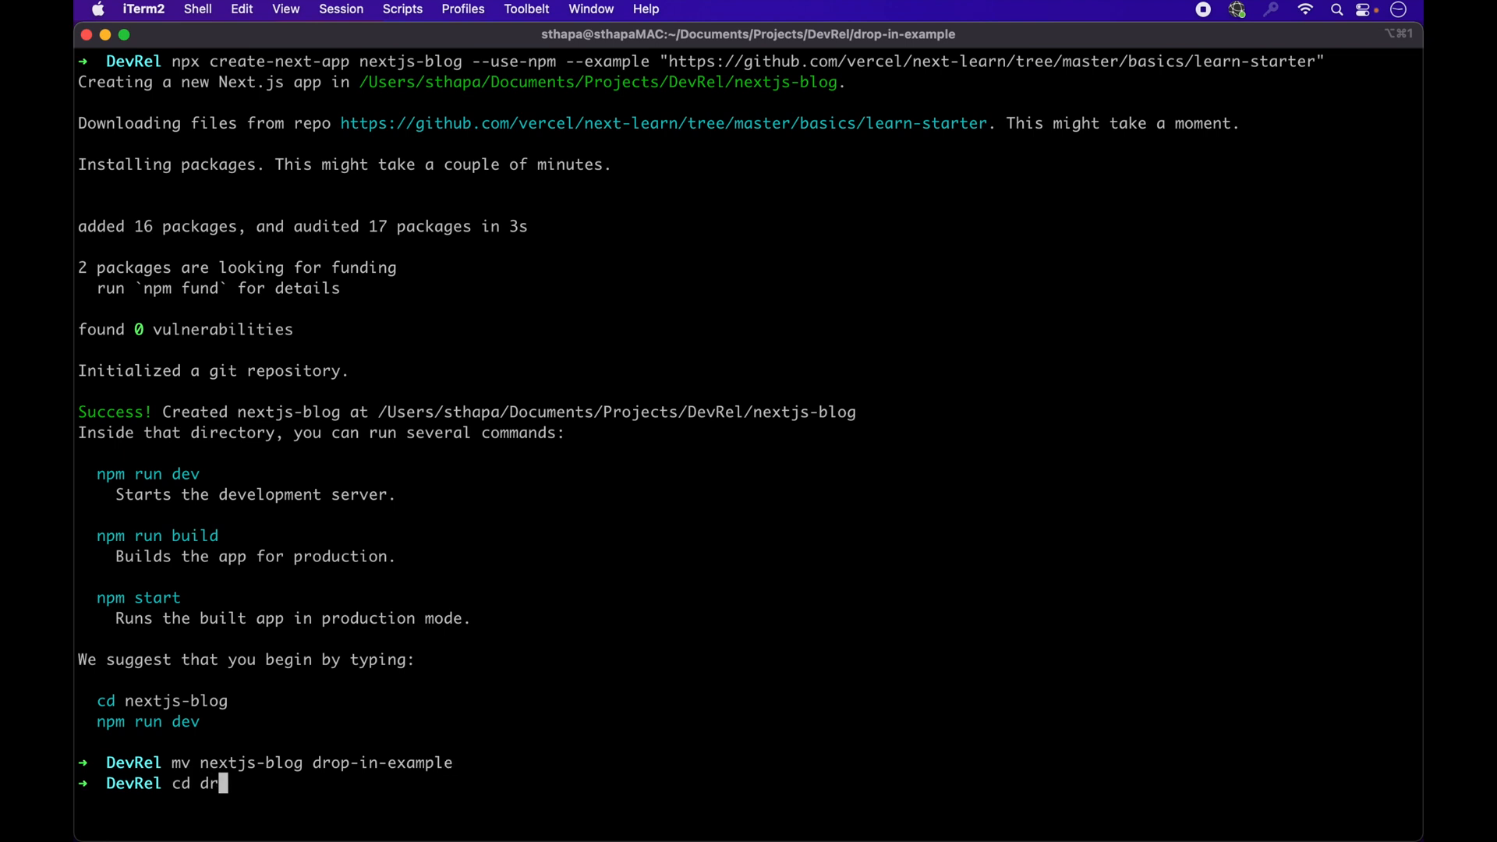
pyautogui.write('clear')
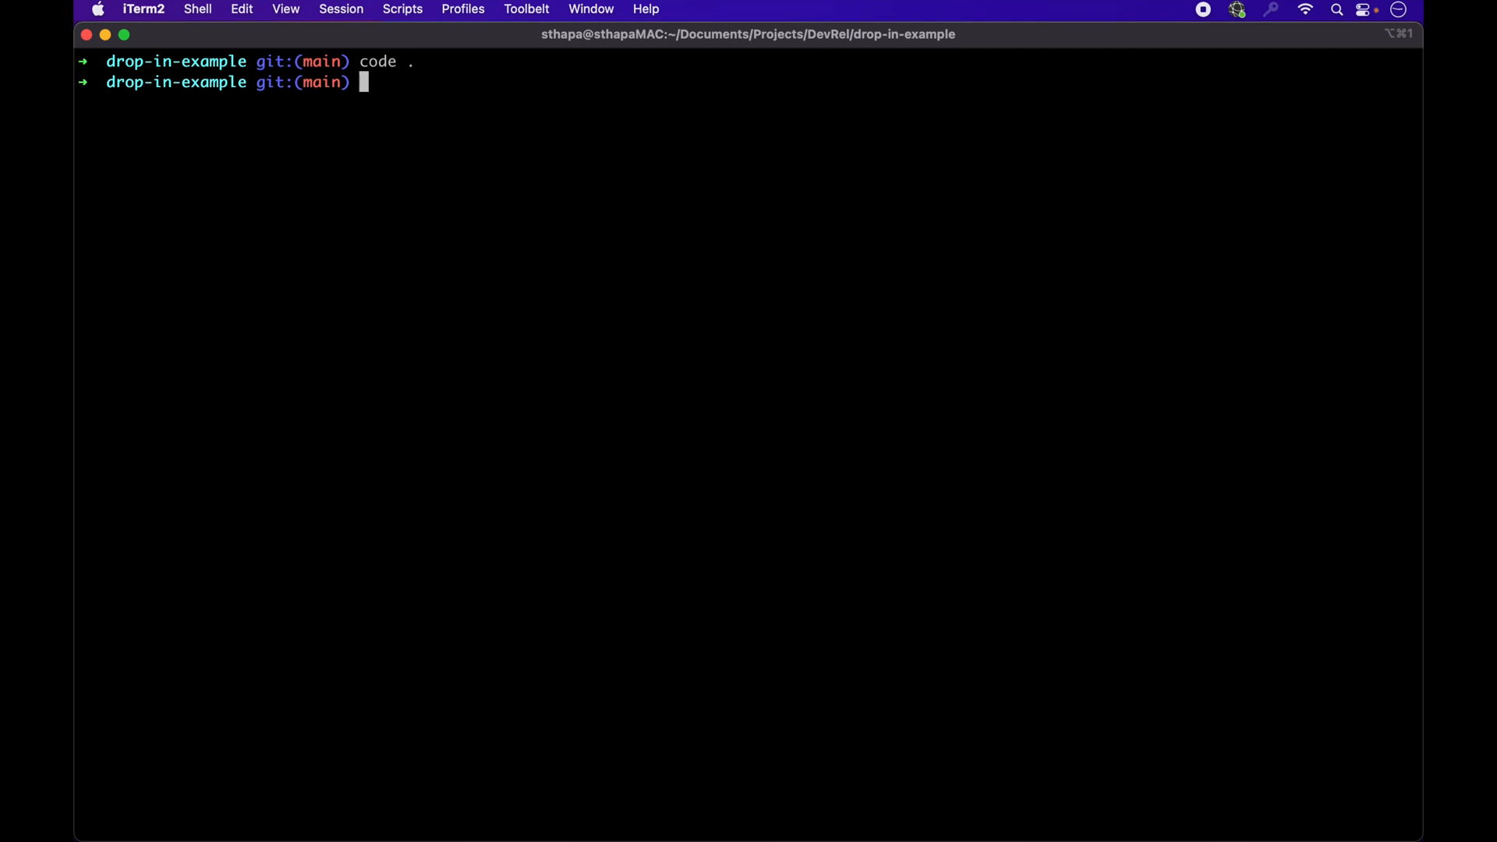
pyautogui.press('Return')
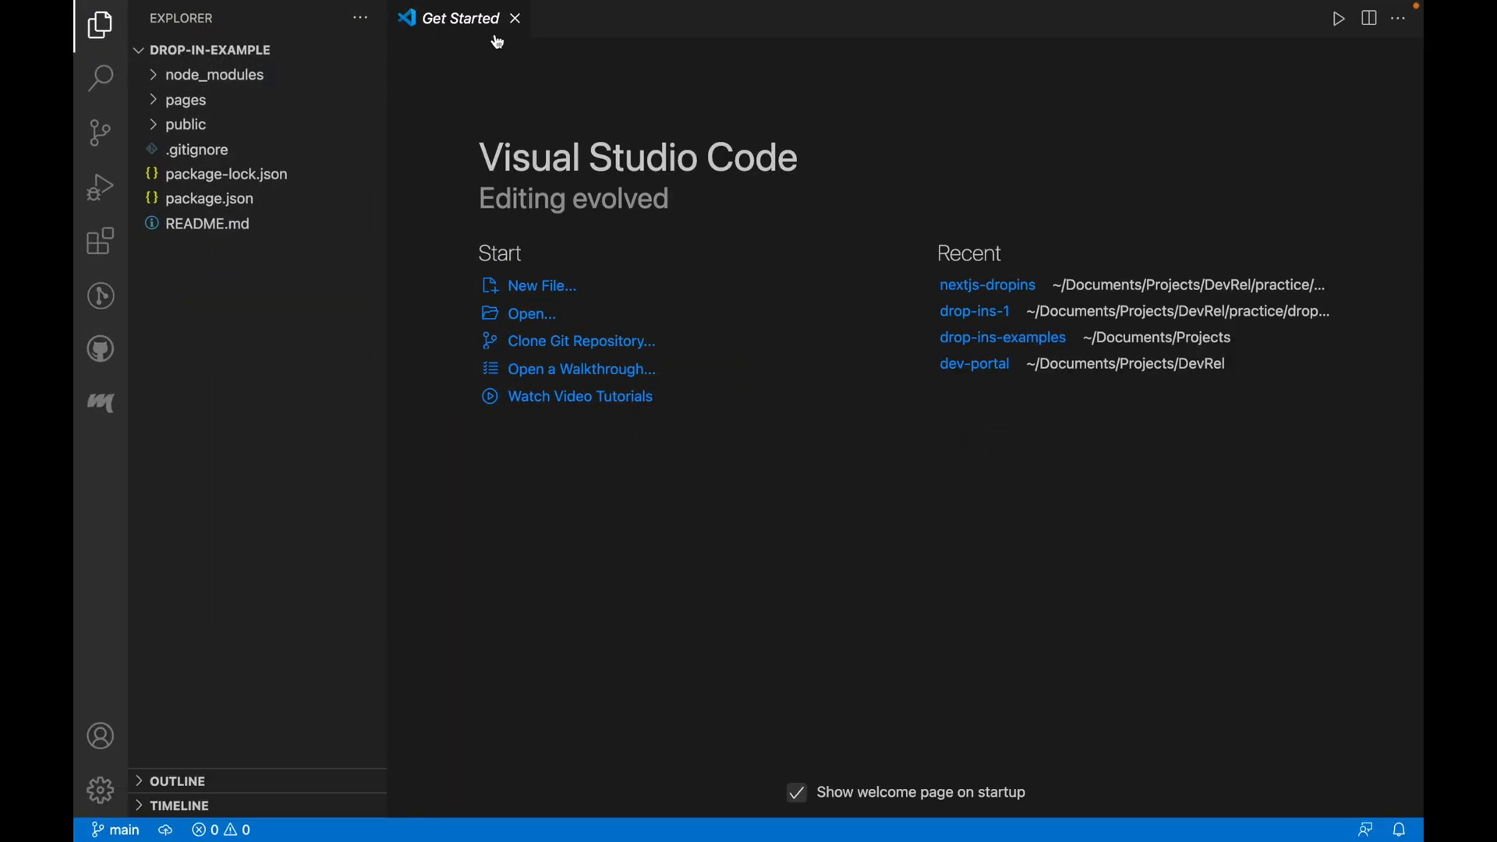
# Step: Browse the pages and public folders and view pages/index.js
pyautogui.click(184, 99)
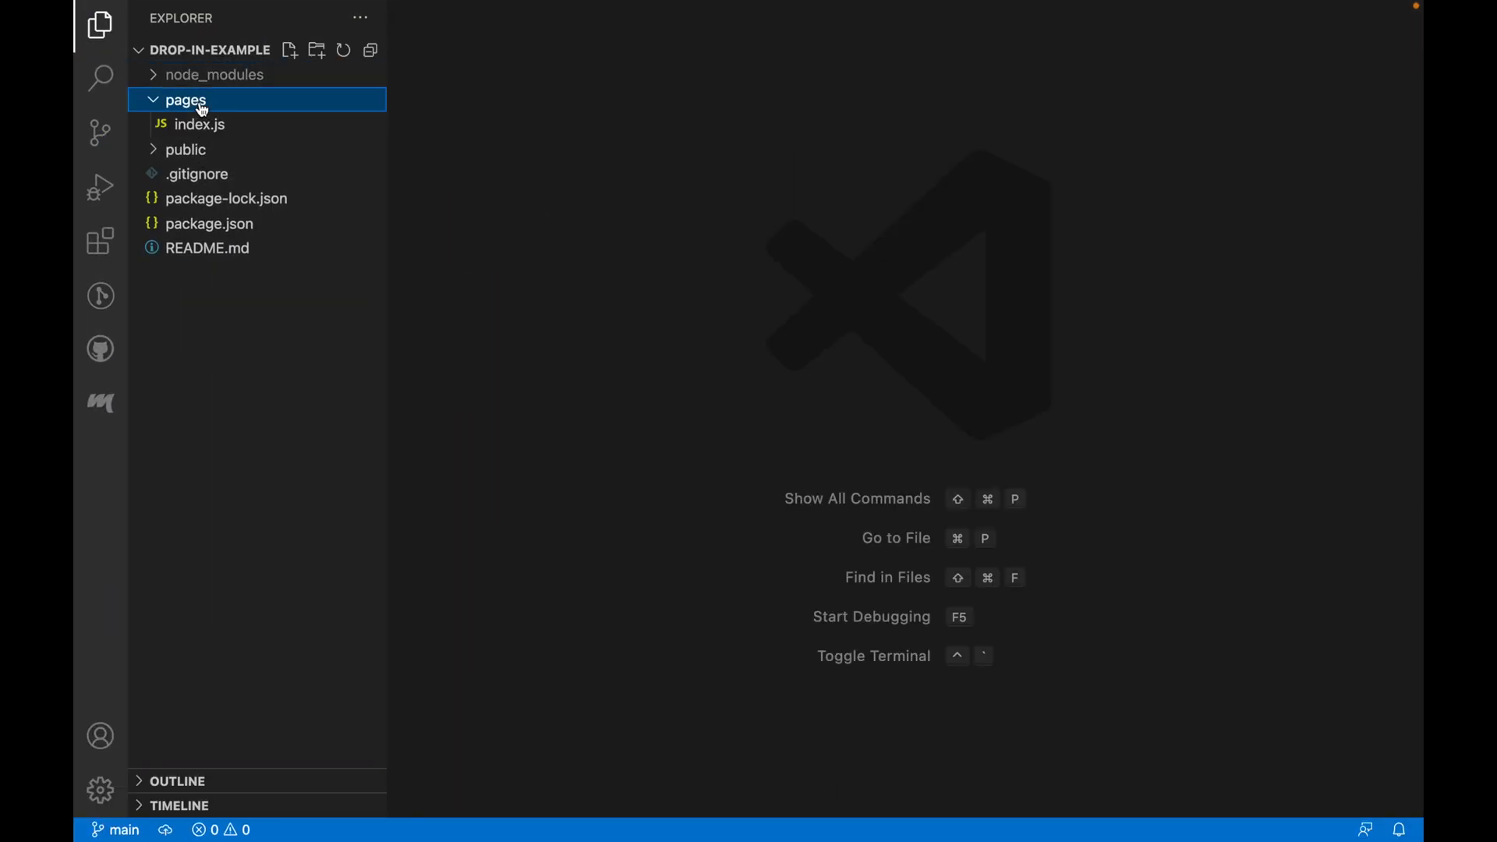
pyautogui.click(201, 125)
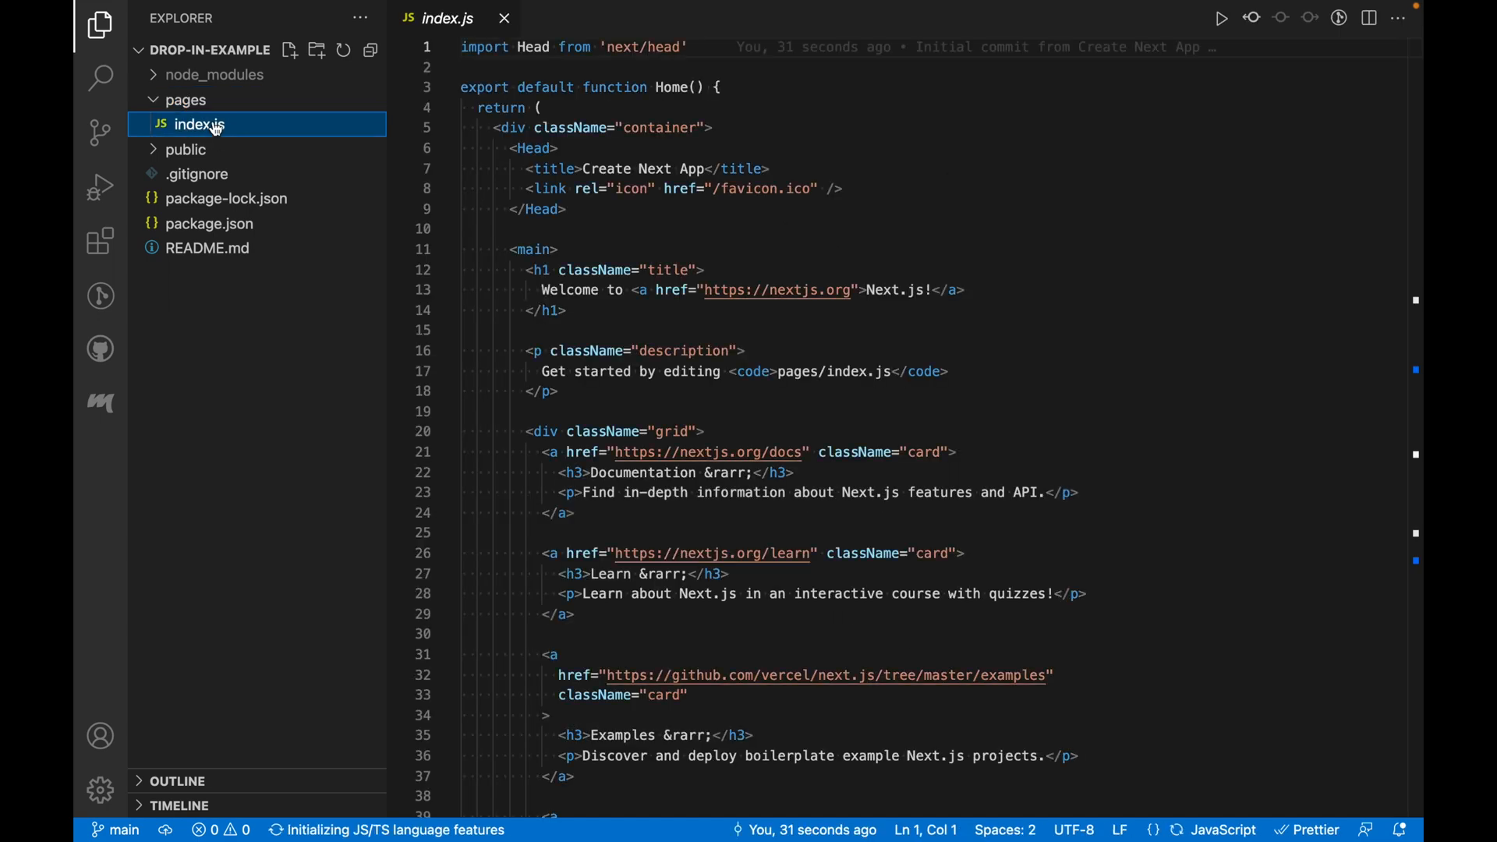
pyautogui.scroll(-3)
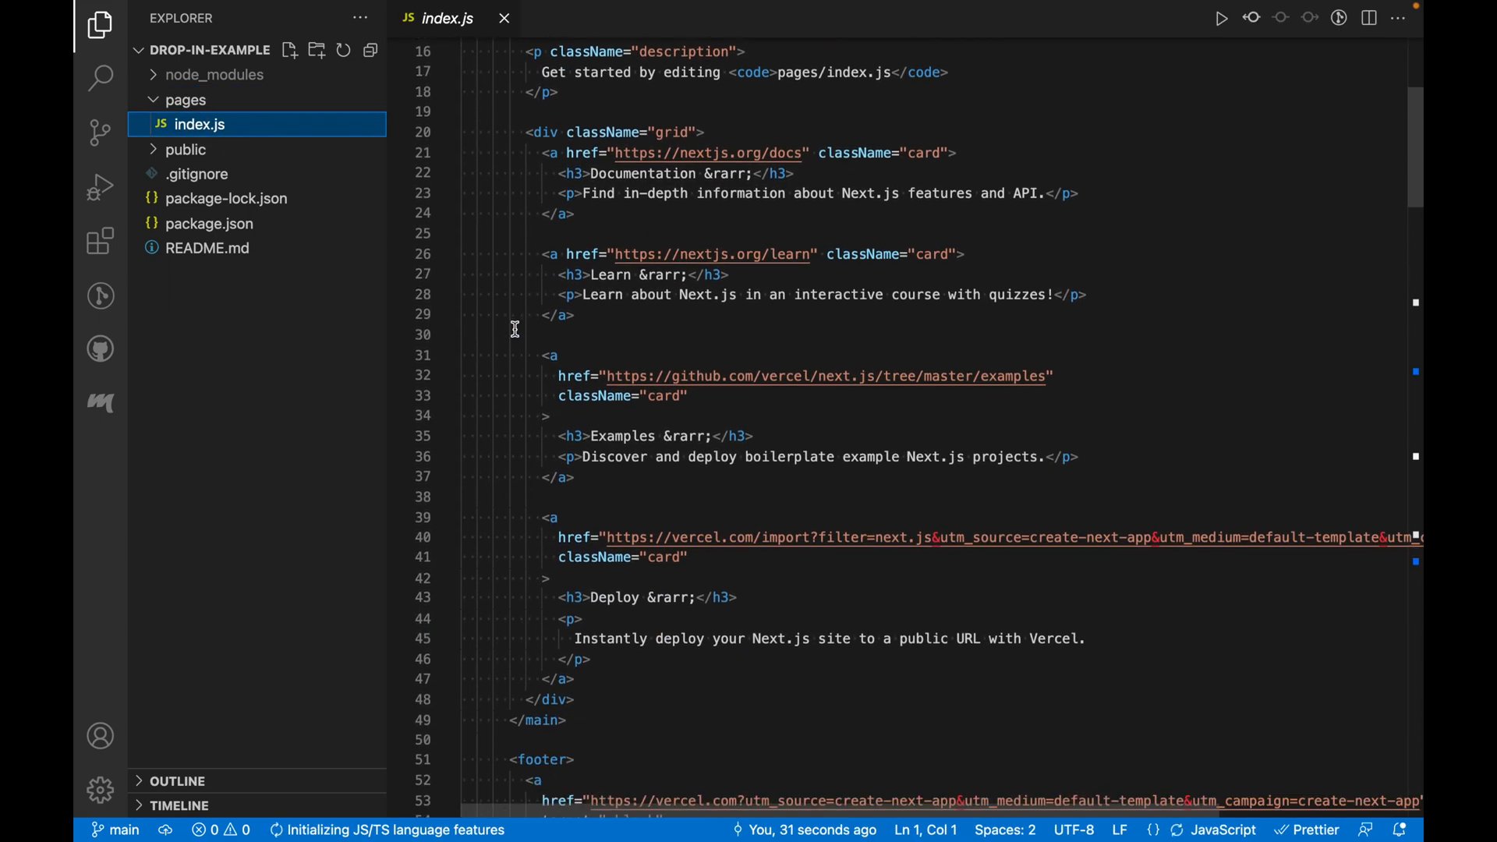
pyautogui.click(186, 150)
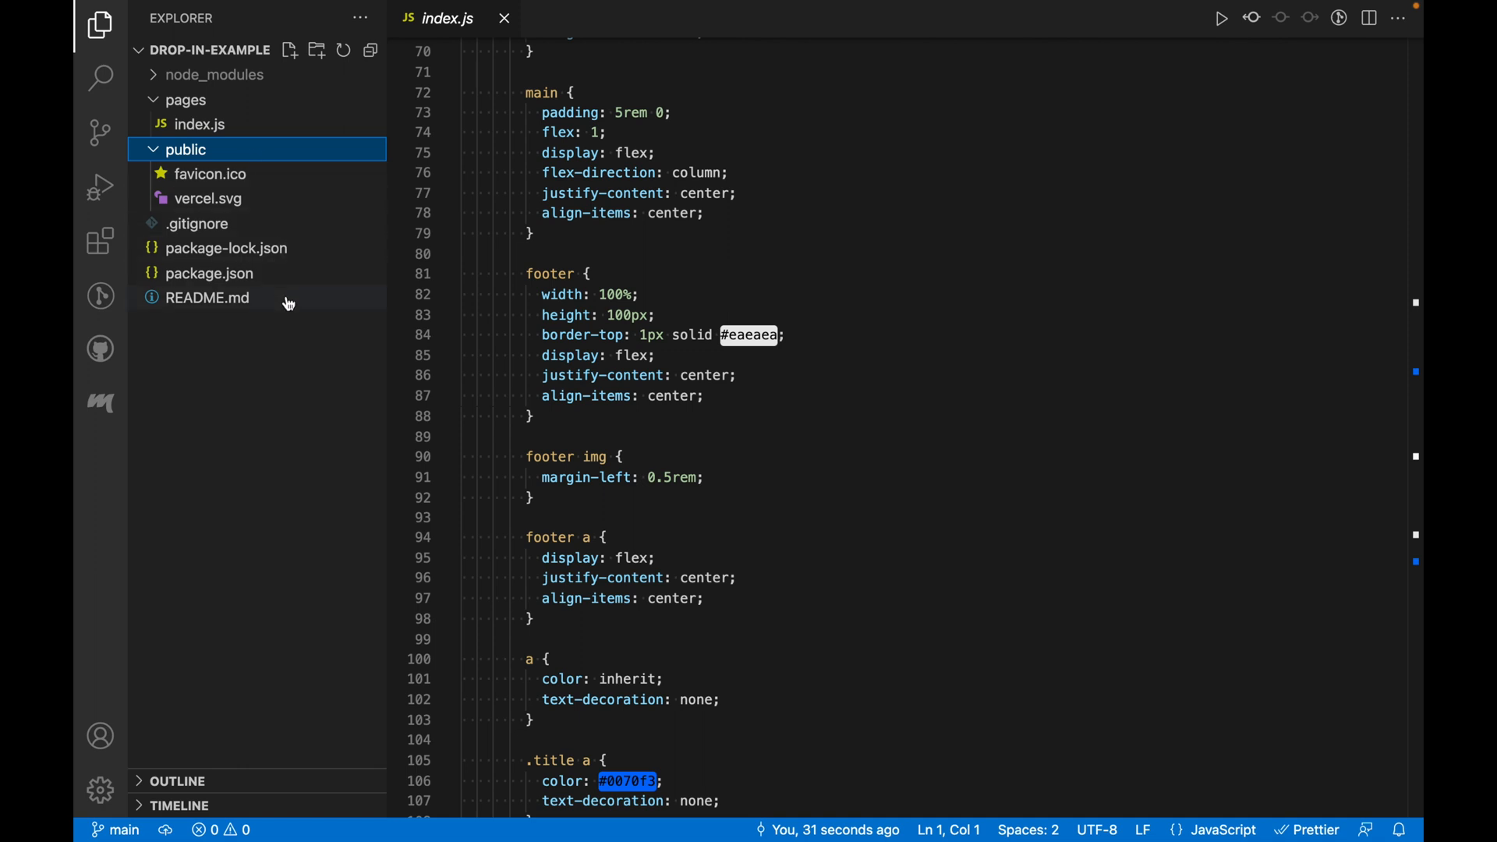
pyautogui.moveTo(284, 280)
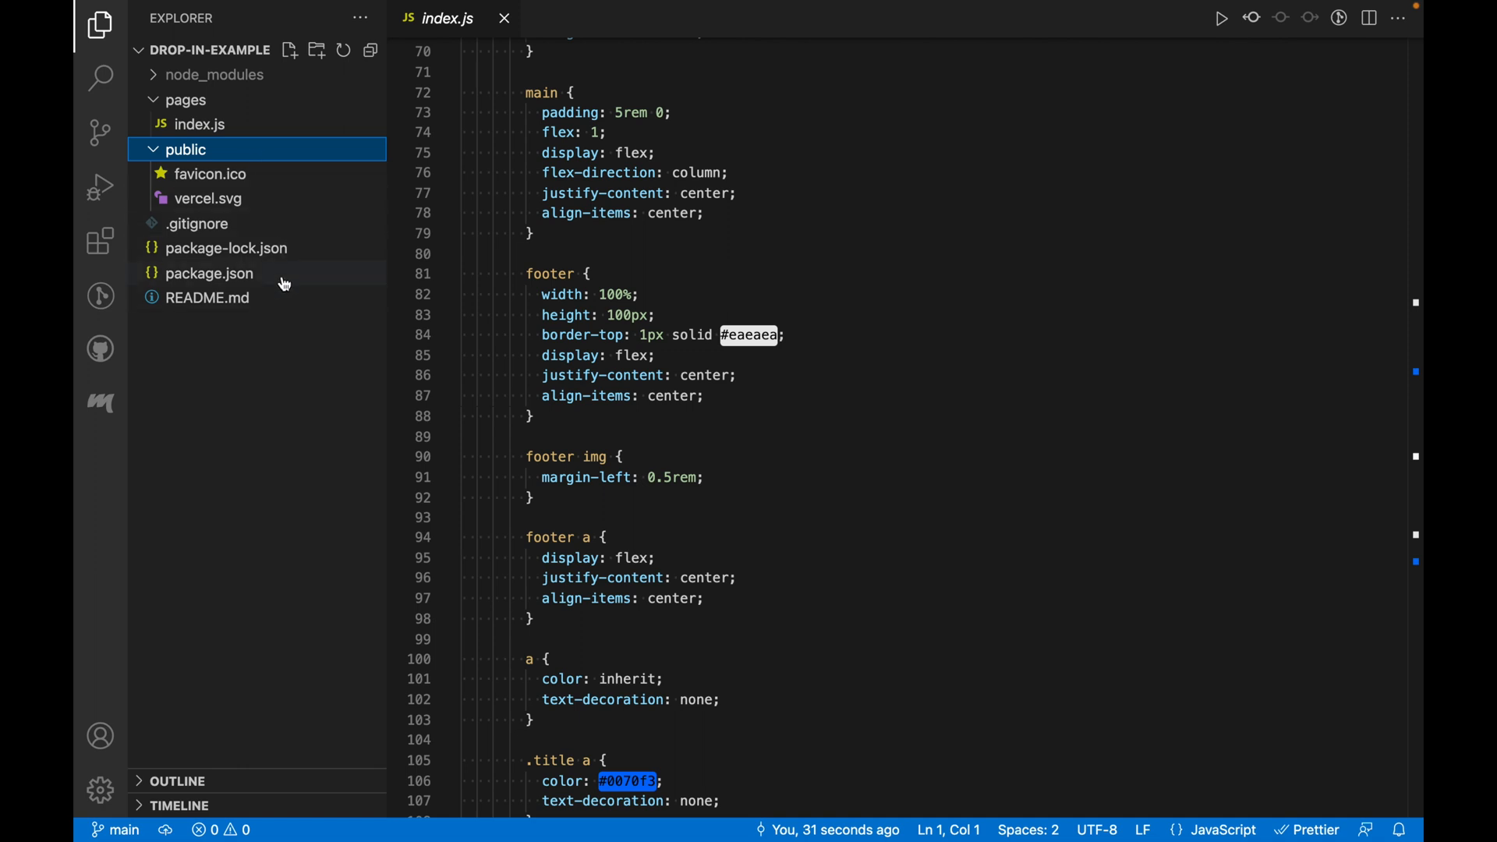
# Step: Review package.json and start the dev server with npm run dev
pyautogui.click(207, 273)
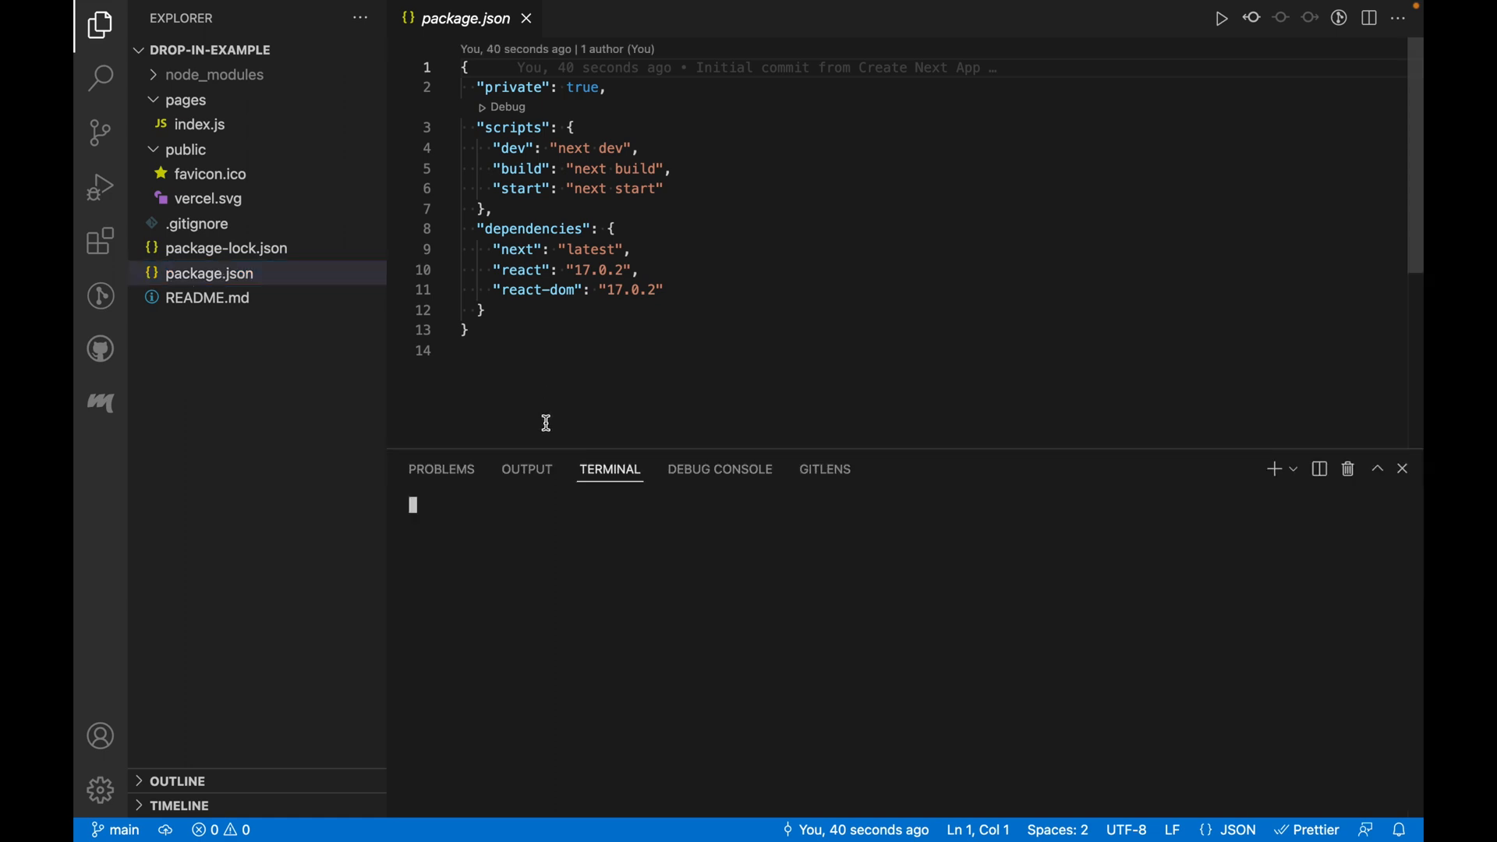
pyautogui.write('npm')
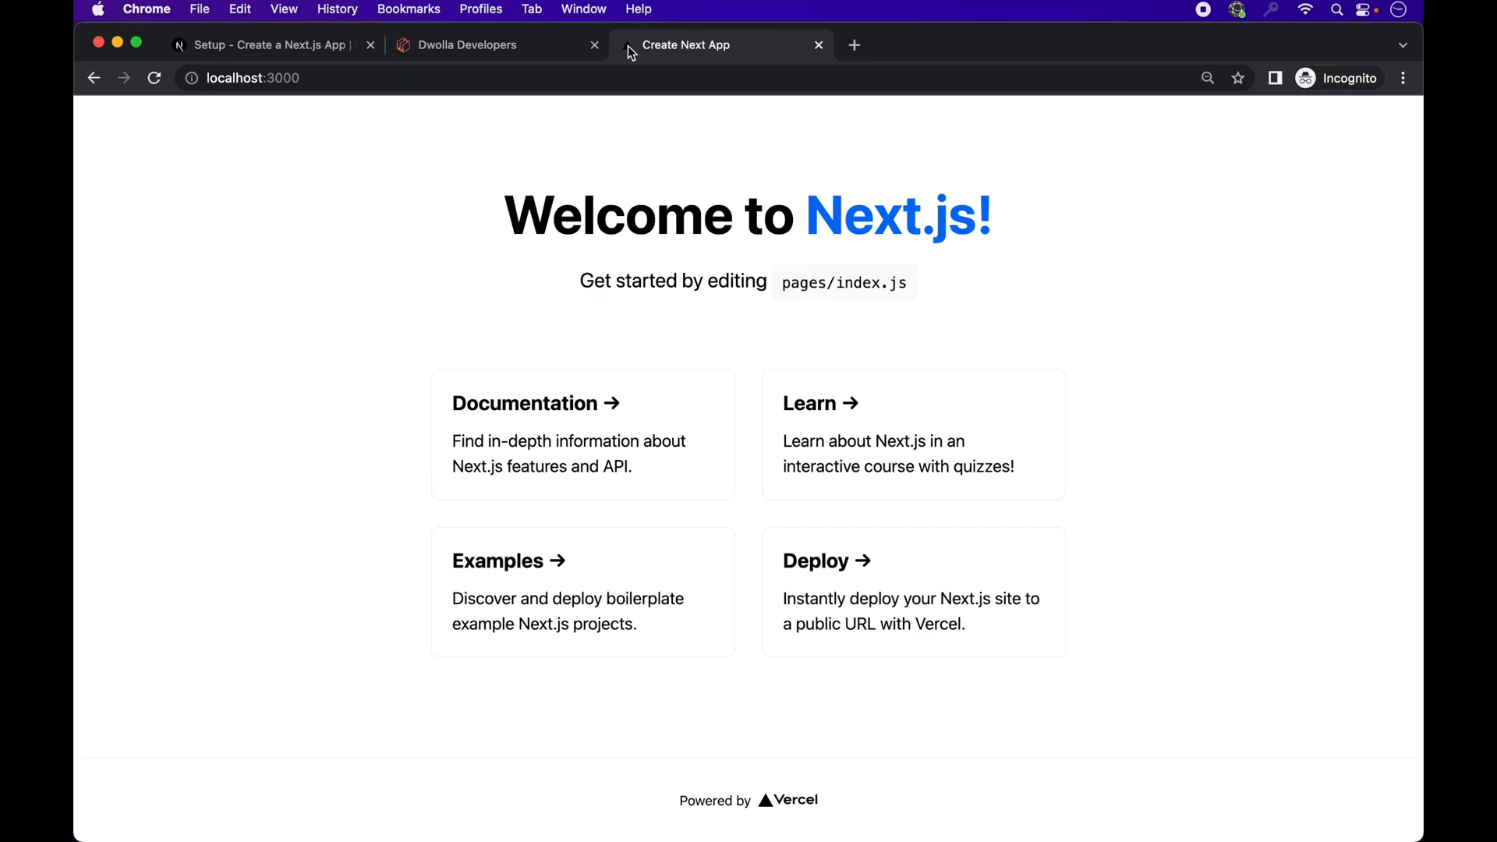
pyautogui.moveTo(836, 599)
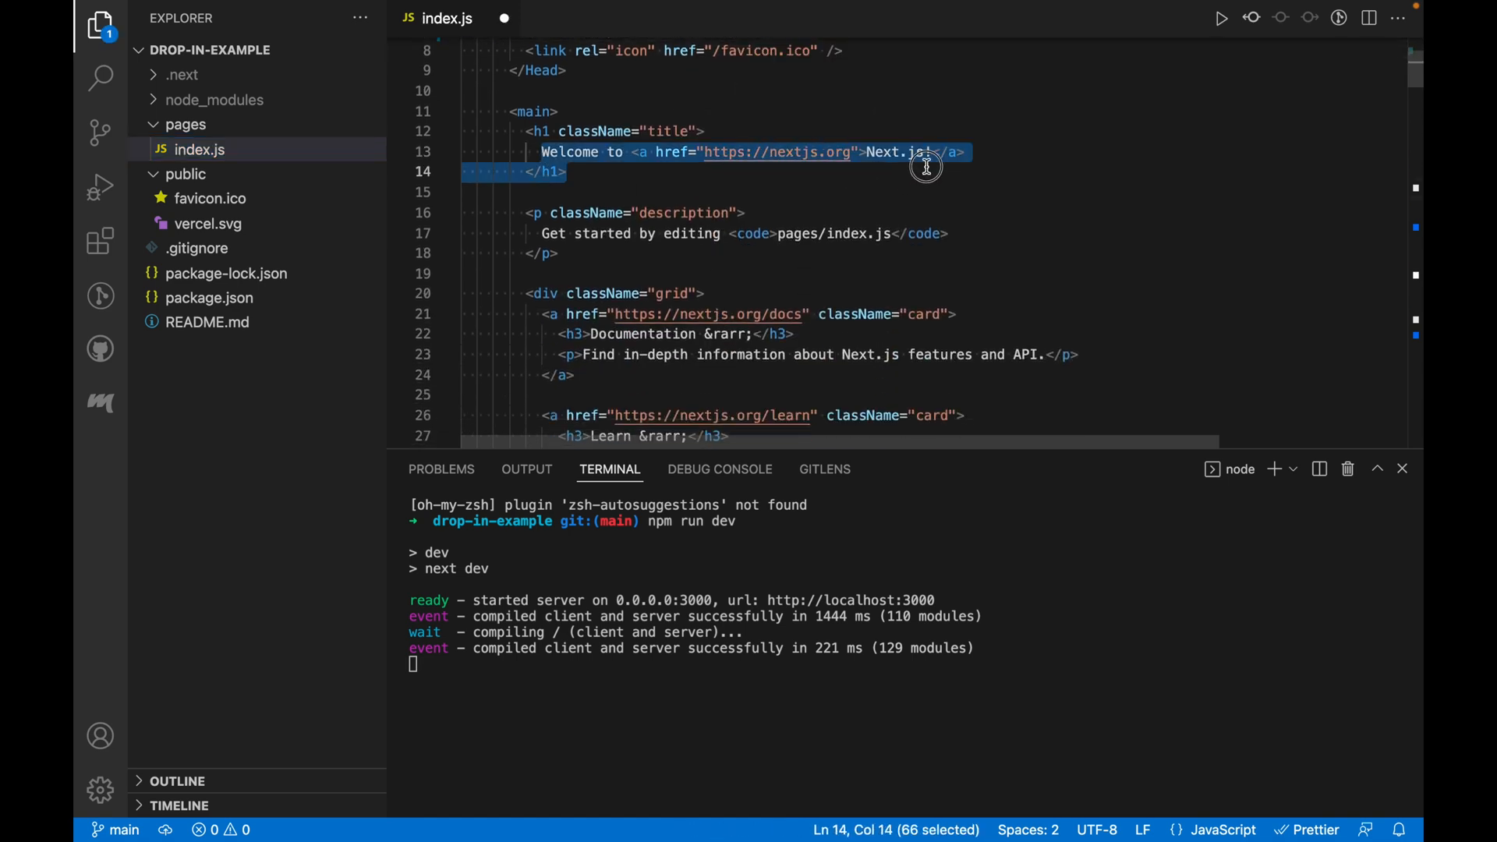
# Step: Replace the h1 with 'Drop-ins Example' and leave an empty div inside the grid
pyautogui.write('Drop-ins Example')
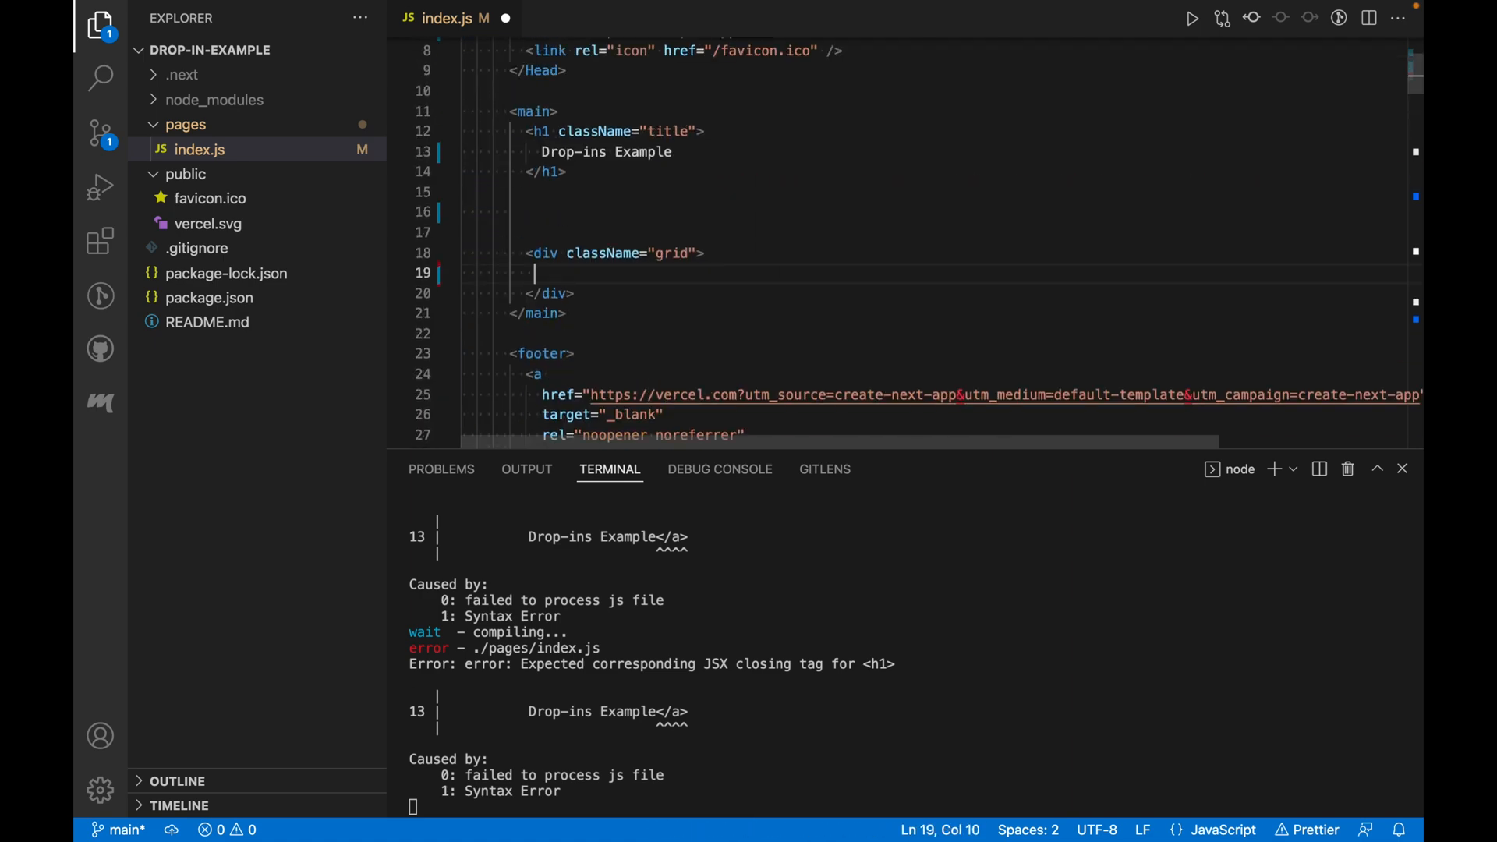
pyautogui.write('<div')
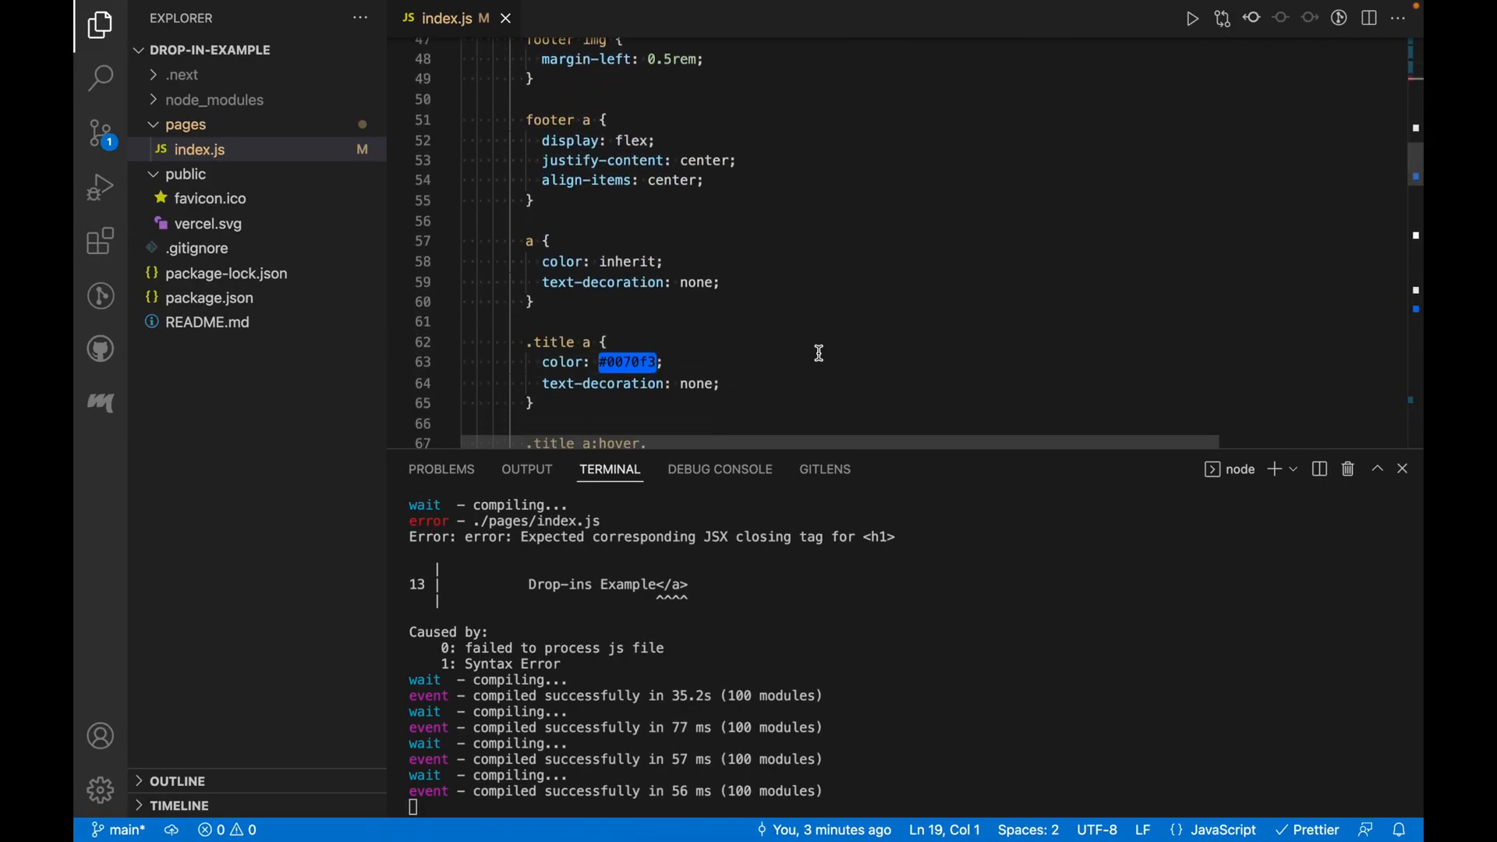
pyautogui.scroll(-3)
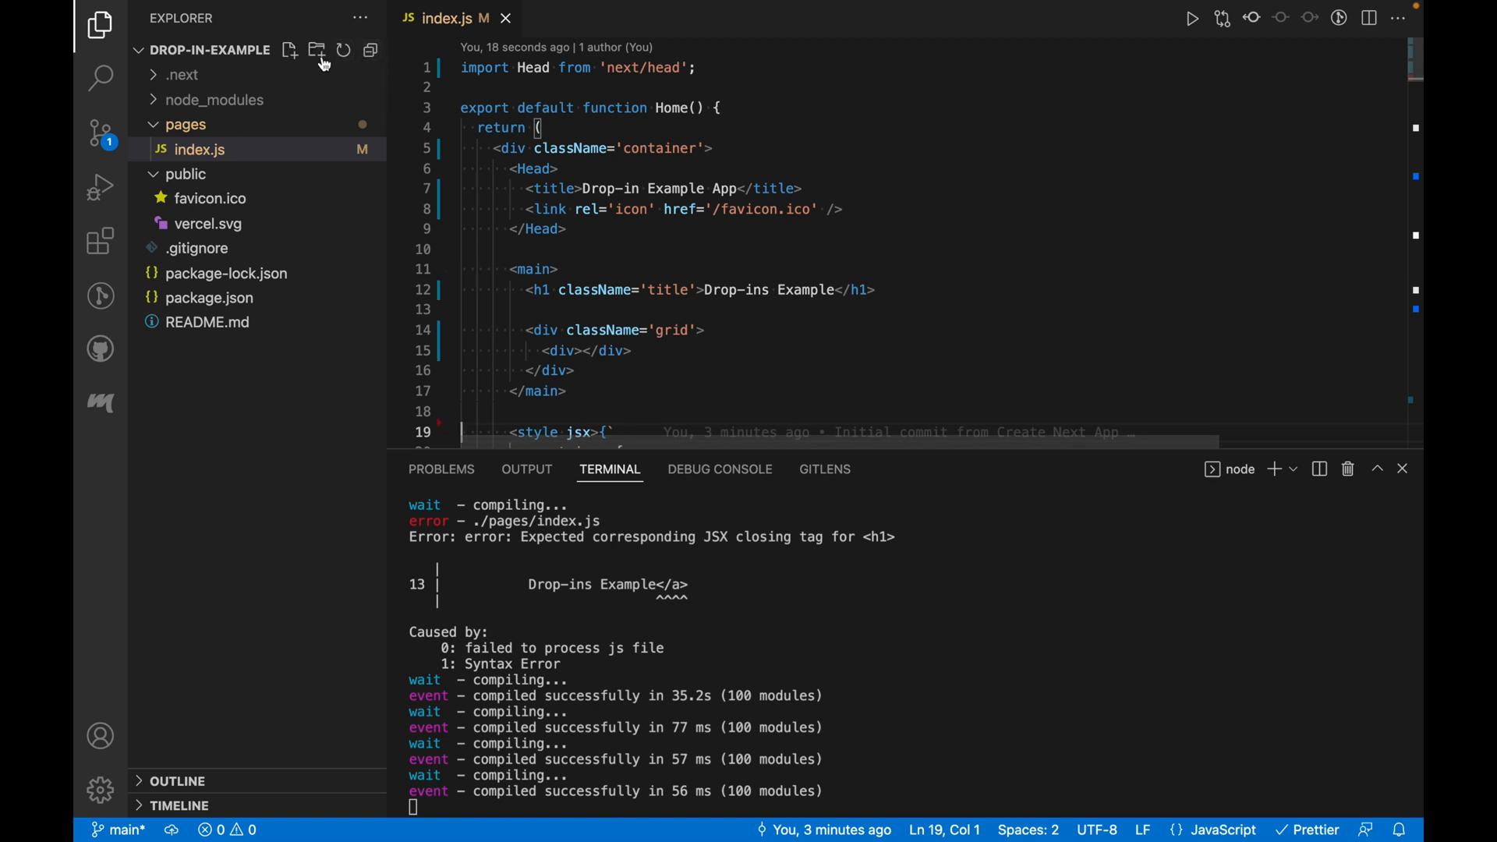
pyautogui.moveTo(316, 49)
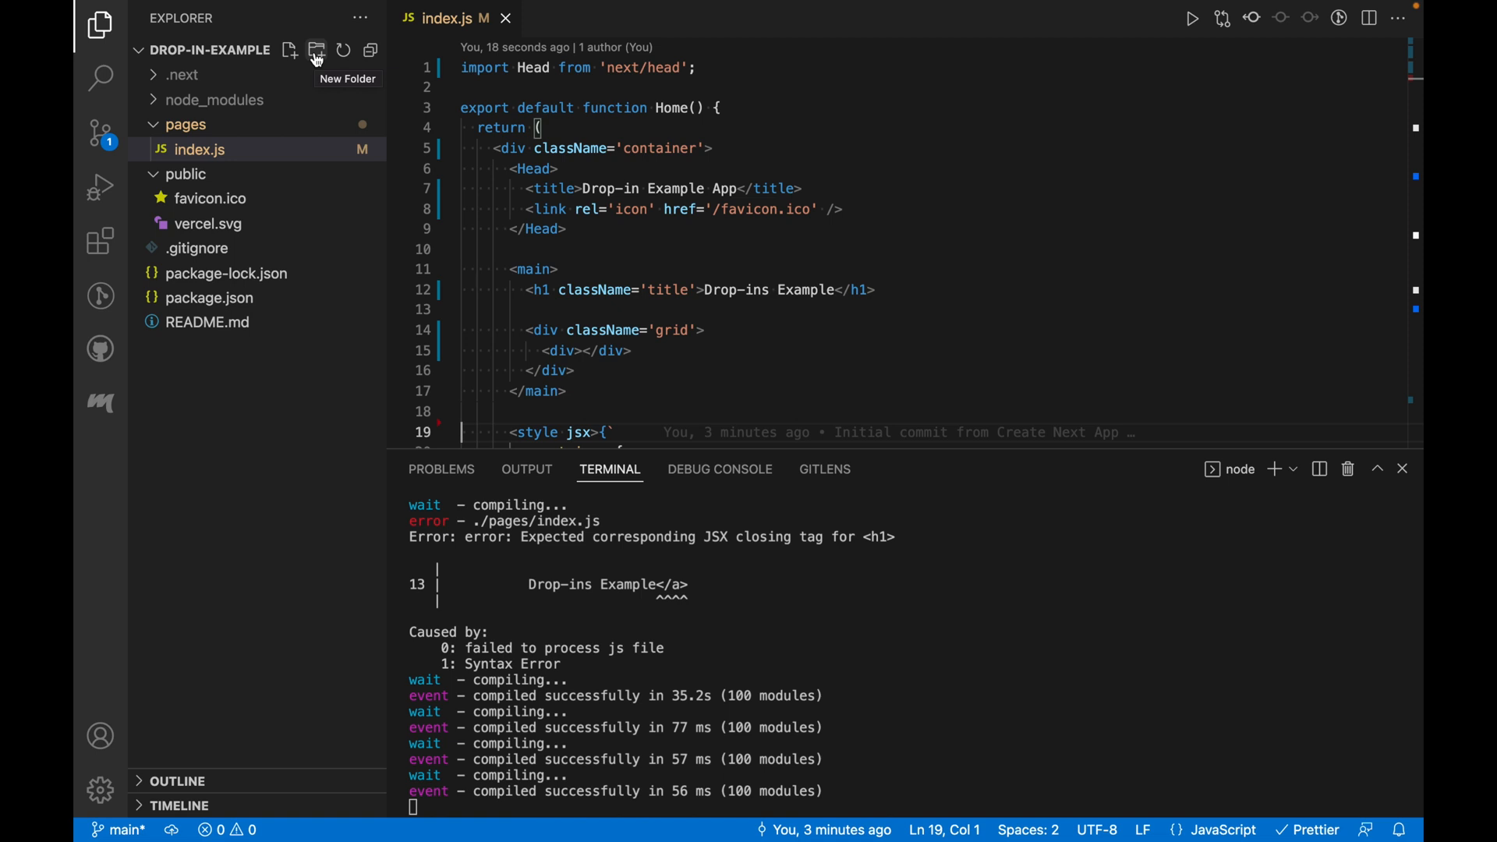
# Step: Create a components folder containing a new customer.js file
pyautogui.click(317, 50)
pyautogui.write('components')
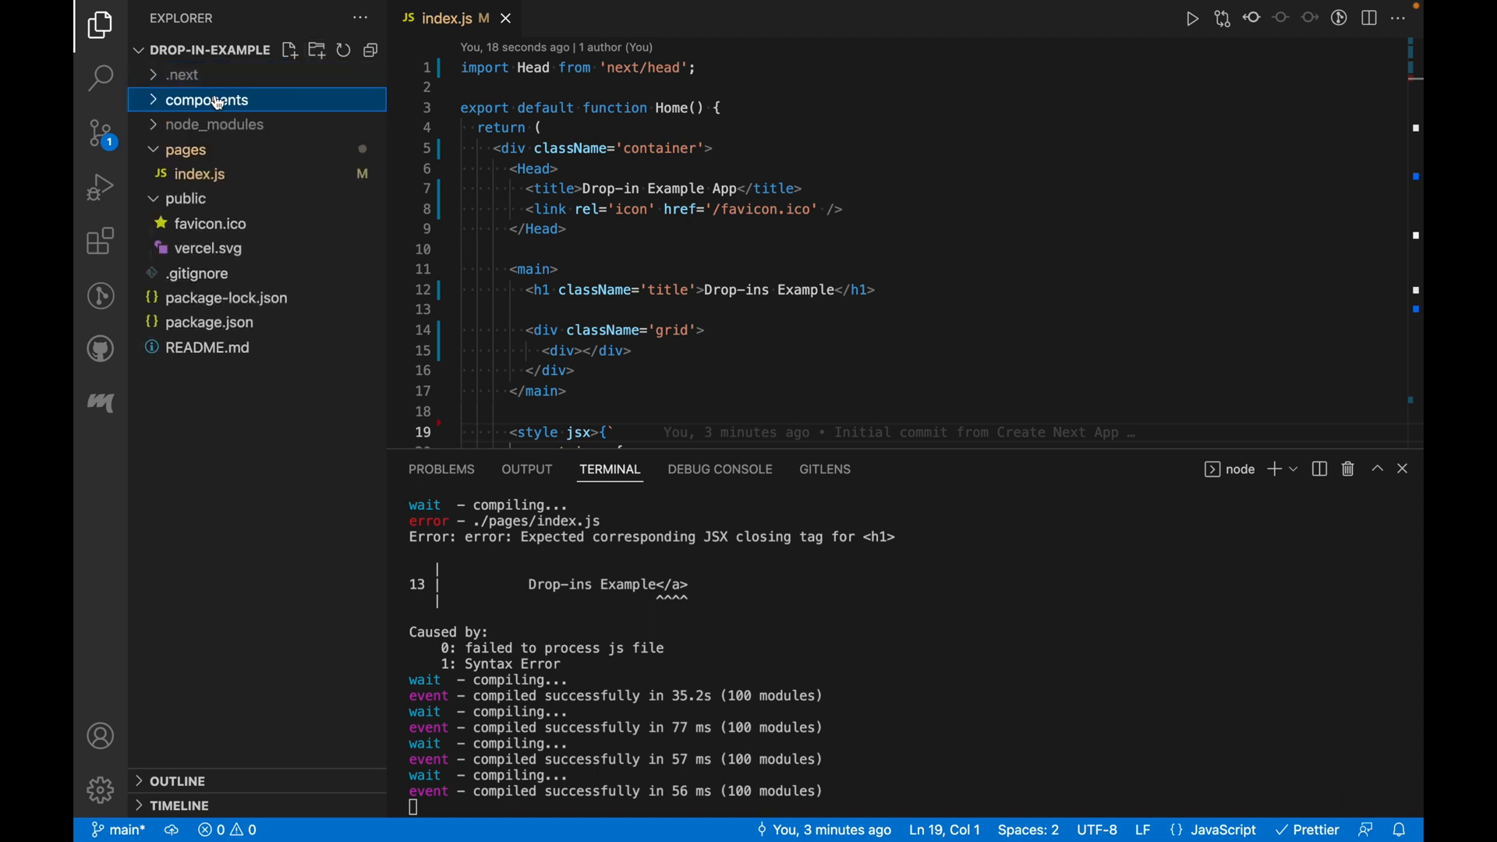
pyautogui.write('customer.js')
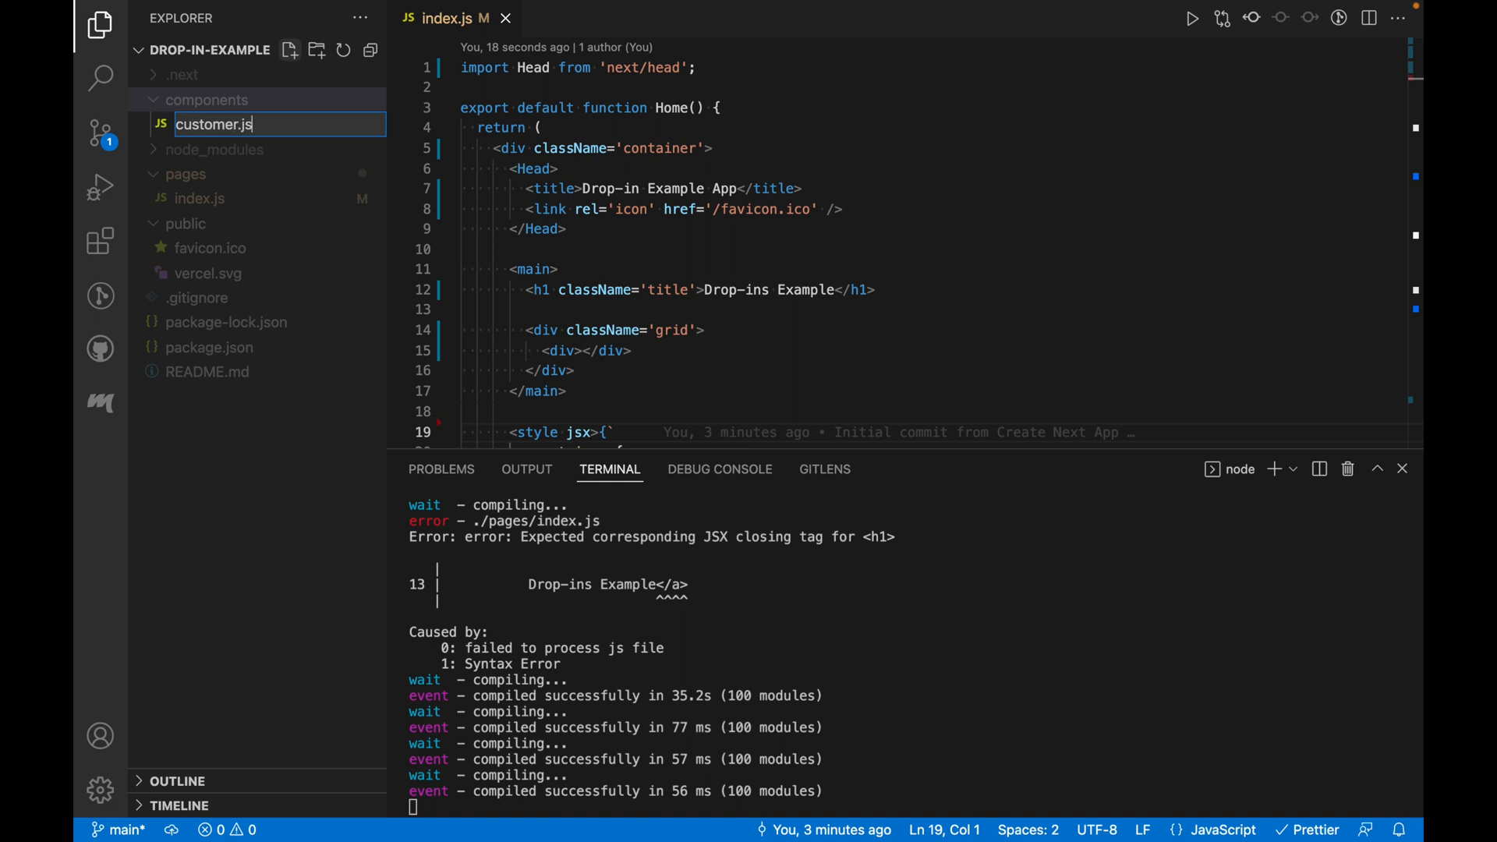
pyautogui.press('Enter')
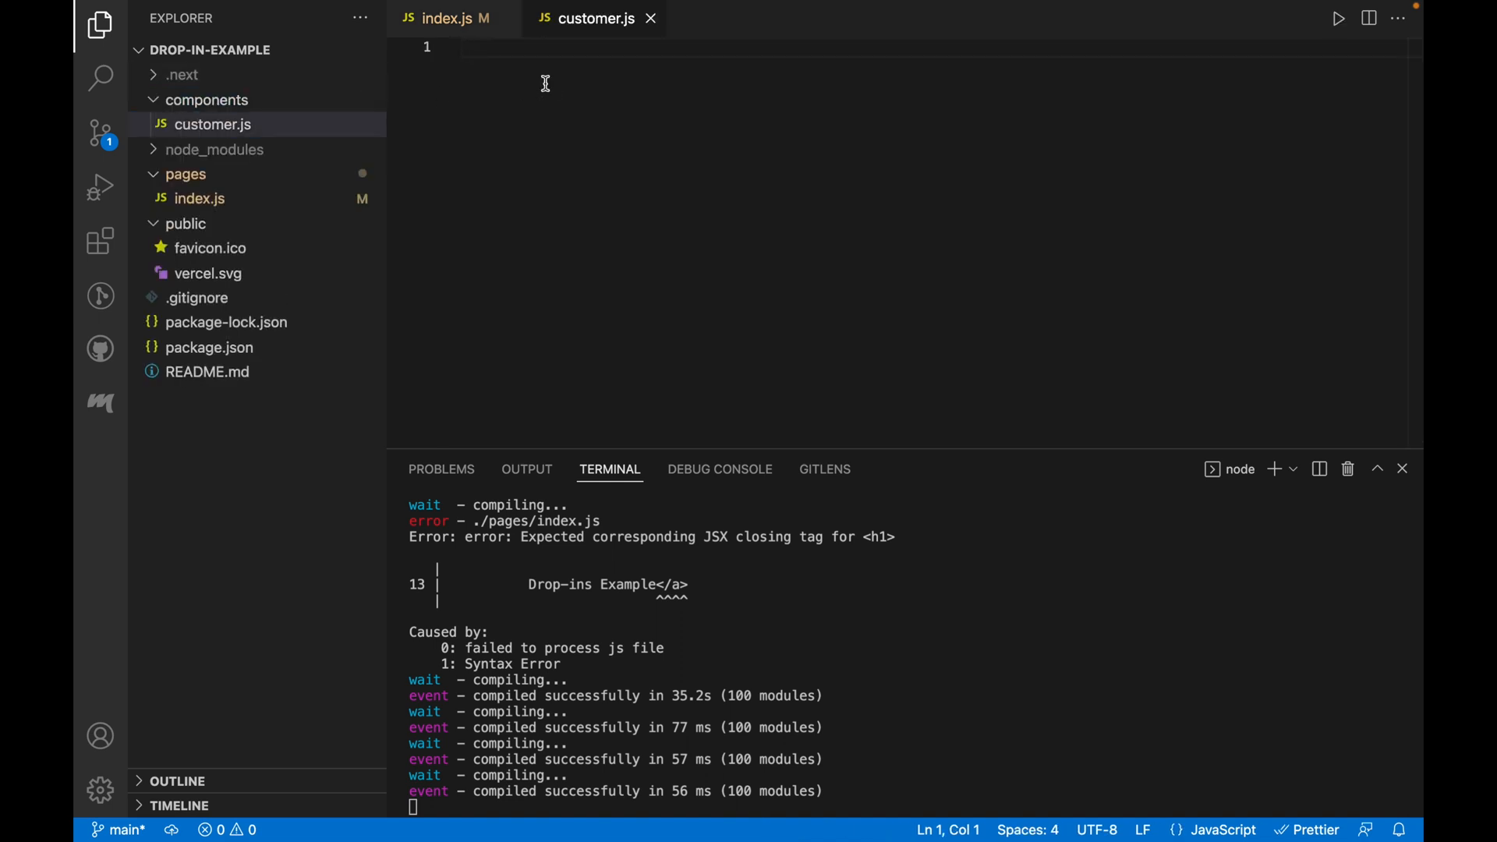
# Step: Import React and define a default-exported Customer function with a return
pyautogui.write('import React from "react";')
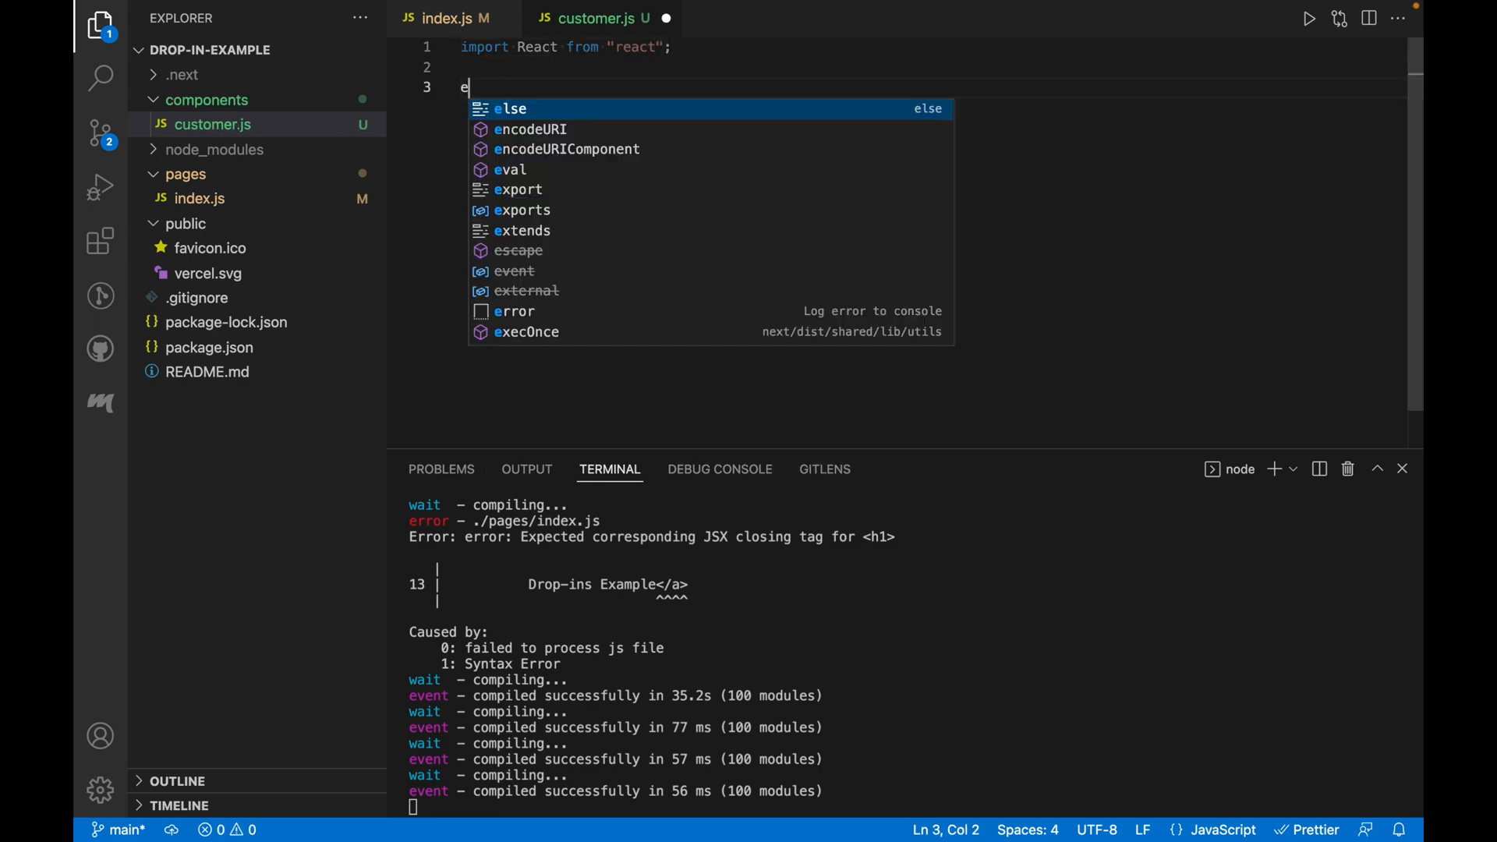
pyautogui.write('xport default')
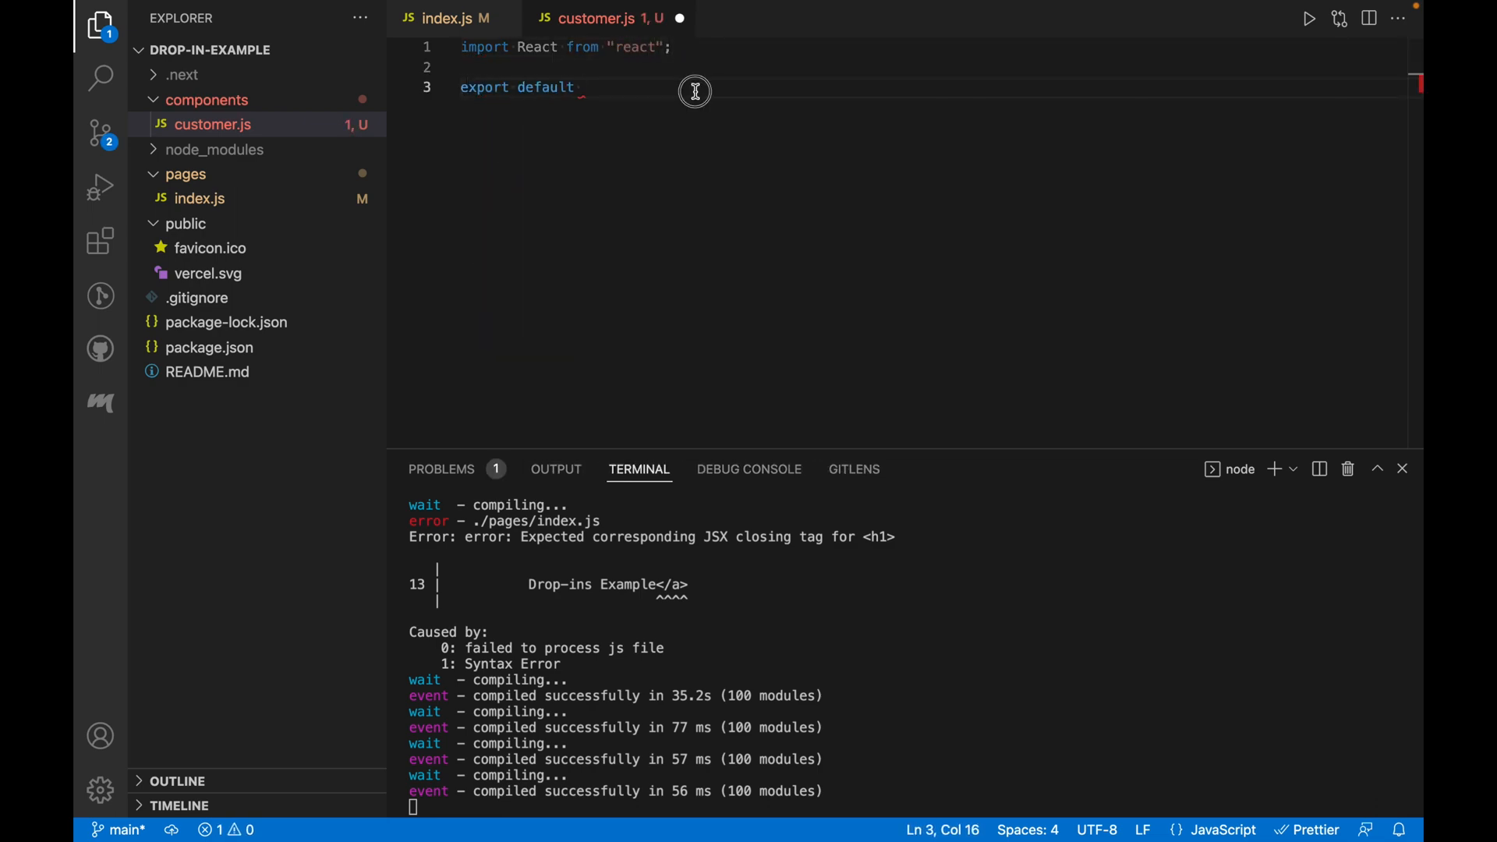
pyautogui.write('function')
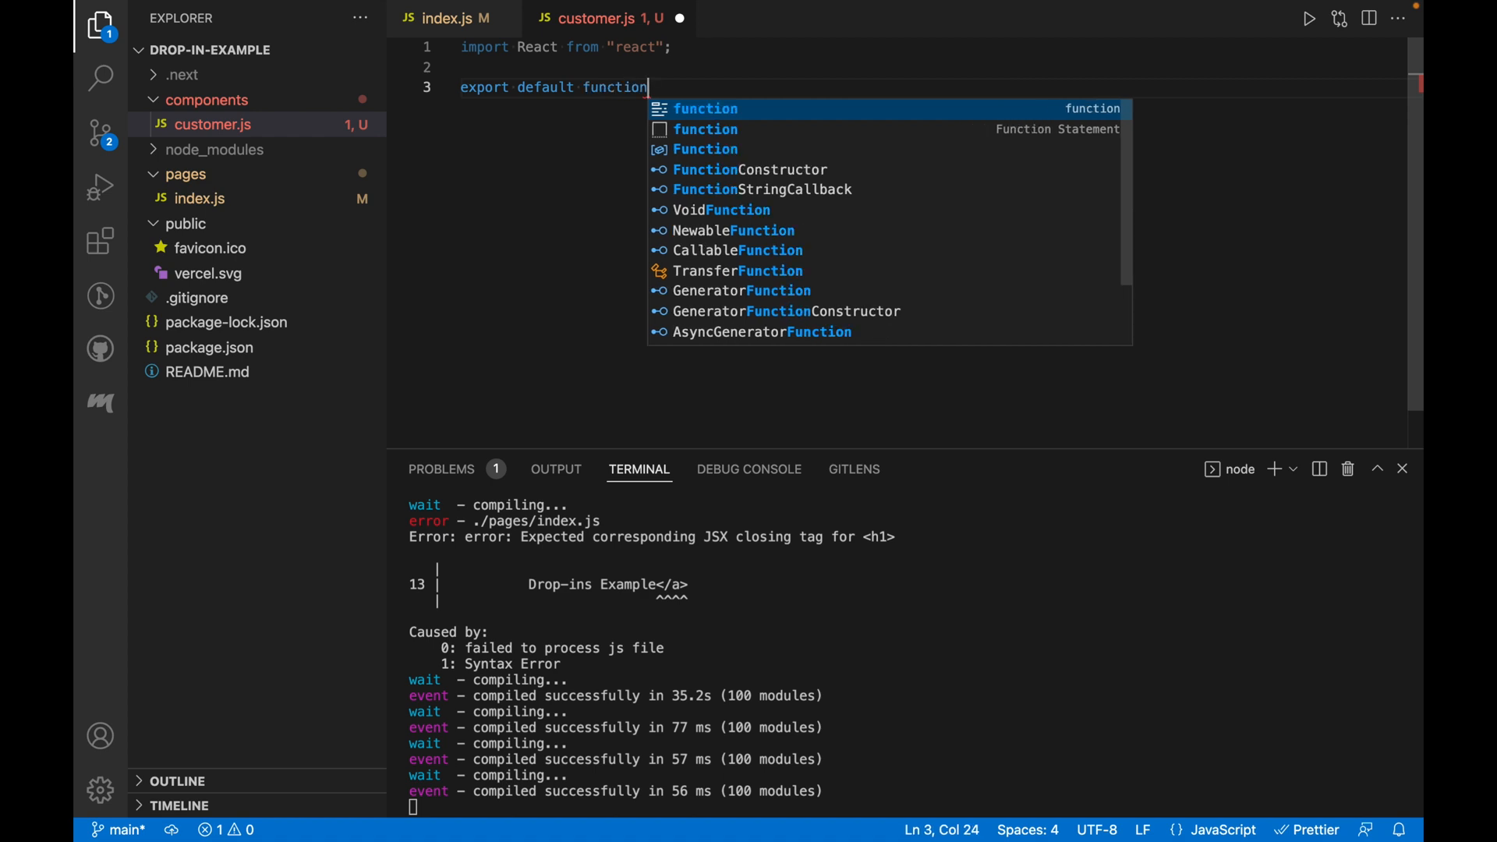
pyautogui.write('Cust')
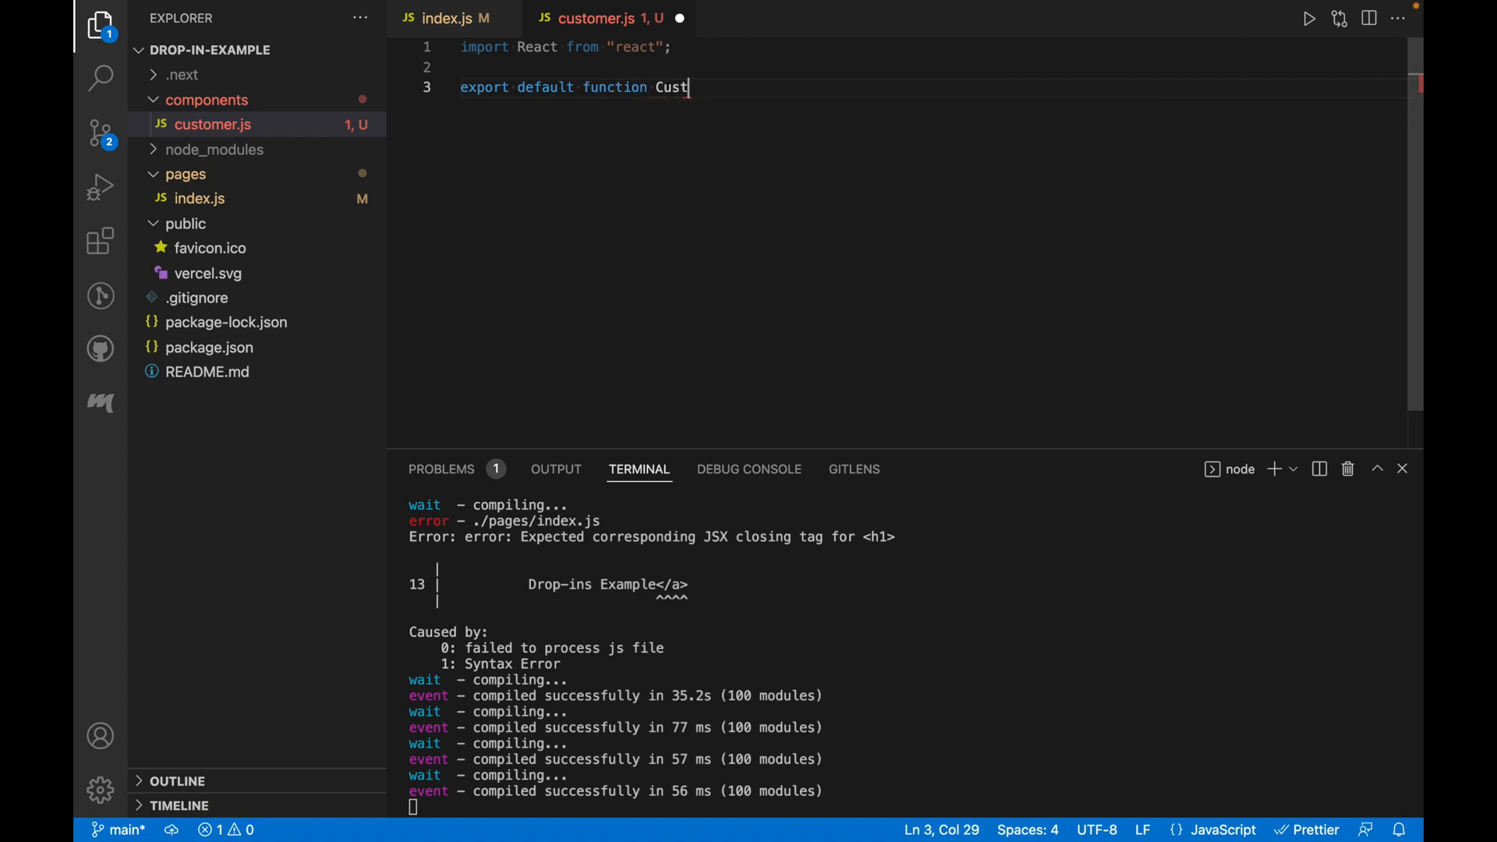
pyautogui.write('omer(){}')
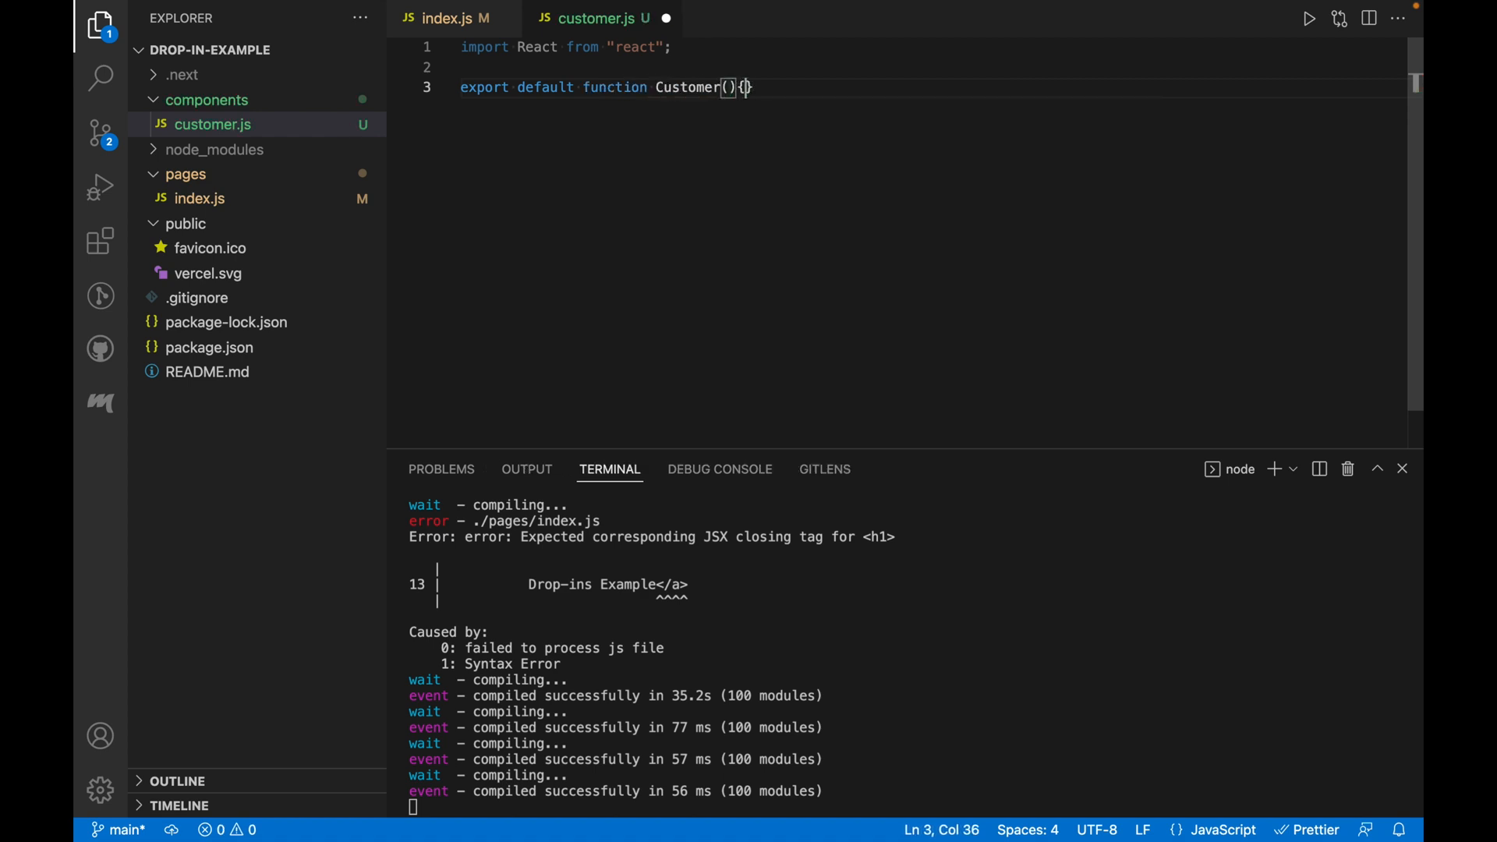
pyautogui.write('return(')
pyautogui.write('<div></div>')
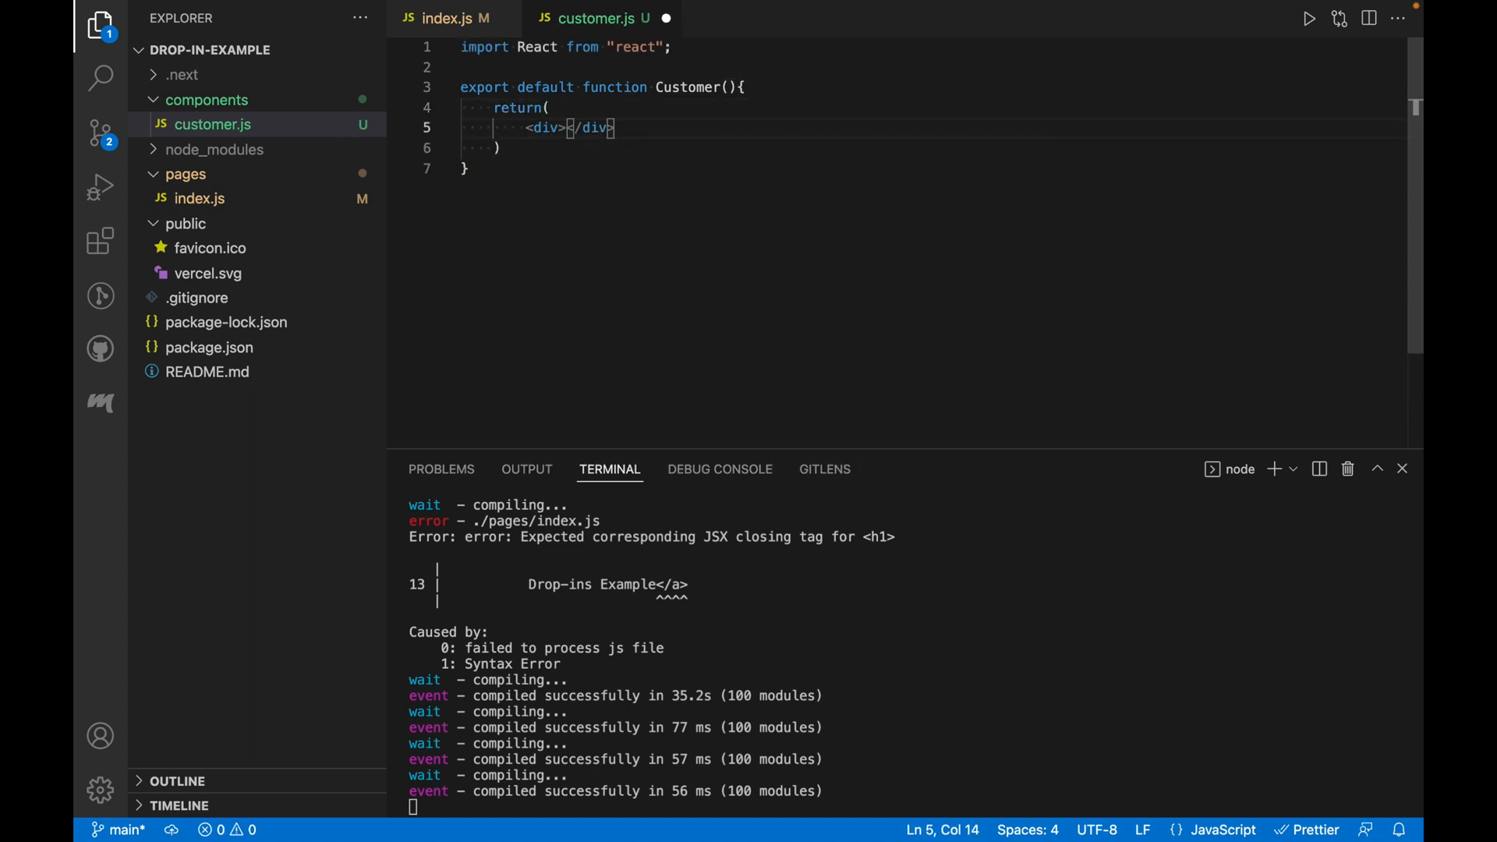
# Step: Return an h2 'Business Verified Customer Drop-in' heading and a 'Create a Customer' button
pyautogui.write('<')
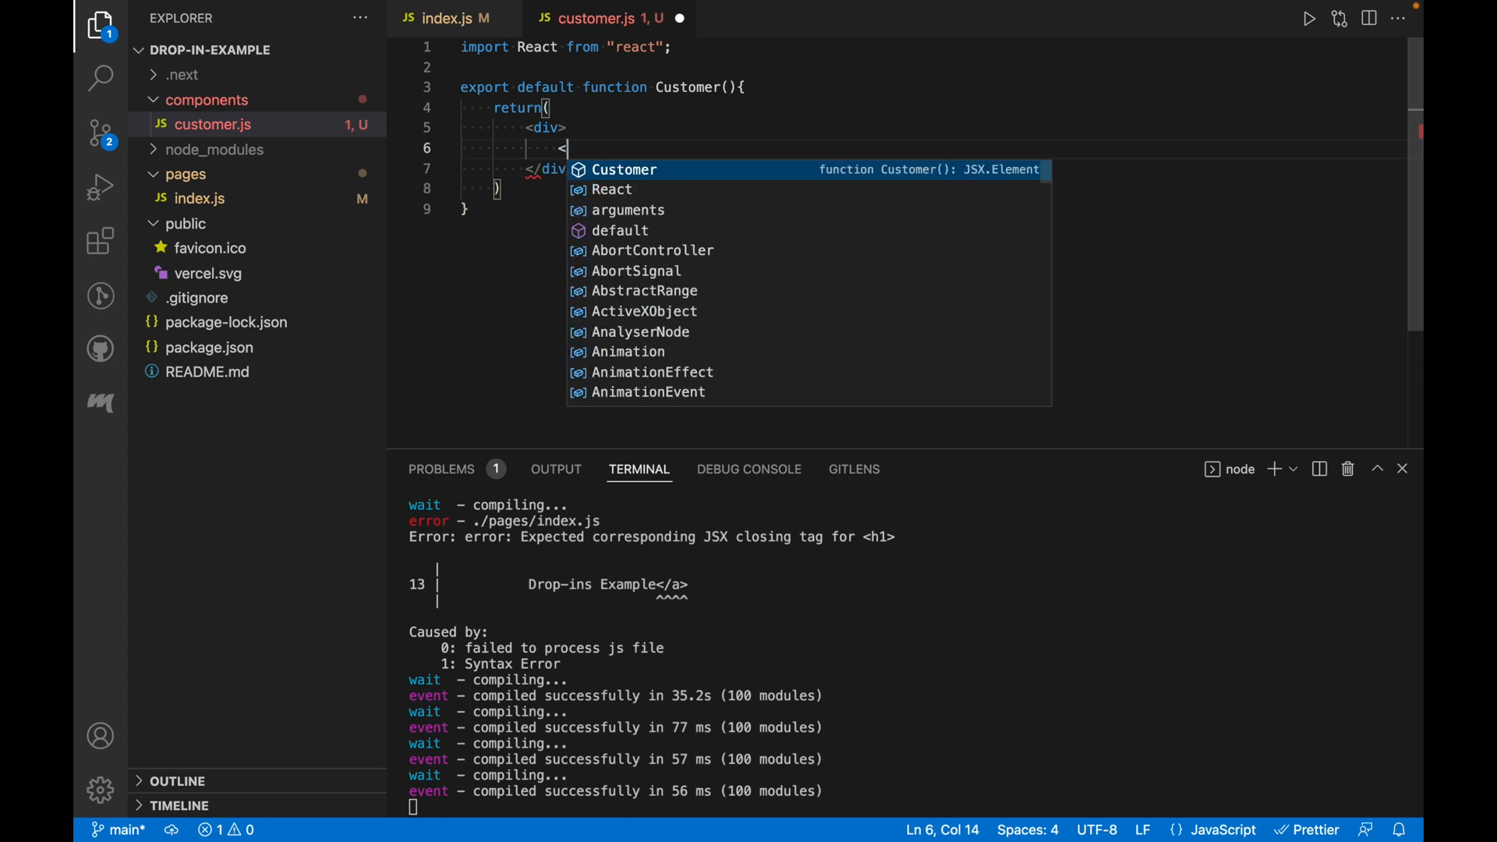
pyautogui.write('h1></h1>')
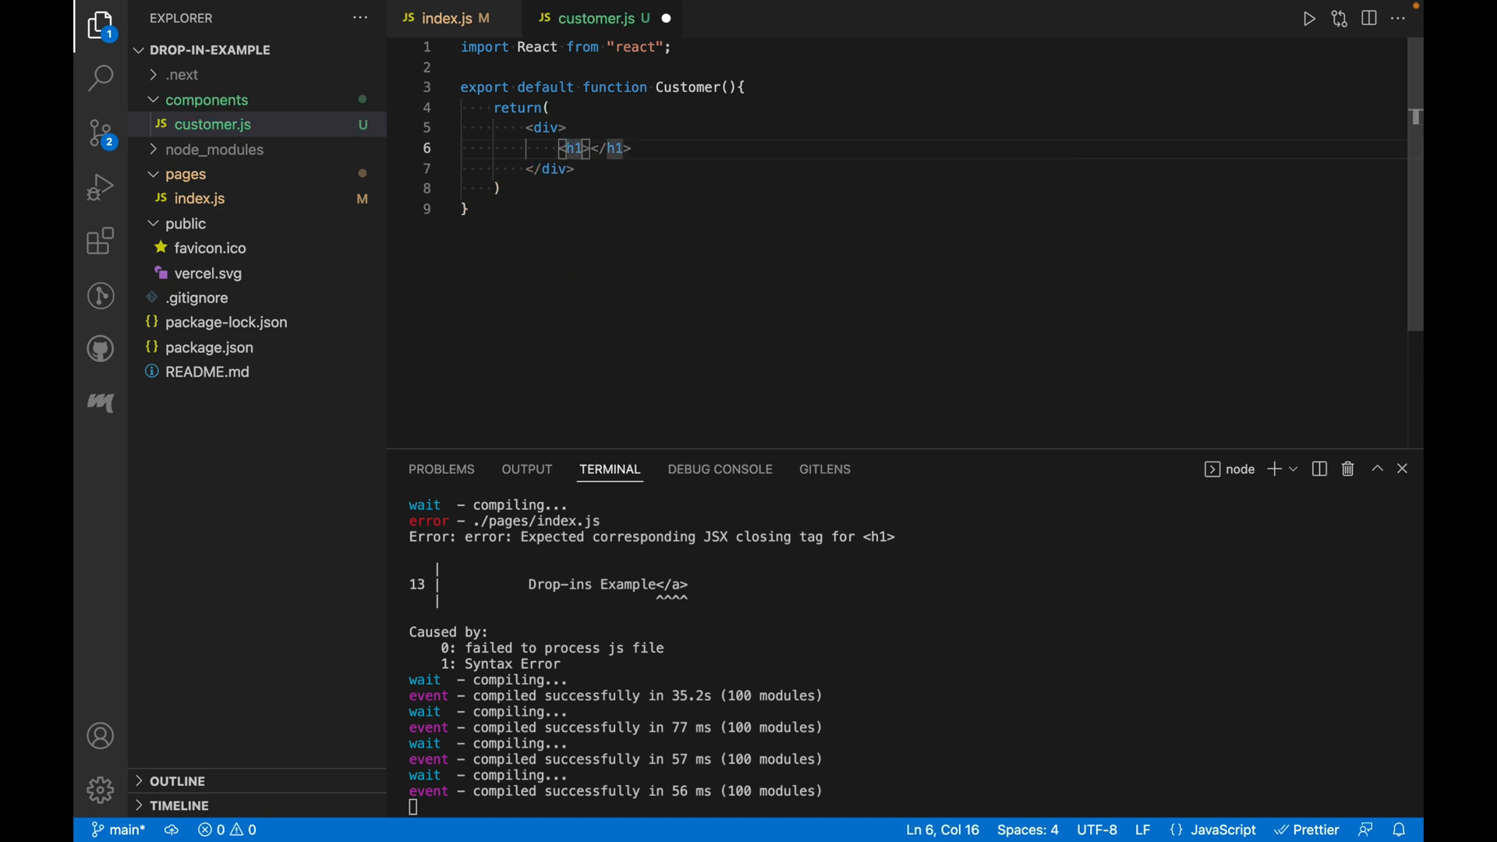
pyautogui.write('2')
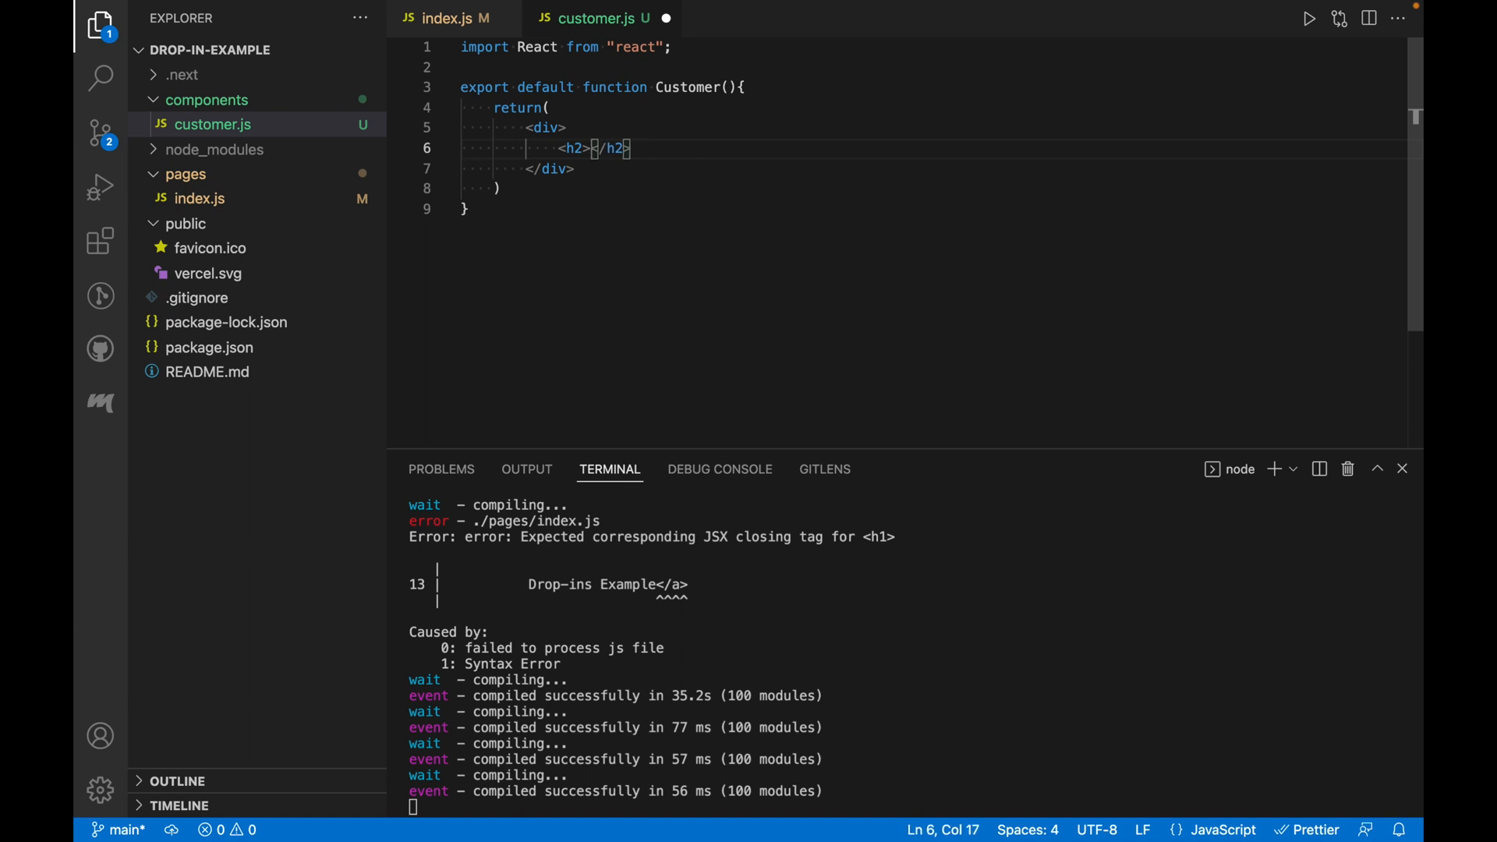
pyautogui.write('Business Verified Customer Drop')
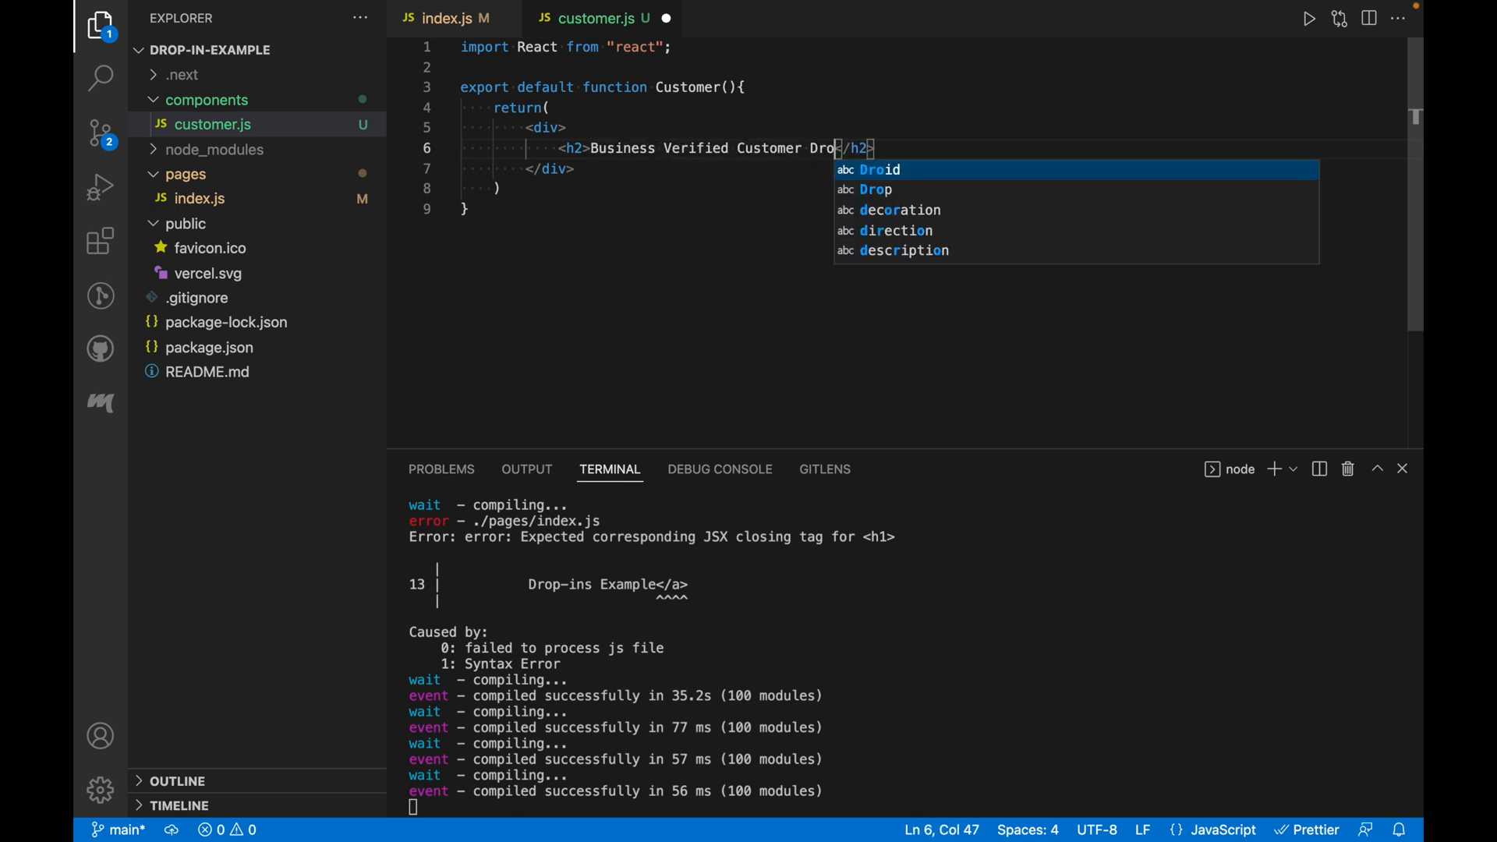
pyautogui.write('-in')
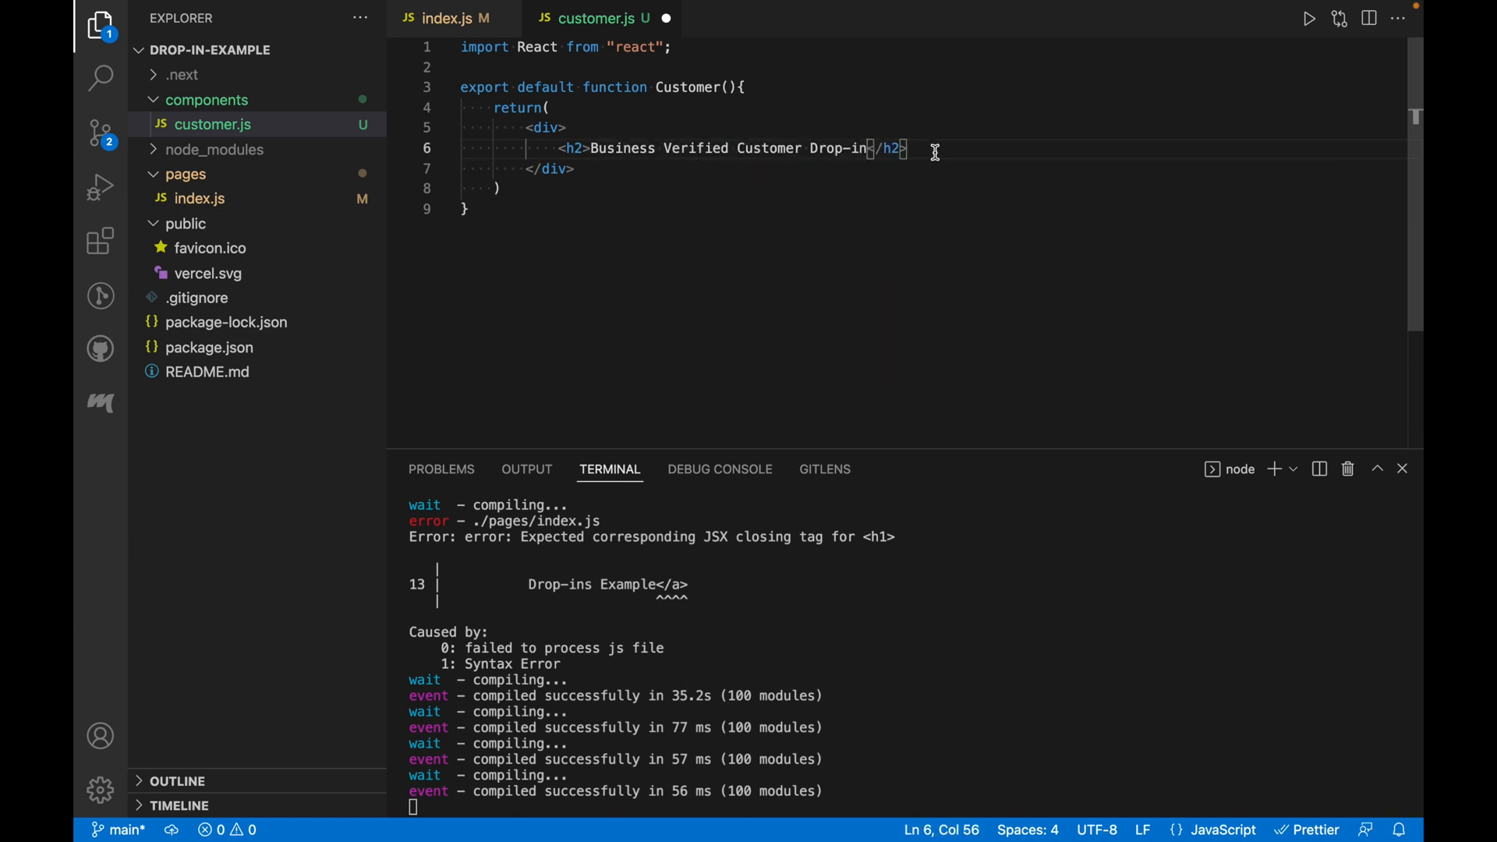
pyautogui.write('<button></button>')
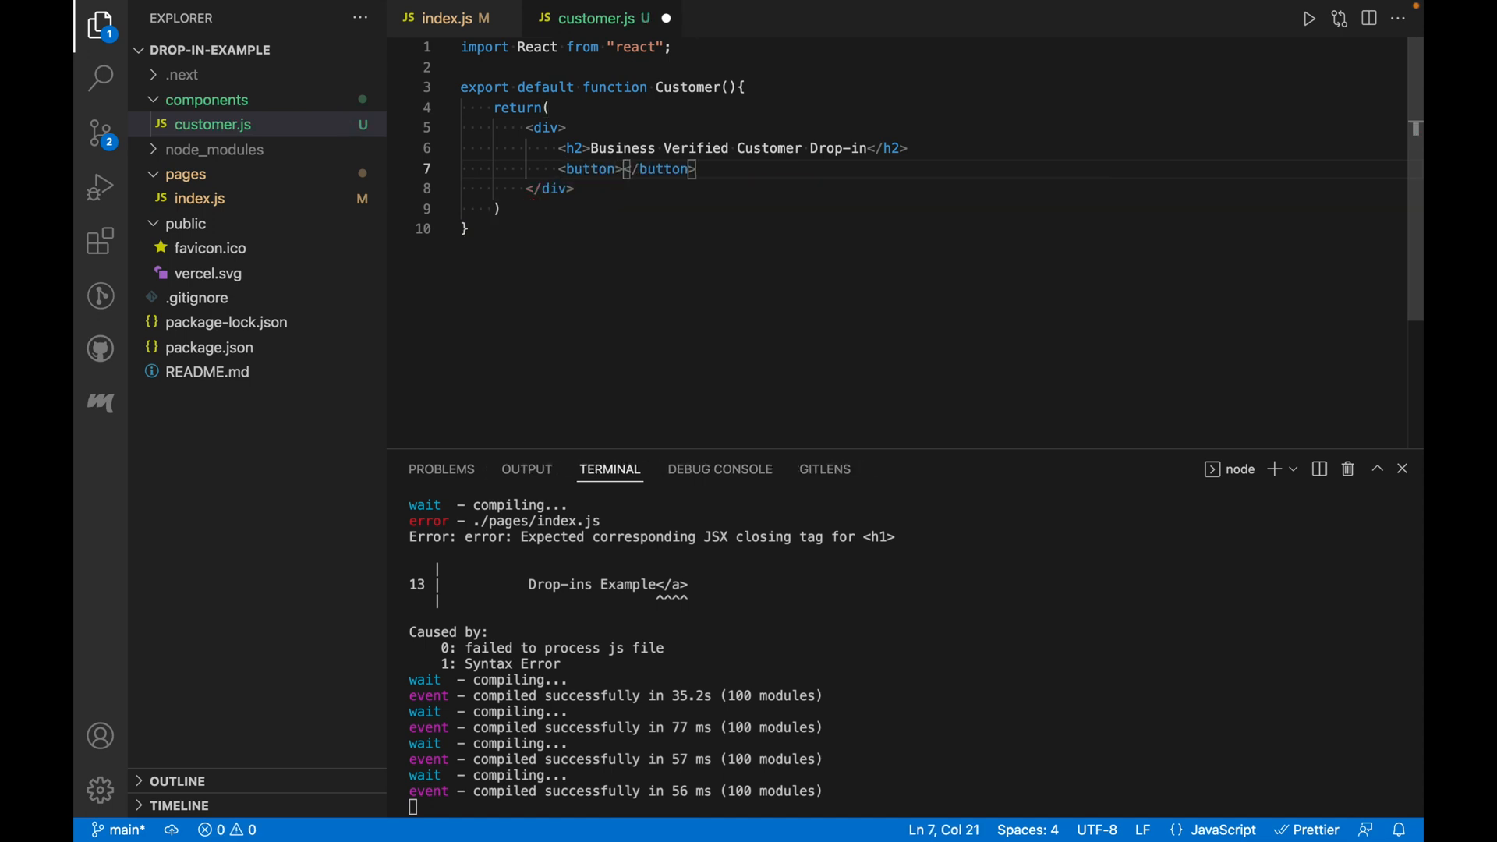
pyautogui.write('Create a Customer')
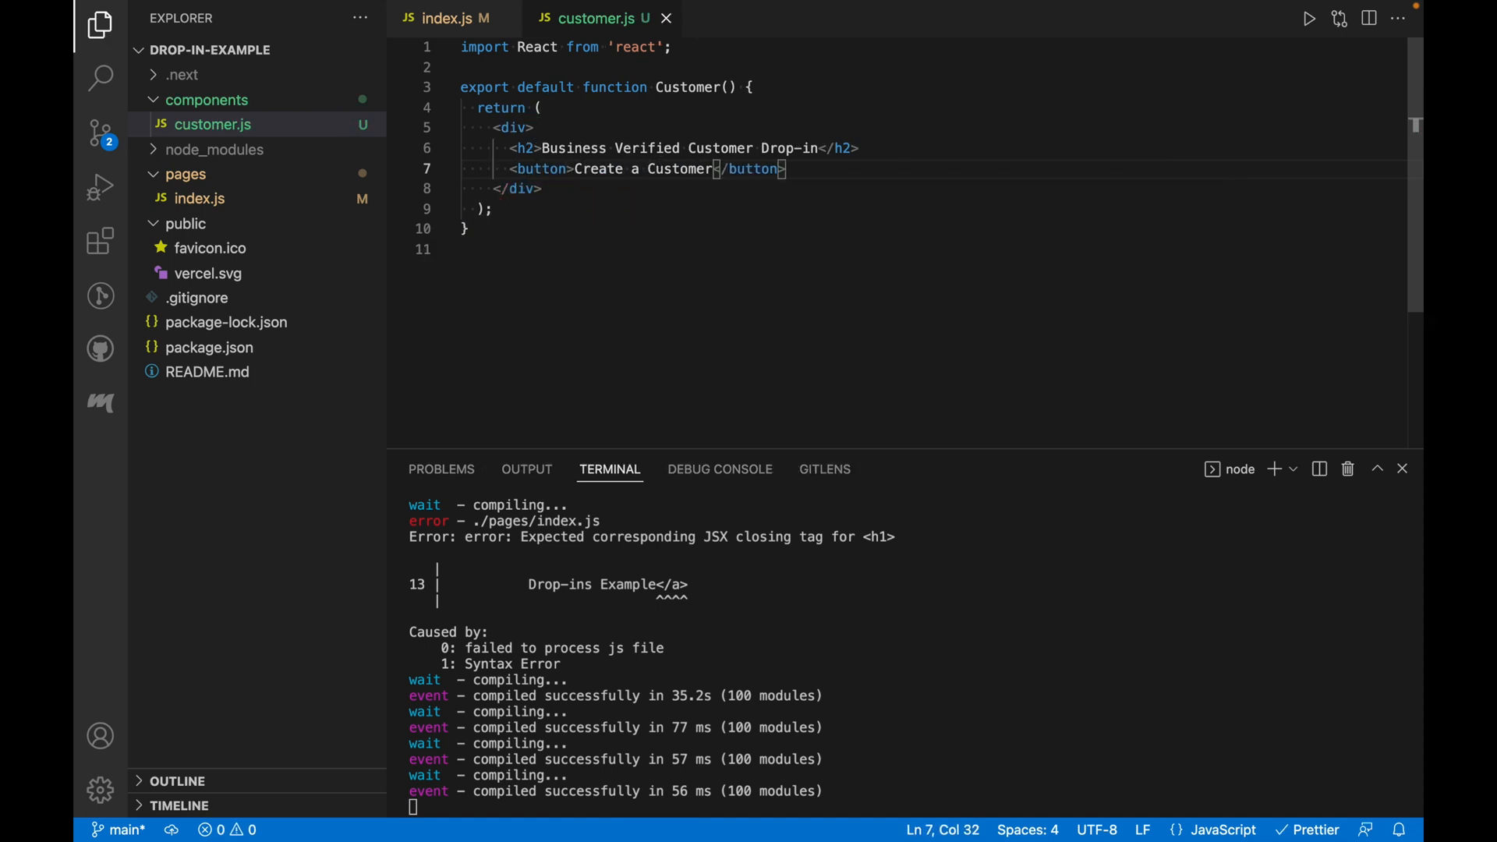
pyautogui.write('import Customer from "../')
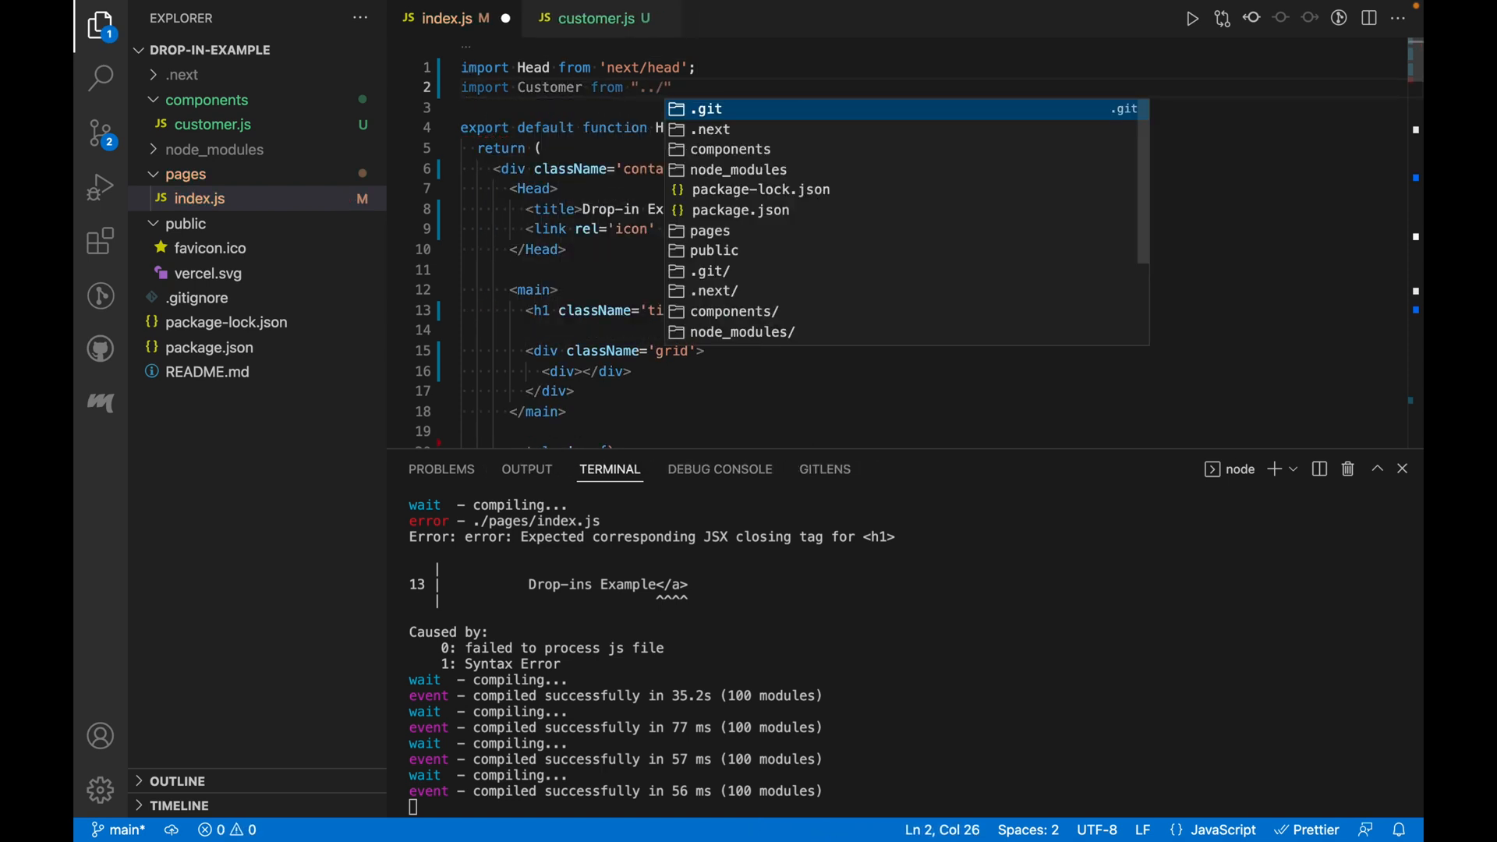
# Step: Import Customer from '../components/customer' and render <Customer /> inside the grid
pyautogui.write('components/customer')
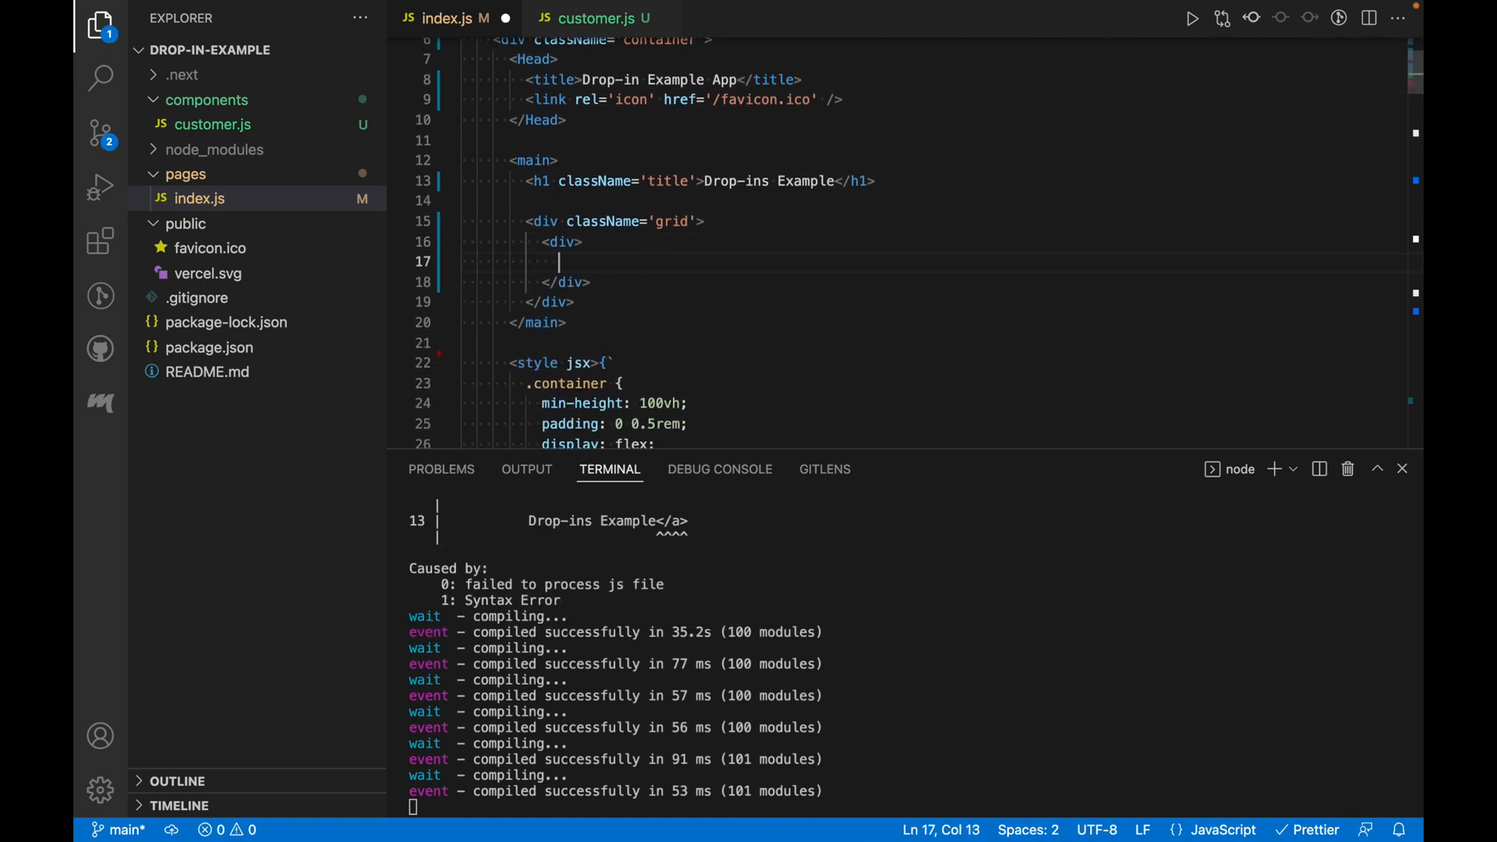
pyautogui.write('<Customer />')
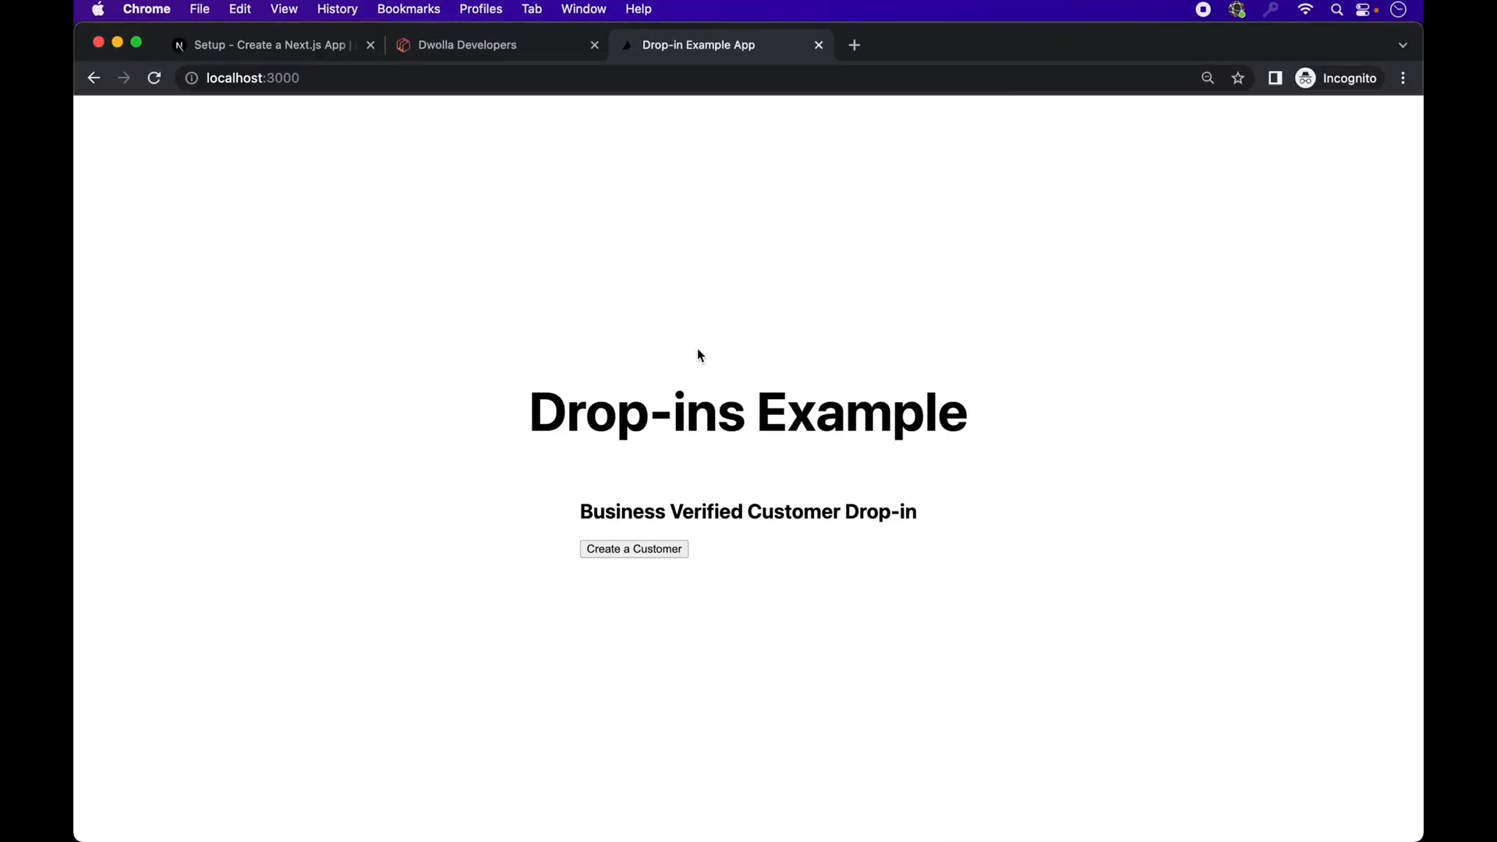
pyautogui.moveTo(678, 580)
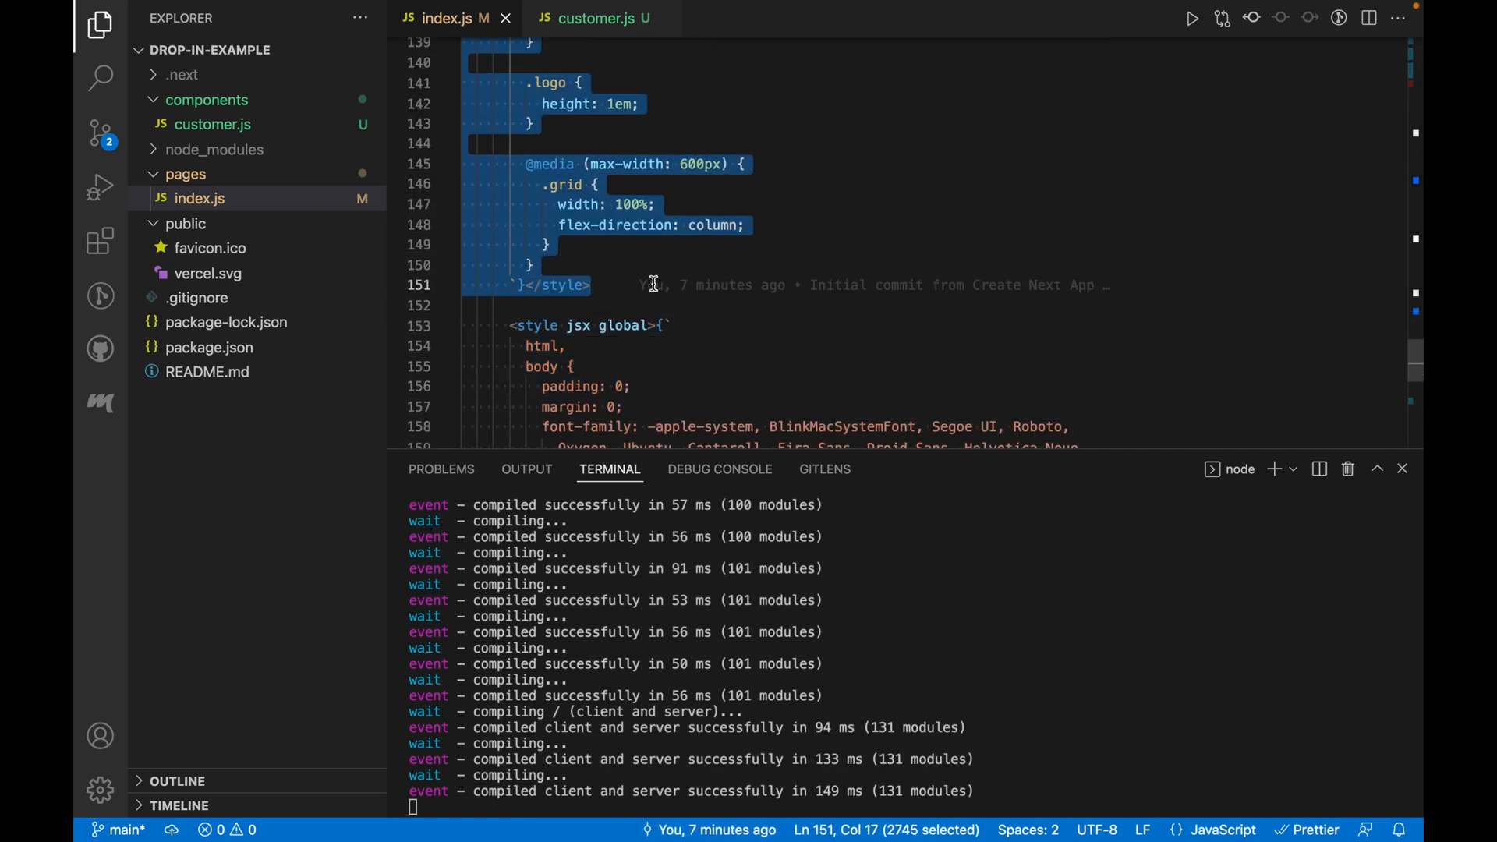
# Step: Switch to customer.js to add the centred main style block and useState import
pyautogui.click(593, 18)
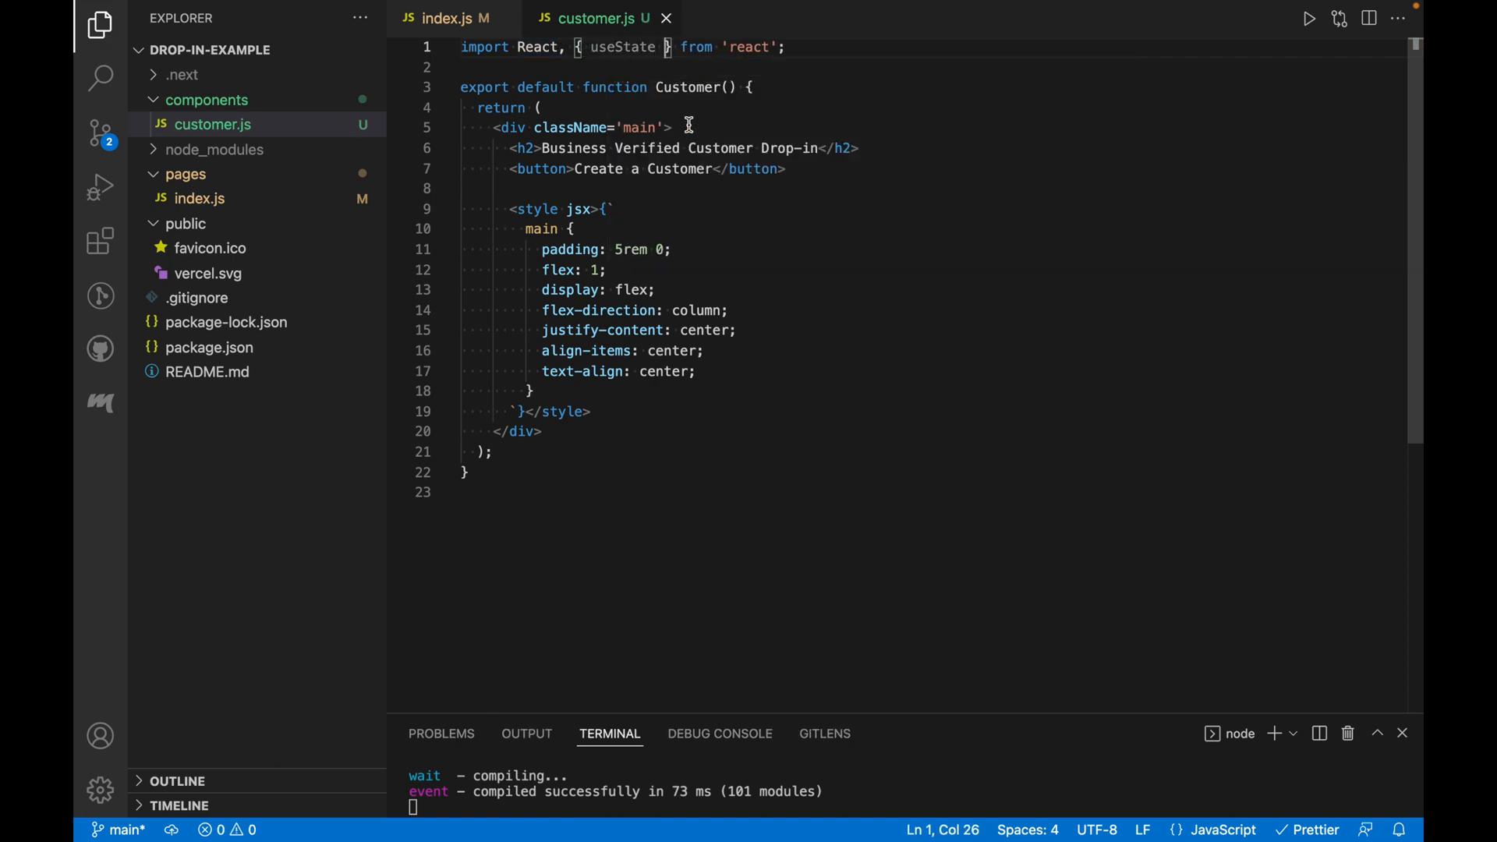
# Step: Declare const [buttonClicked, setButtonClicked] = useState() in the Customer function
pyautogui.press('Enter')
pyautogui.write('const [')
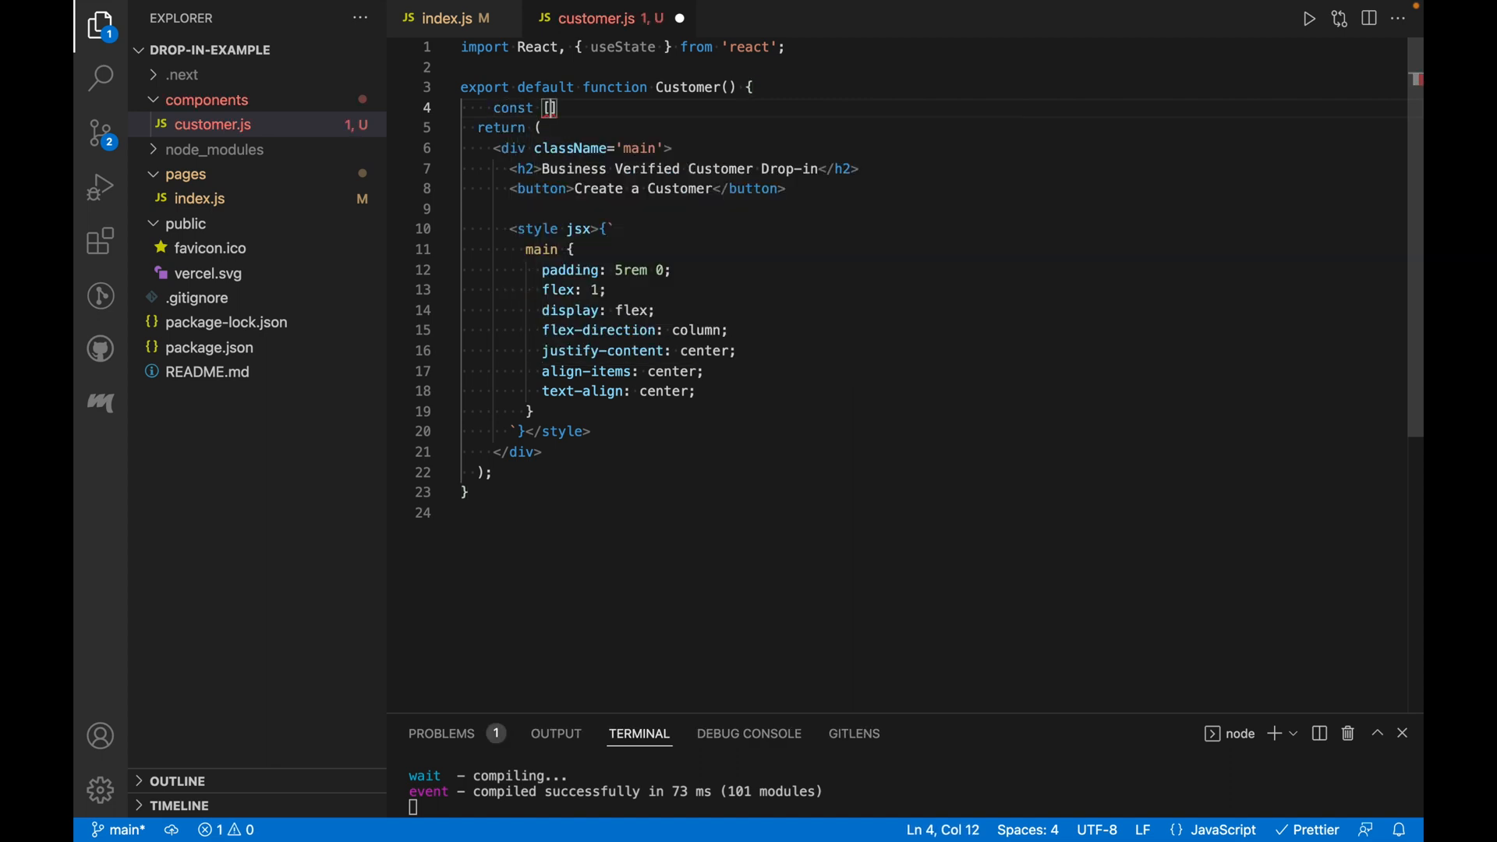
pyautogui.write('buttonClicked')
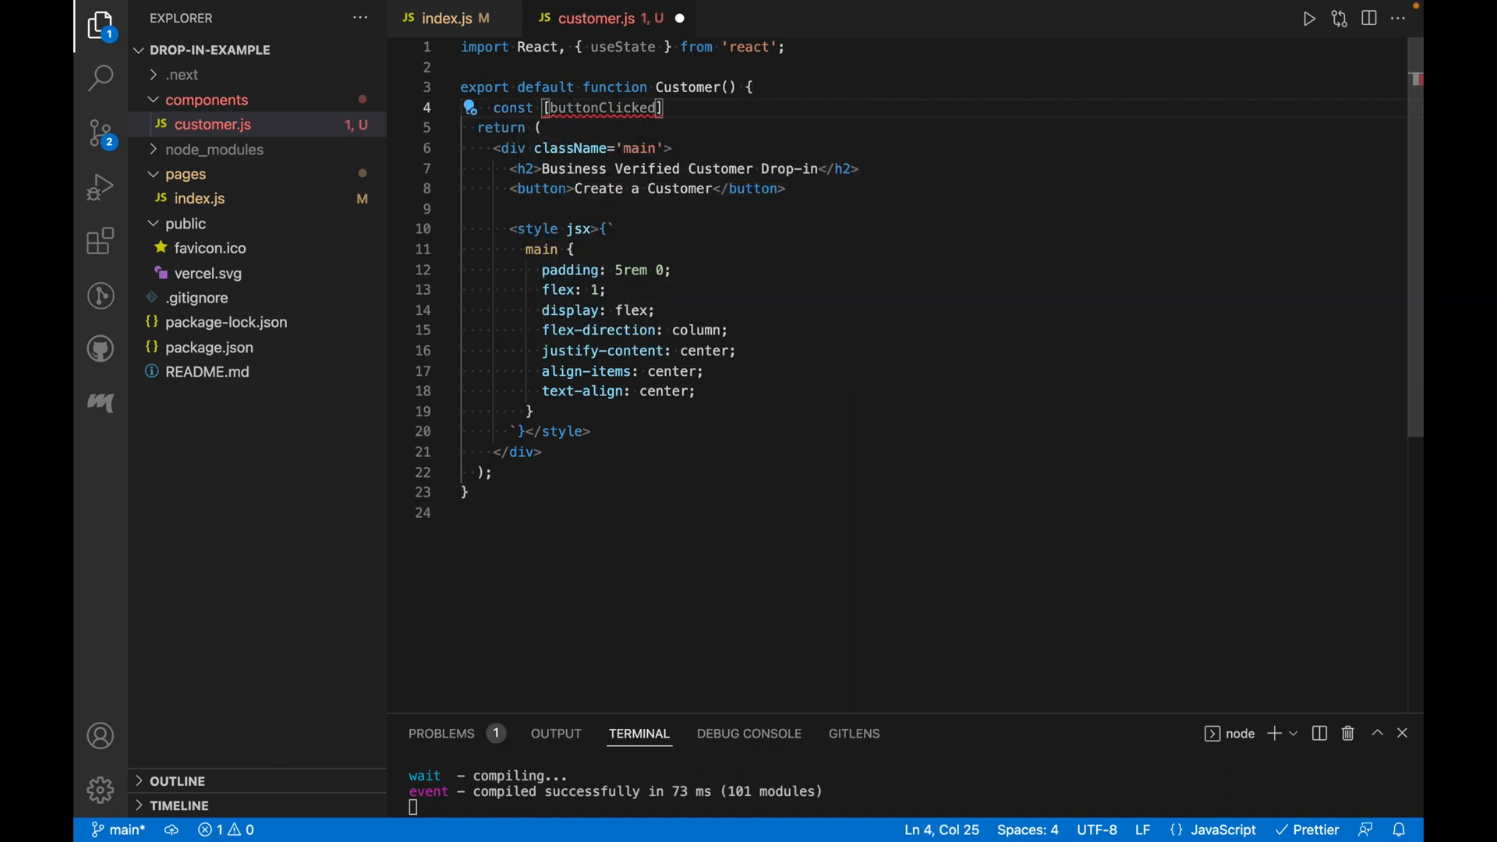
pyautogui.write(', setButton')
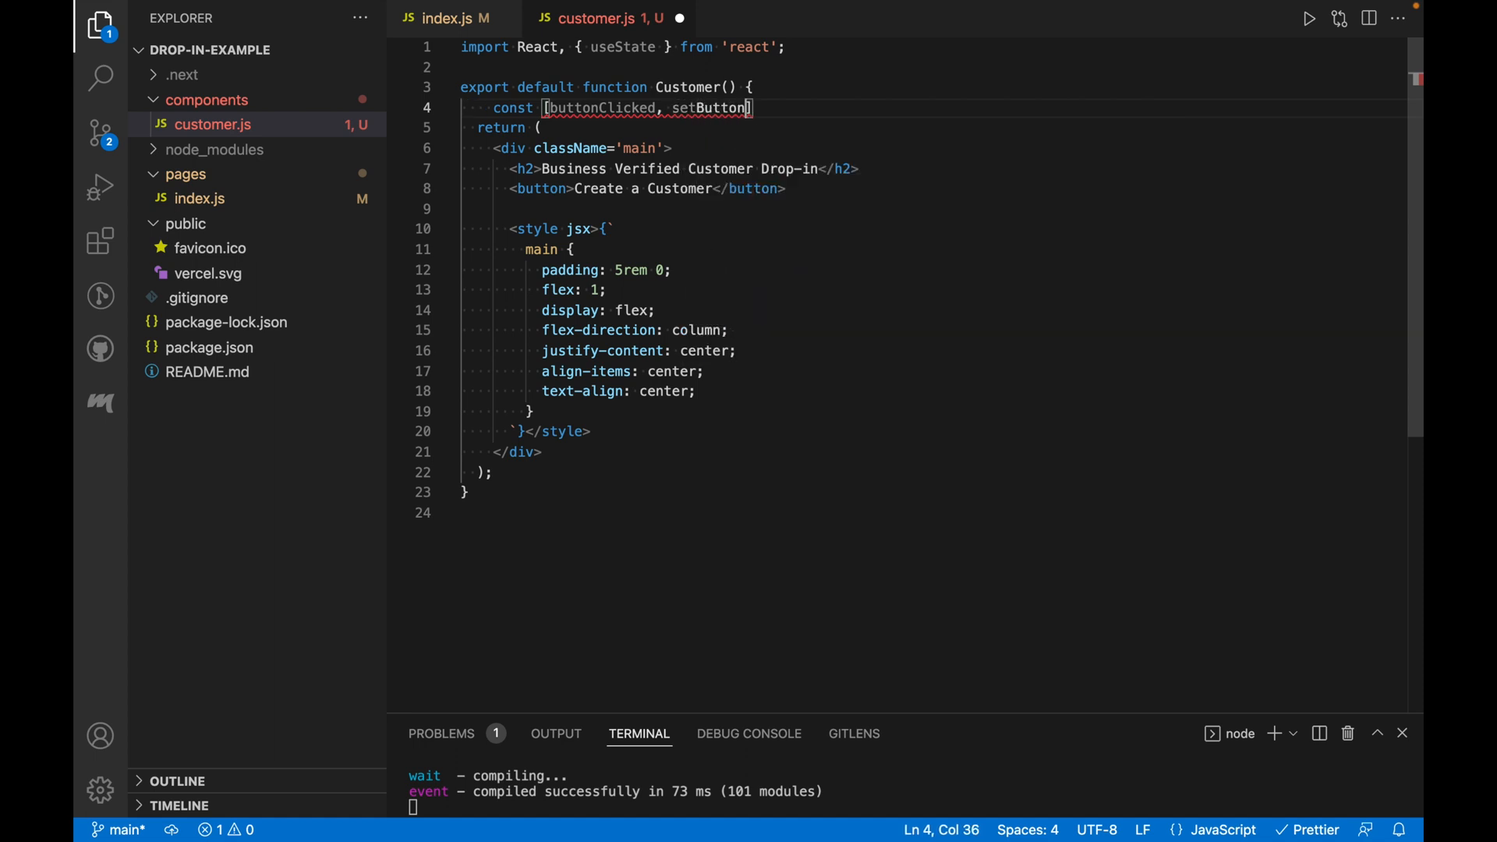
pyautogui.write('Clicked] =')
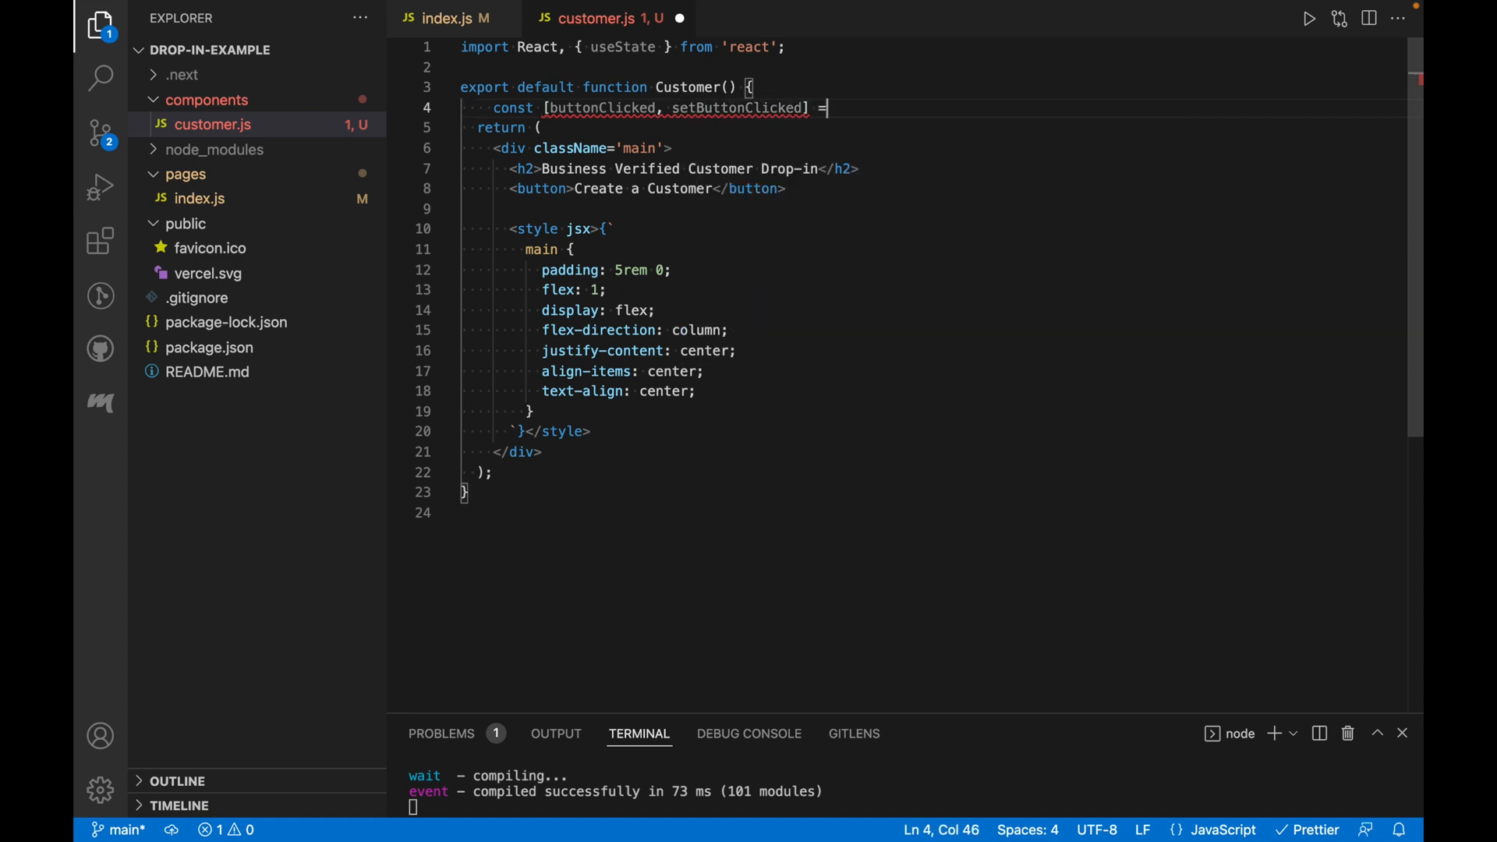
pyautogui.write('useState();')
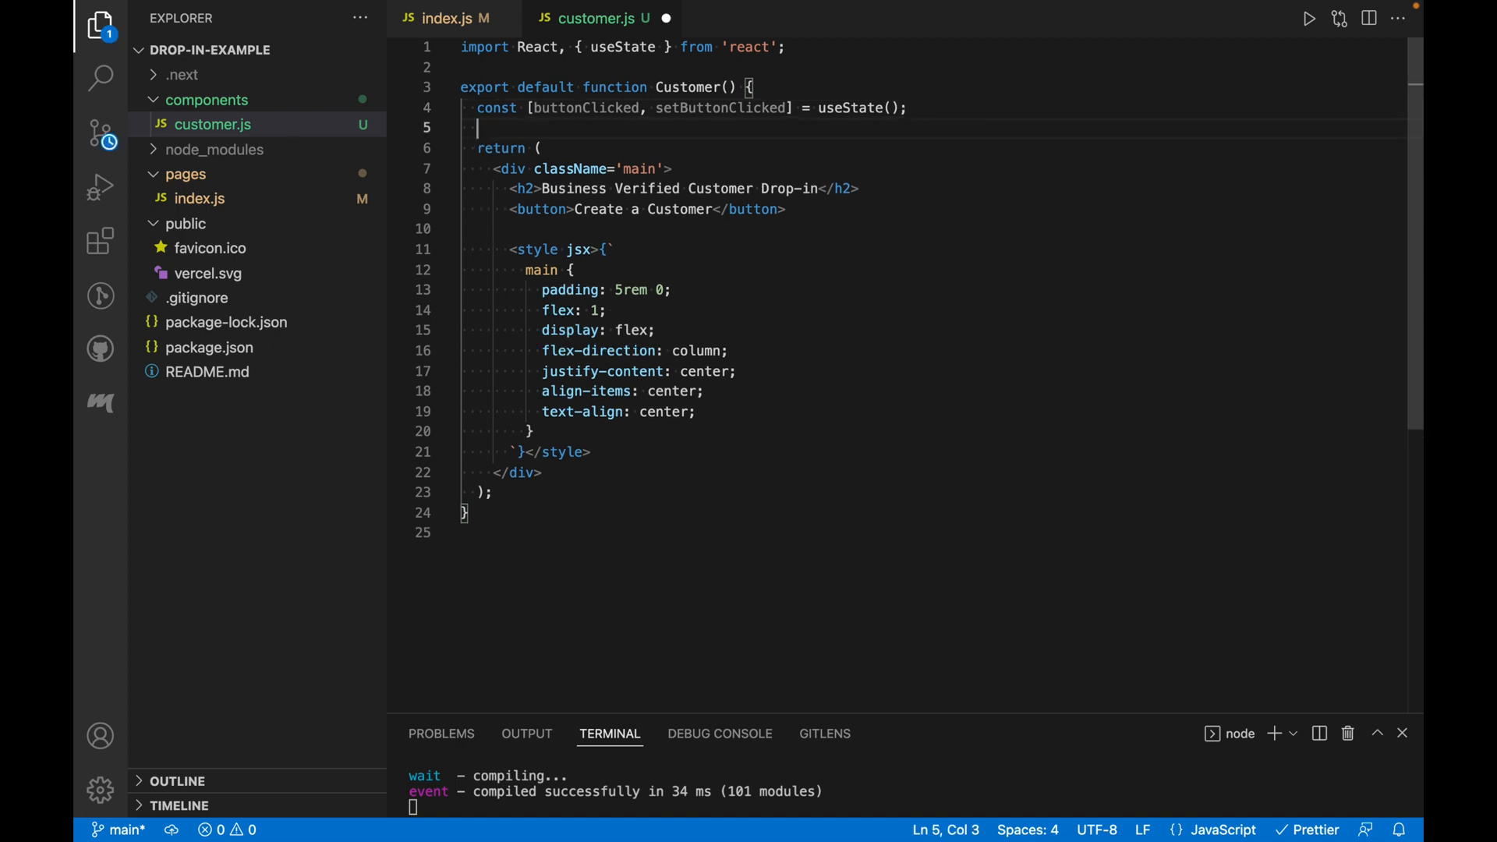
# Step: Wire the button's onClick to a handleClick function calling setButtonClicked(true)
pyautogui.write('on')
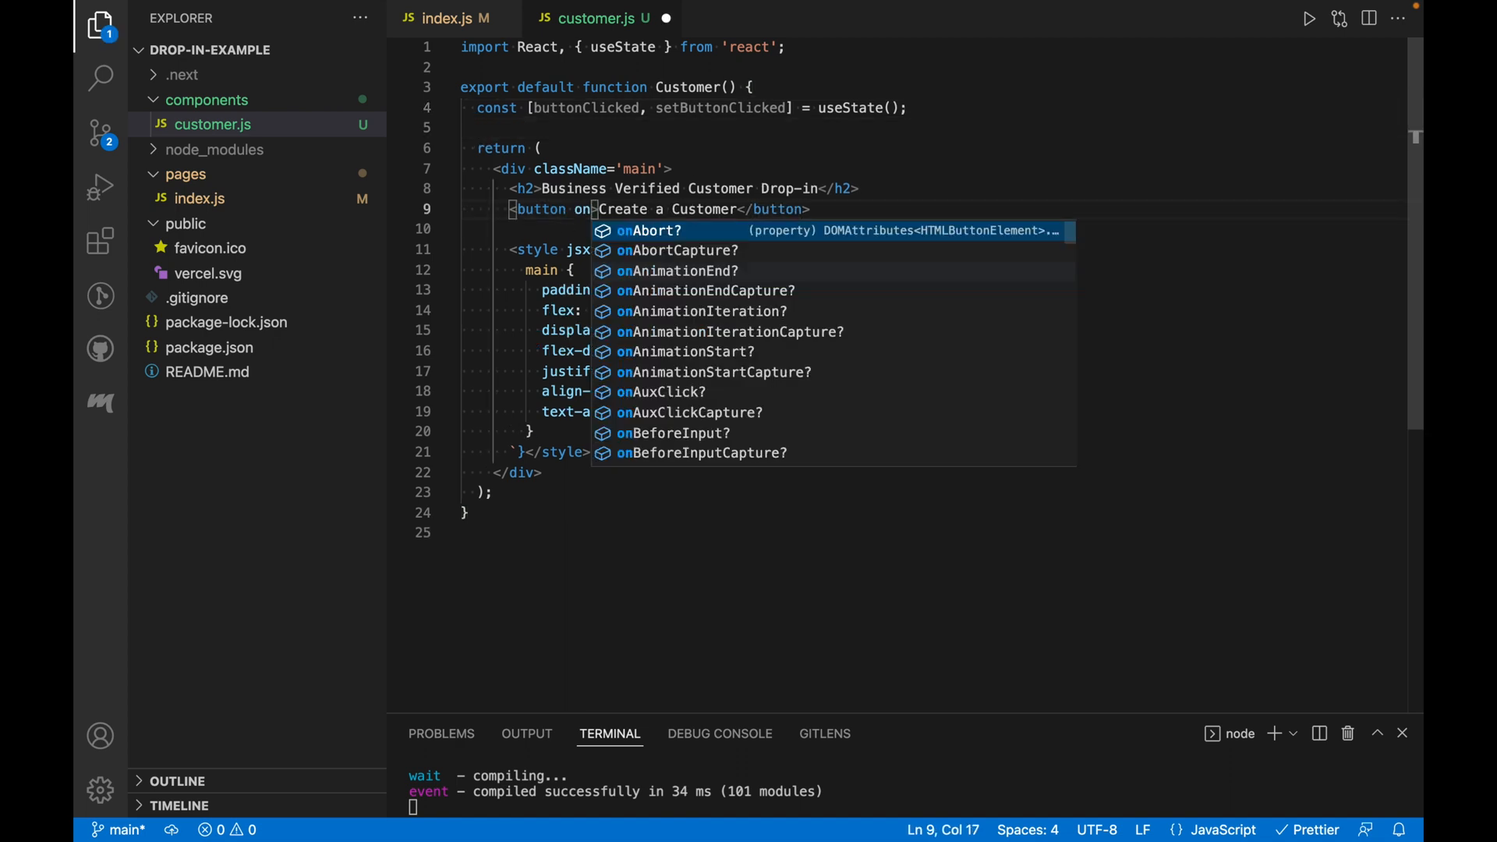
pyautogui.write('Click={han')
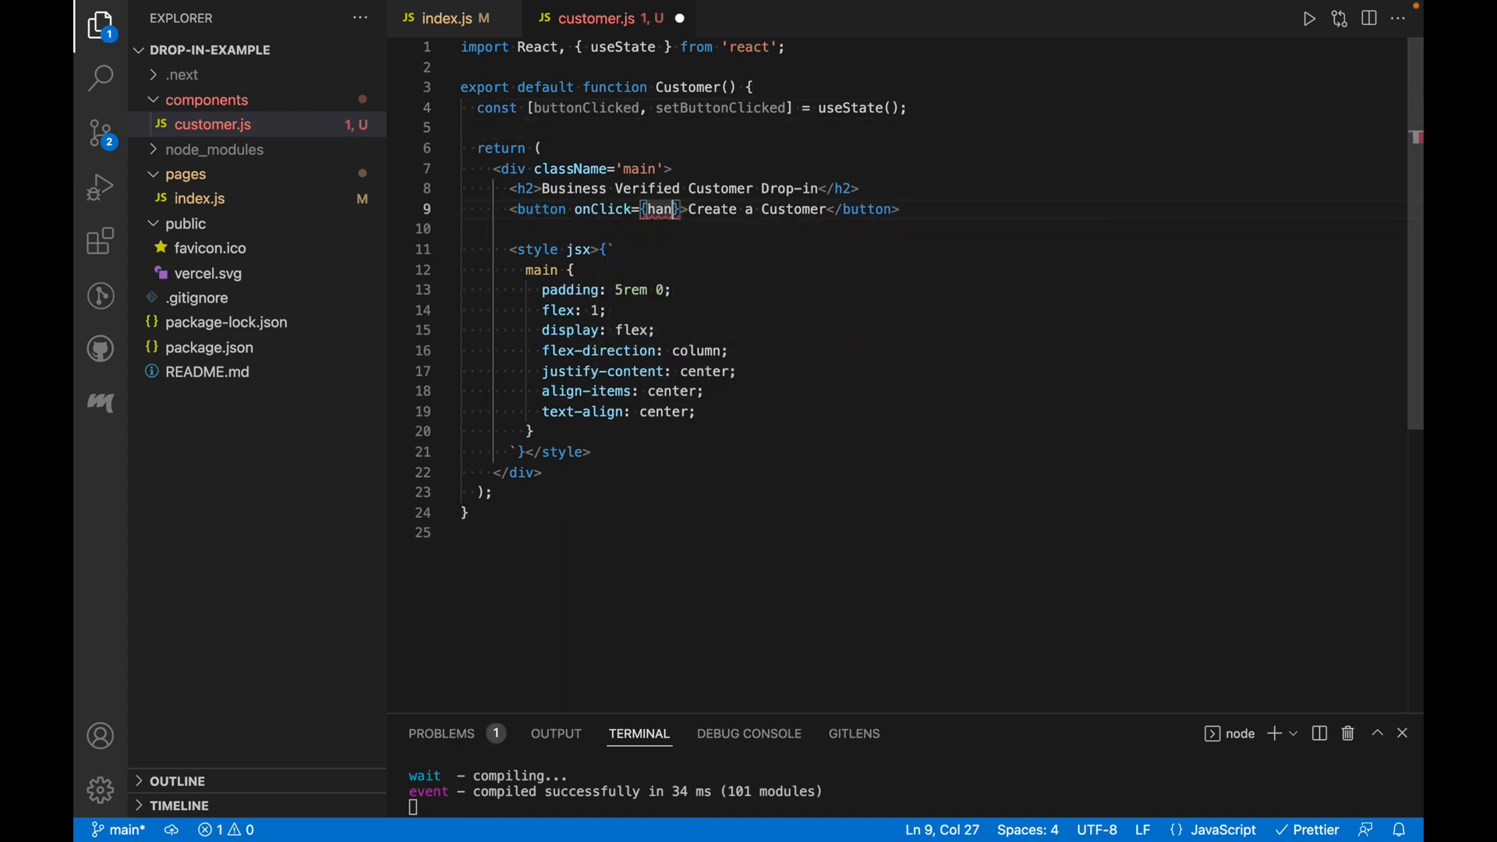
pyautogui.write('dleClick')
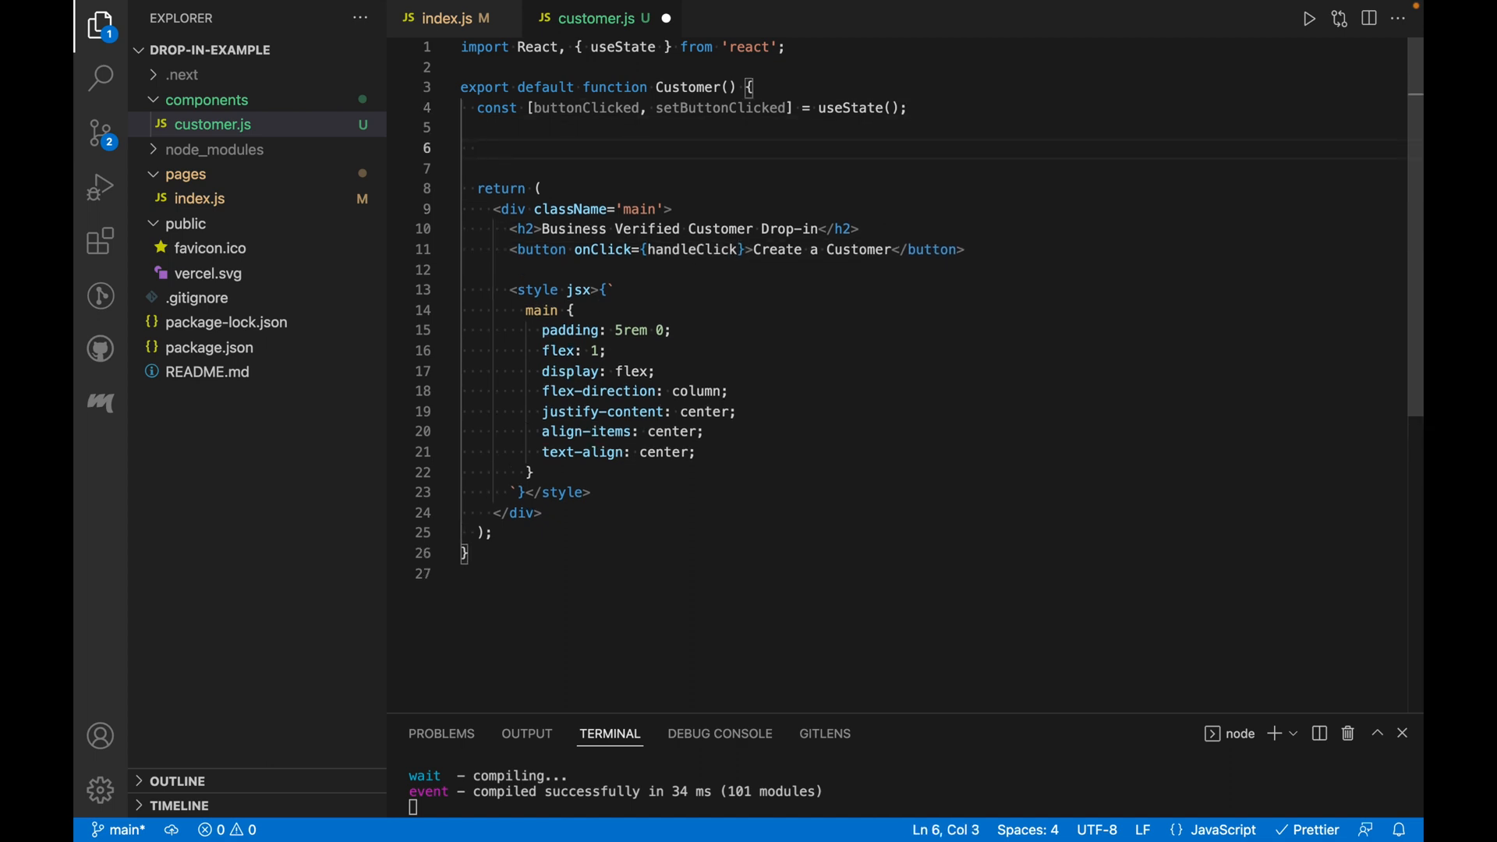
pyautogui.write('function handleClick')
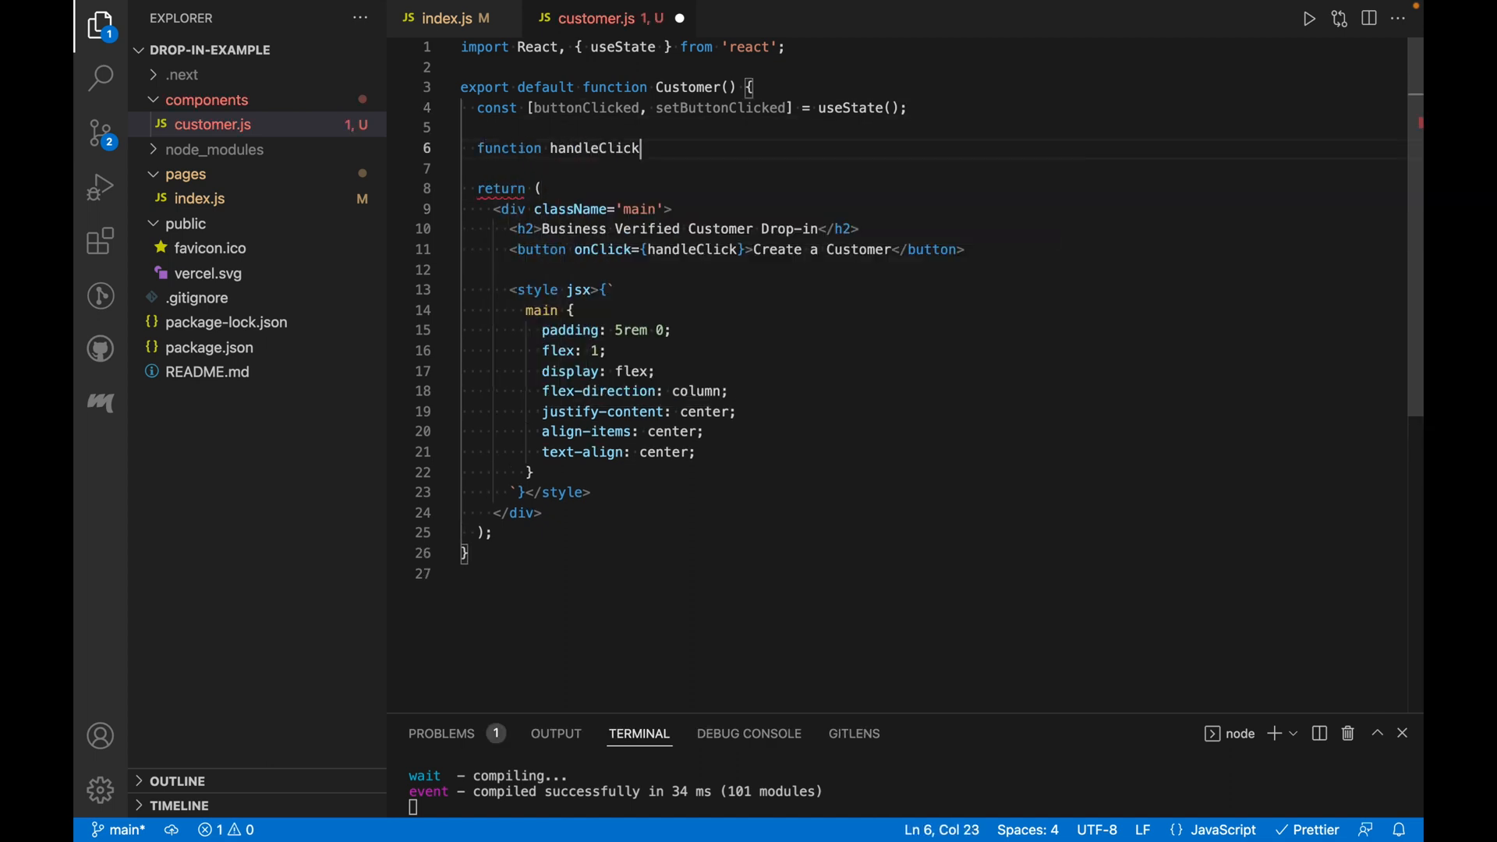
pyautogui.write('(){')
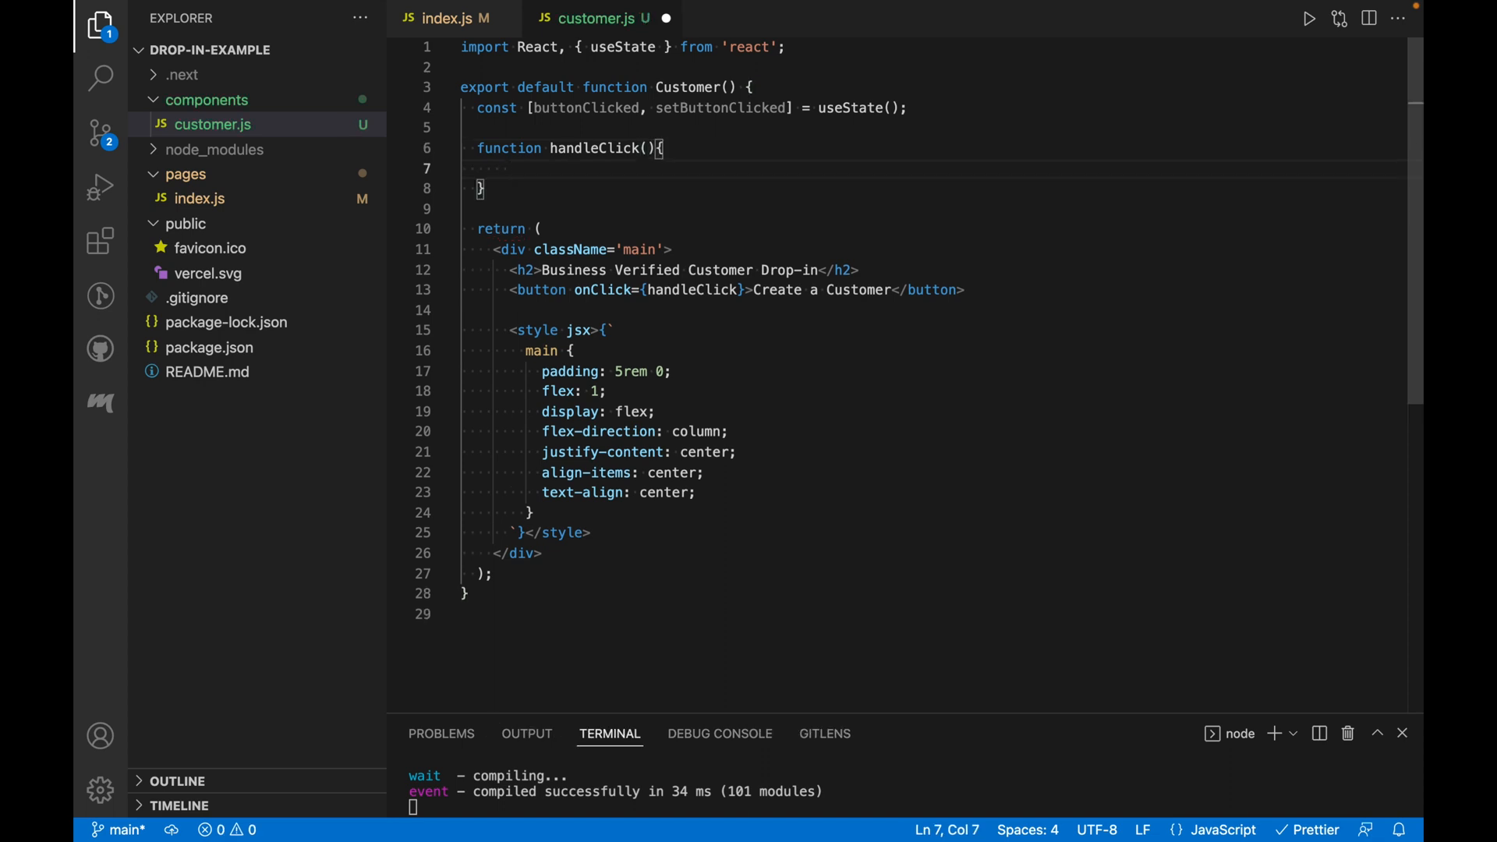
pyautogui.write('setButtonClicked')
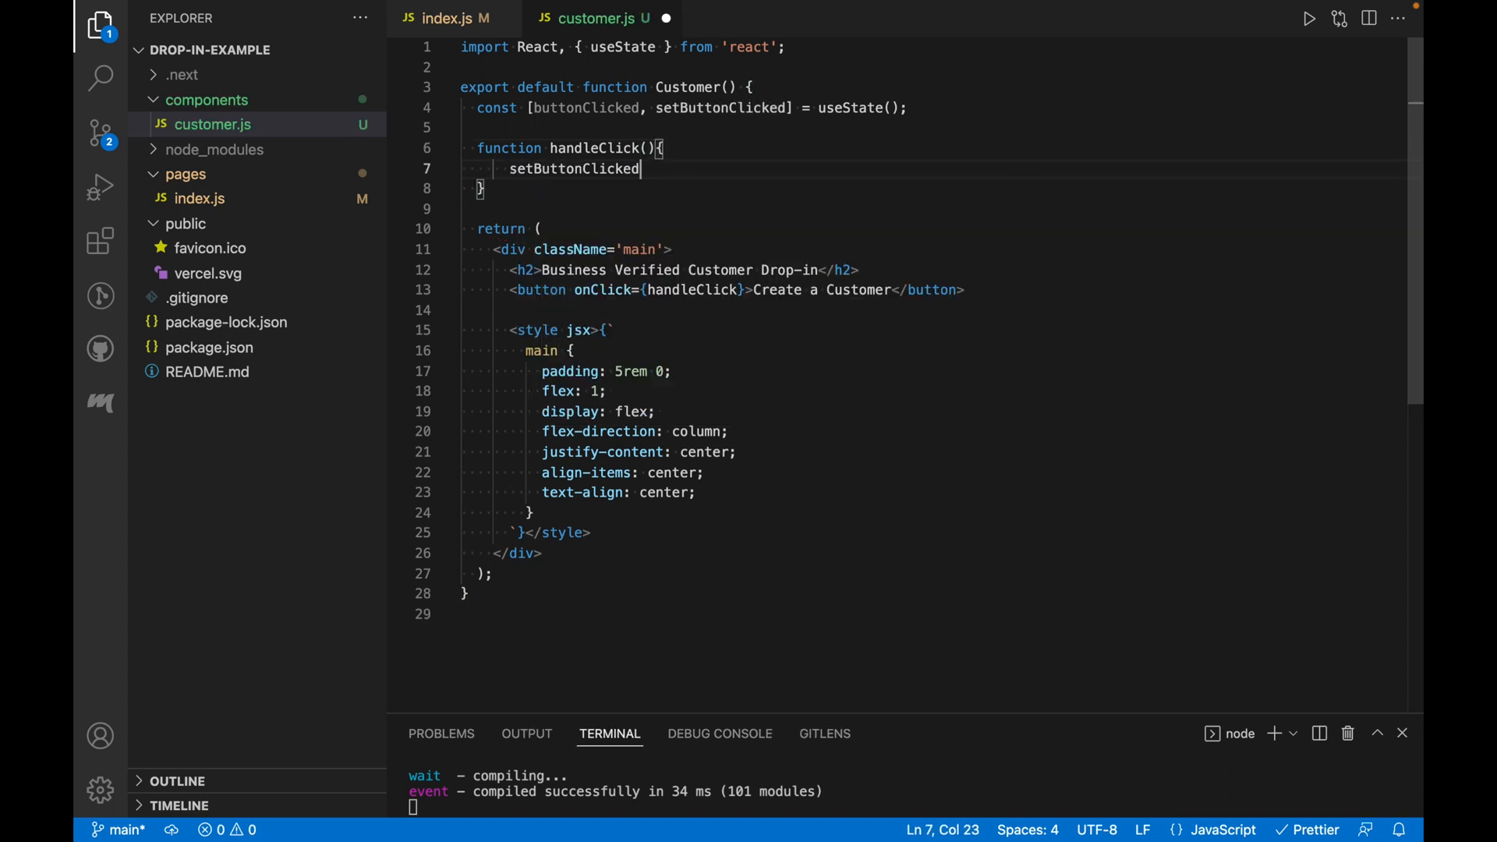
pyautogui.write('(true);')
pyautogui.write('{')
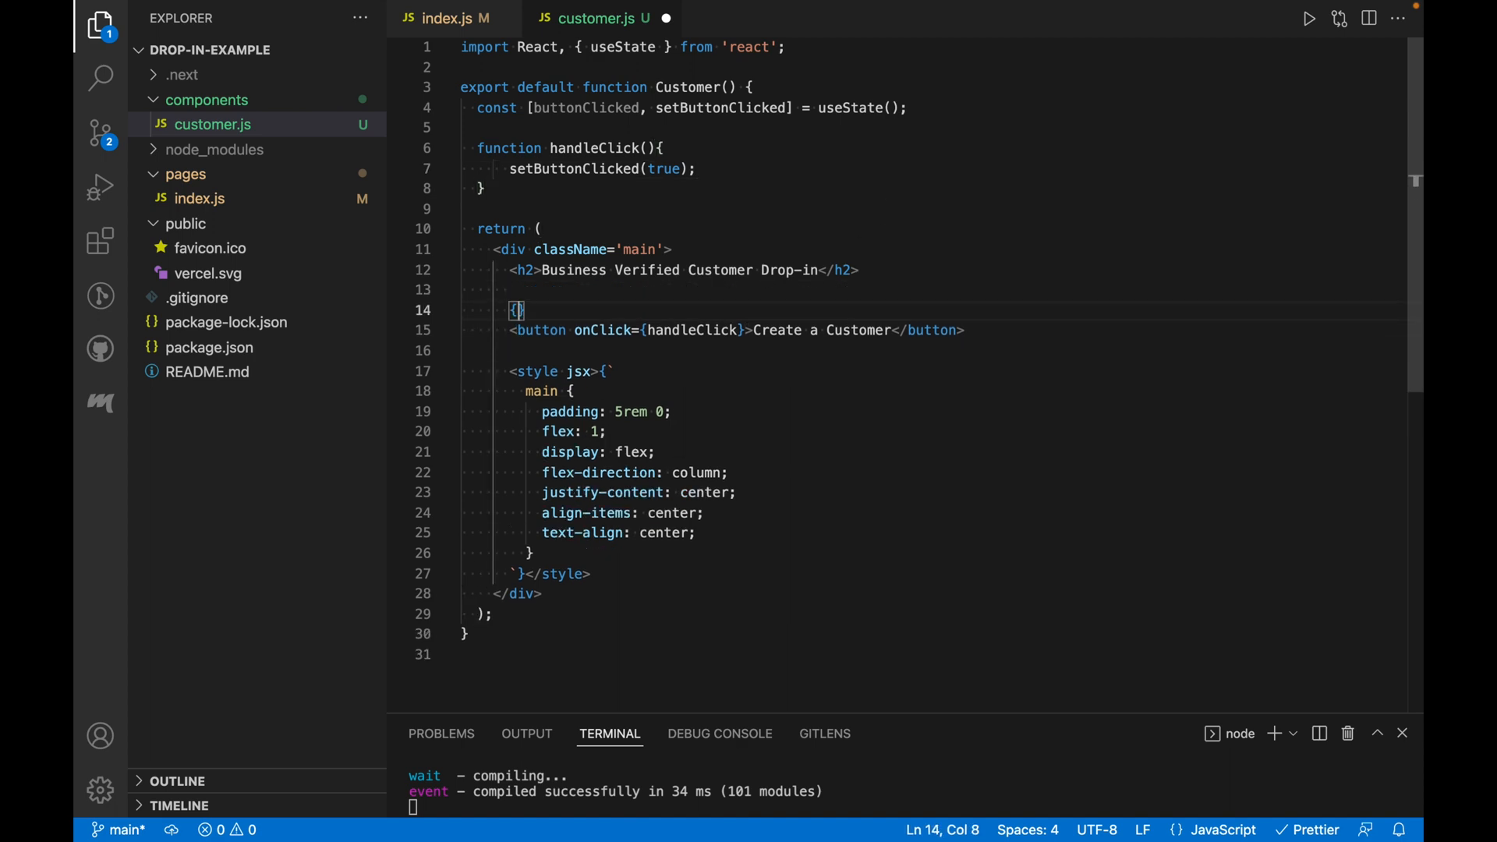
# Step: Render a 'Do something' div instead of the button when buttonClicked is true
pyautogui.write('buttonClicked')
pyautogui.write('?}')
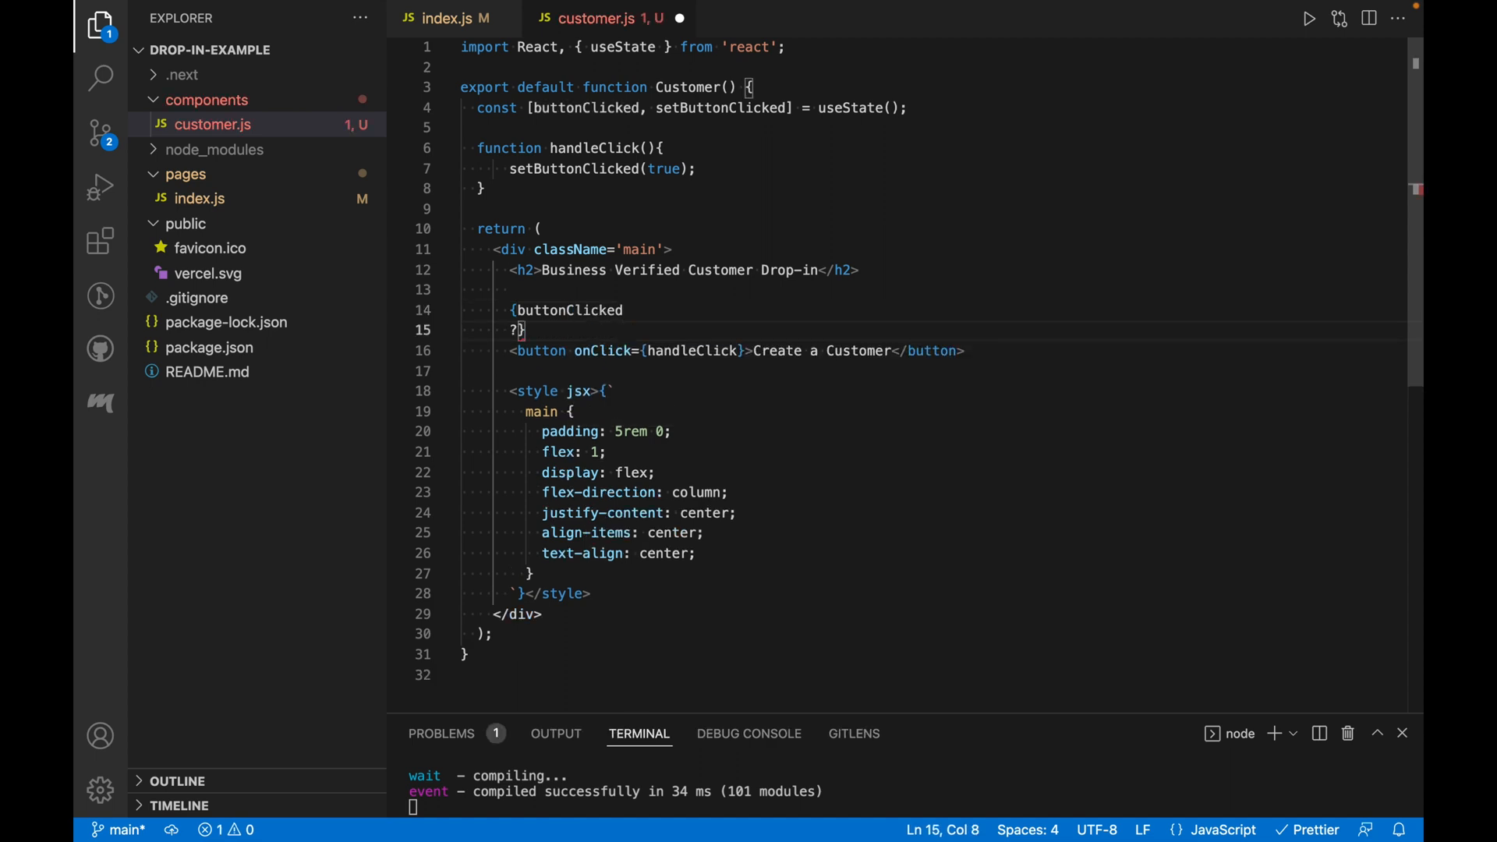
pyautogui.write('<div>')
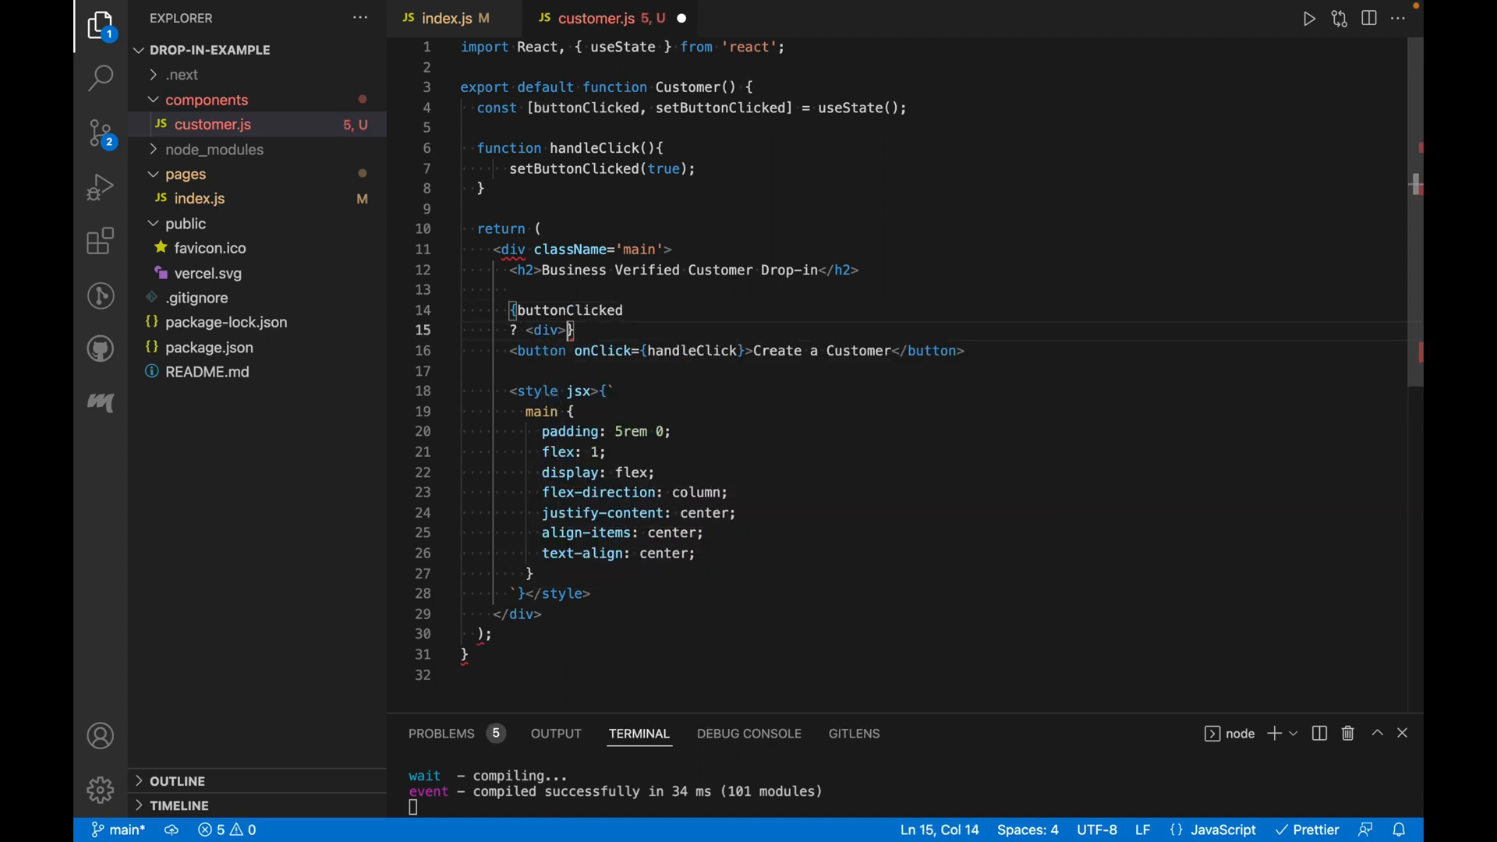
pyautogui.write('Do comething</div>')
pyautogui.write(':}')
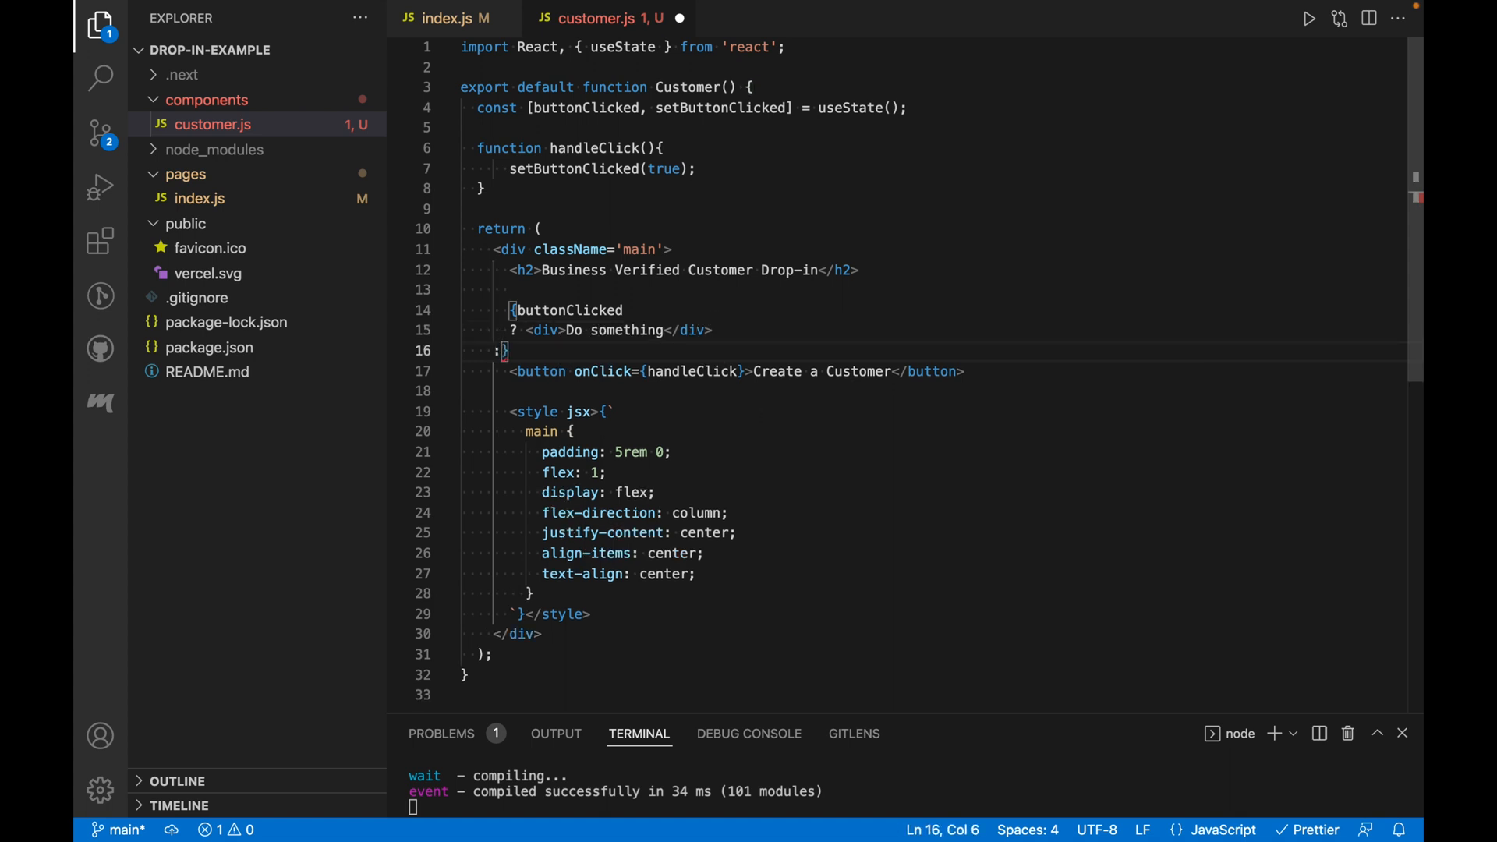
pyautogui.tripleClick(716, 371)
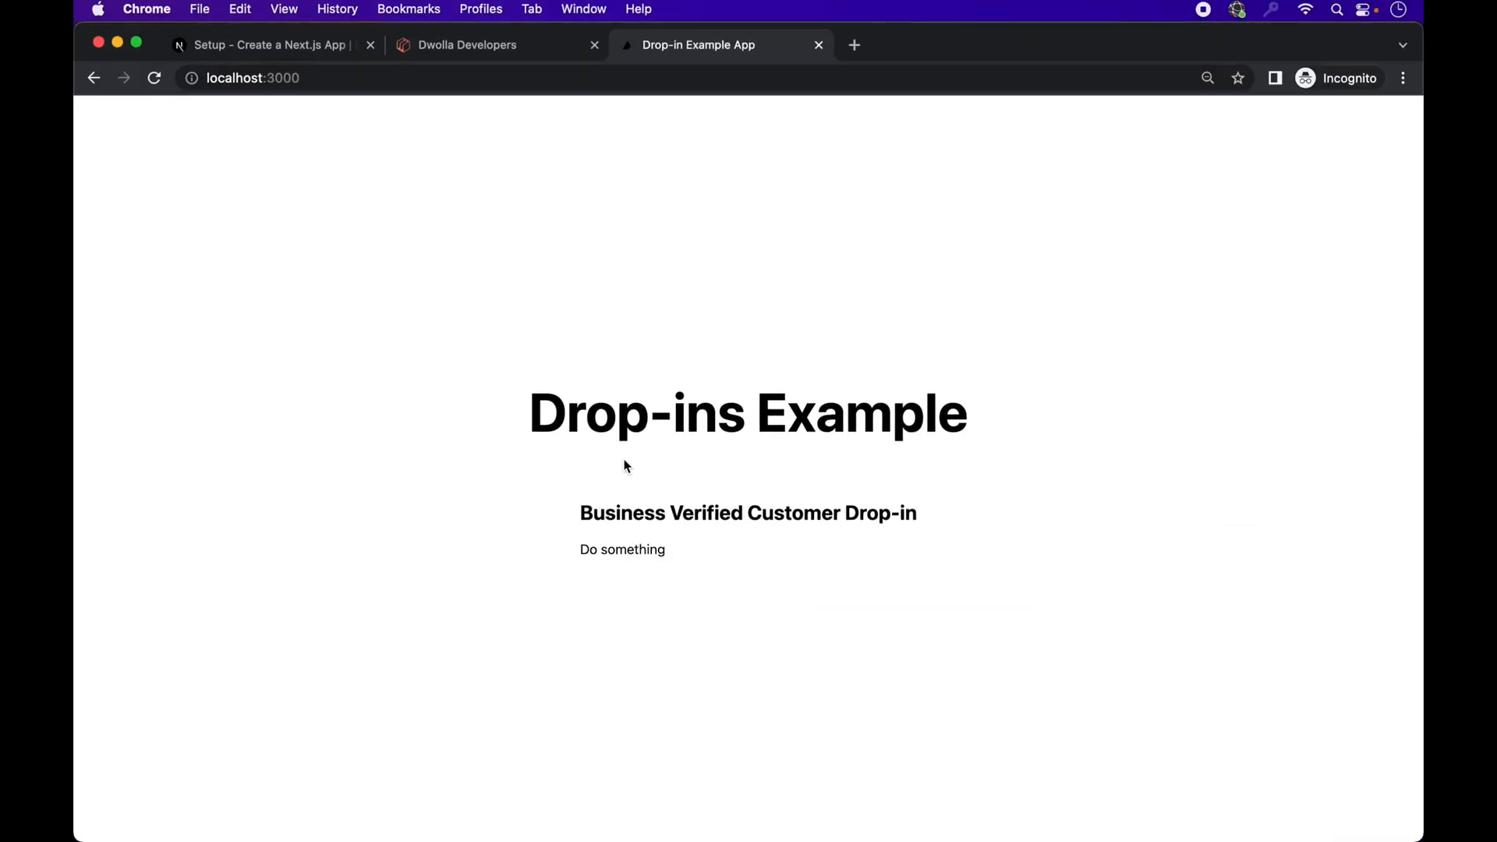
# Step: Switch Chrome to the Dwolla Developers documentation home page
pyautogui.click(466, 45)
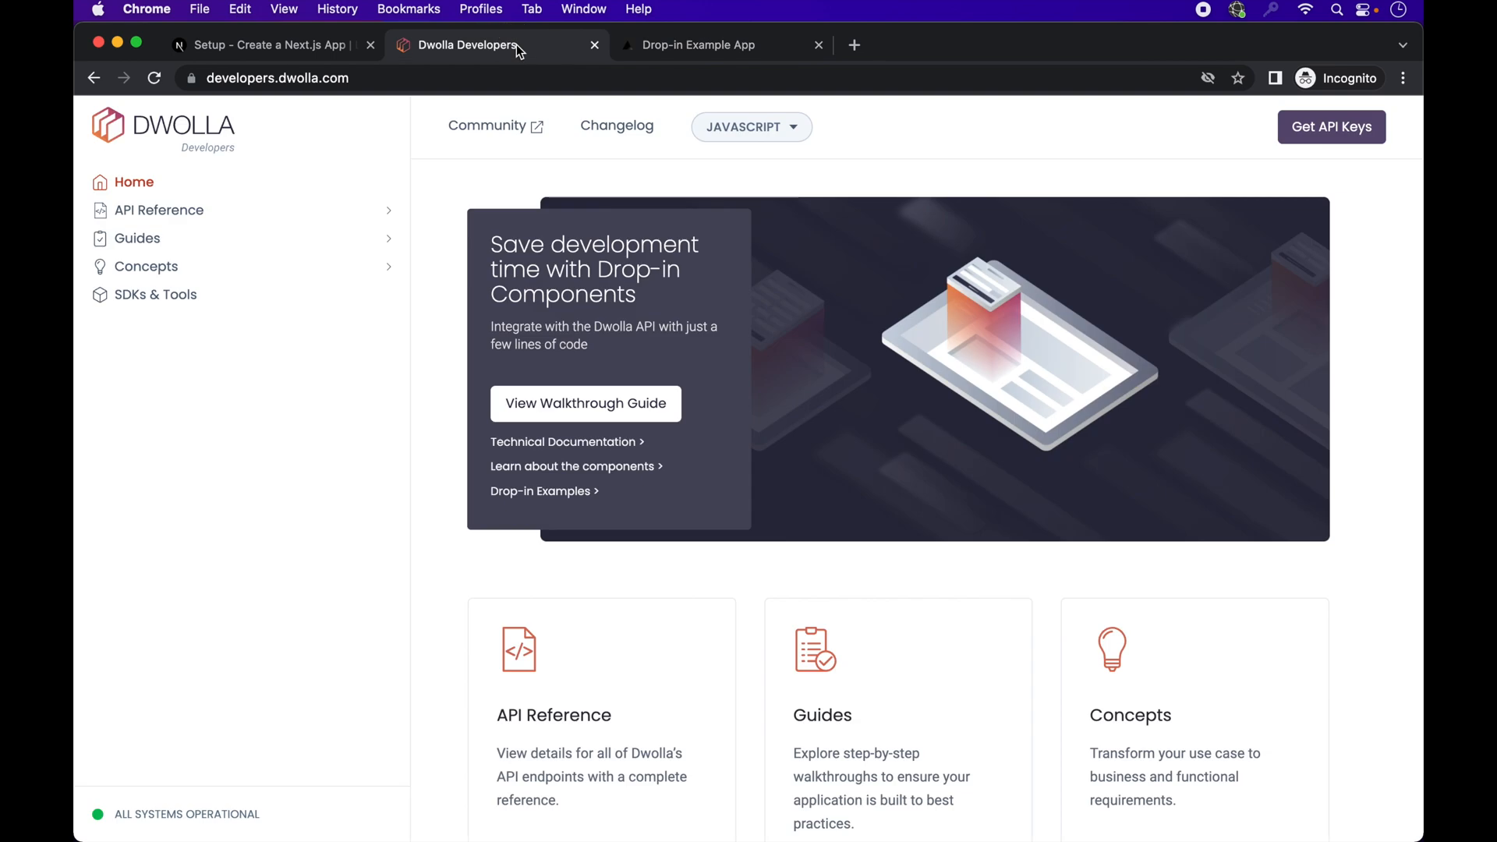
pyautogui.moveTo(602, 354)
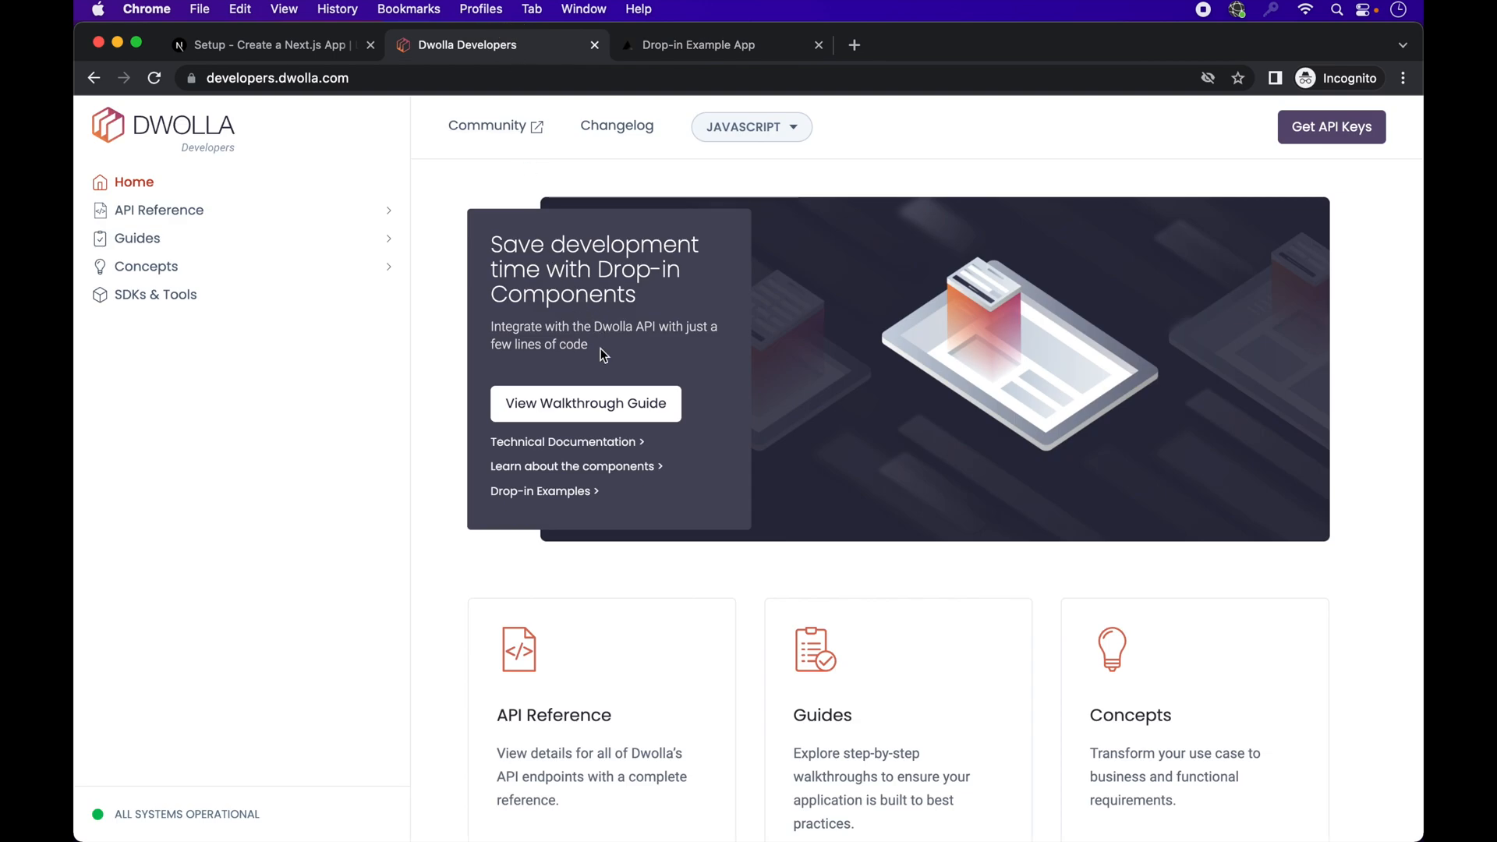
pyautogui.moveTo(340, 218)
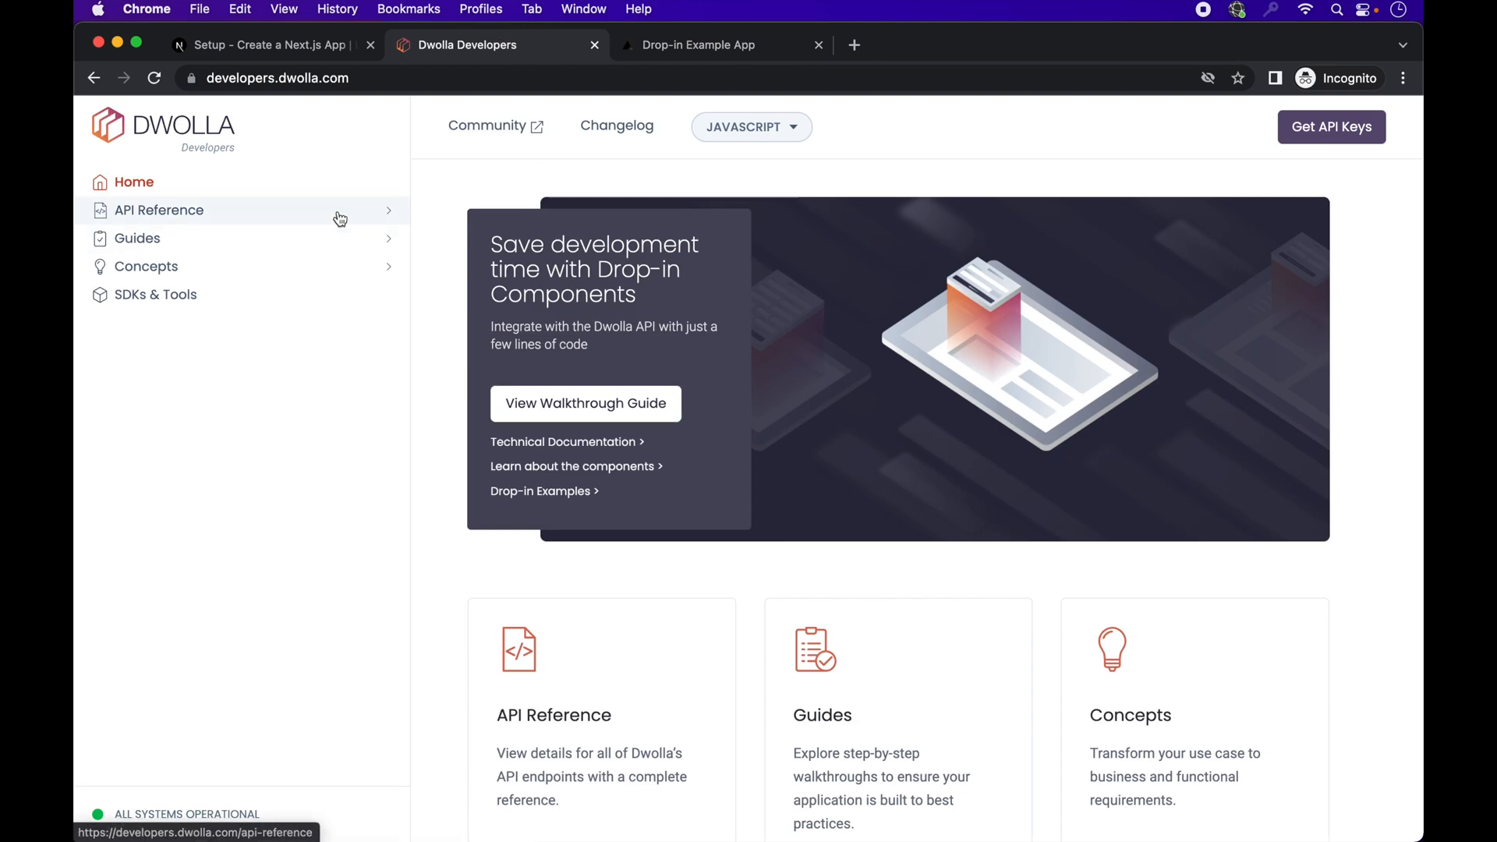
# Step: Navigate the drop-ins guide through Before you begin to Step 1: Setup and configuration
pyautogui.click(137, 237)
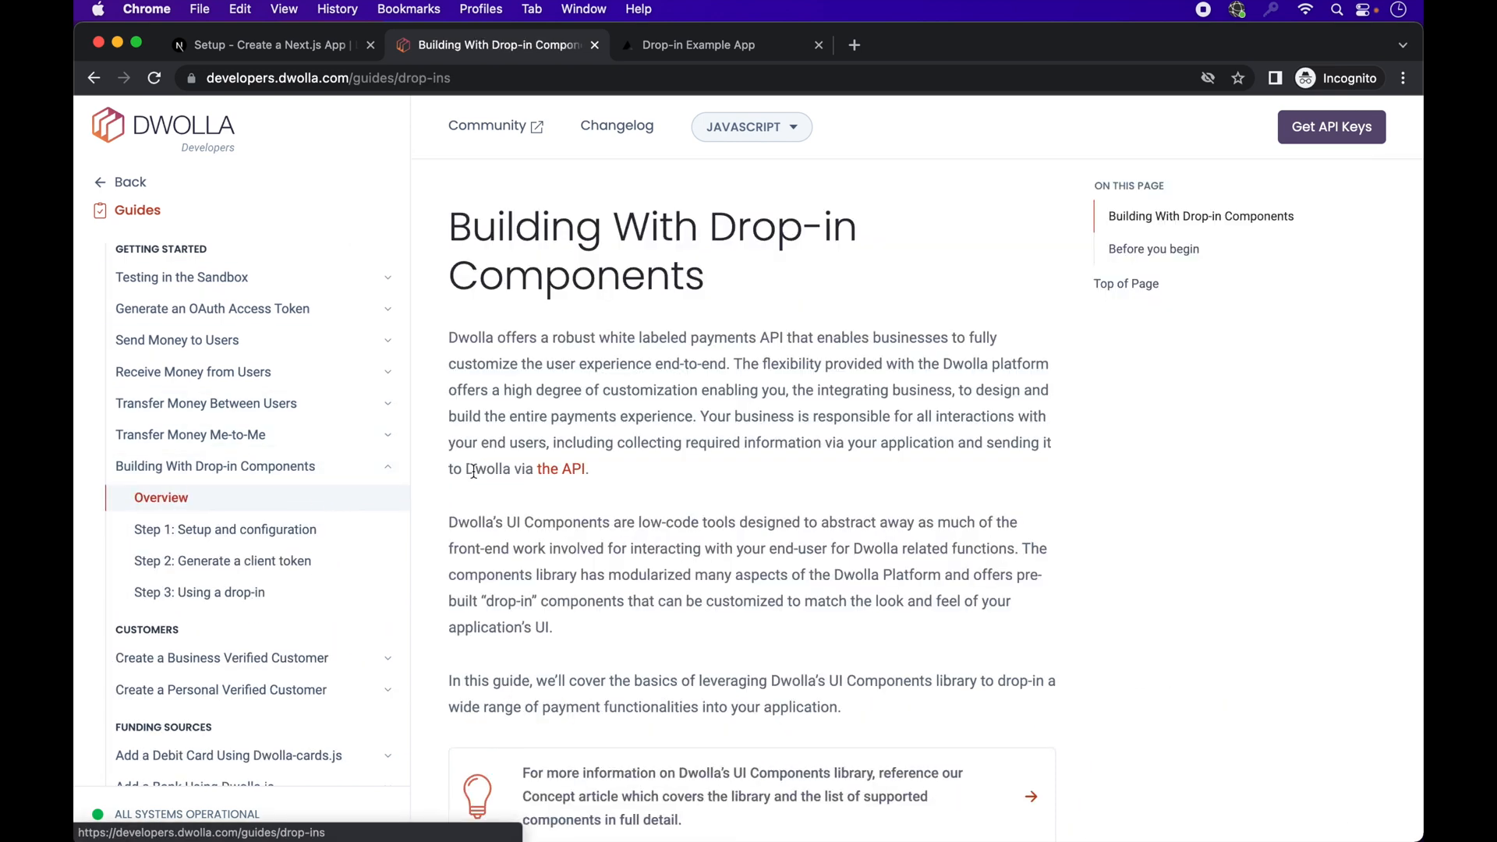
pyautogui.scroll(-3)
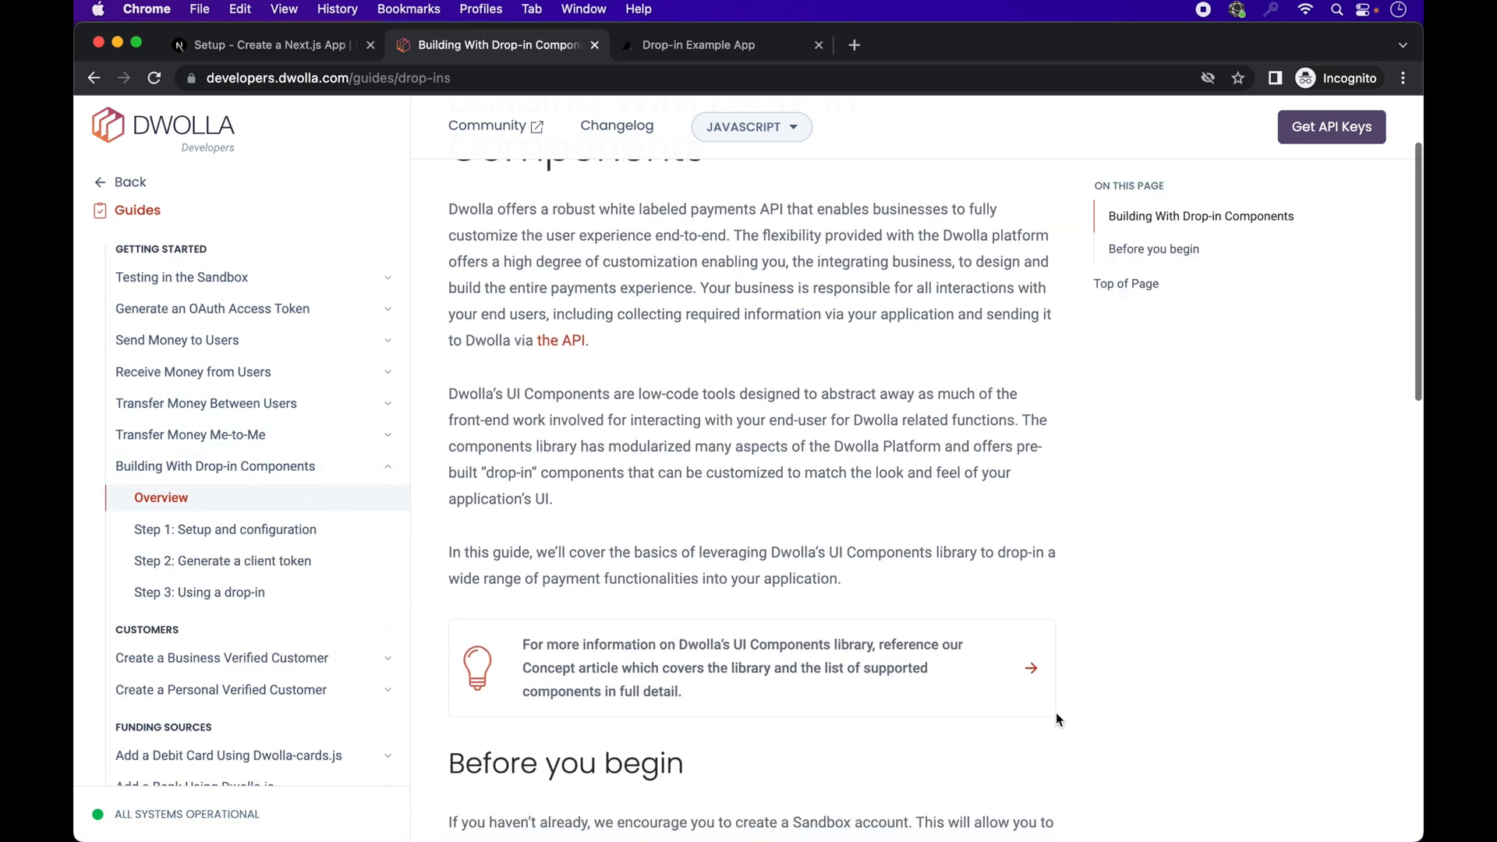
pyautogui.click(1154, 248)
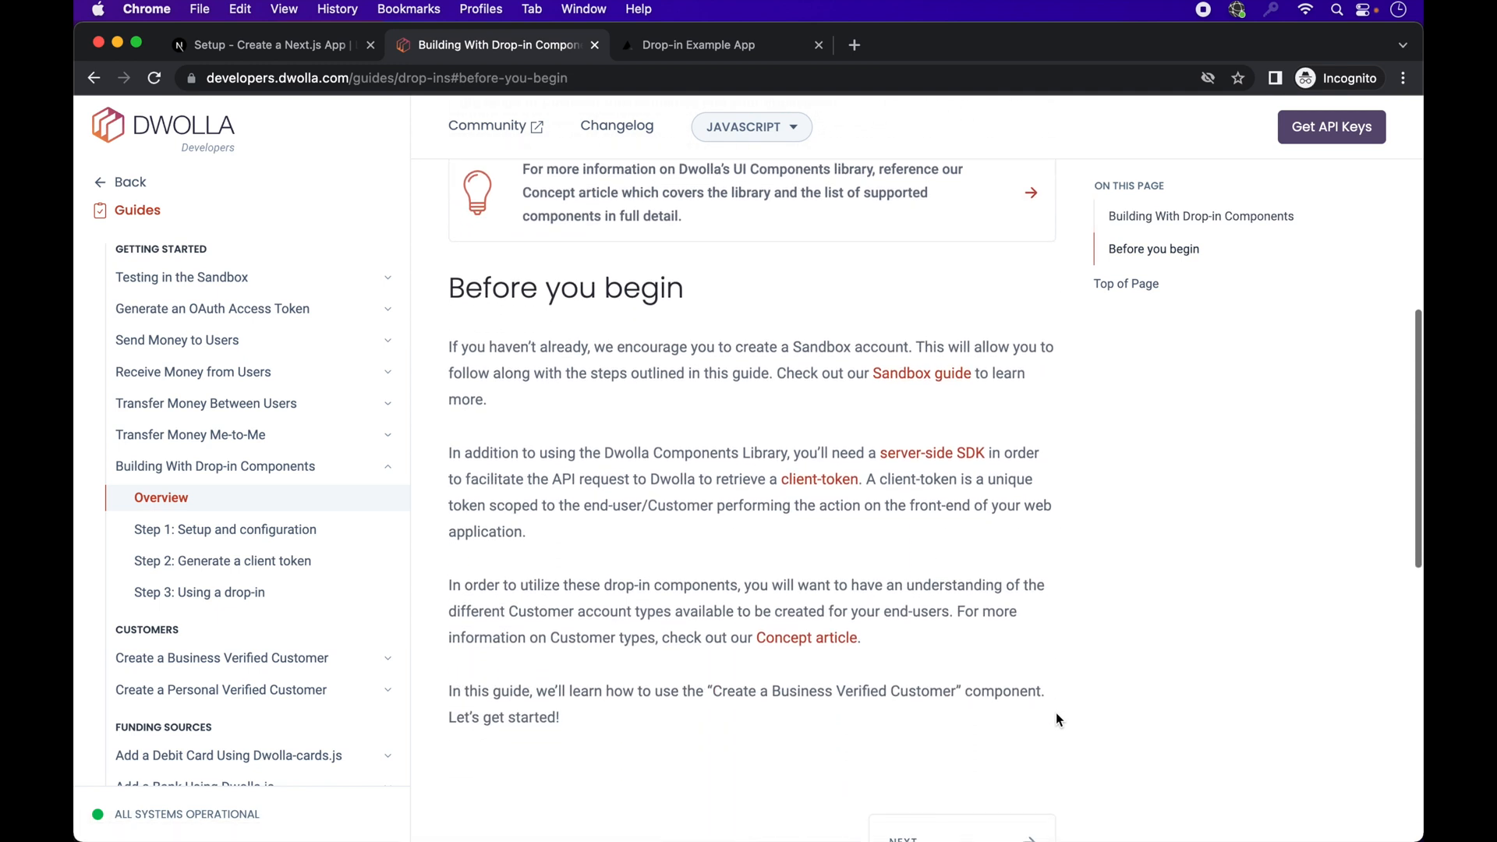
pyautogui.scroll(-3)
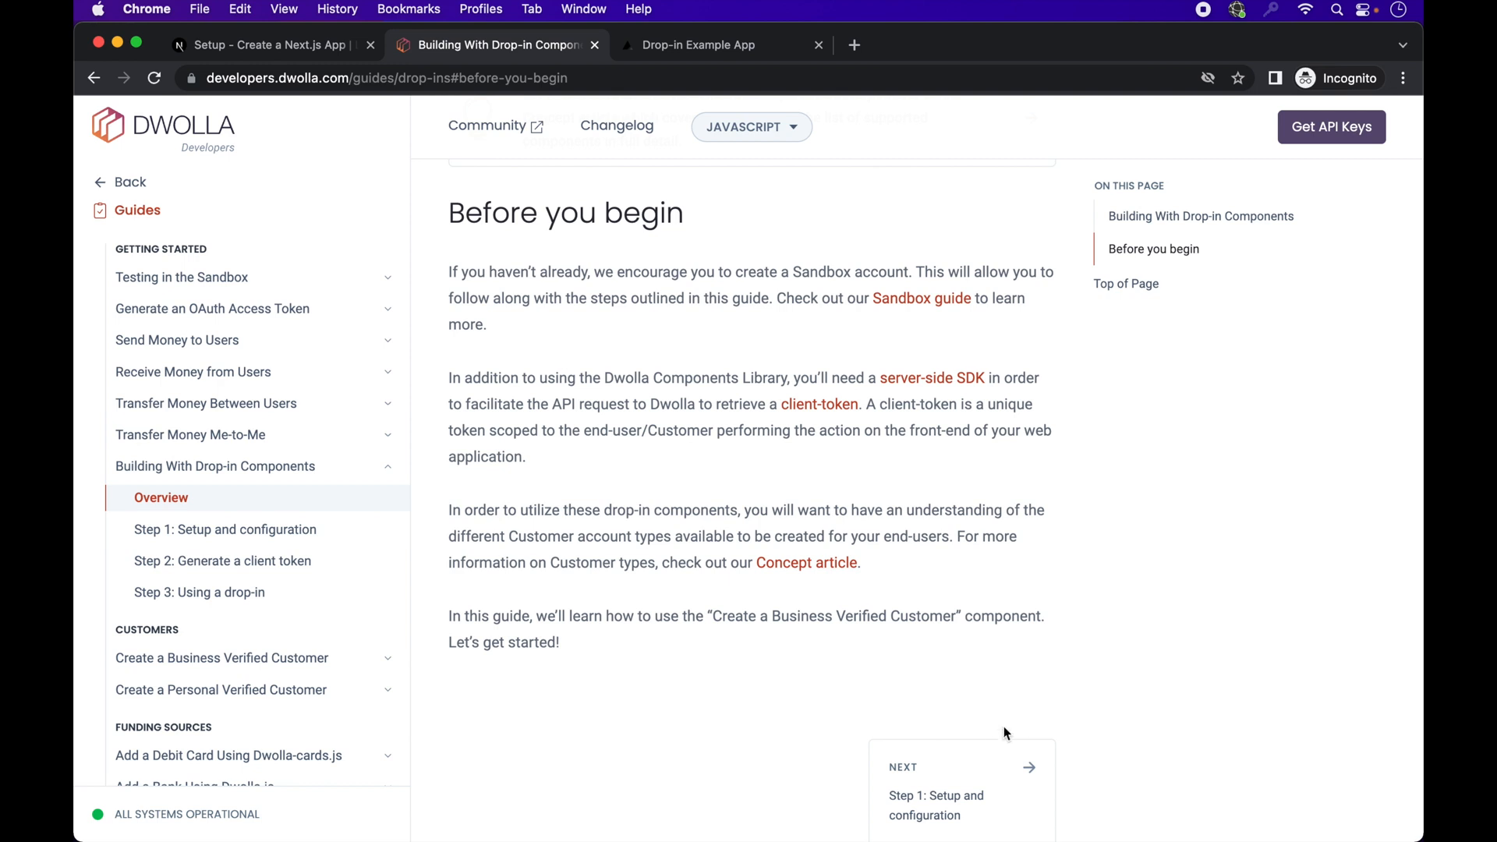
pyautogui.moveTo(988, 781)
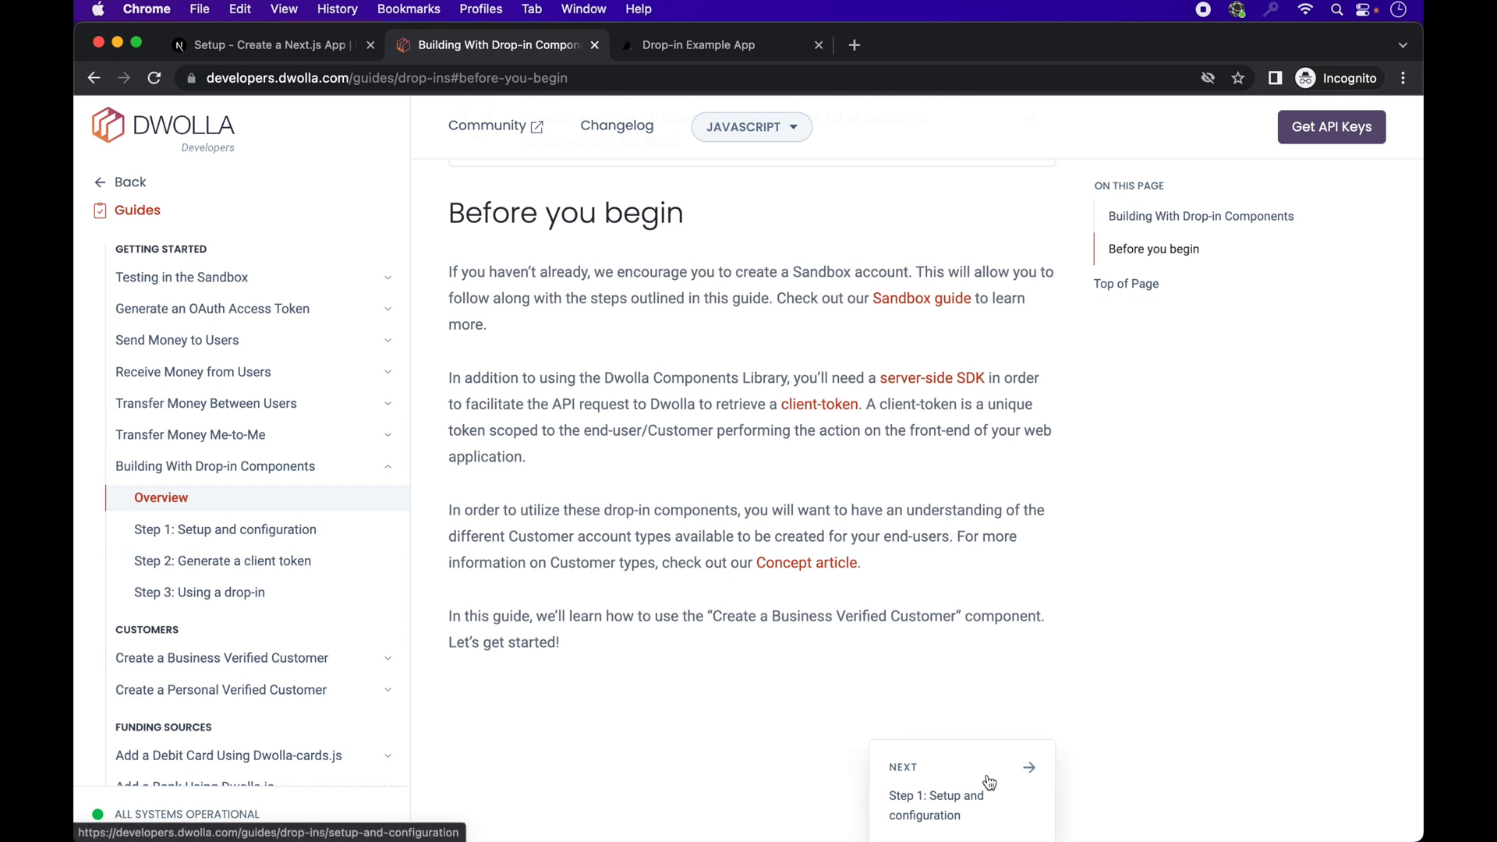
pyautogui.click(959, 783)
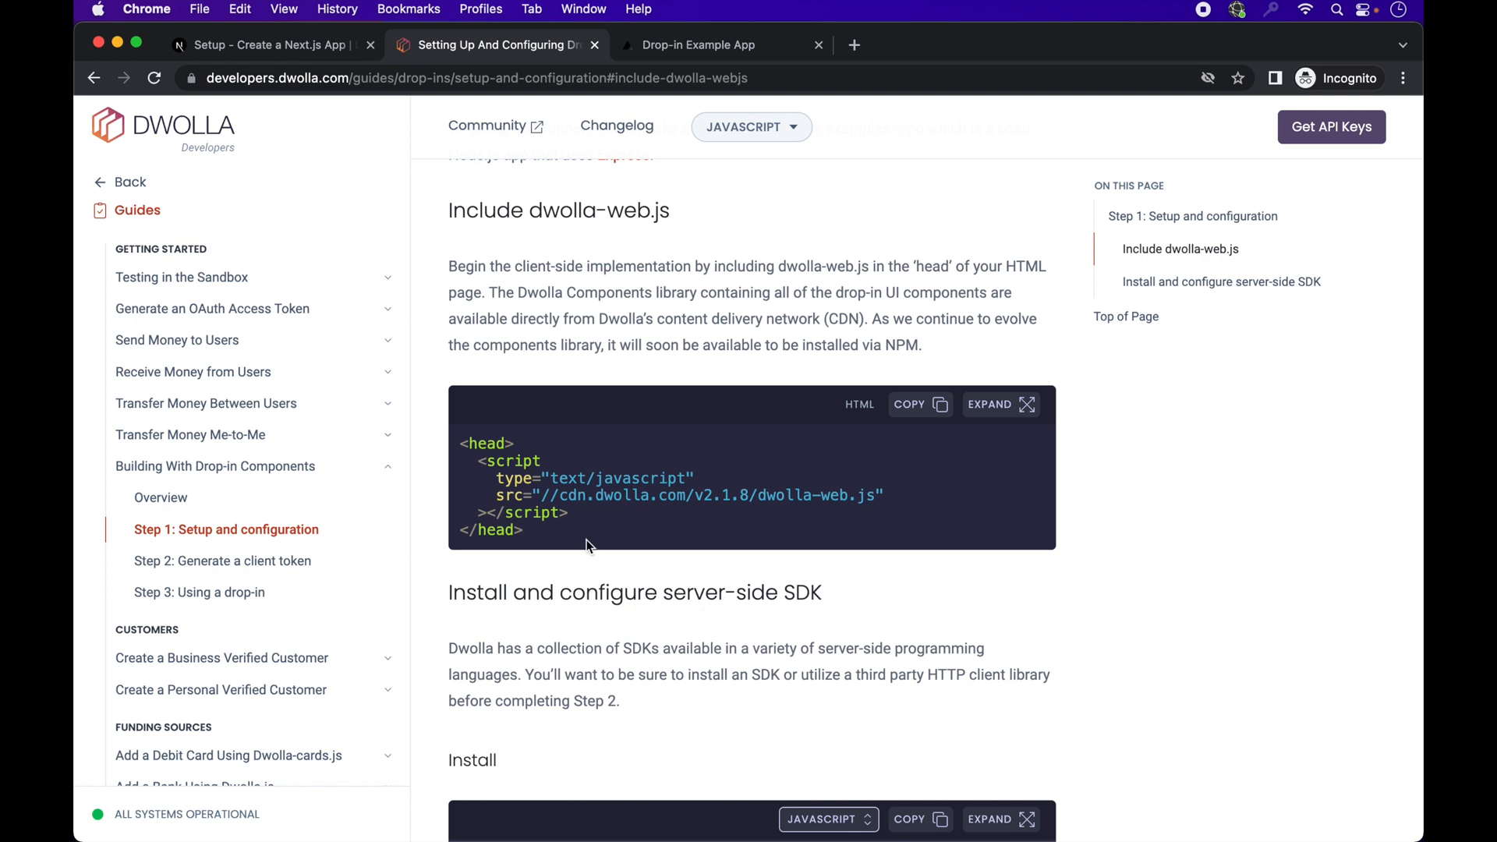
# Step: Select the dwolla-web.js CDN address in the HTML sample
pyautogui.moveTo(543, 495); pyautogui.dragTo(792, 498)
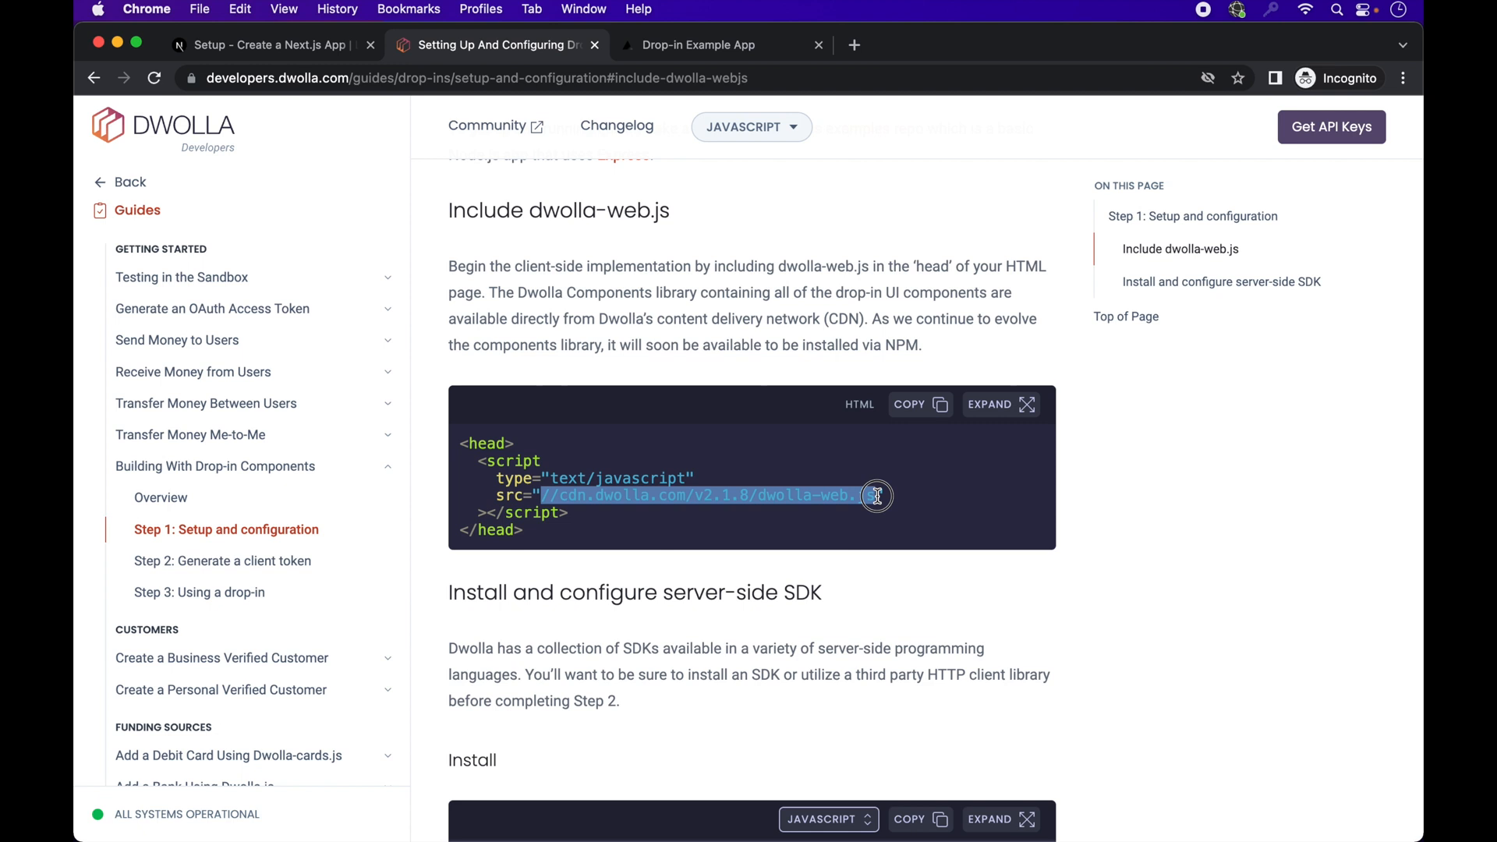
pyautogui.moveTo(921, 500)
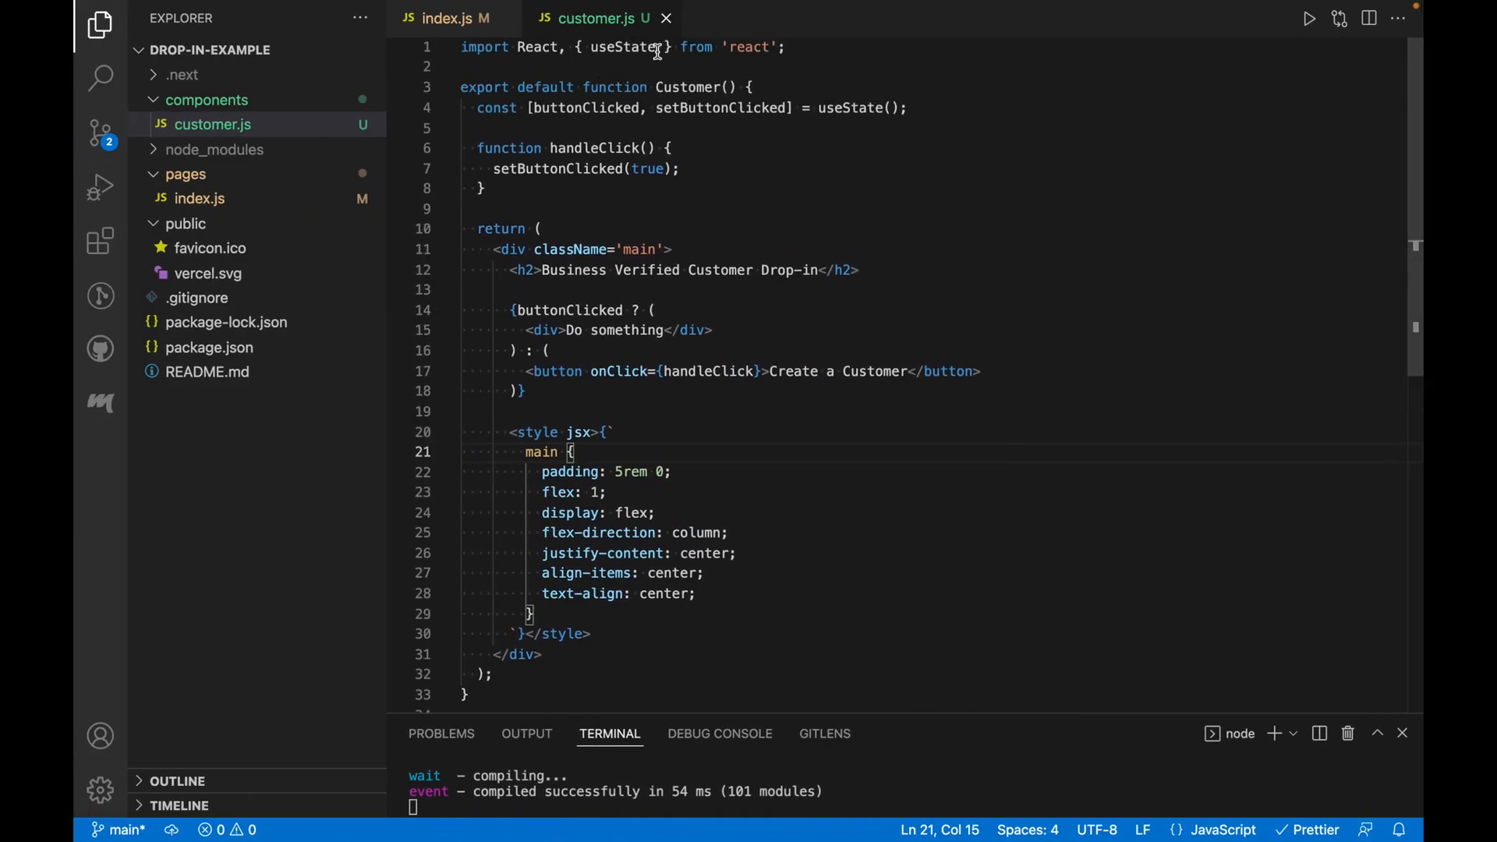
# Step: Add a useEffect in customer.js that appends a dwolla-web.js script tag and removes it on cleanup, with [] deps
pyautogui.write('useEffect(() => {')
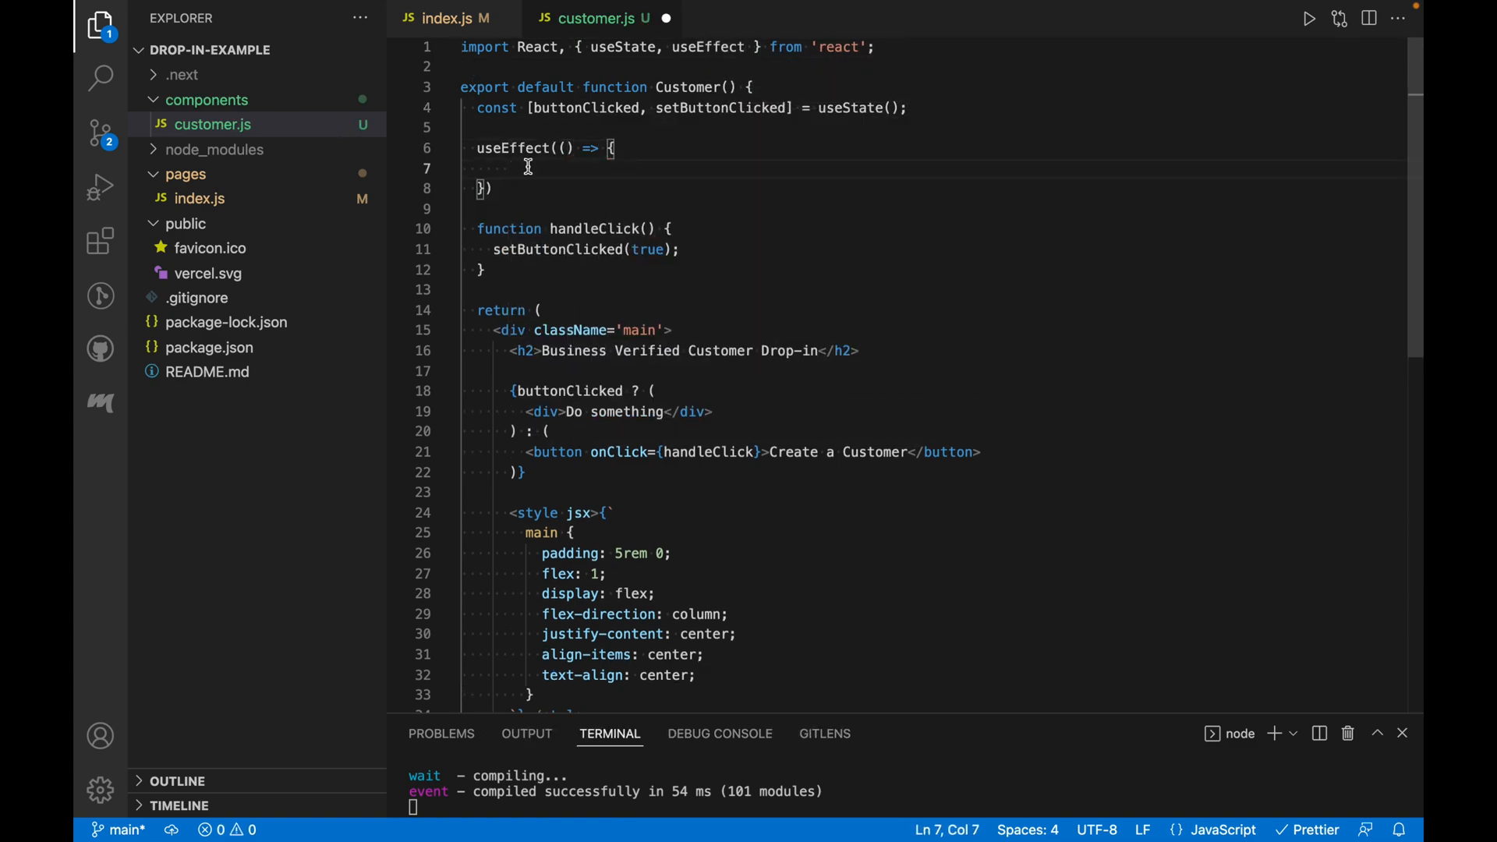
pyautogui.write('const script = document.createElement')
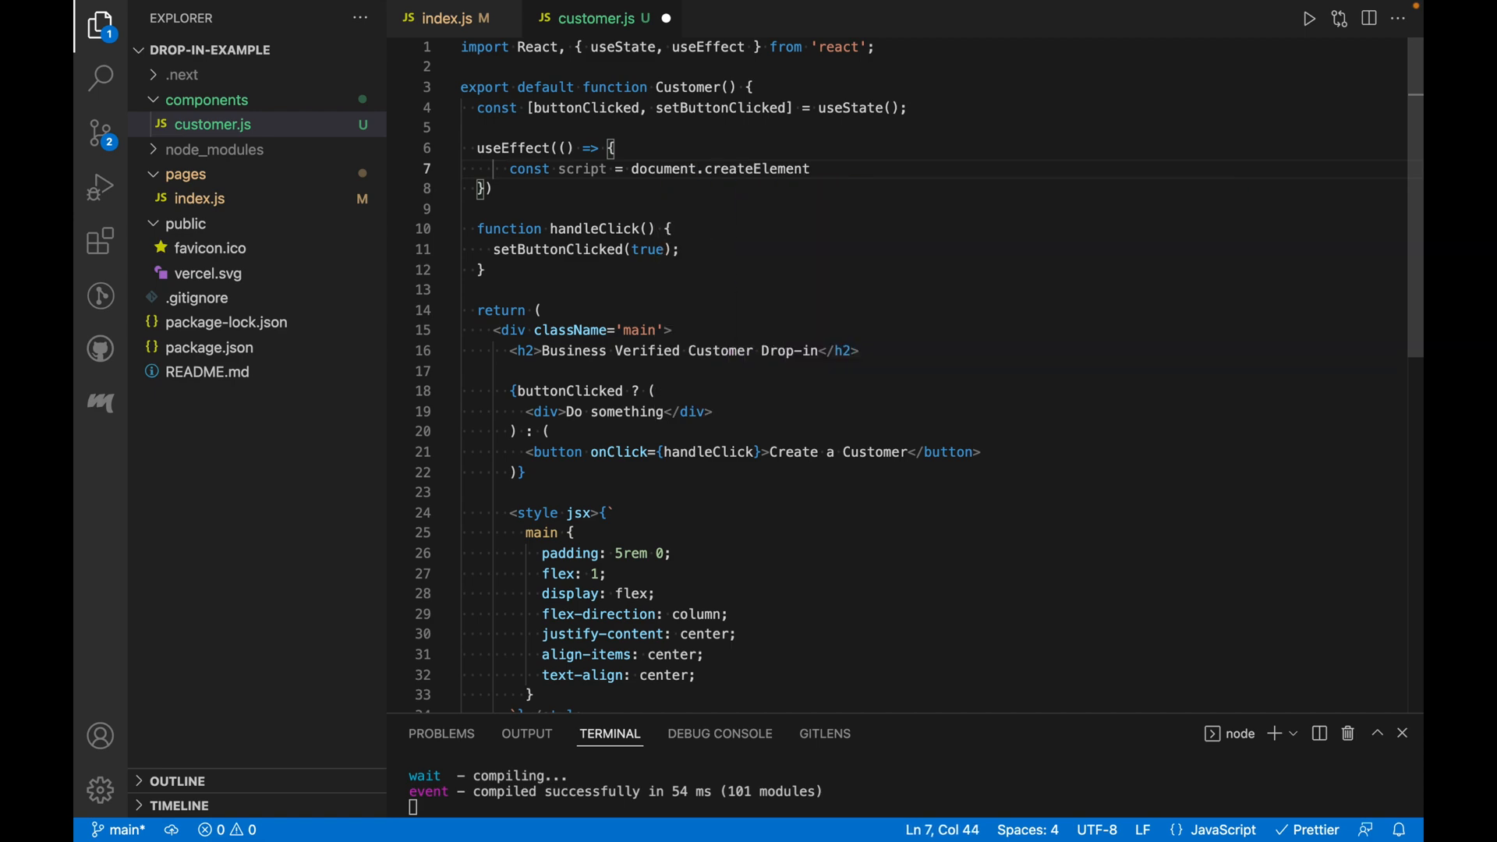
pyautogui.write("('script');")
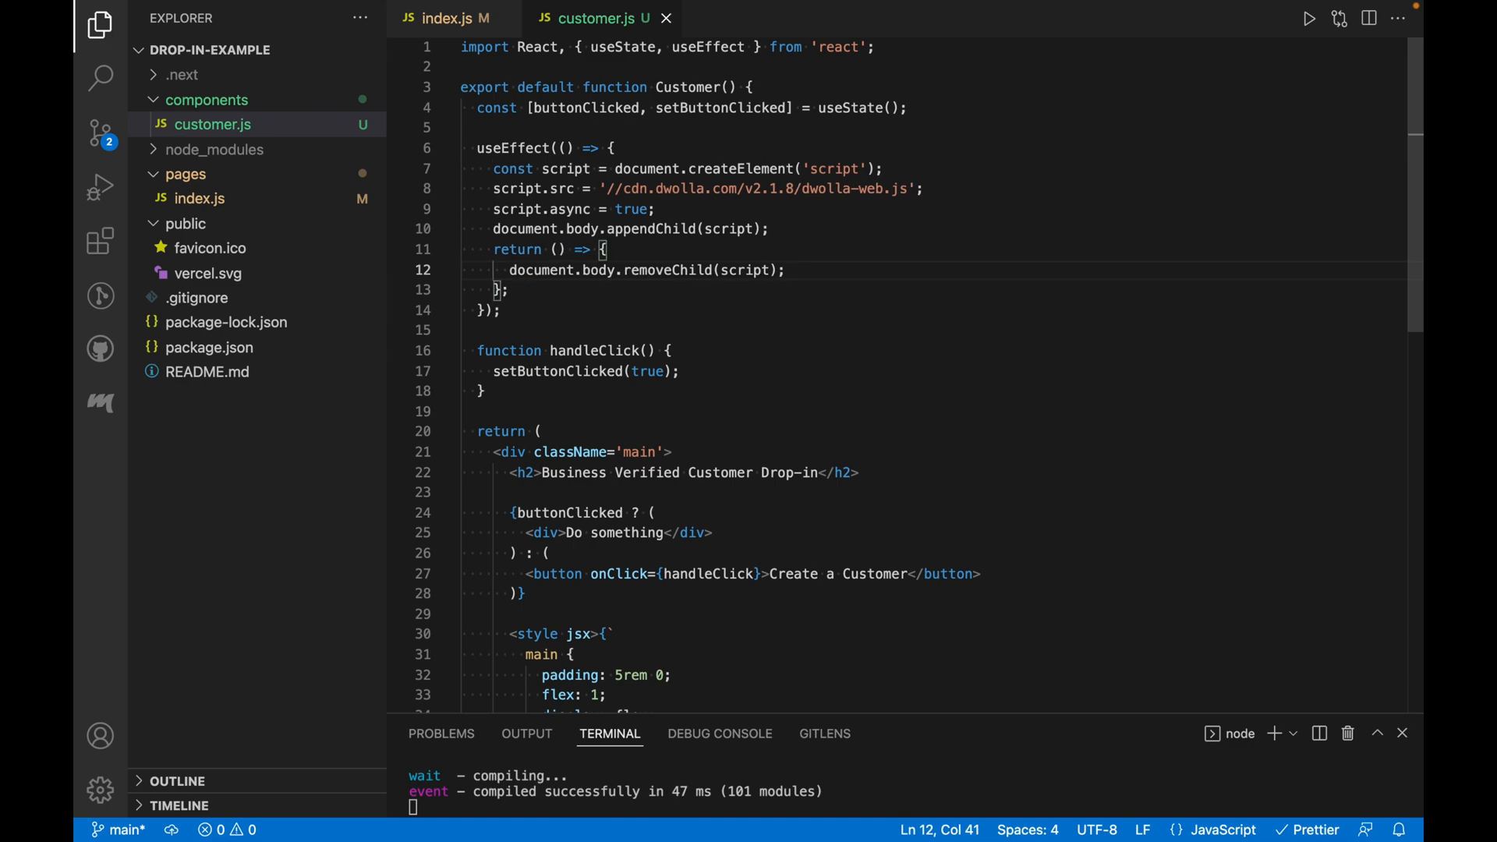
pyautogui.write(', []')
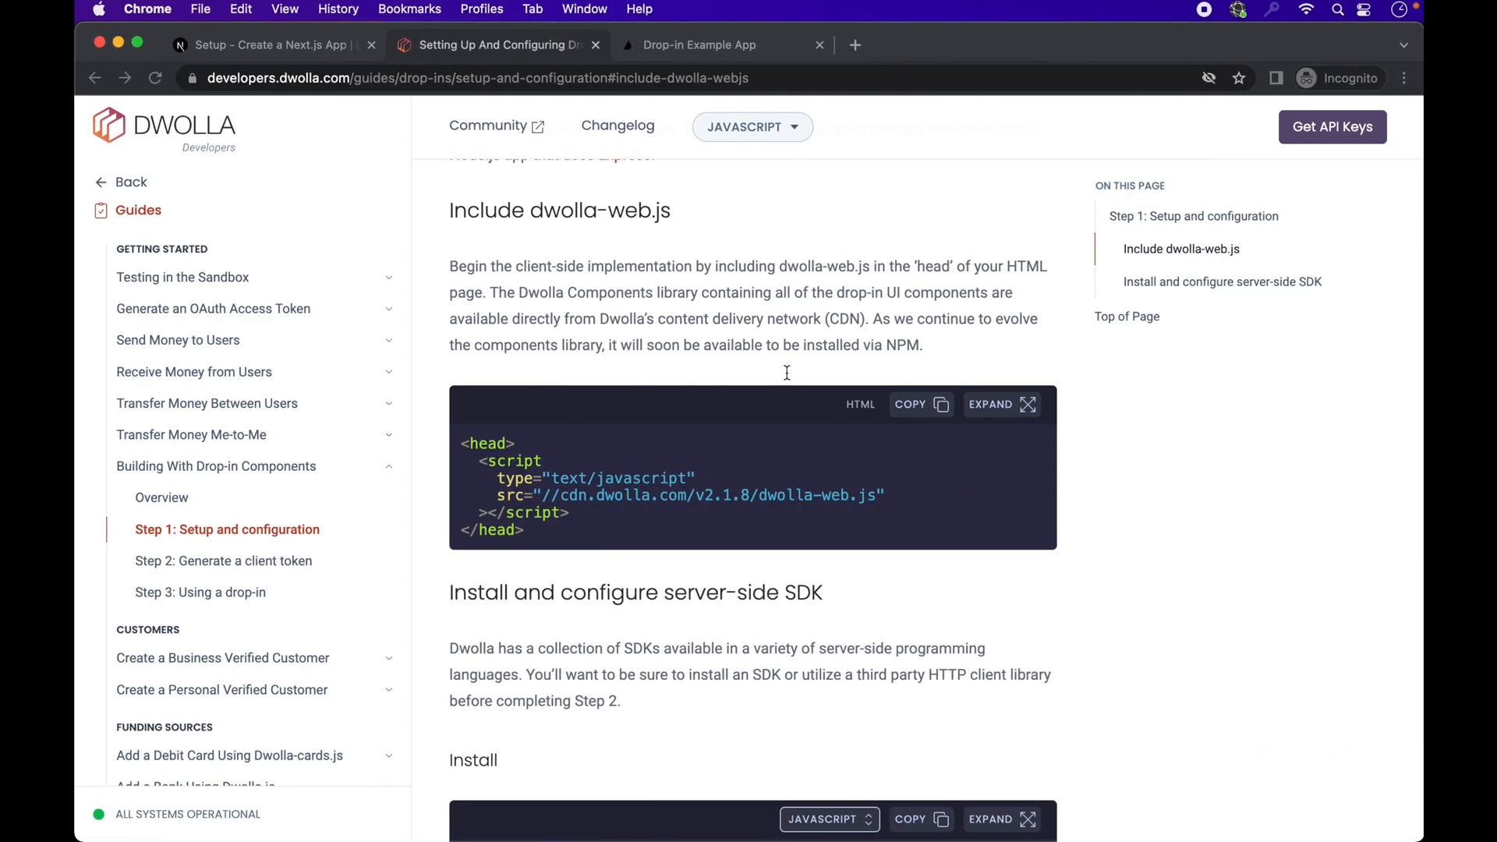
# Step: Scroll to the server-side SDK section and pick up the npm install dwolla-v2 command
pyautogui.scroll(-3)
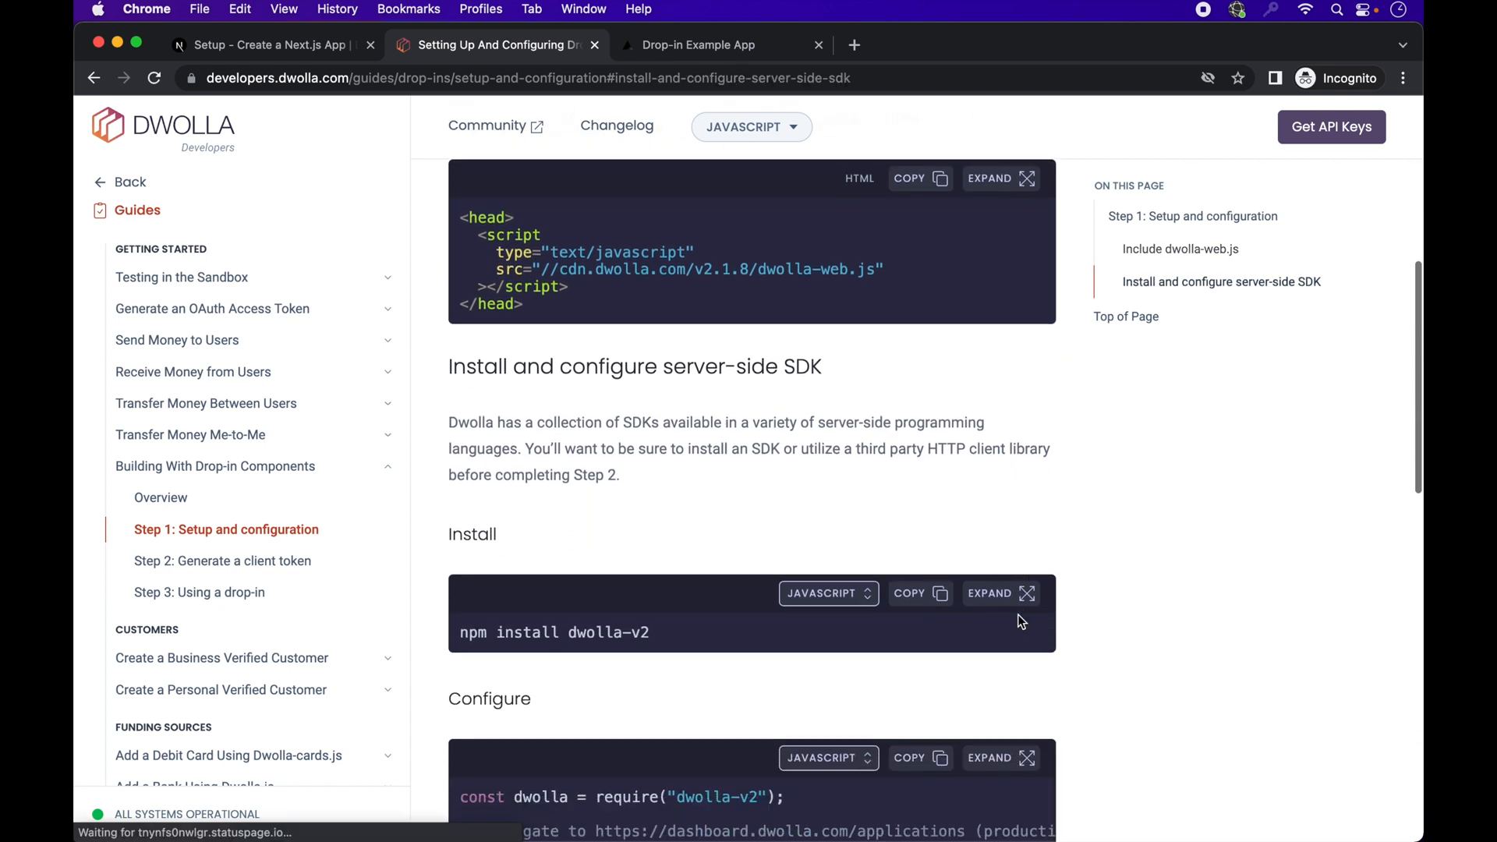
pyautogui.scroll(-3)
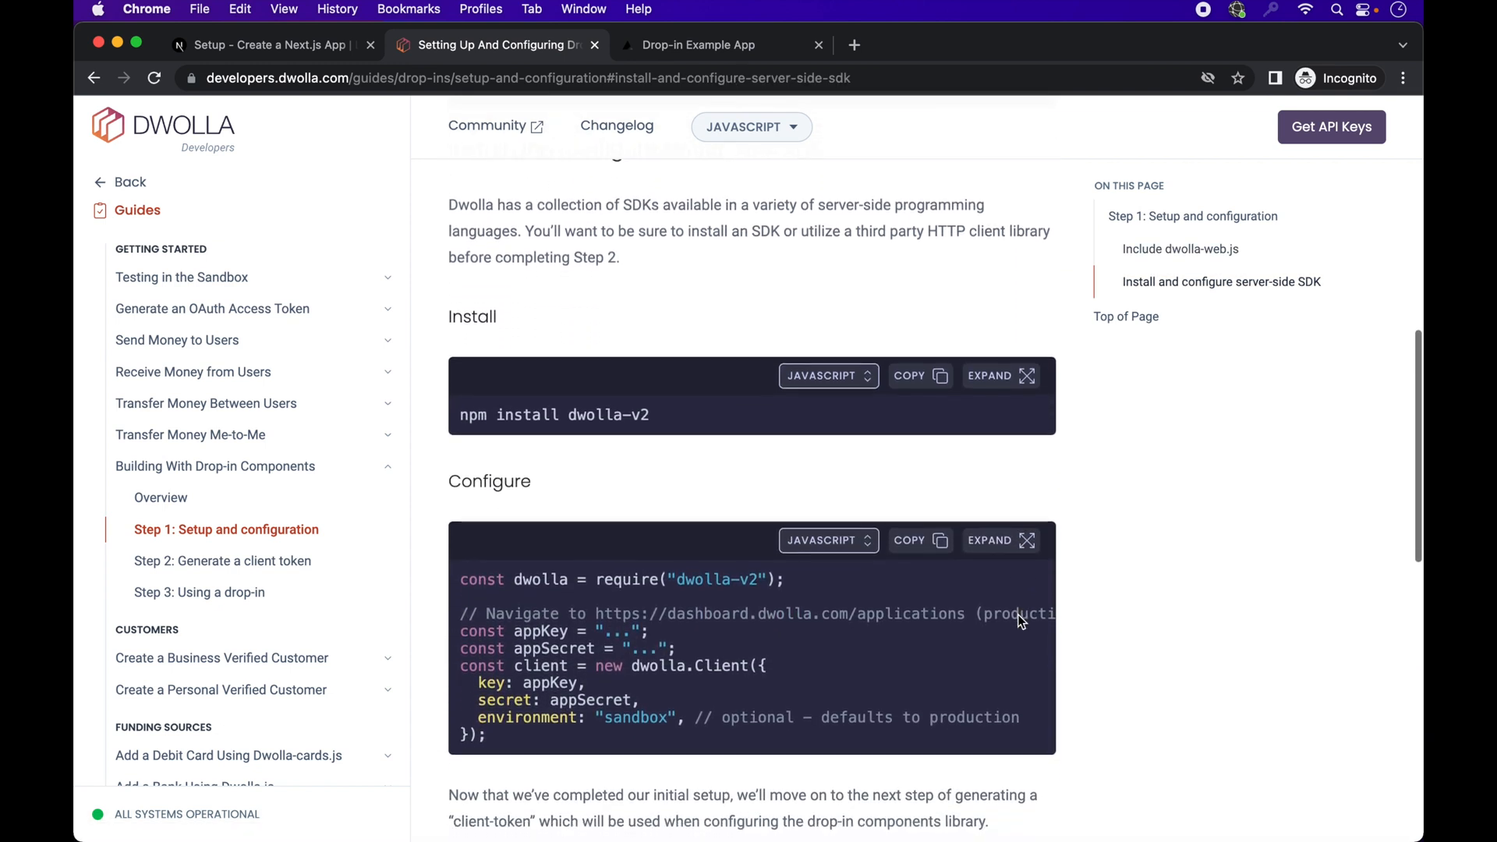
pyautogui.scroll(-3)
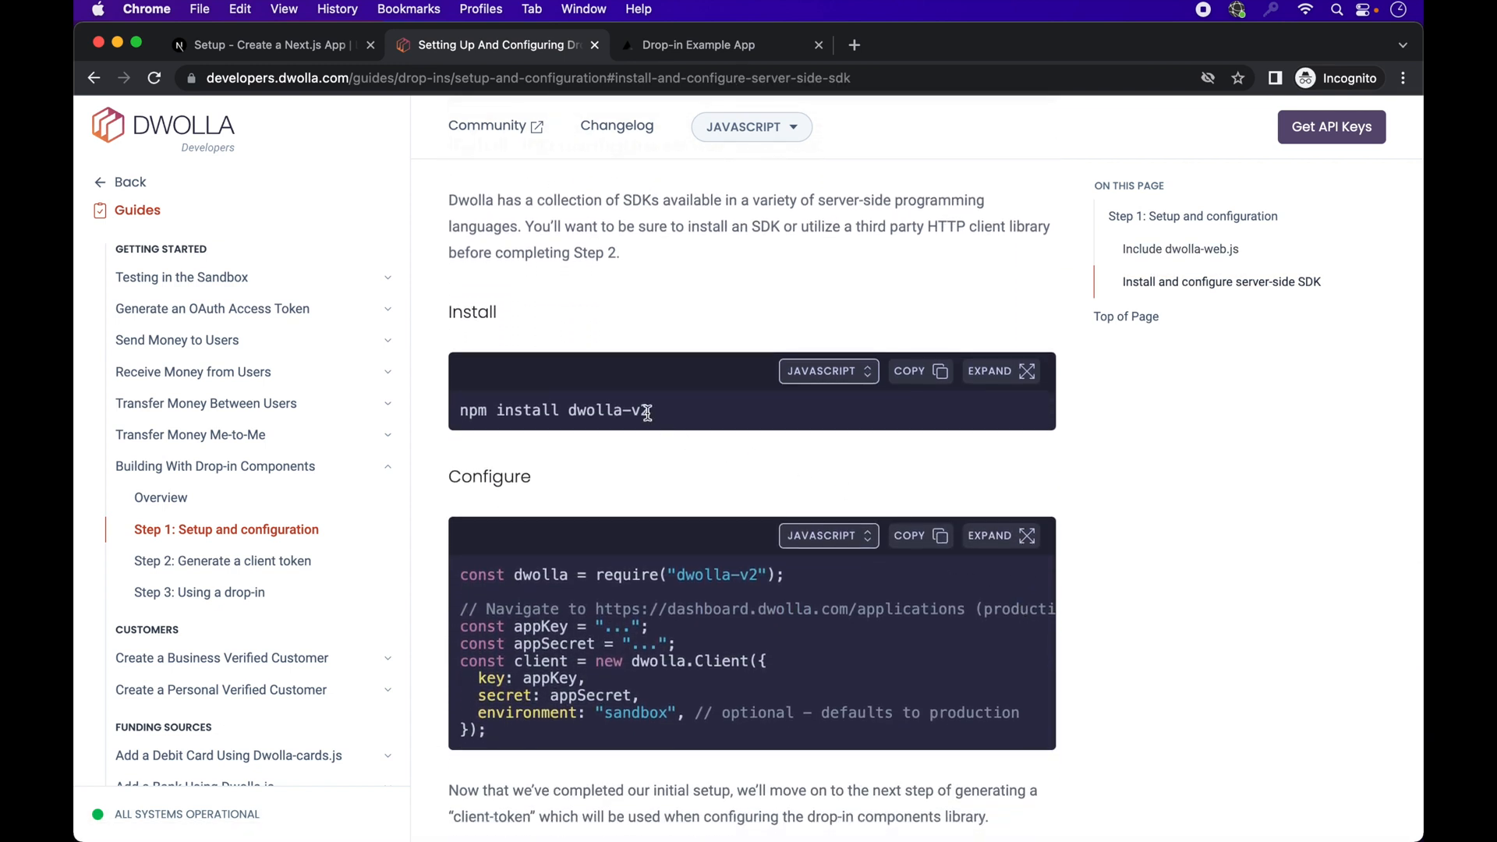
pyautogui.click(912, 371)
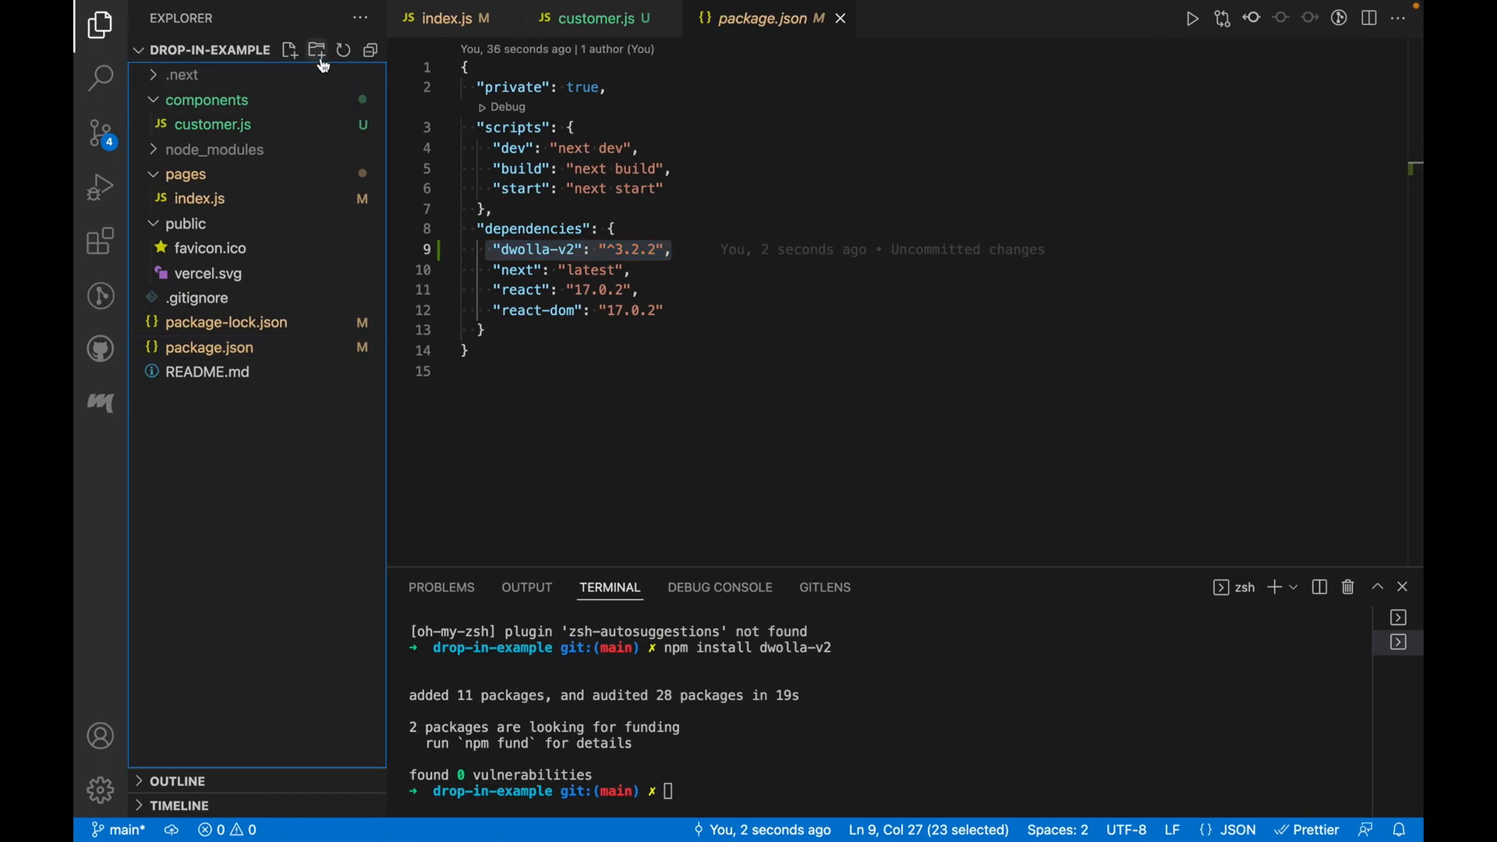
# Step: Create a dwolla-function file inside the new dwolla folder, then return to the client configuration sample
pyautogui.click(317, 50)
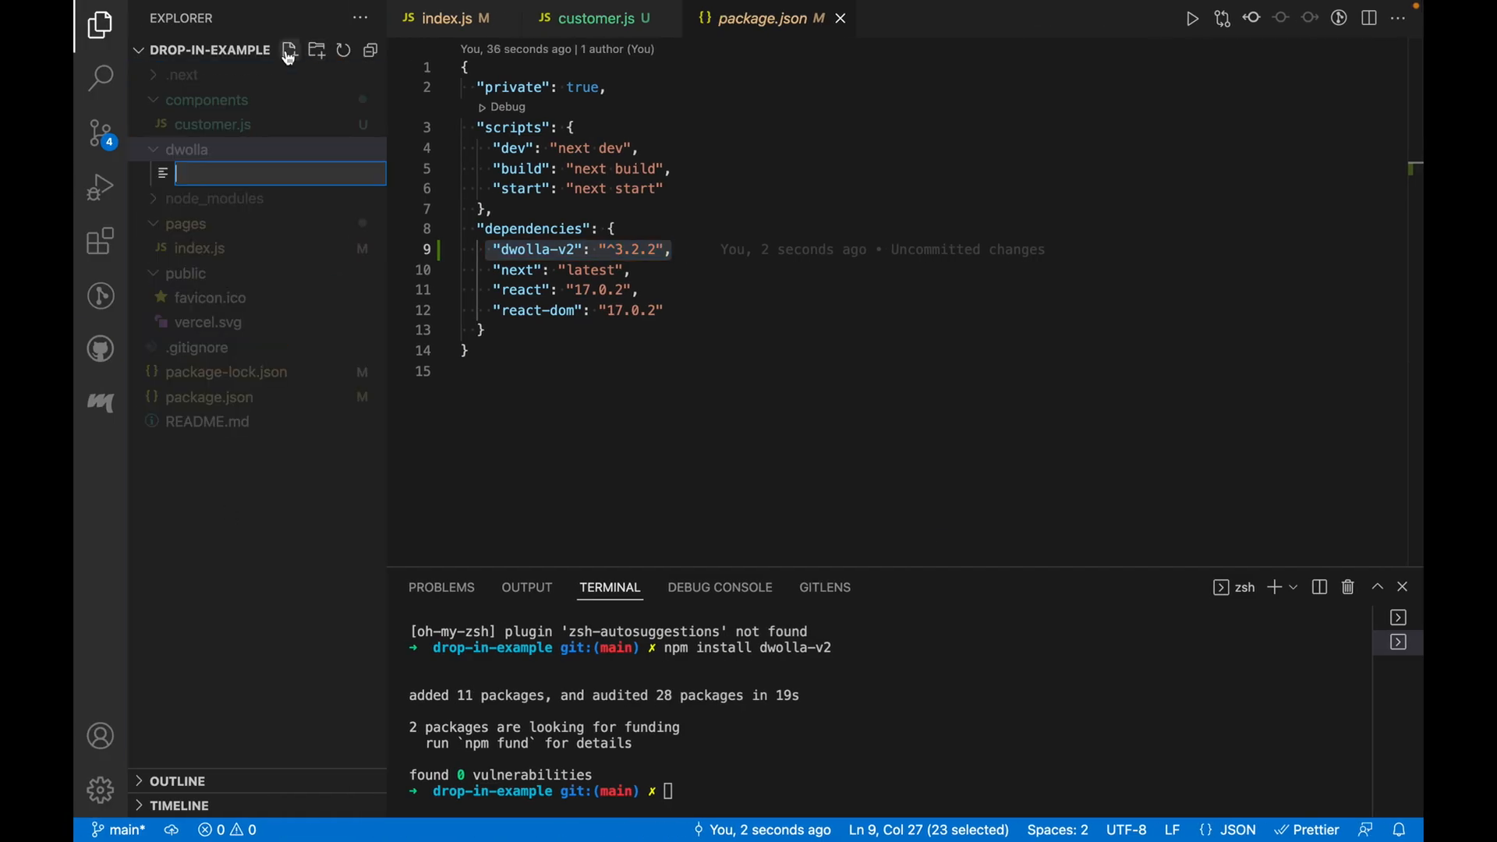
pyautogui.write('dwolla-function')
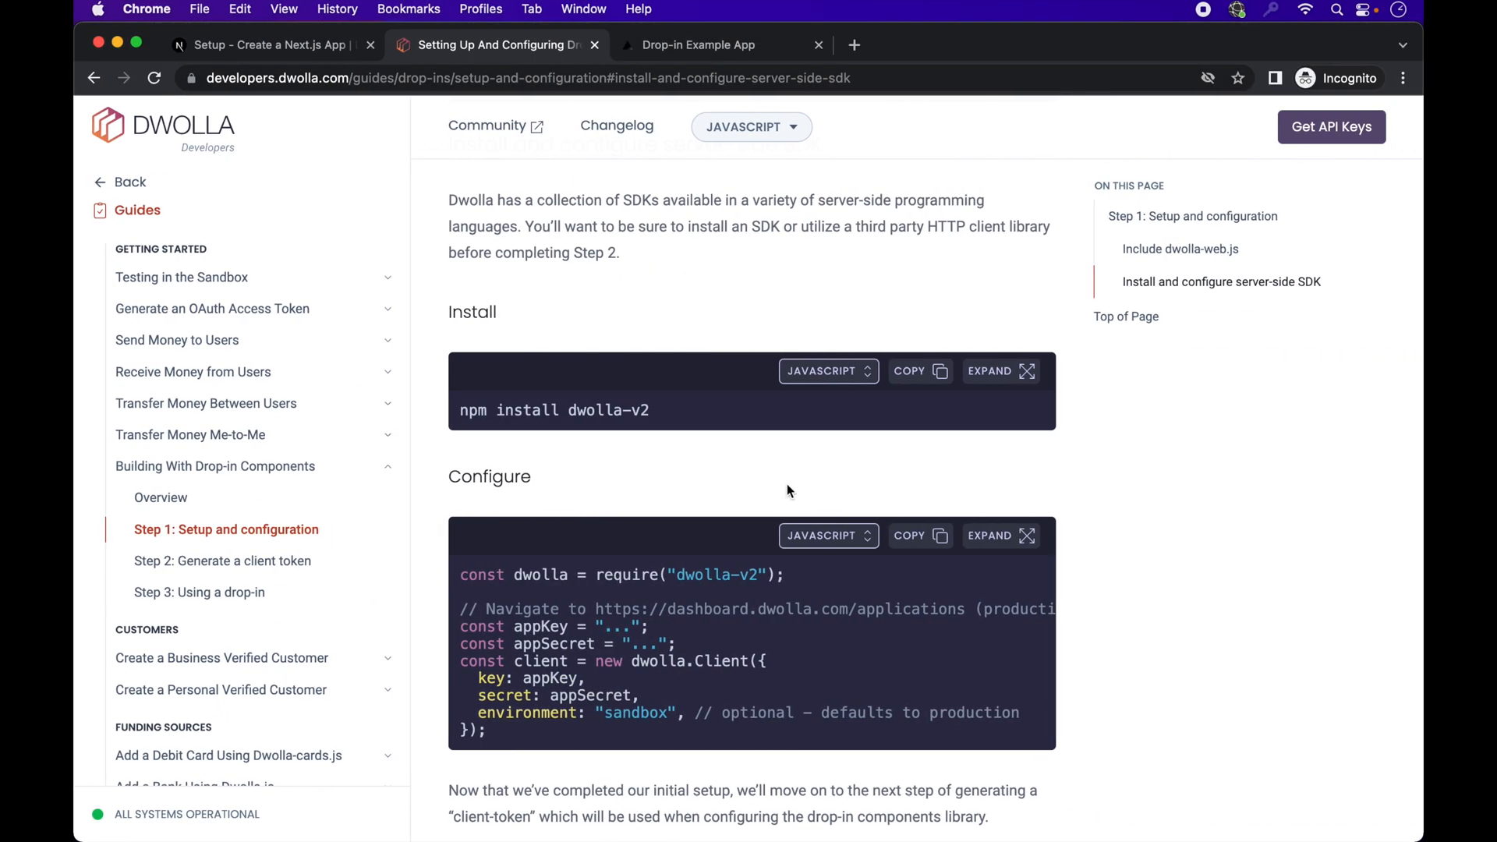
pyautogui.scroll(-3)
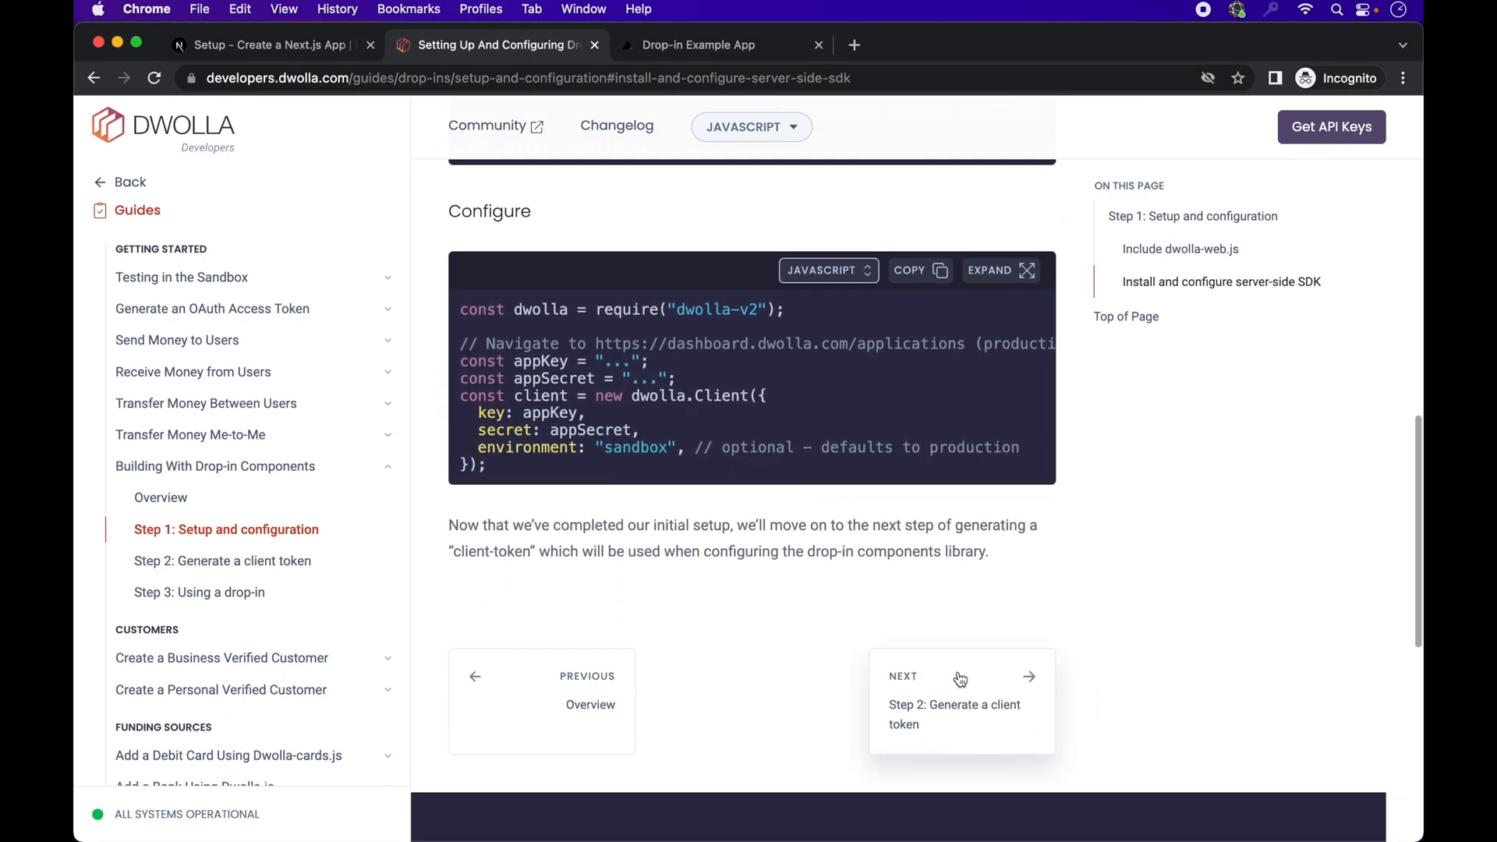
pyautogui.moveTo(959, 693)
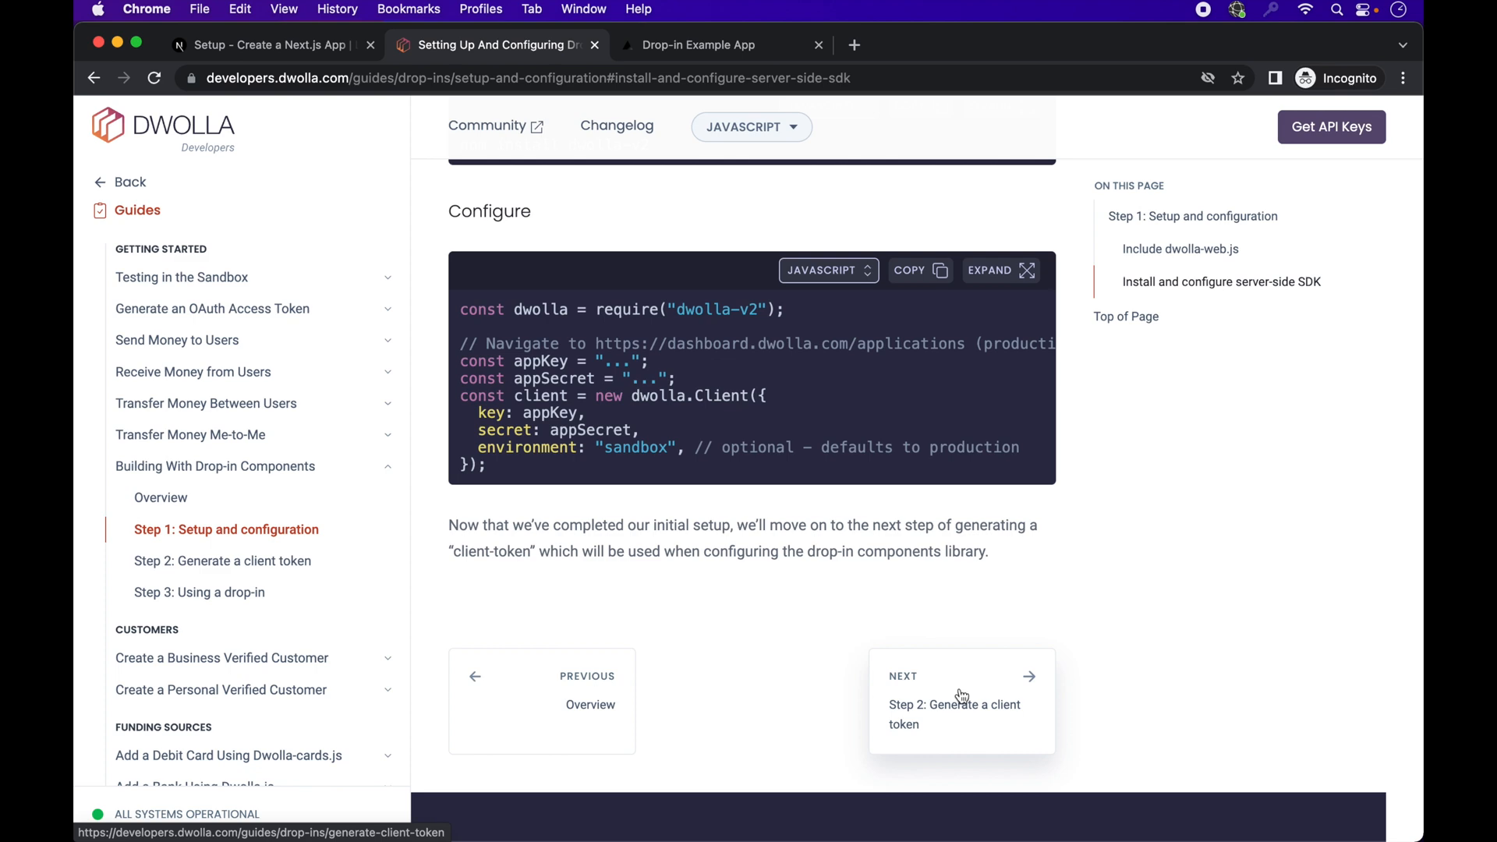
# Step: Go to Step 2 on generating a client token and land on the Using Token URL section
pyautogui.click(954, 697)
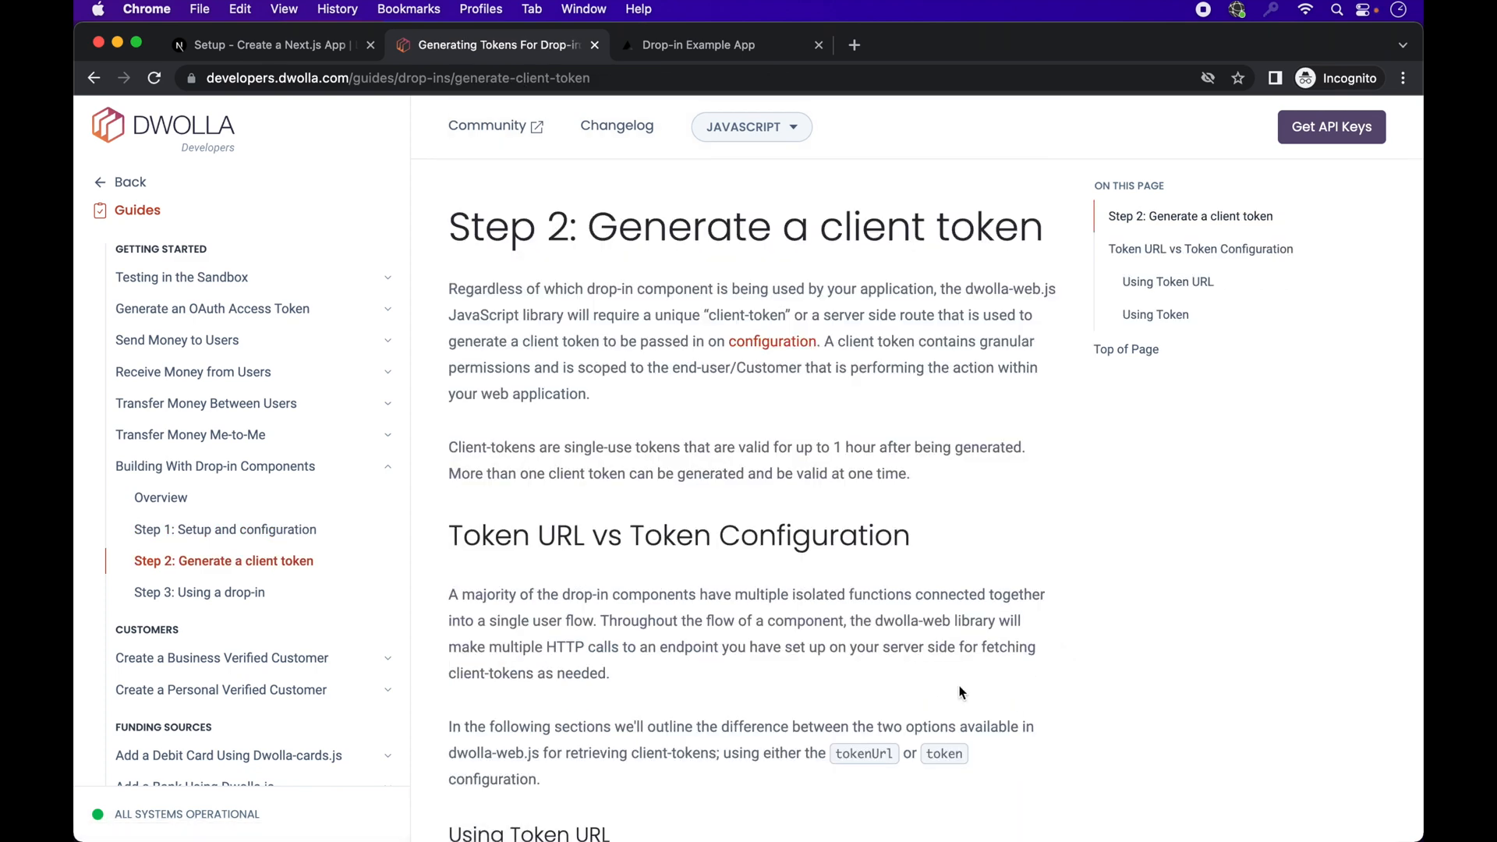
pyautogui.scroll(-3)
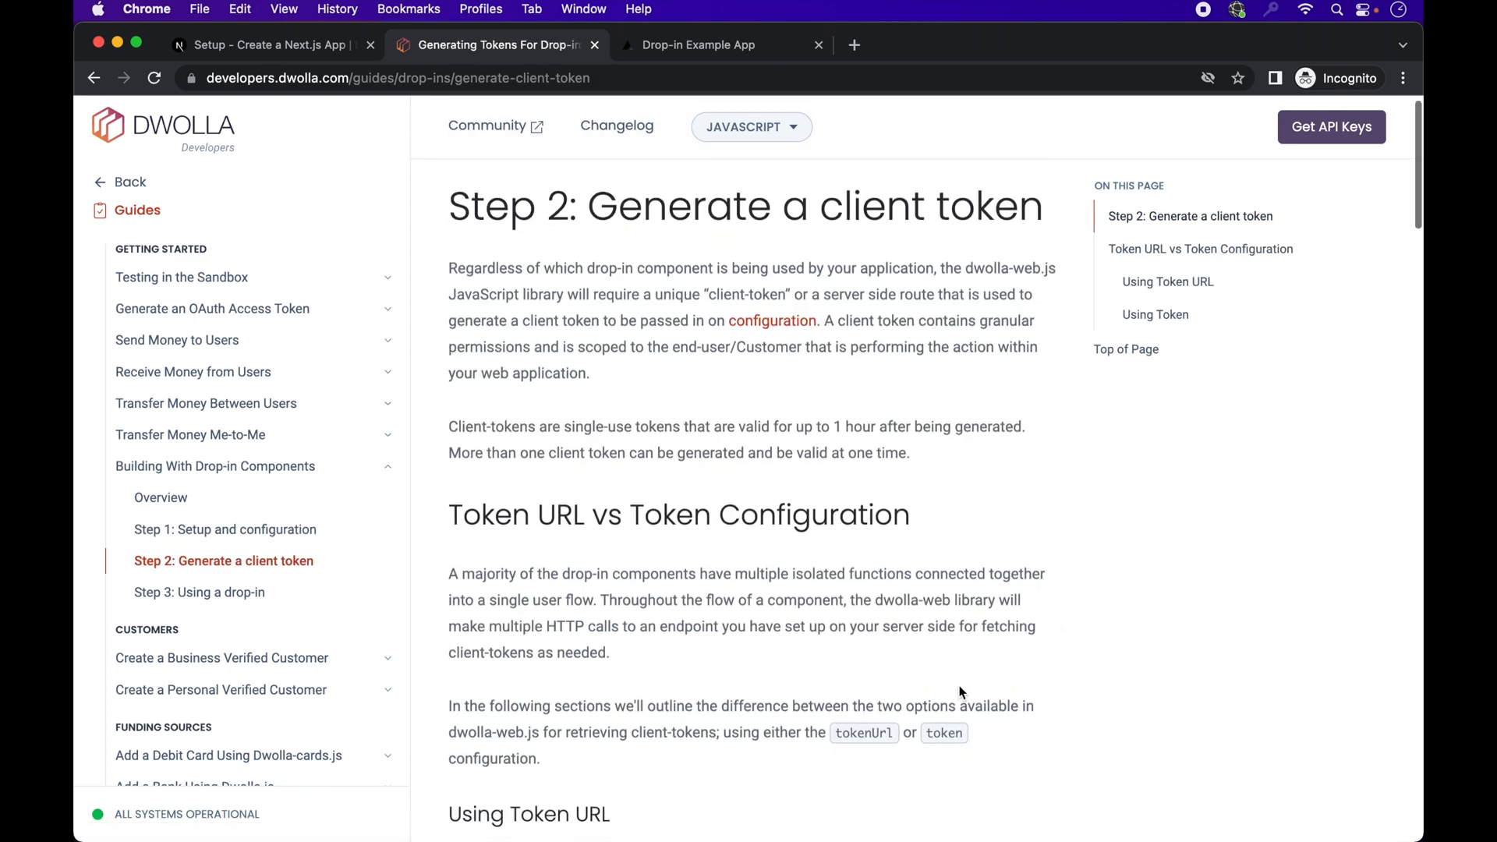
pyautogui.scroll(-3)
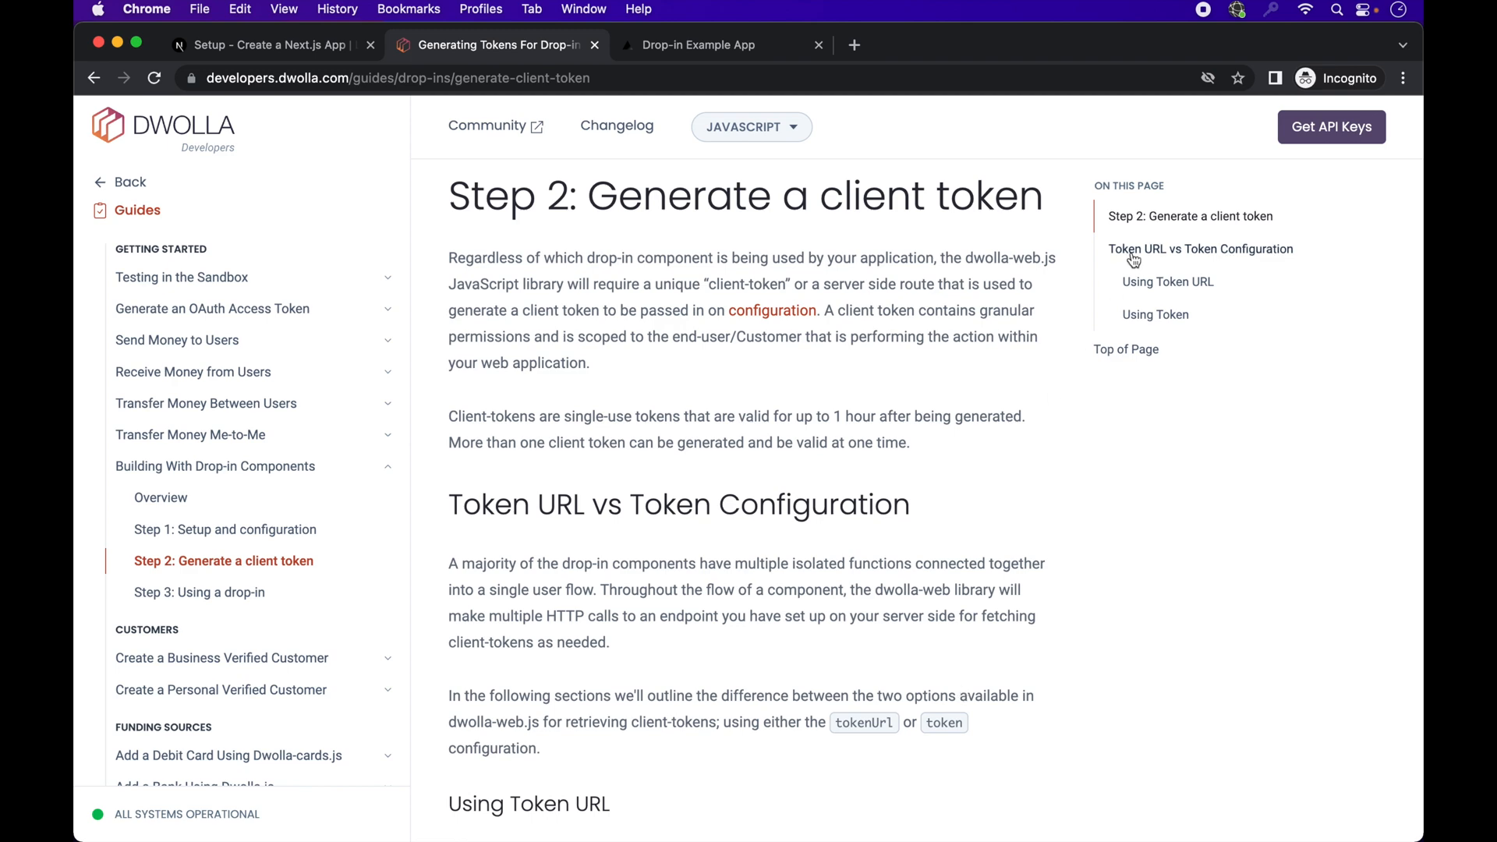
pyautogui.click(1200, 248)
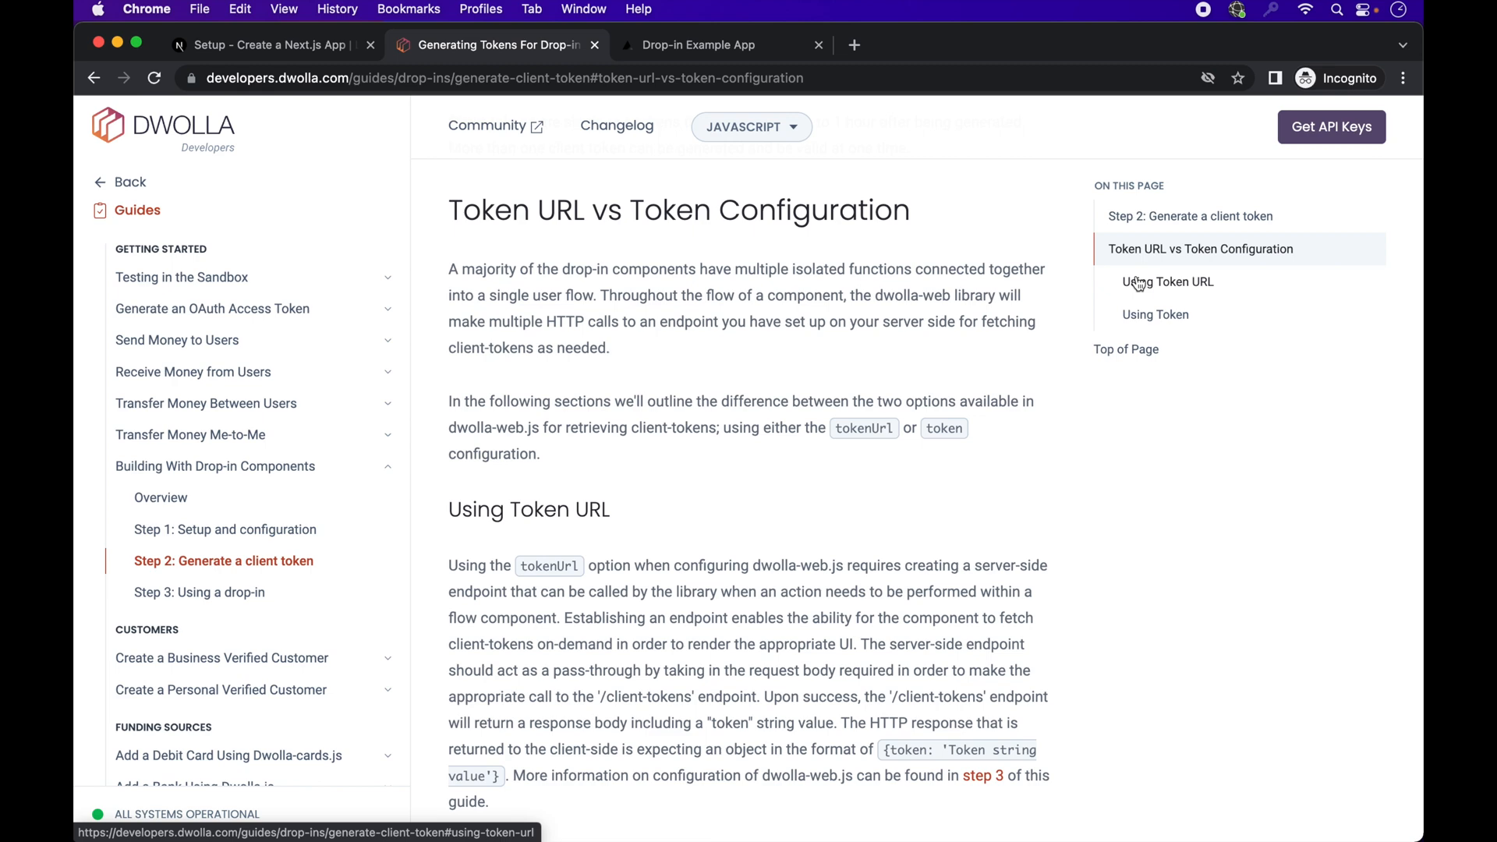
pyautogui.click(1166, 282)
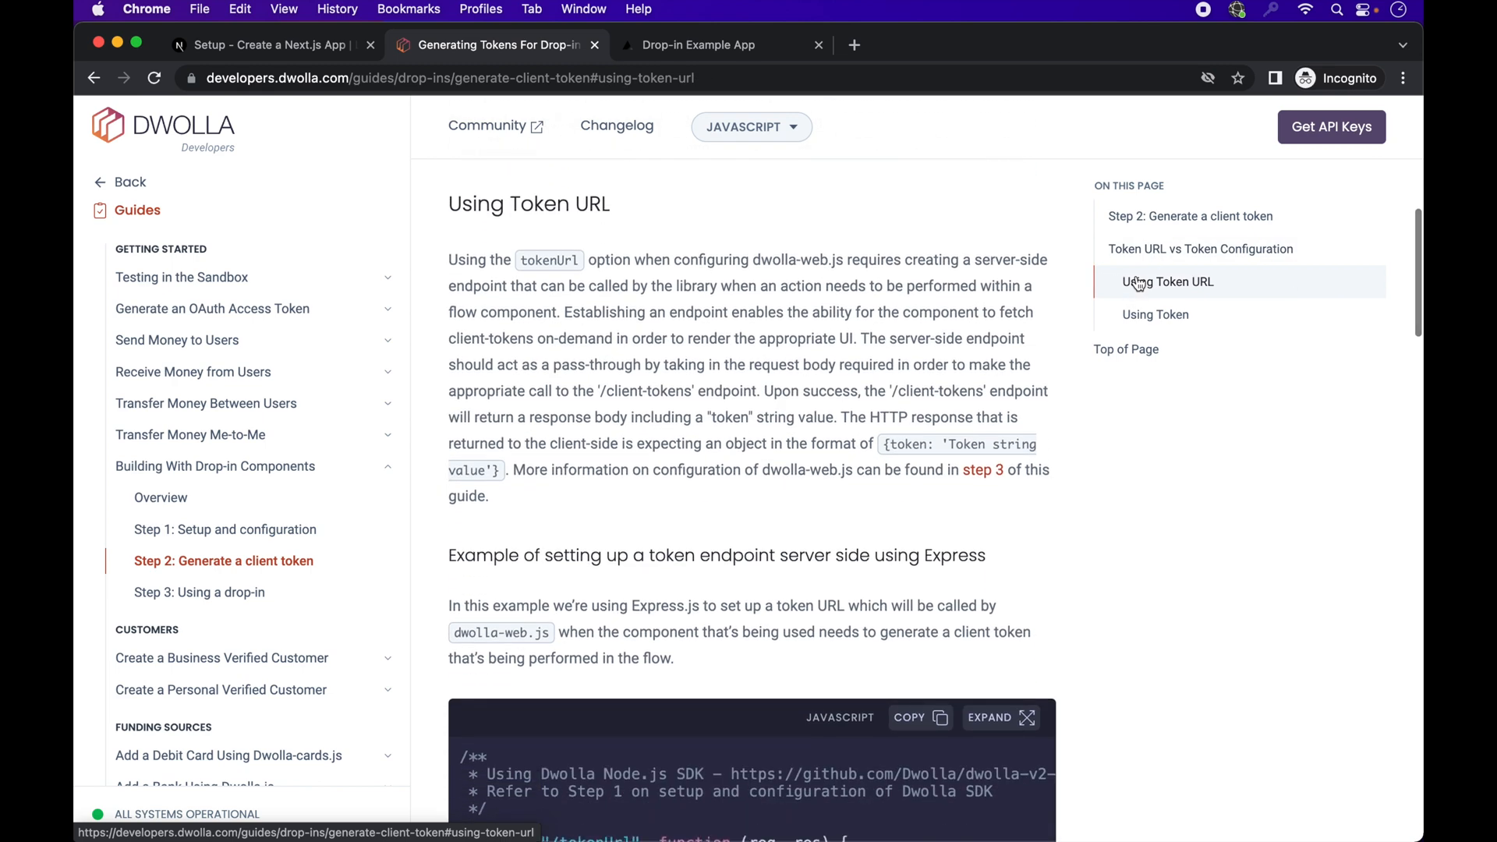
pyautogui.click(1155, 313)
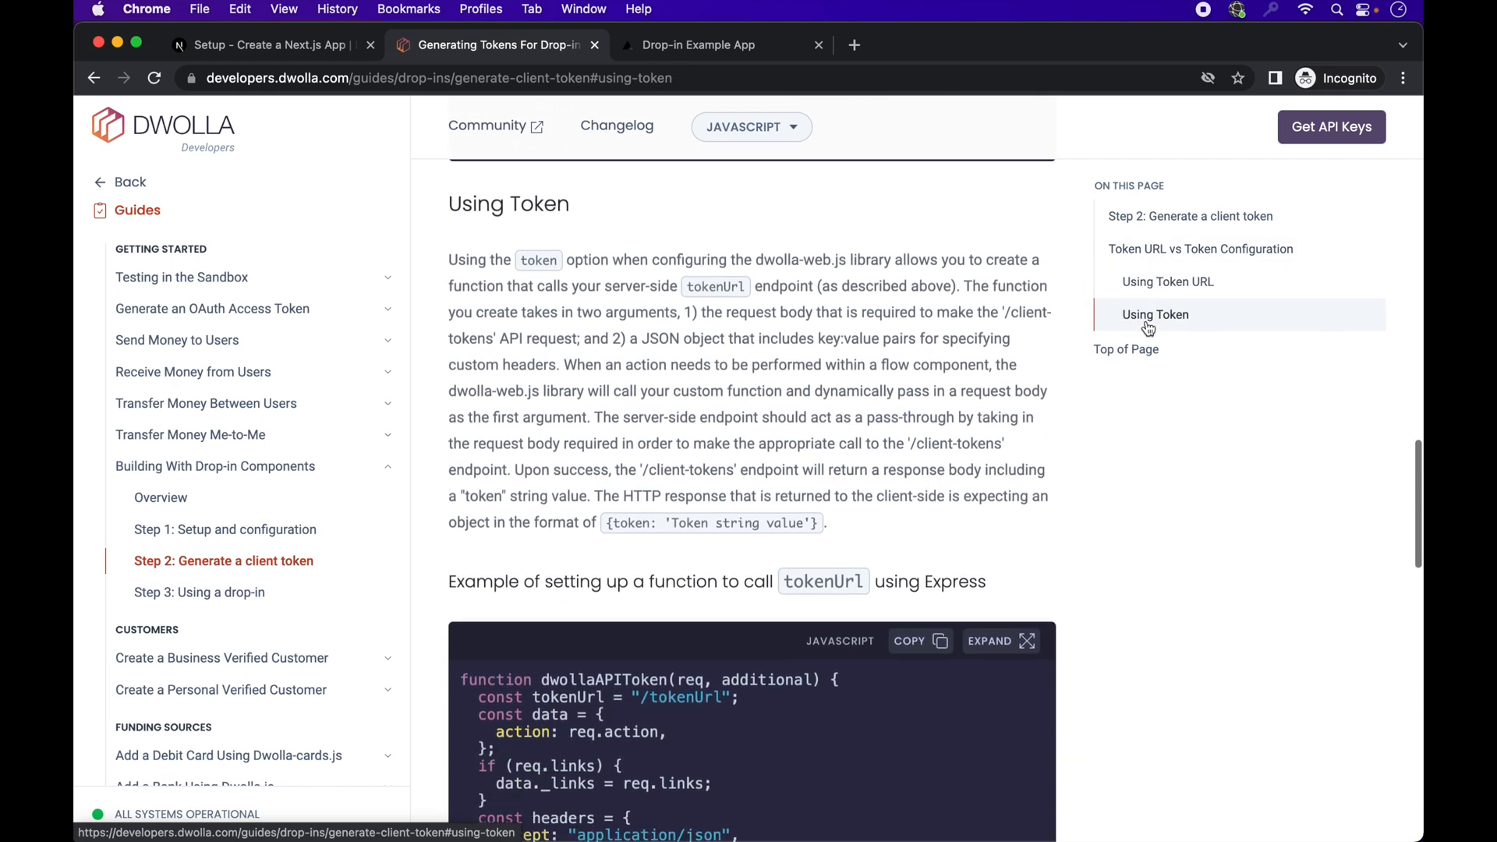
pyautogui.click(1166, 282)
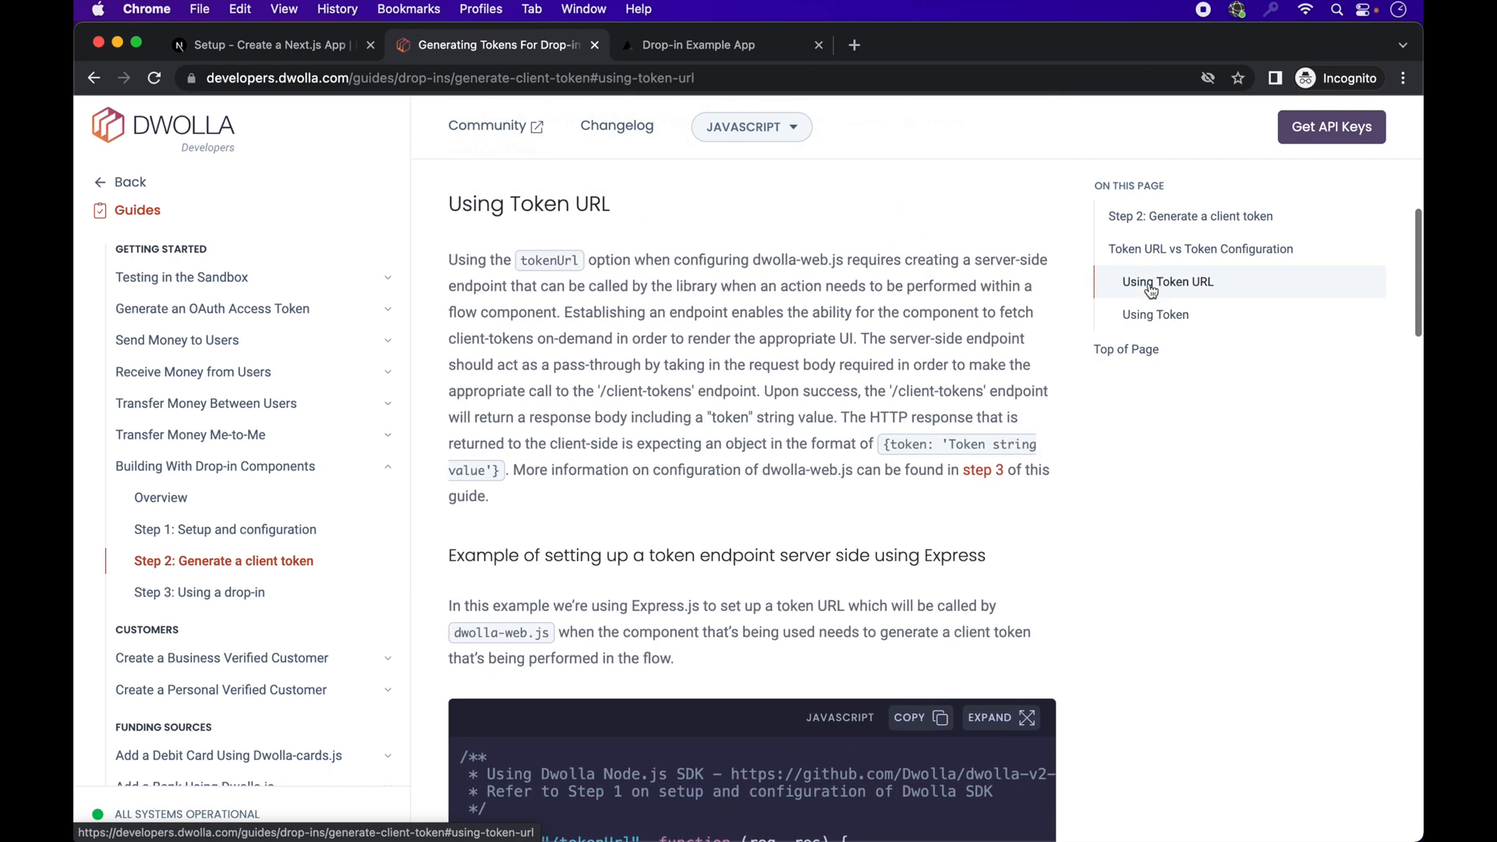
# Step: Scroll to the Express example and pick out the tokenUrl route name
pyautogui.scroll(-3)
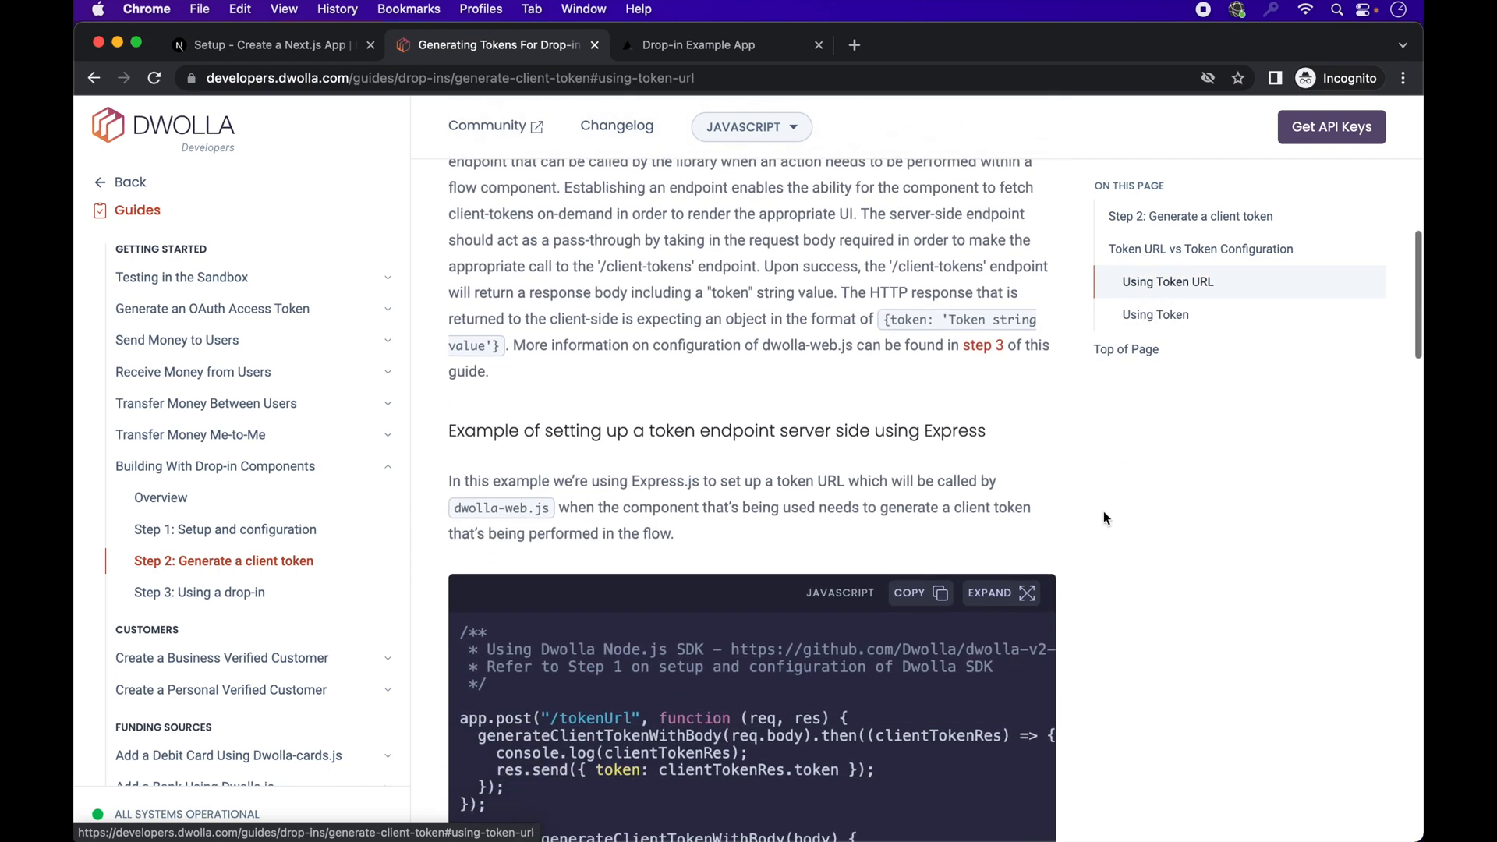
pyautogui.scroll(-3)
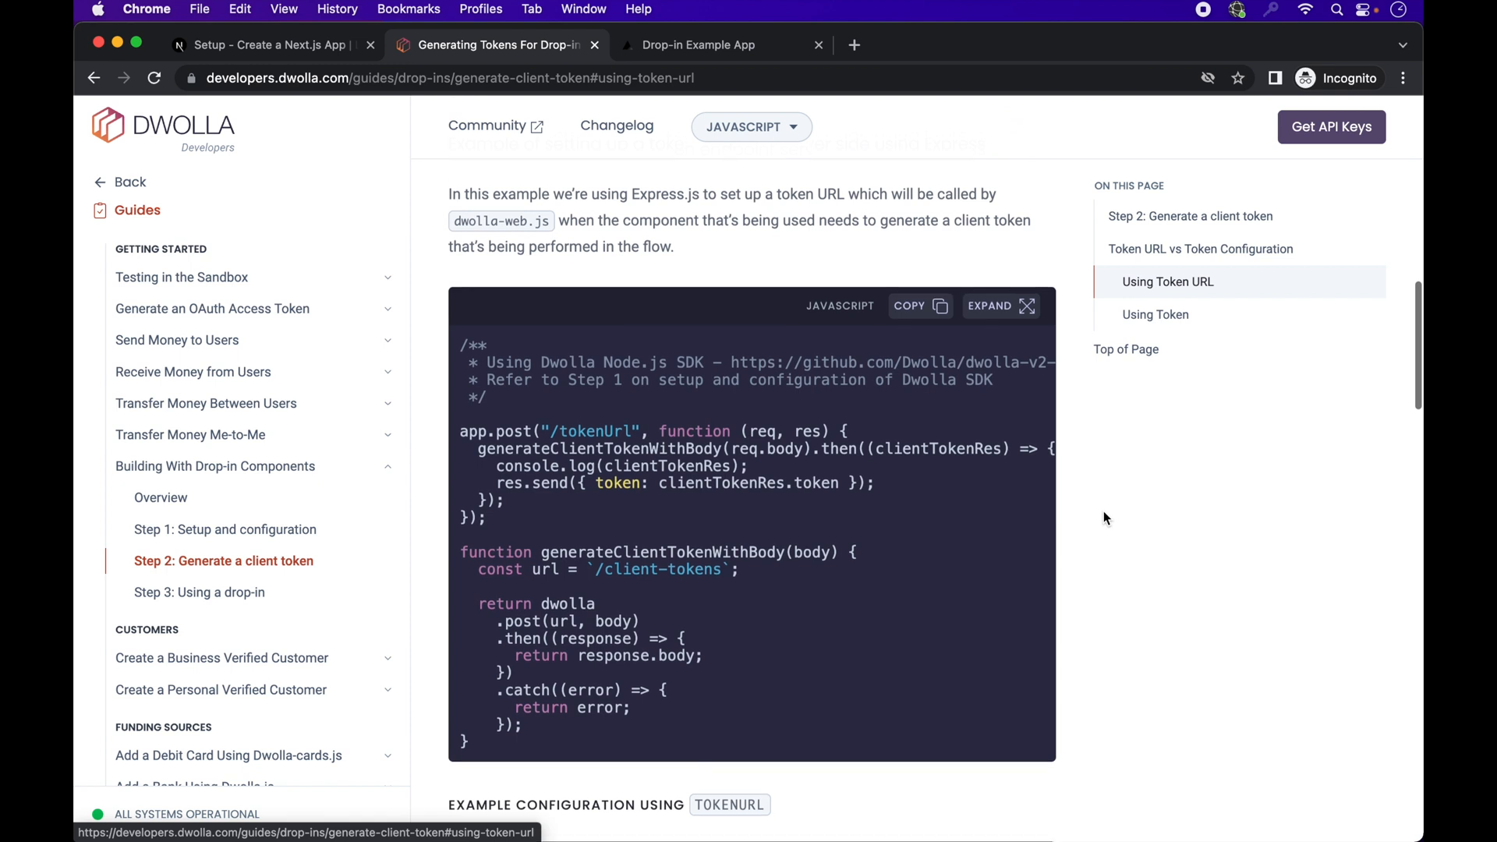
pyautogui.scroll(-3)
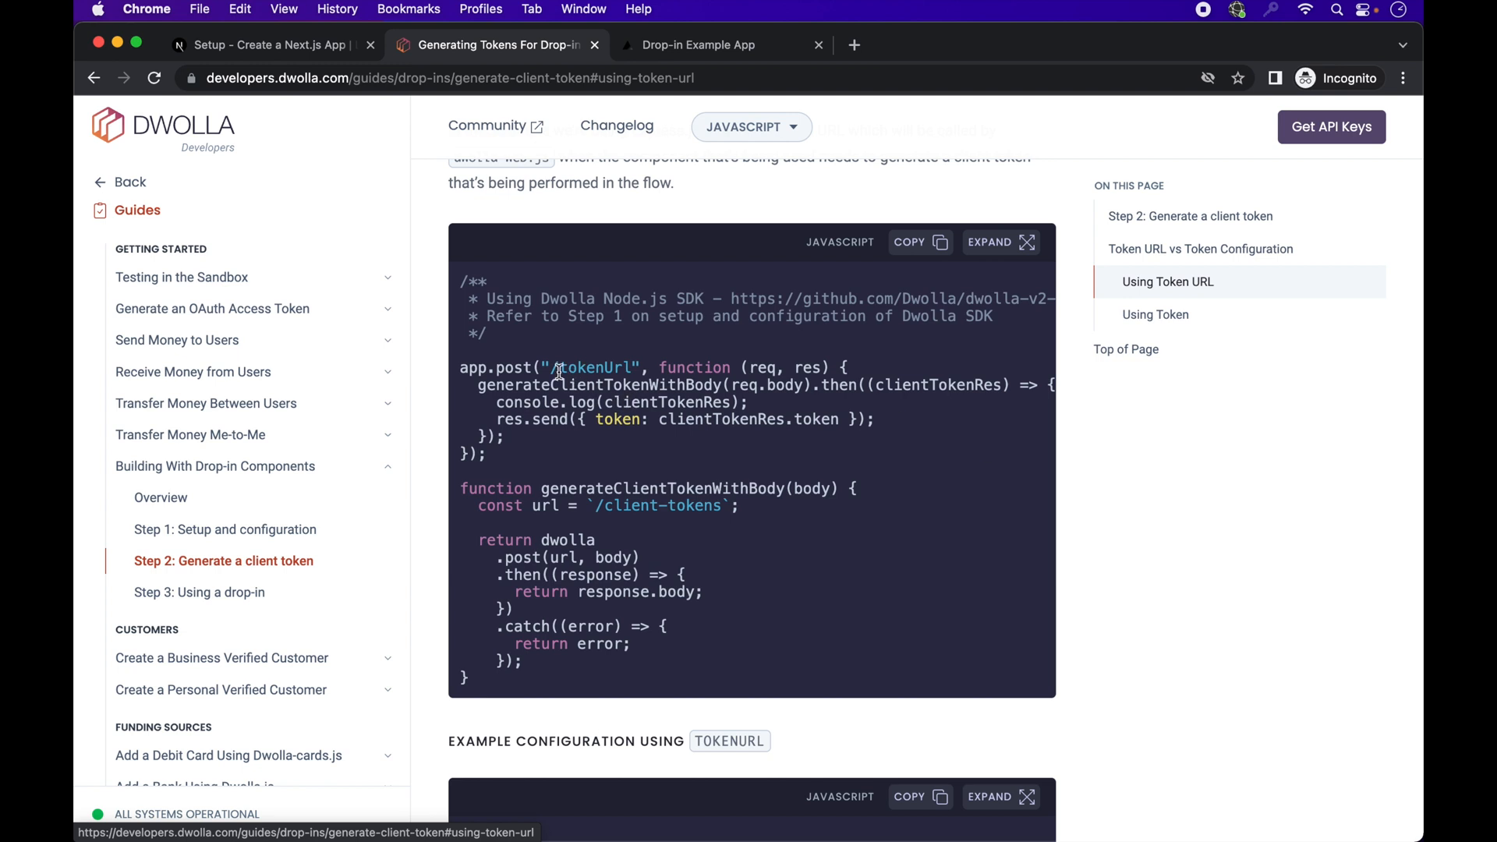
pyautogui.doubleClick(593, 368)
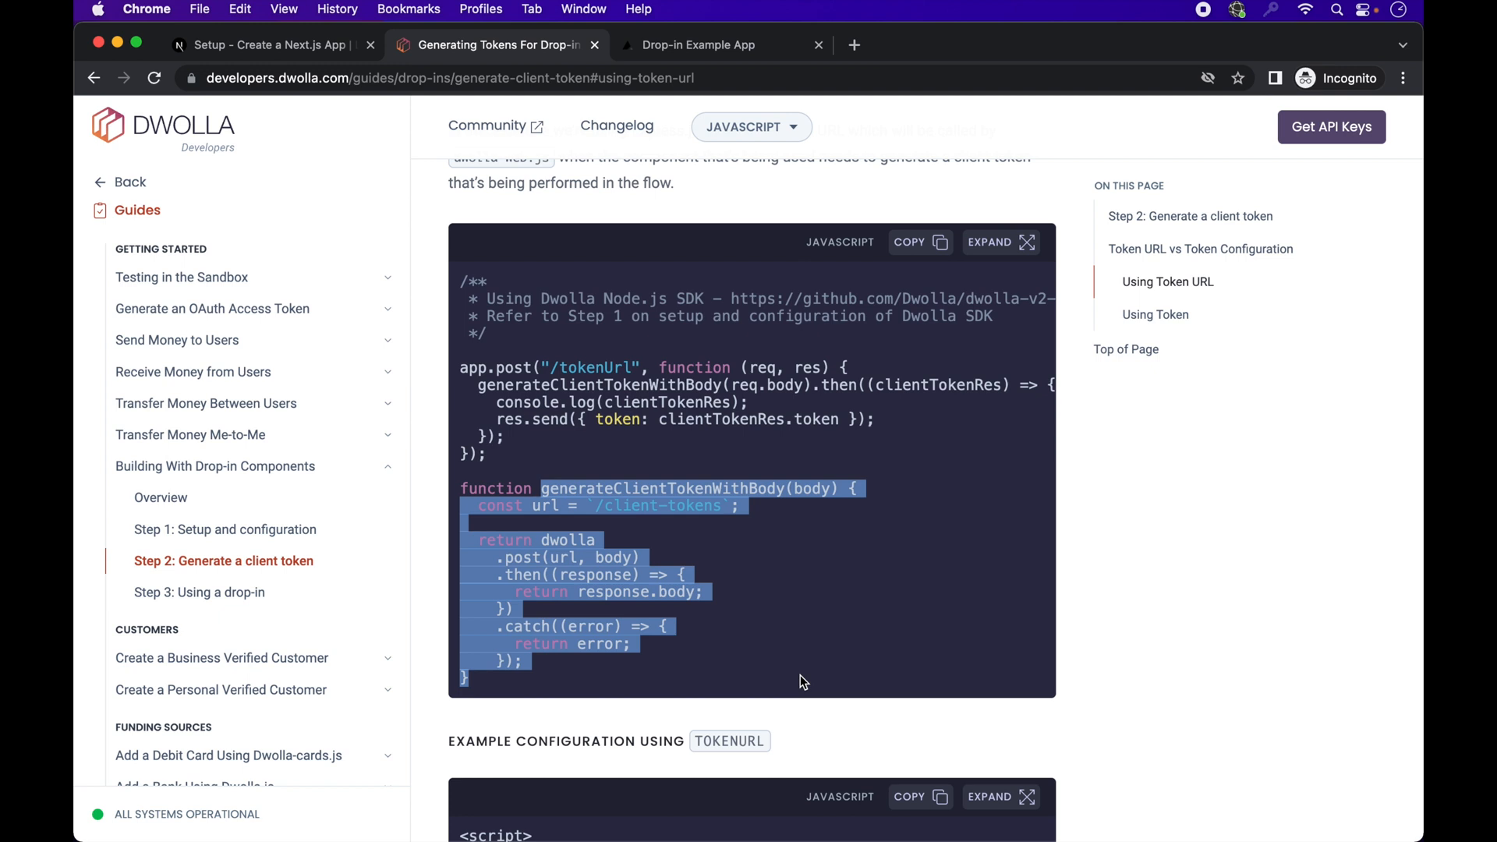
pyautogui.moveTo(784, 581)
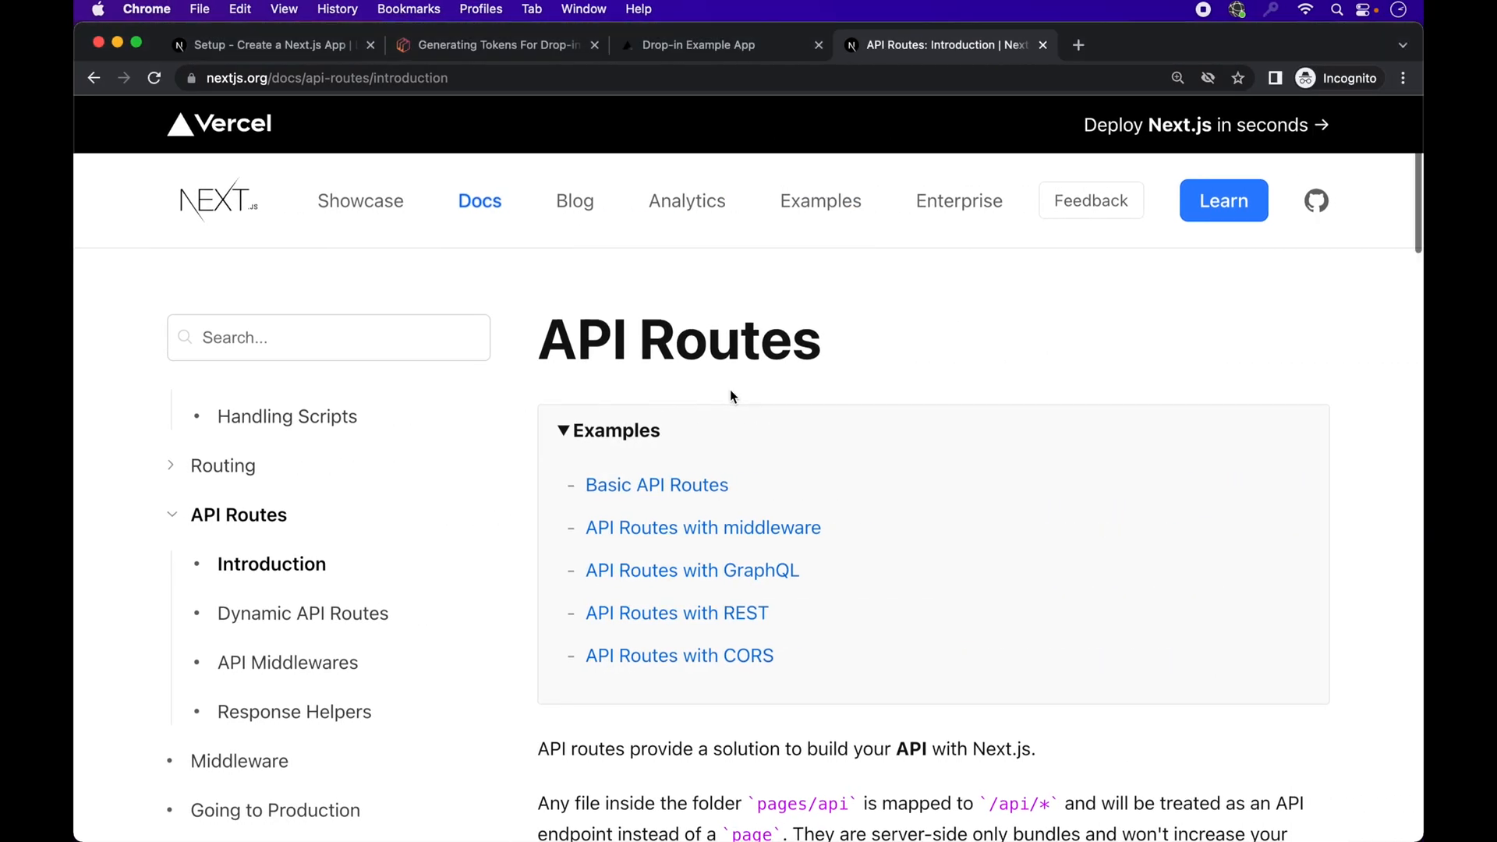
pyautogui.scroll(-3)
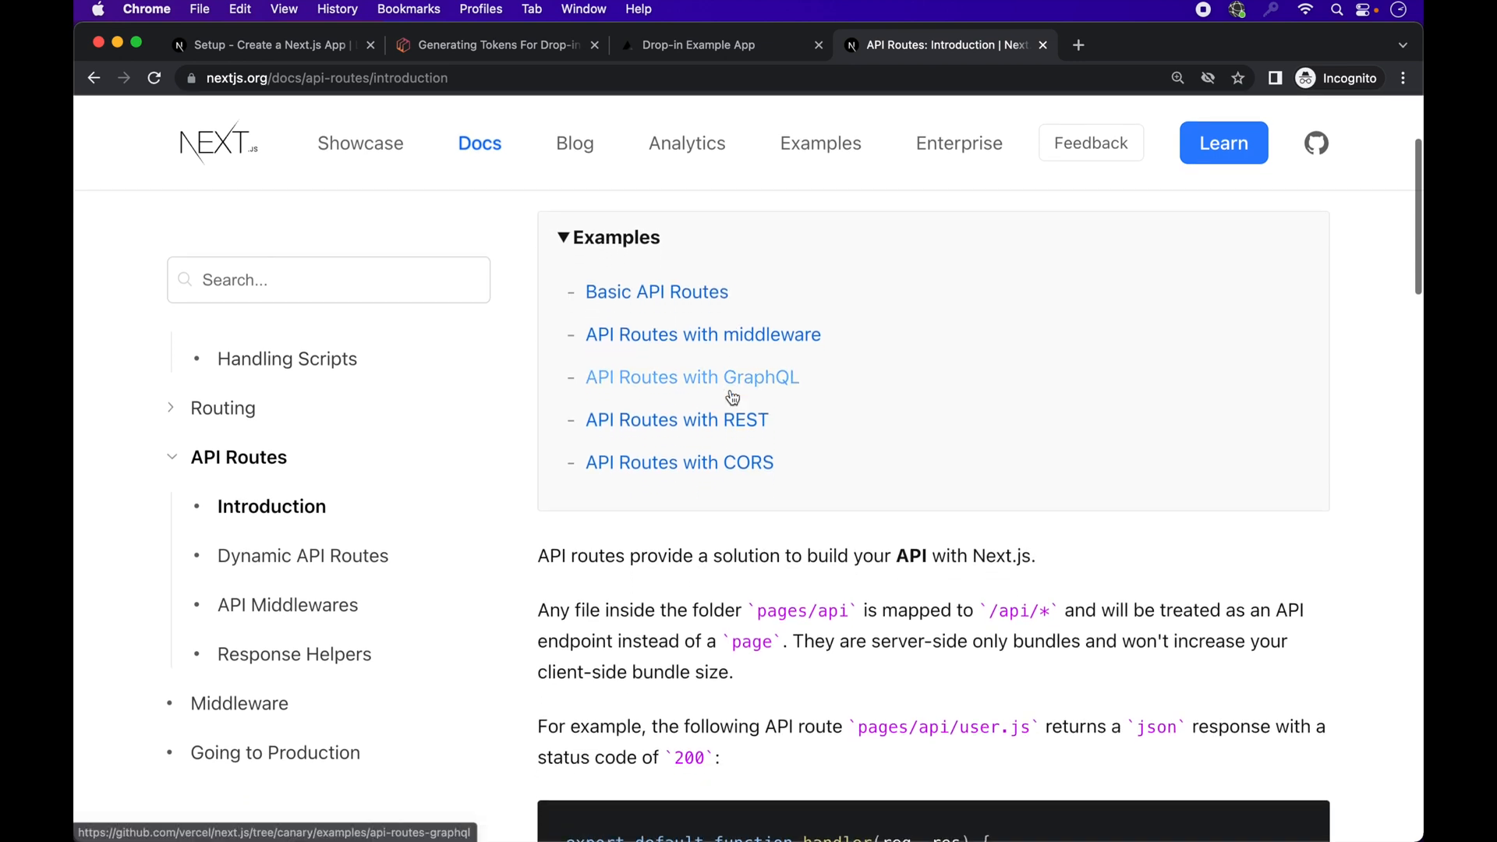
pyautogui.scroll(-3)
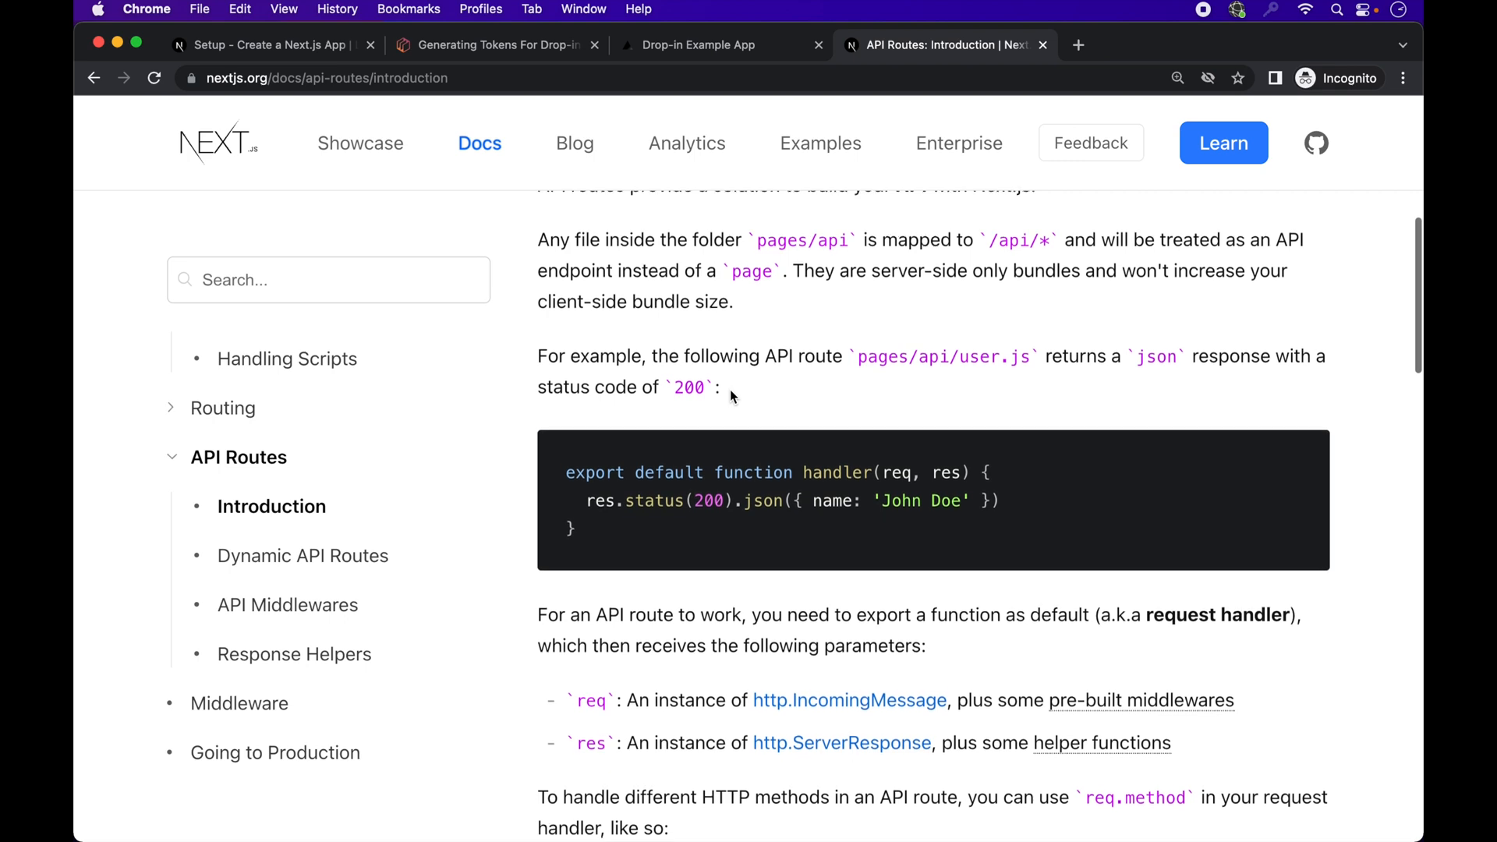
pyautogui.scroll(-3)
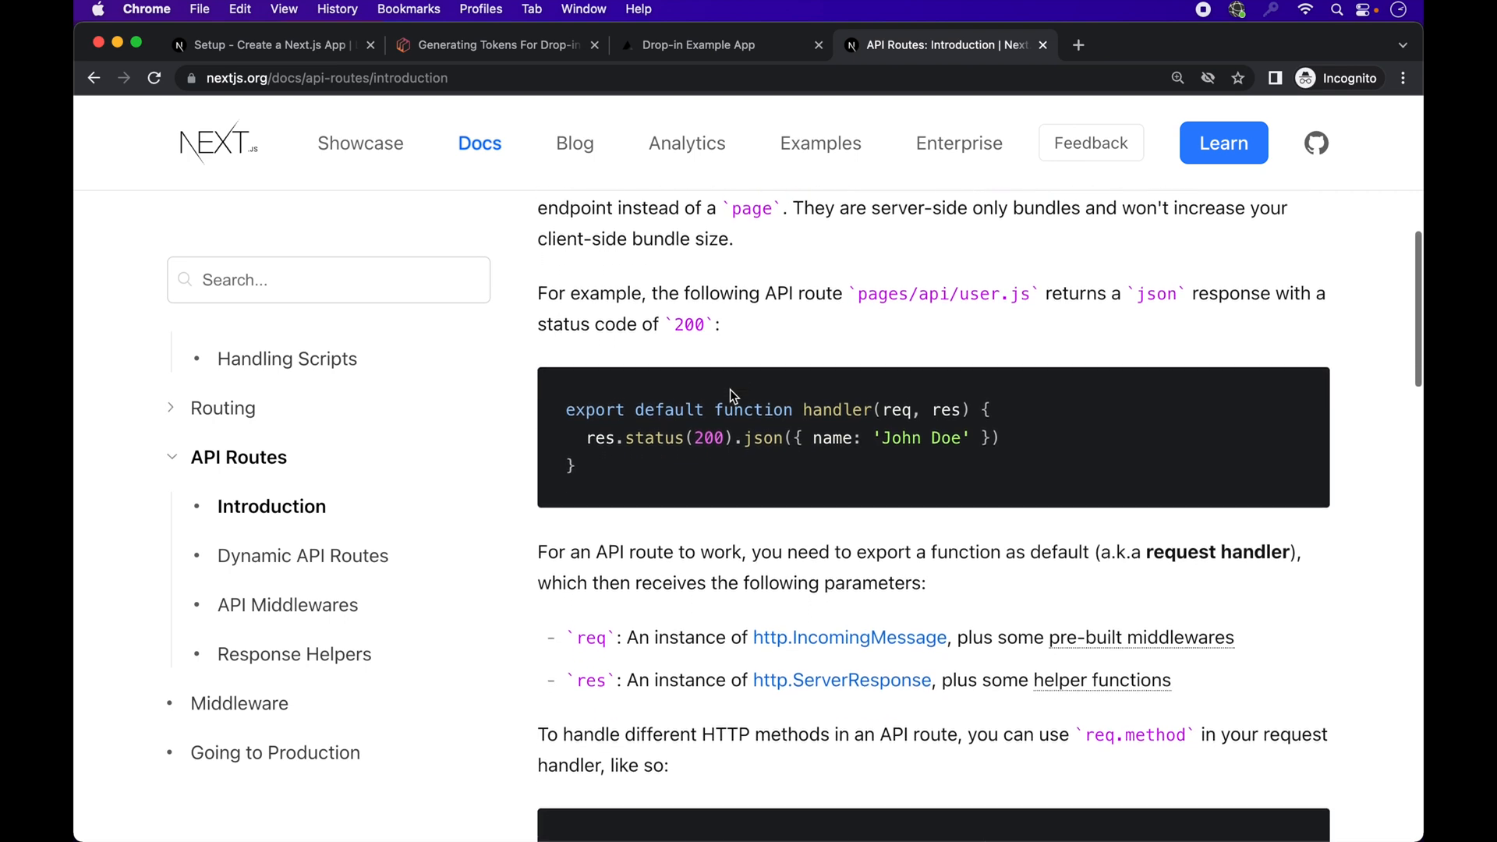
pyautogui.scroll(-3)
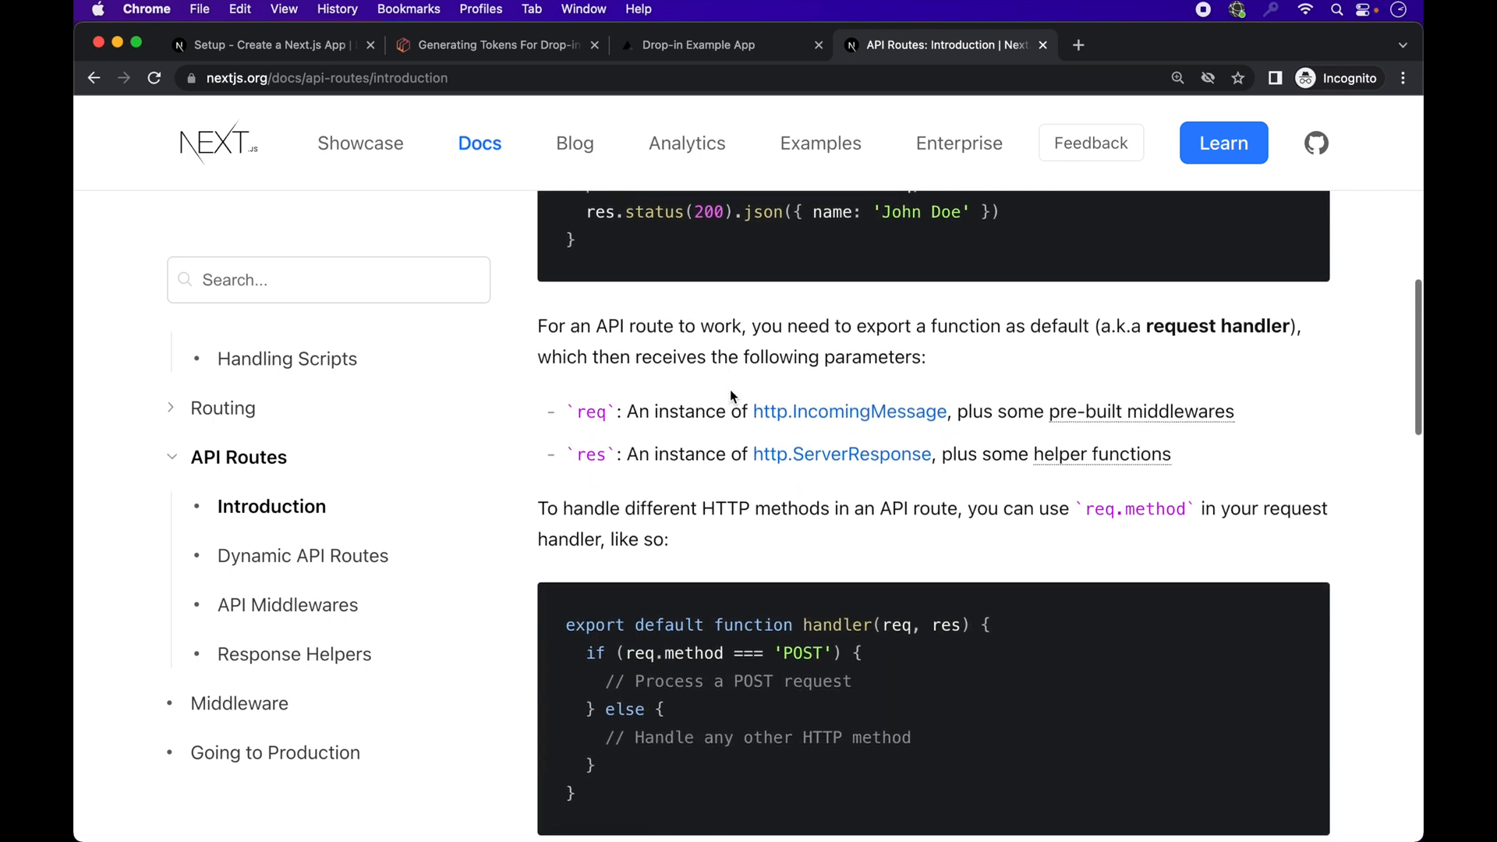
pyautogui.scroll(-3)
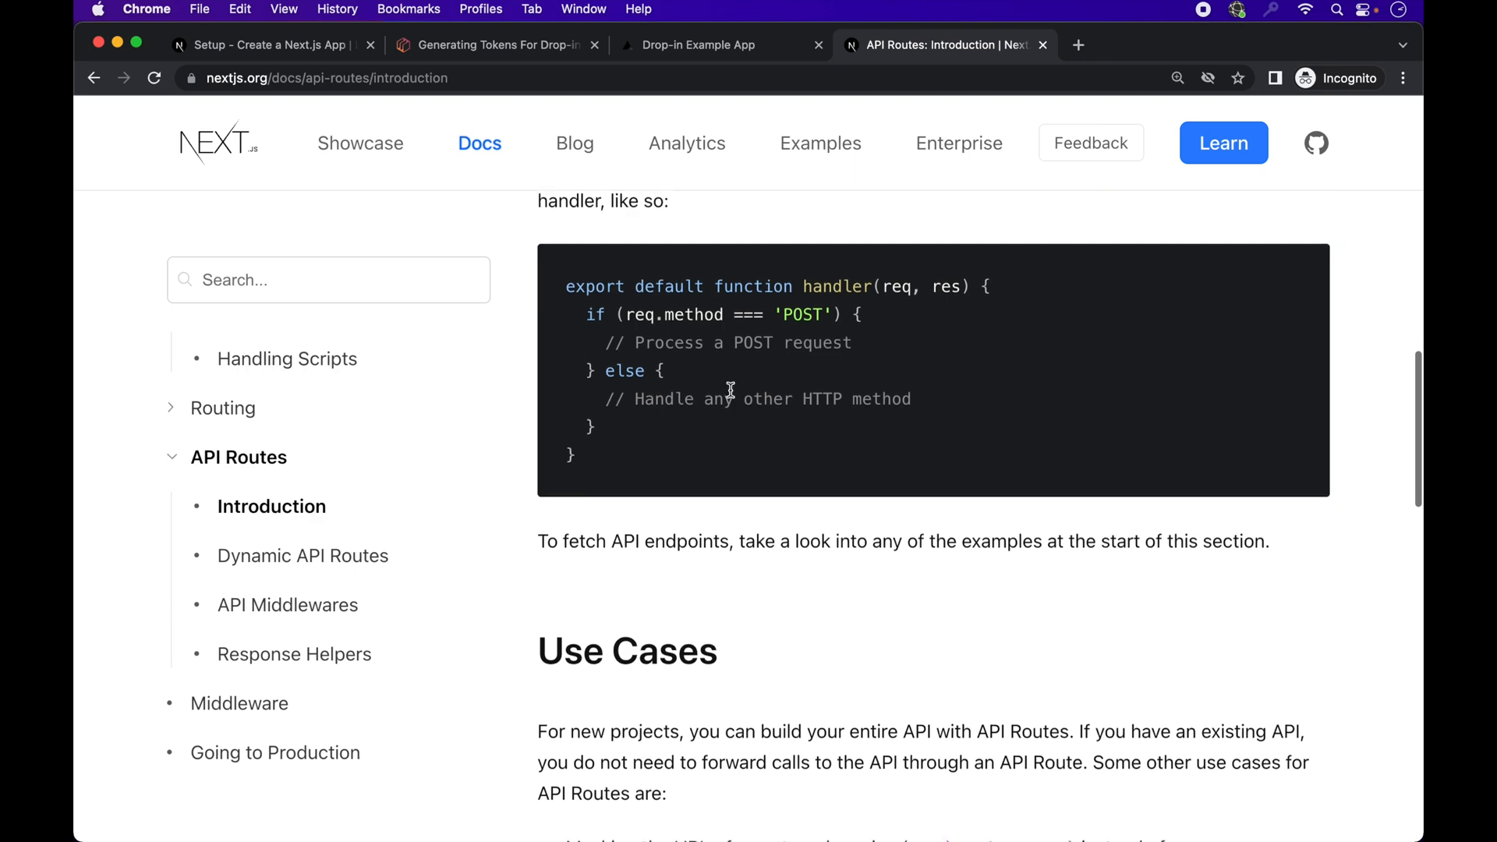
pyautogui.scroll(-3)
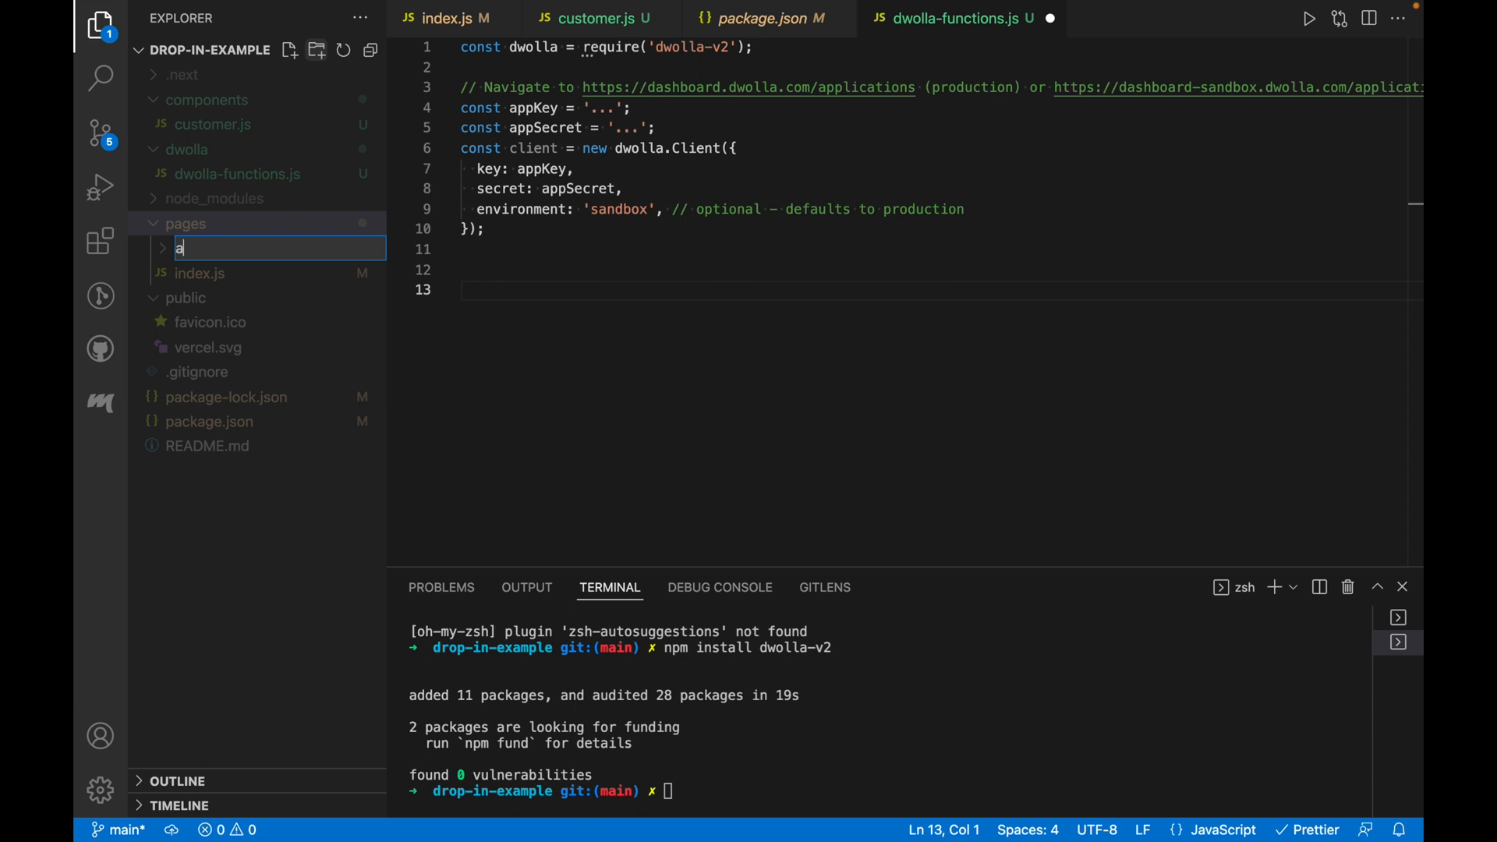
# Step: Create a pages/api folder holding a new tokenUrl.js file
pyautogui.write('pi')
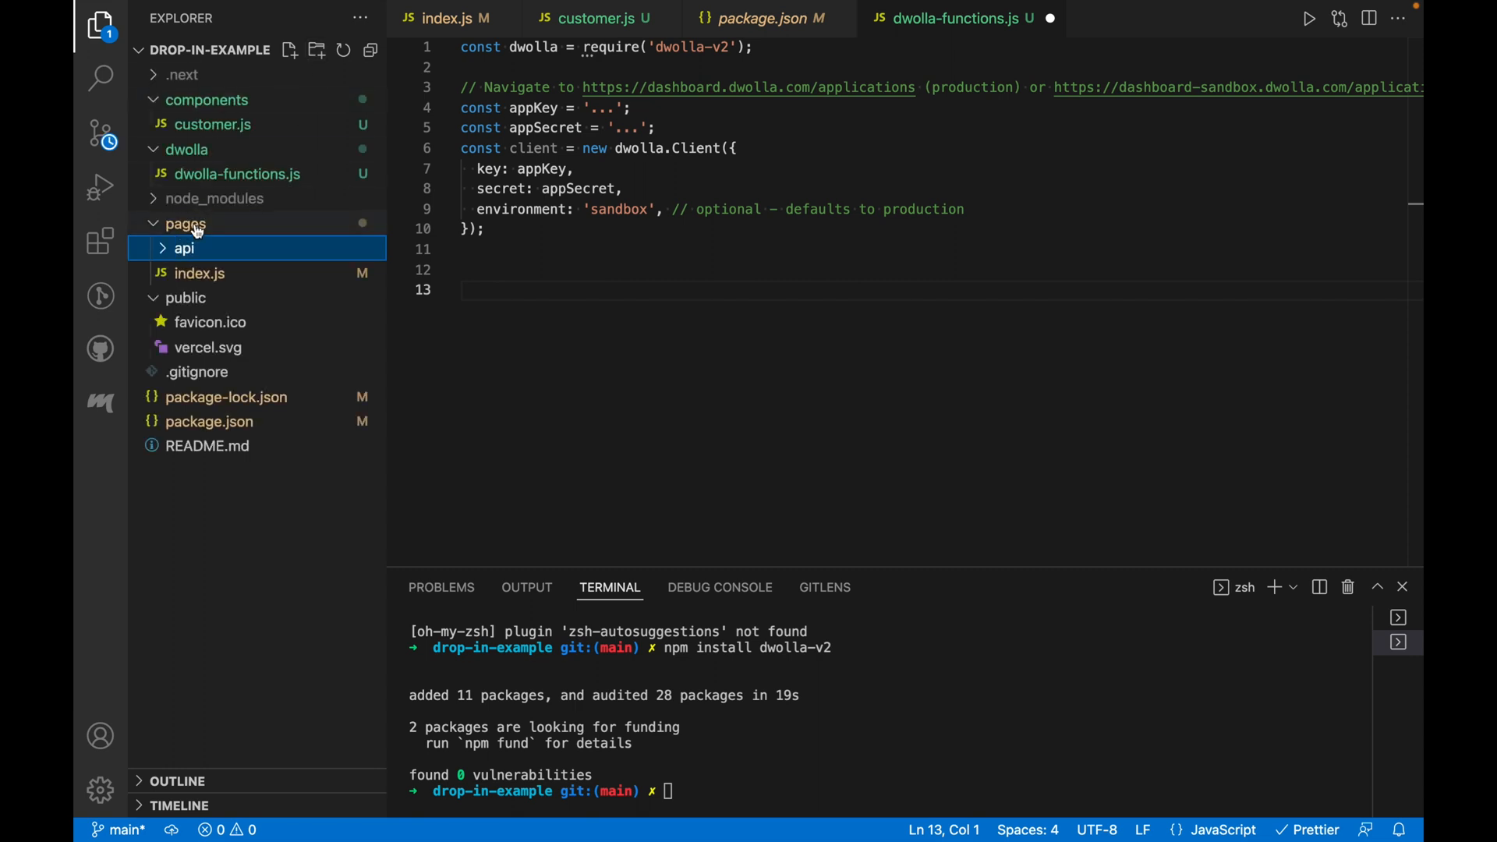
pyautogui.click(290, 50)
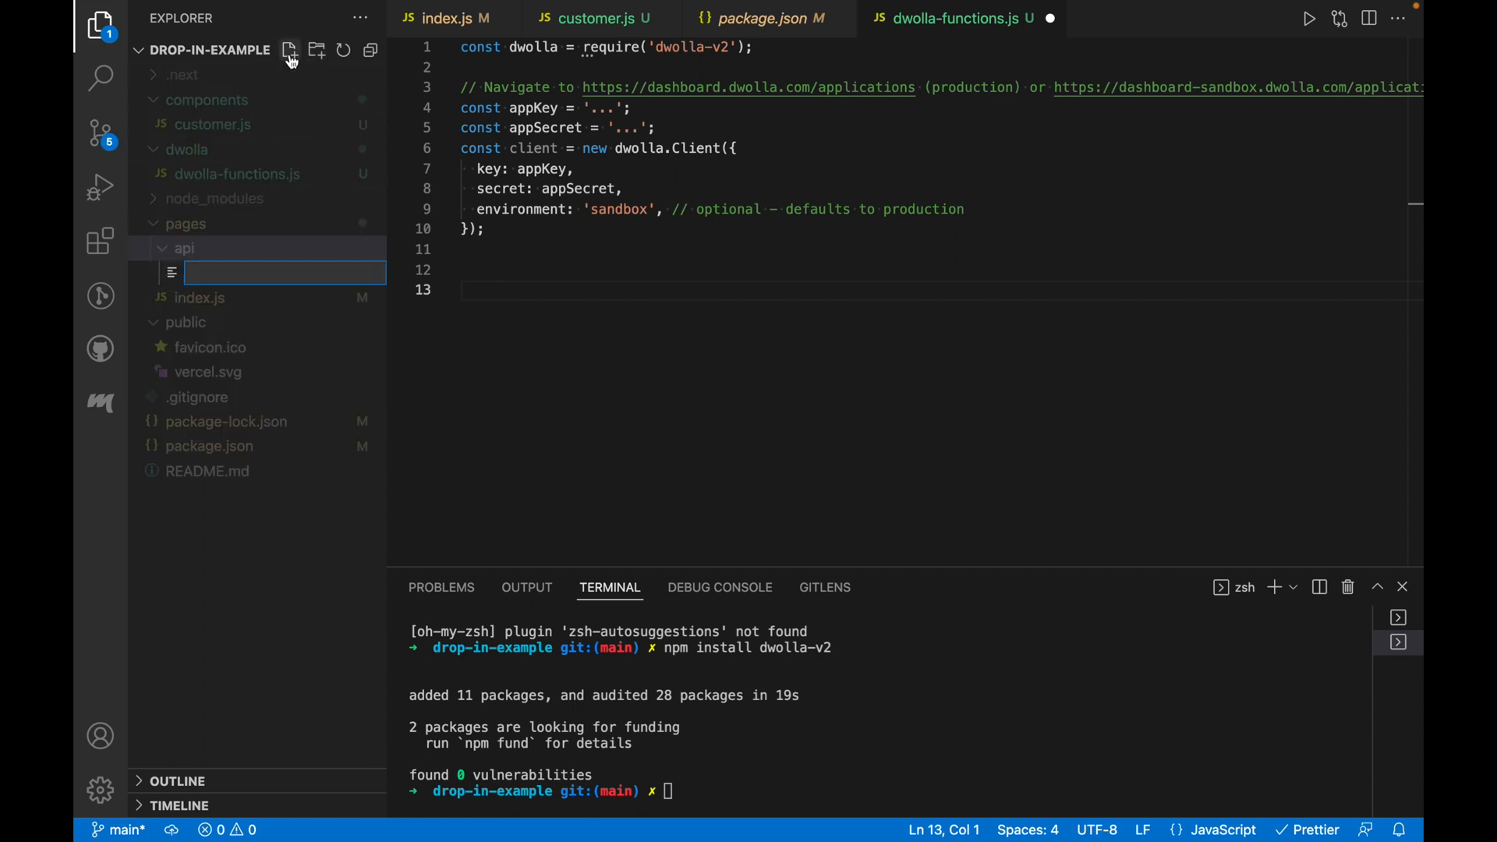
pyautogui.write('tokenUrl.')
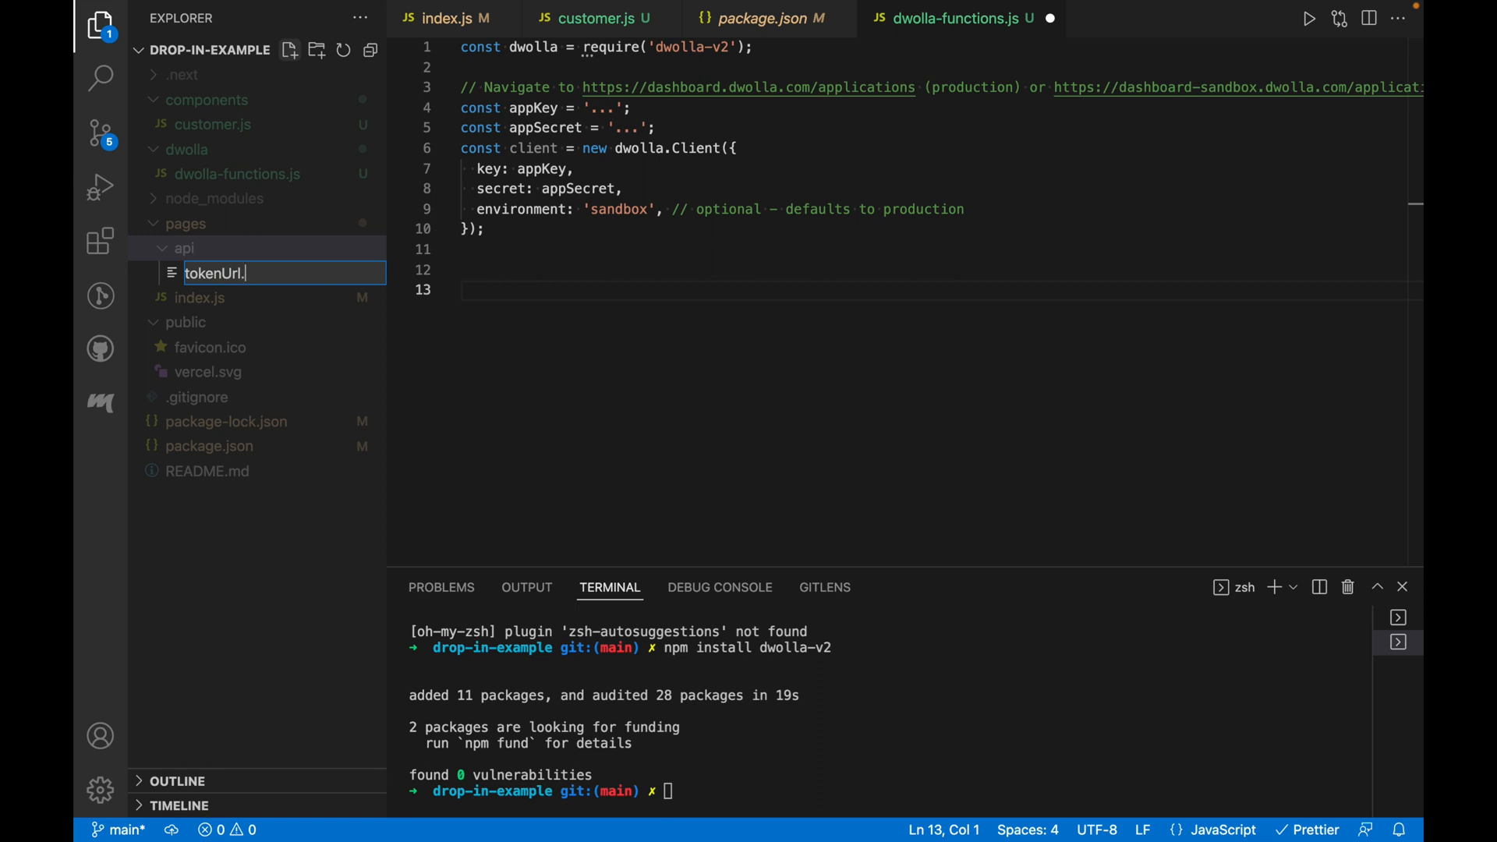
pyautogui.write('js')
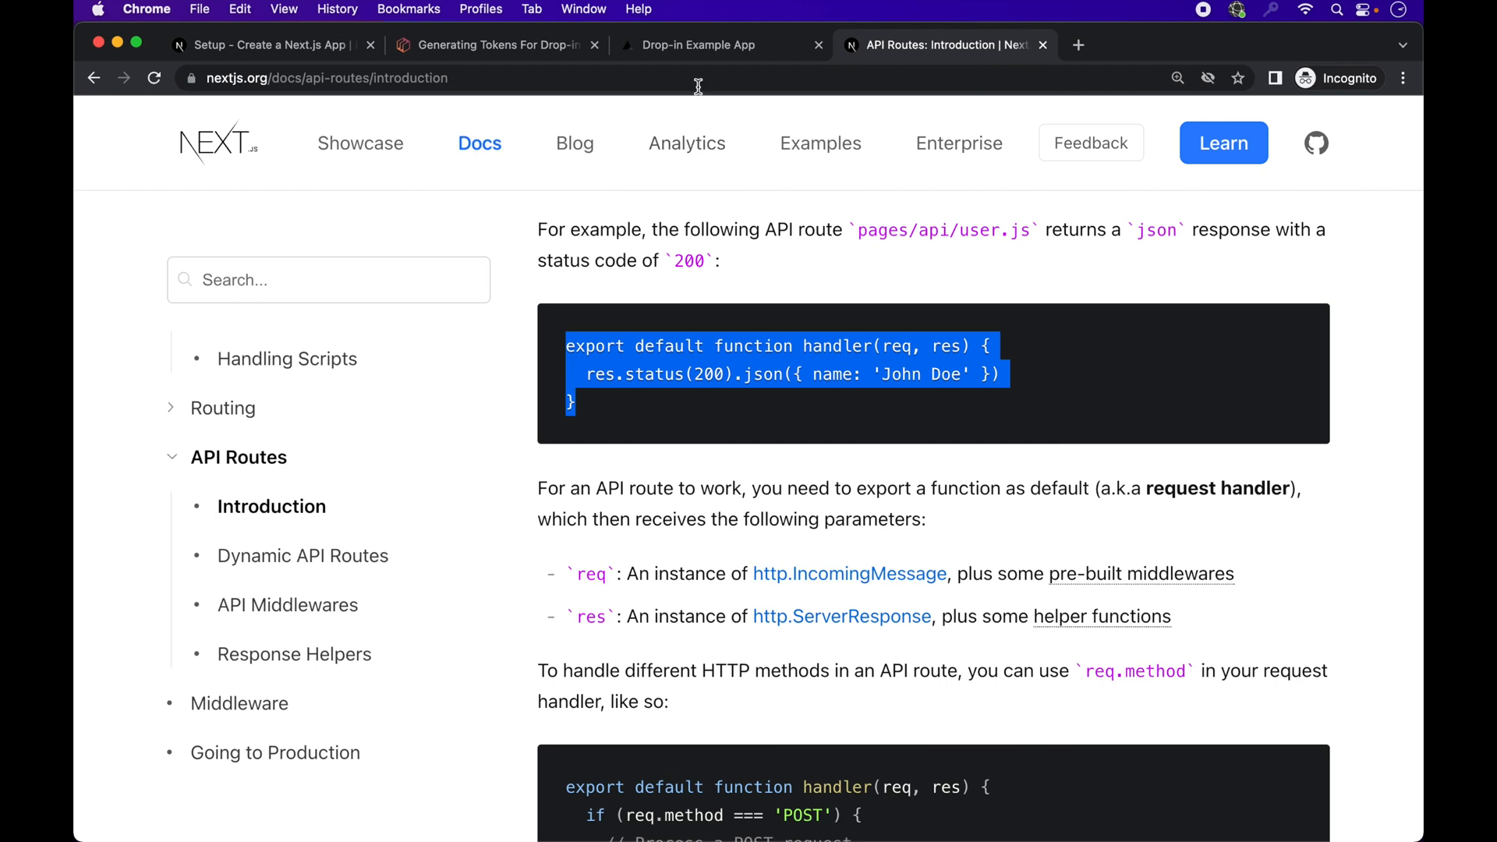
# Step: Point the local app to /api/token, then select the token-generating lines inside the docs' app.post handler
pyautogui.click(699, 45)
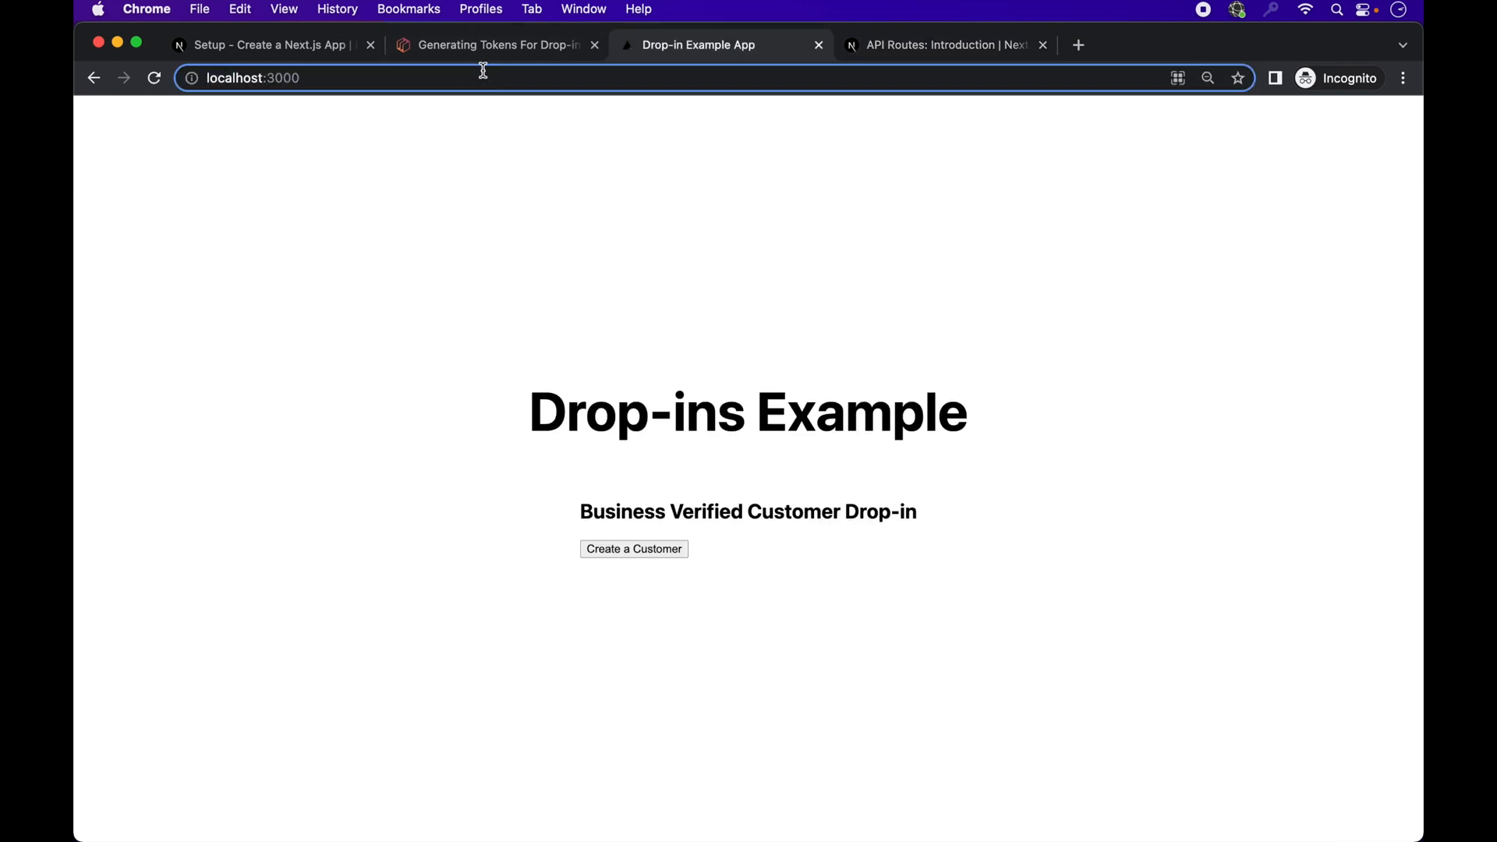
pyautogui.write('/api/token')
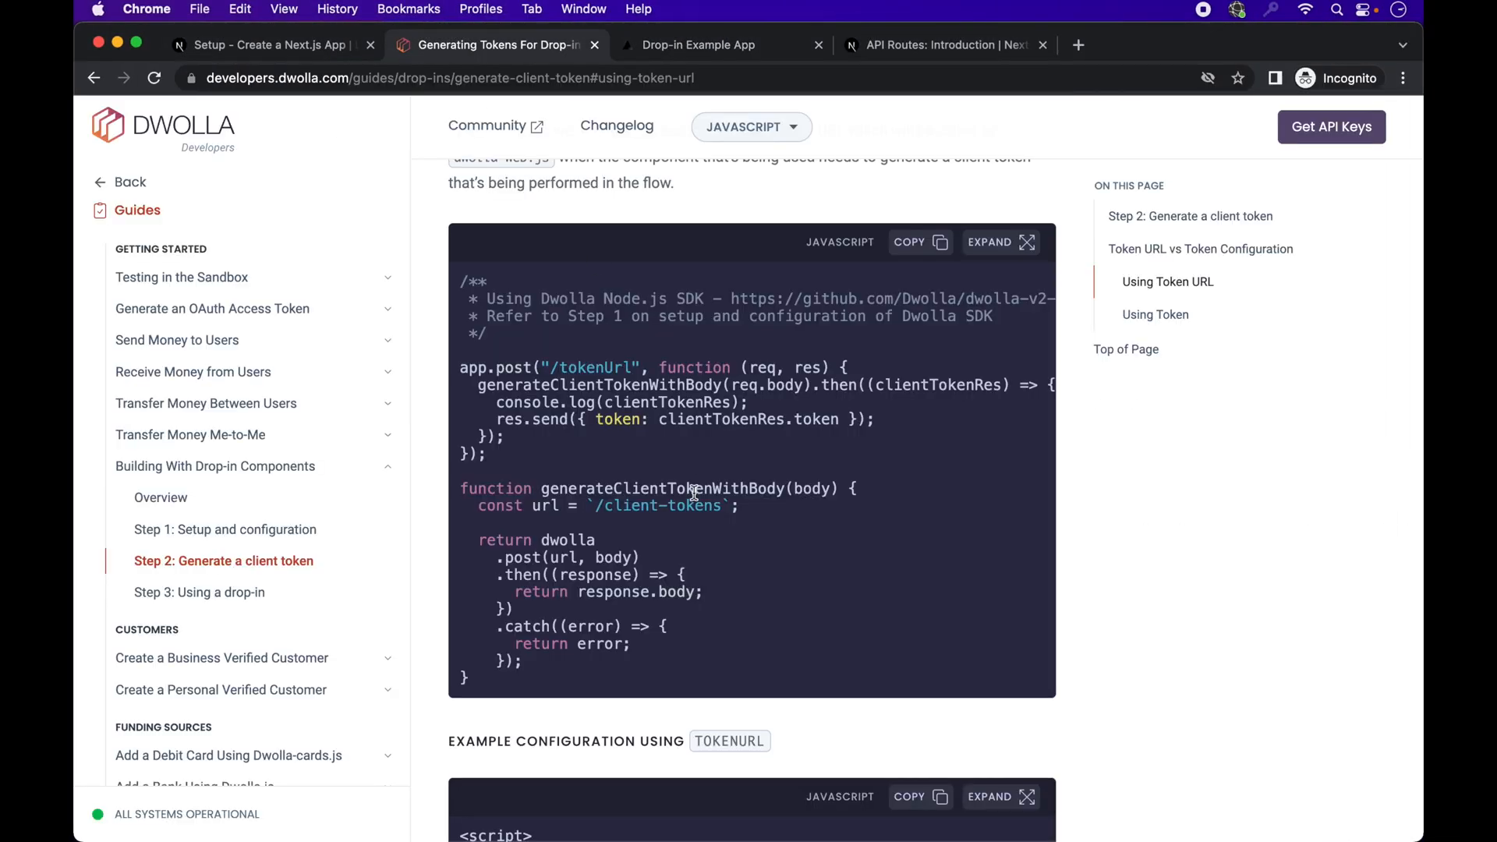
pyautogui.scroll(-3)
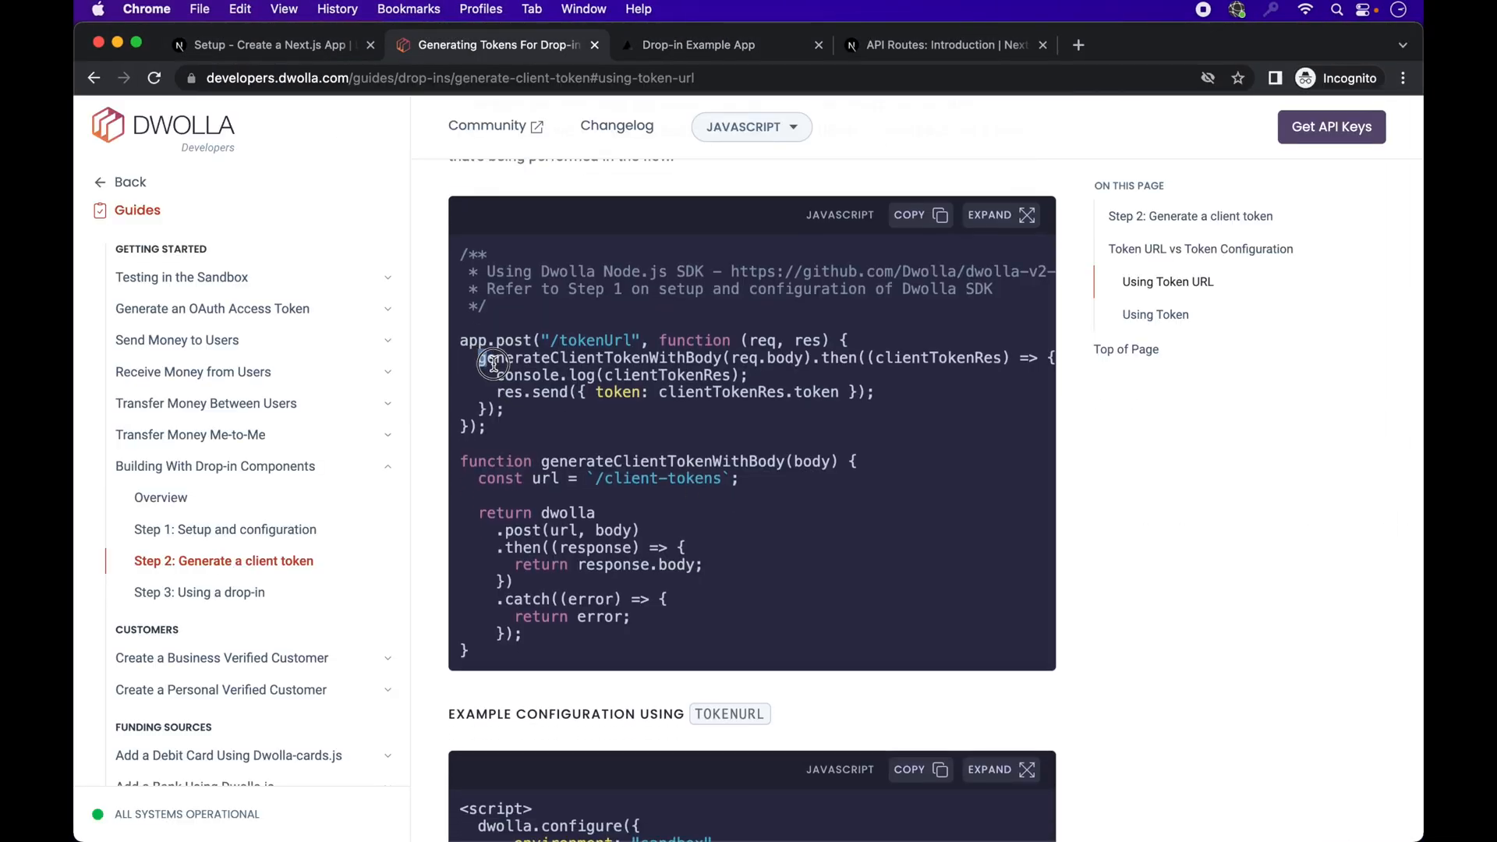
pyautogui.moveTo(491, 357); pyautogui.dragTo(524, 409)
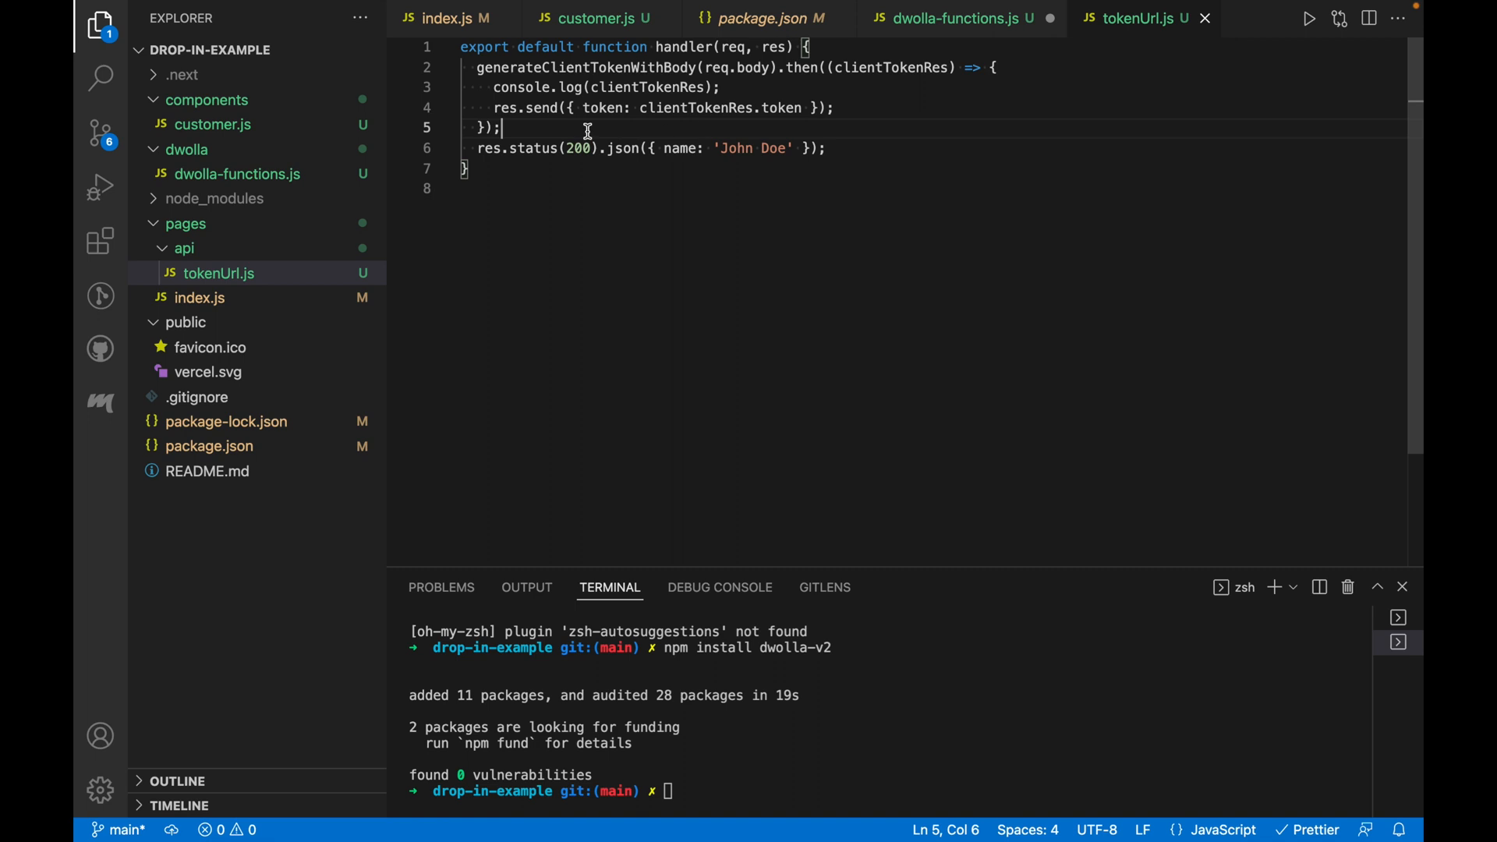
# Step: Store generateClientTokenWithBody(req.body) in const response, send back response.token, and delete the promise chain and John Doe reply
pyautogui.write('const response =')
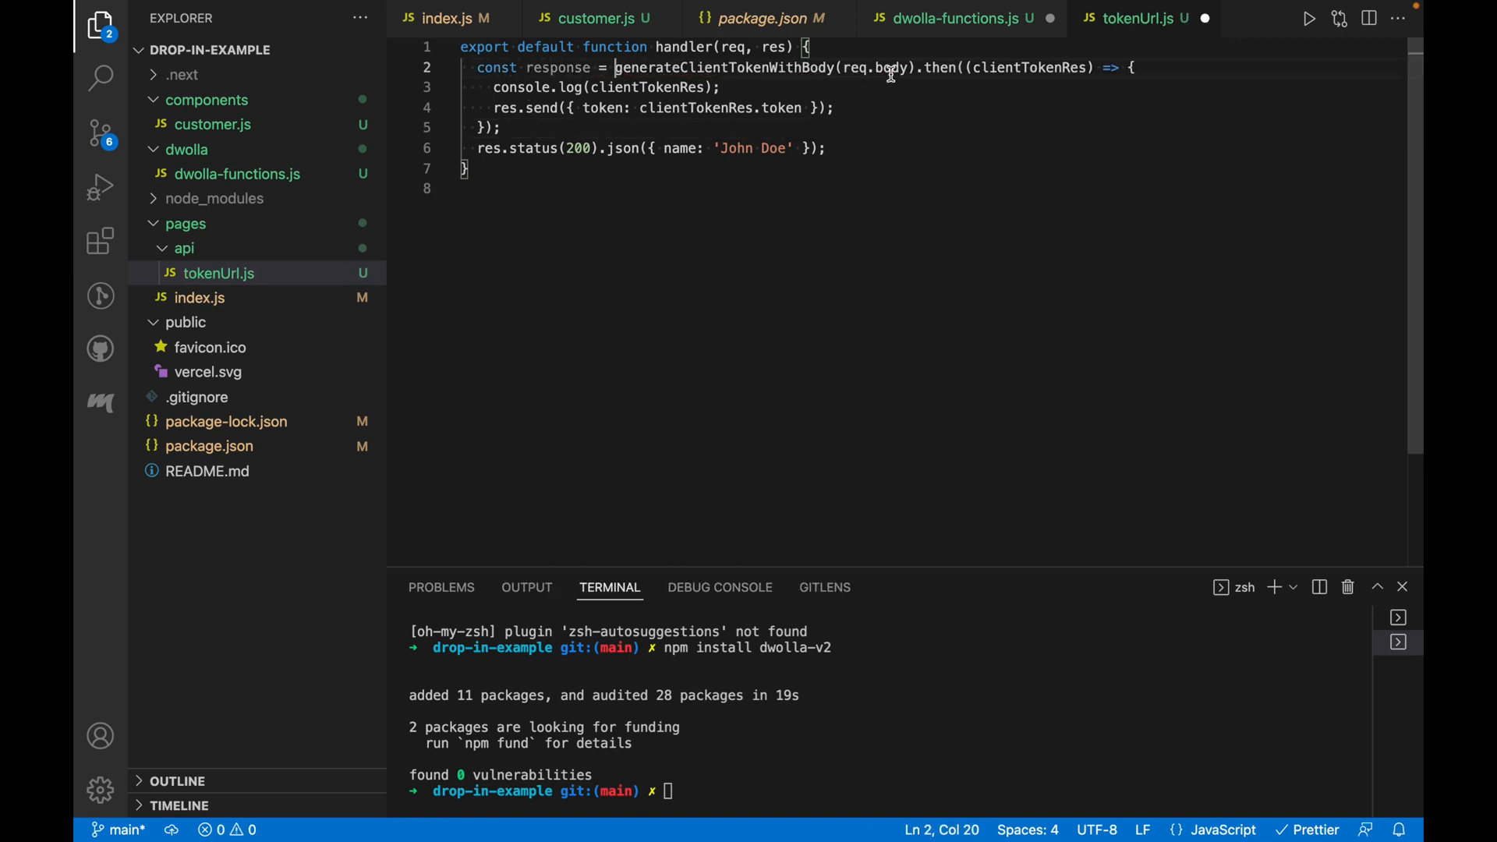
pyautogui.press('Enter')
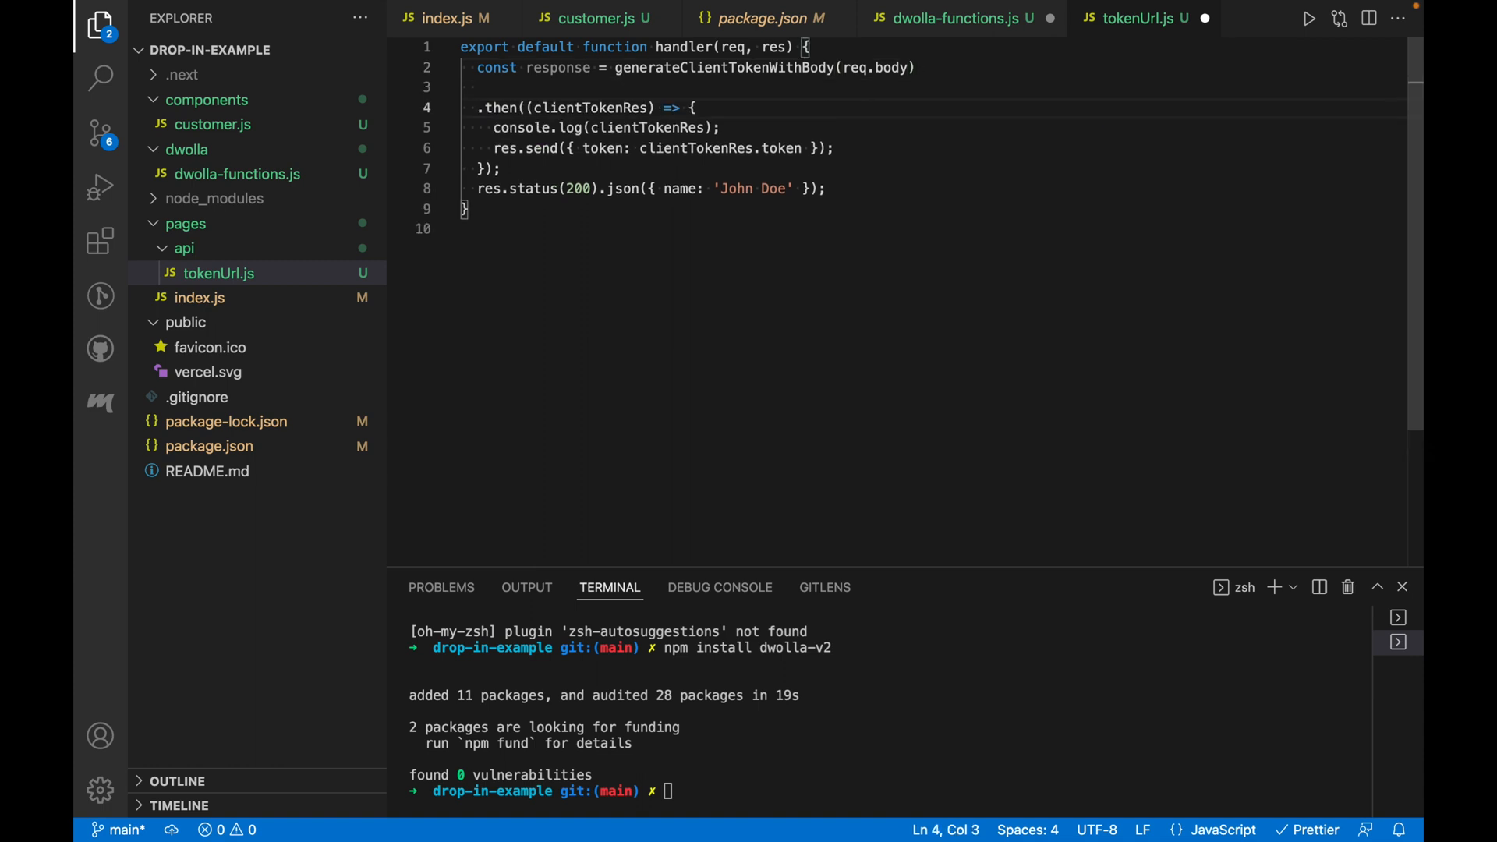
pyautogui.write('res.send')
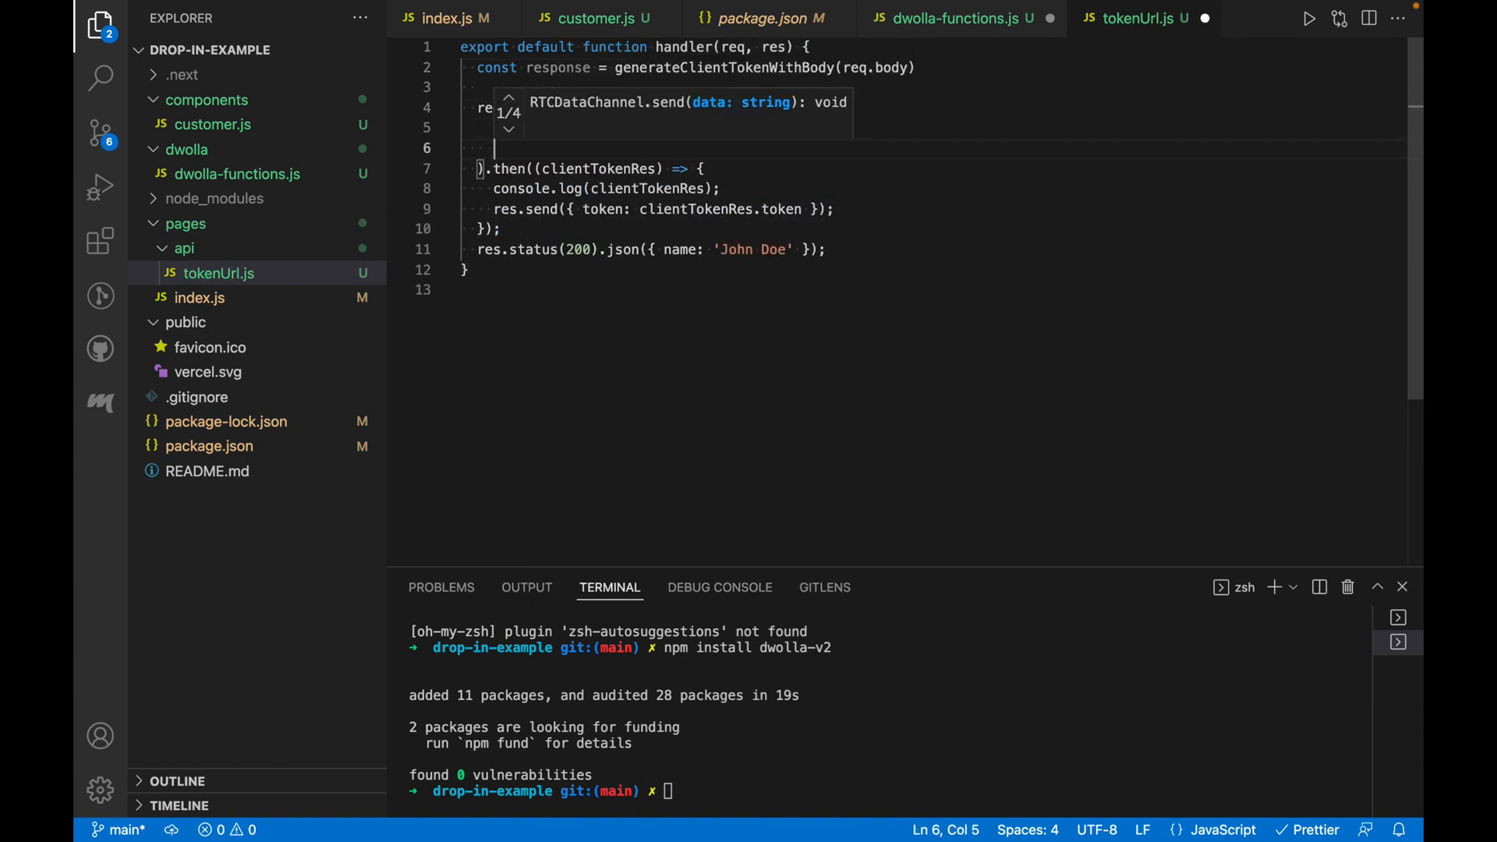
pyautogui.write('res.send({ token: clientTokenRes.token });')
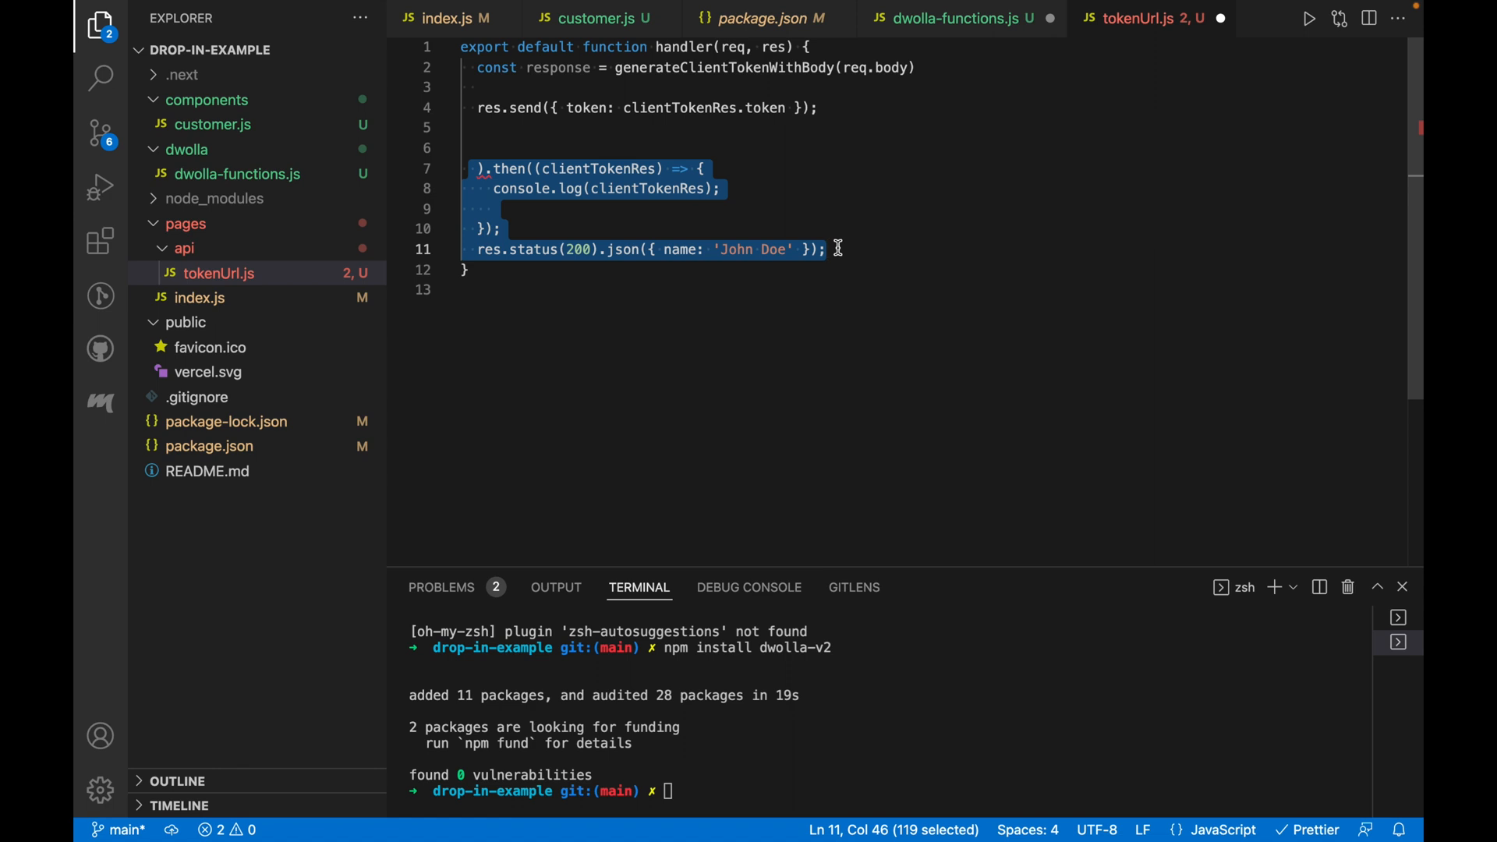
pyautogui.press('Delete')
pyautogui.write('response')
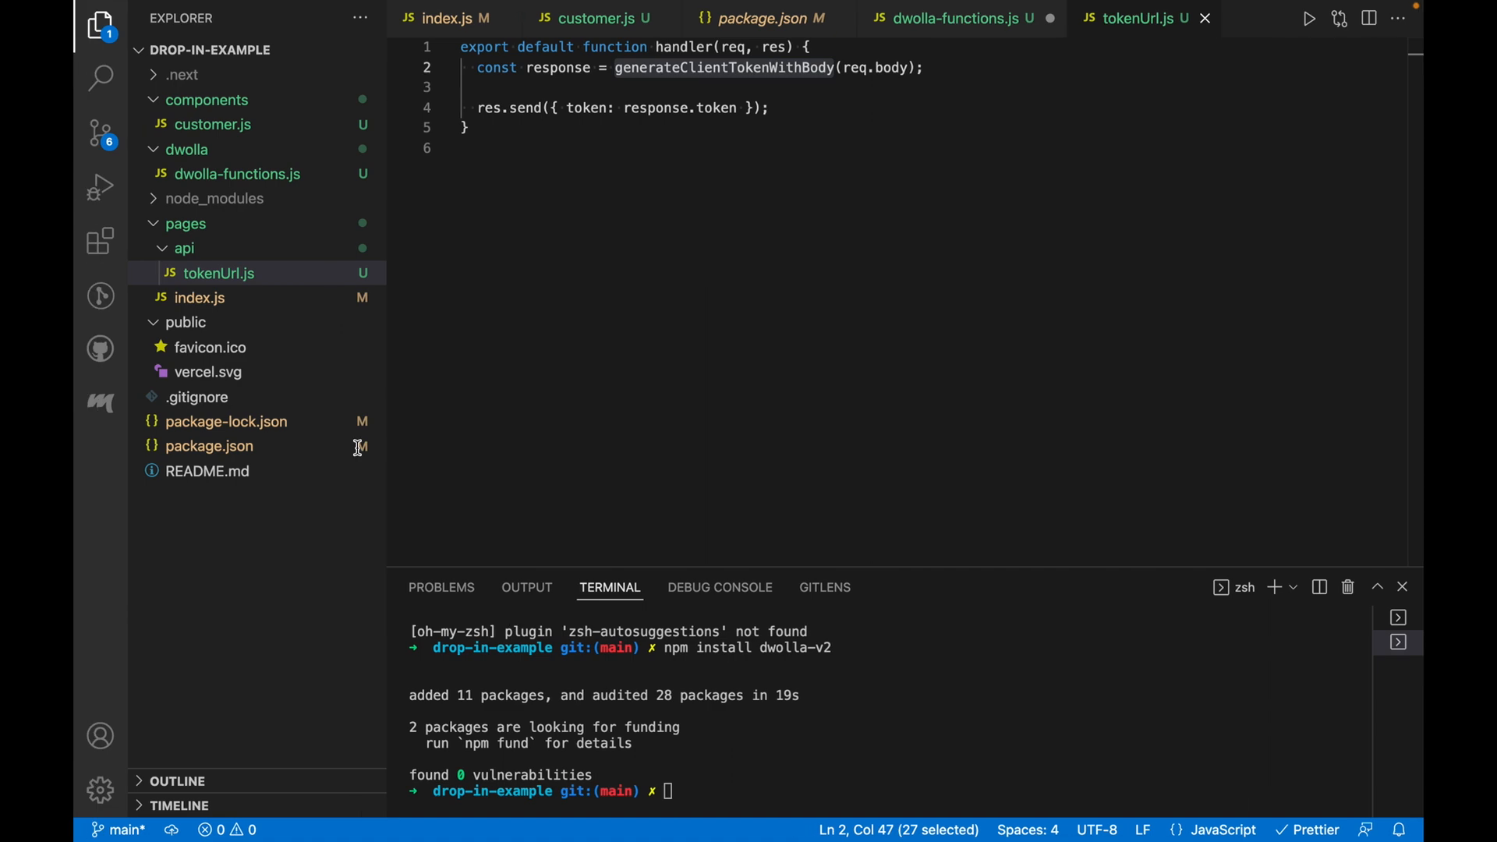
# Step: Export generateClientTokenWithBody from dwolla-functions and import it into tokenUrl.js
pyautogui.click(945, 19)
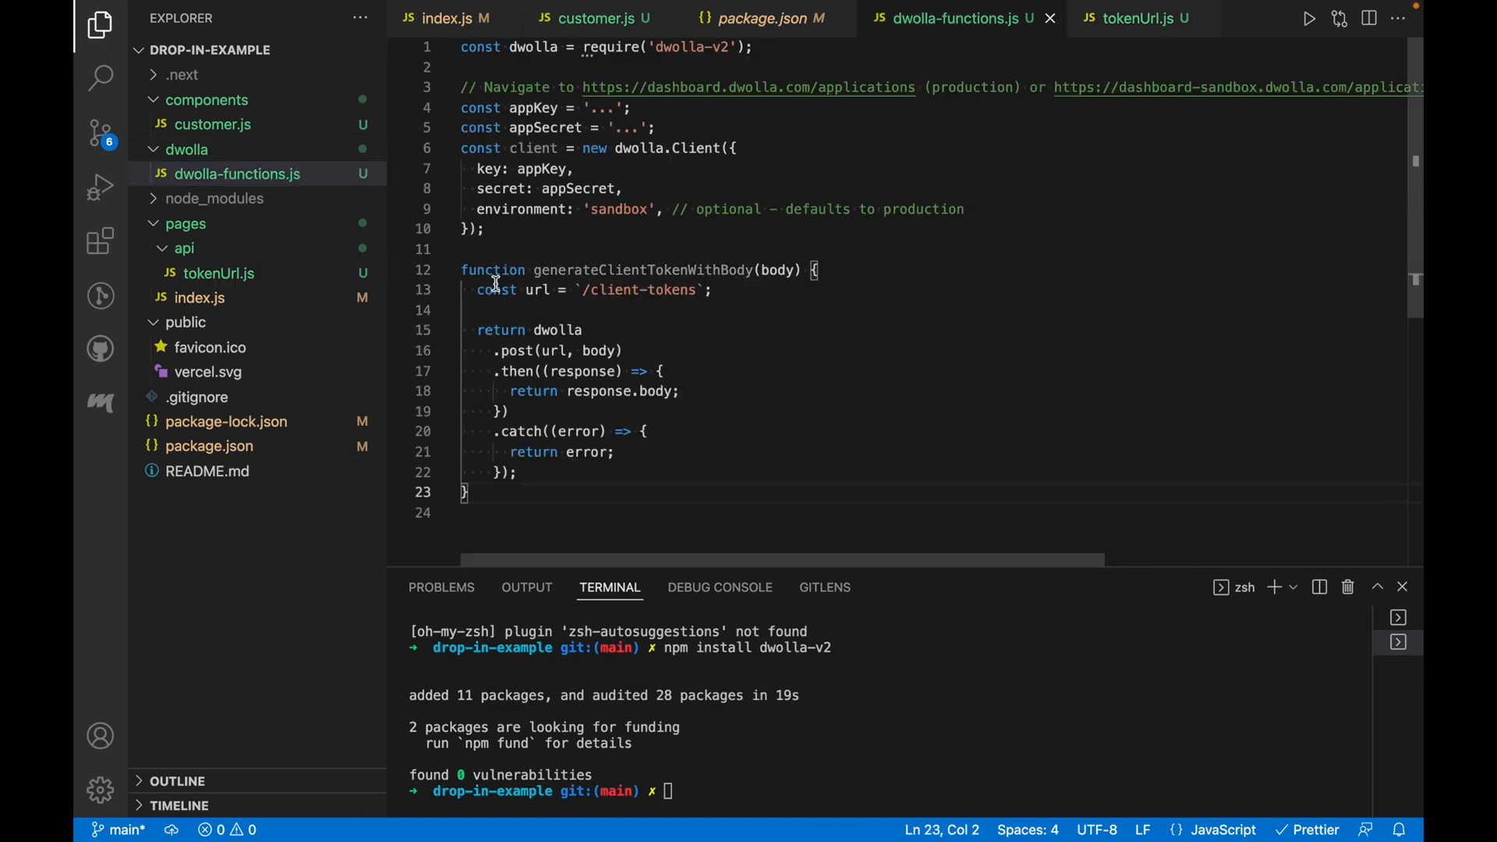
pyautogui.write('export default dwolla;')
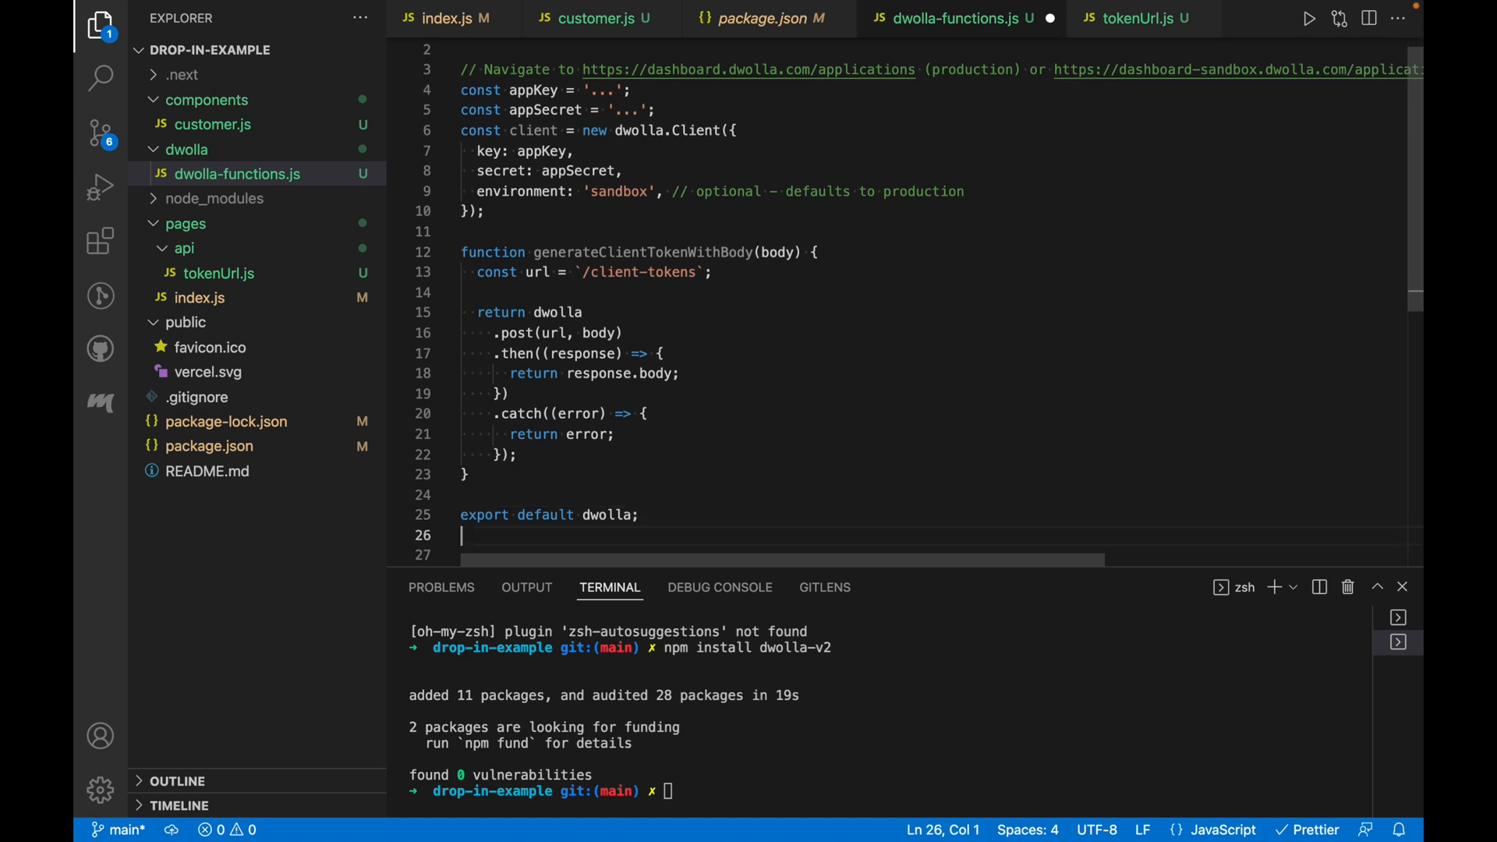
pyautogui.write('export { generateClientTokenWithBody };')
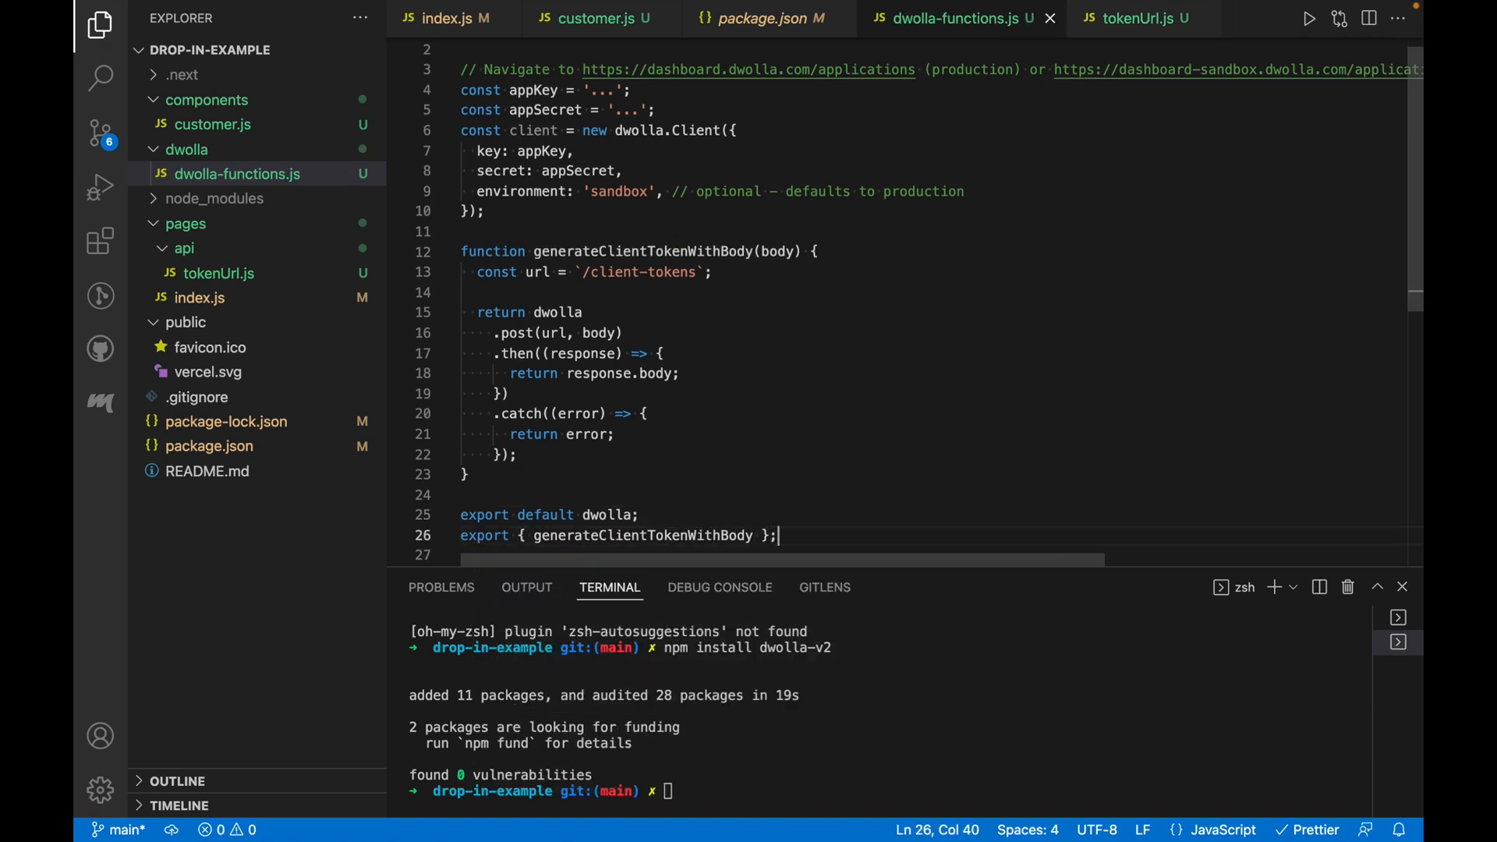
pyautogui.doubleClick(630, 202)
pyautogui.write('import')
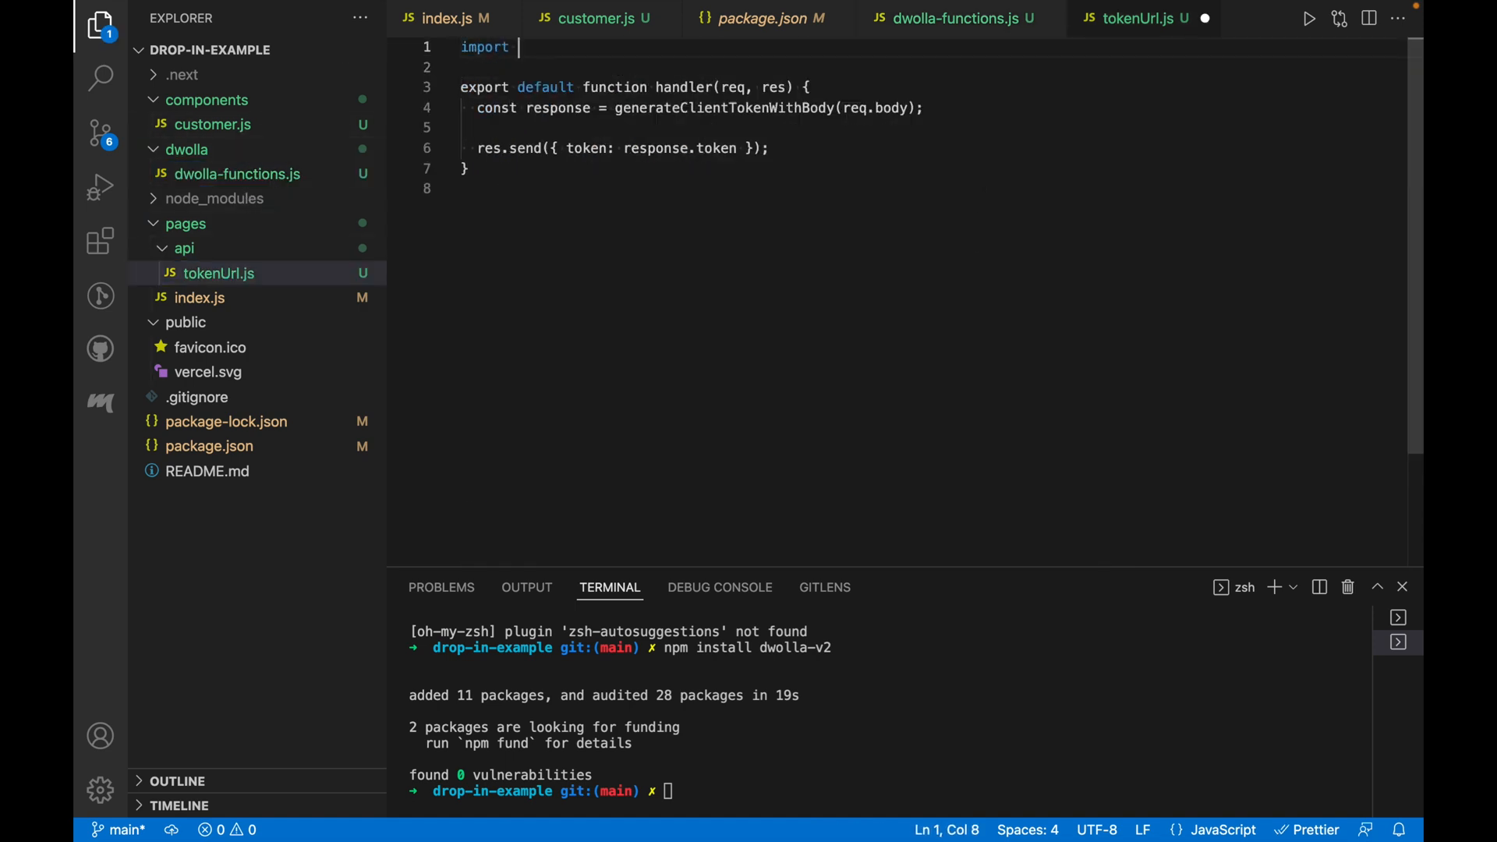
pyautogui.write('generateClientTokenWithBody from "...."')
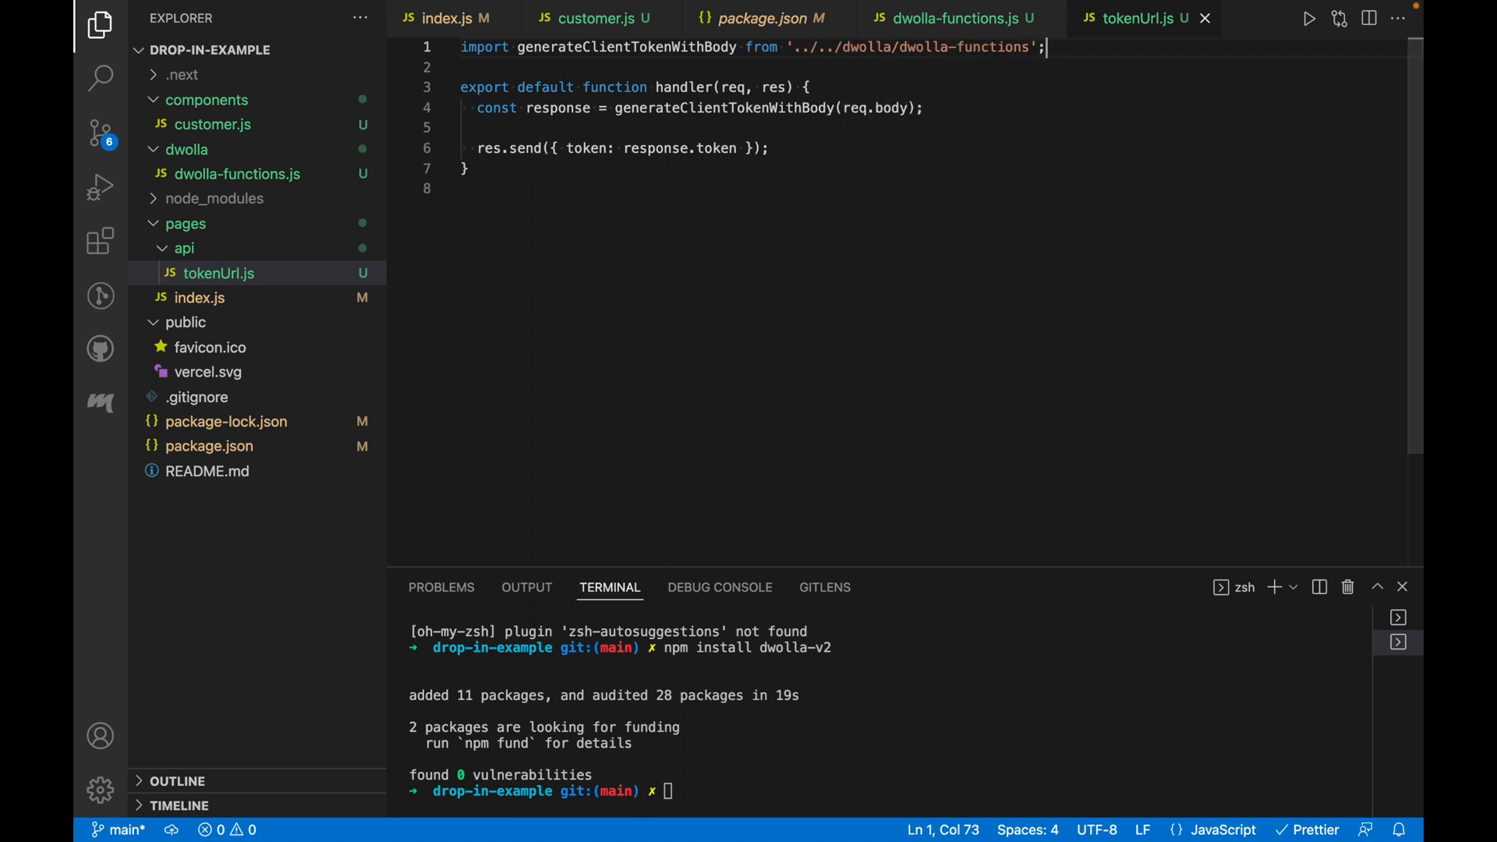
# Step: Make the tokenUrl handler async and await generateClientTokenWithBody, then go to dwolla-functions.js
pyautogui.write('as')
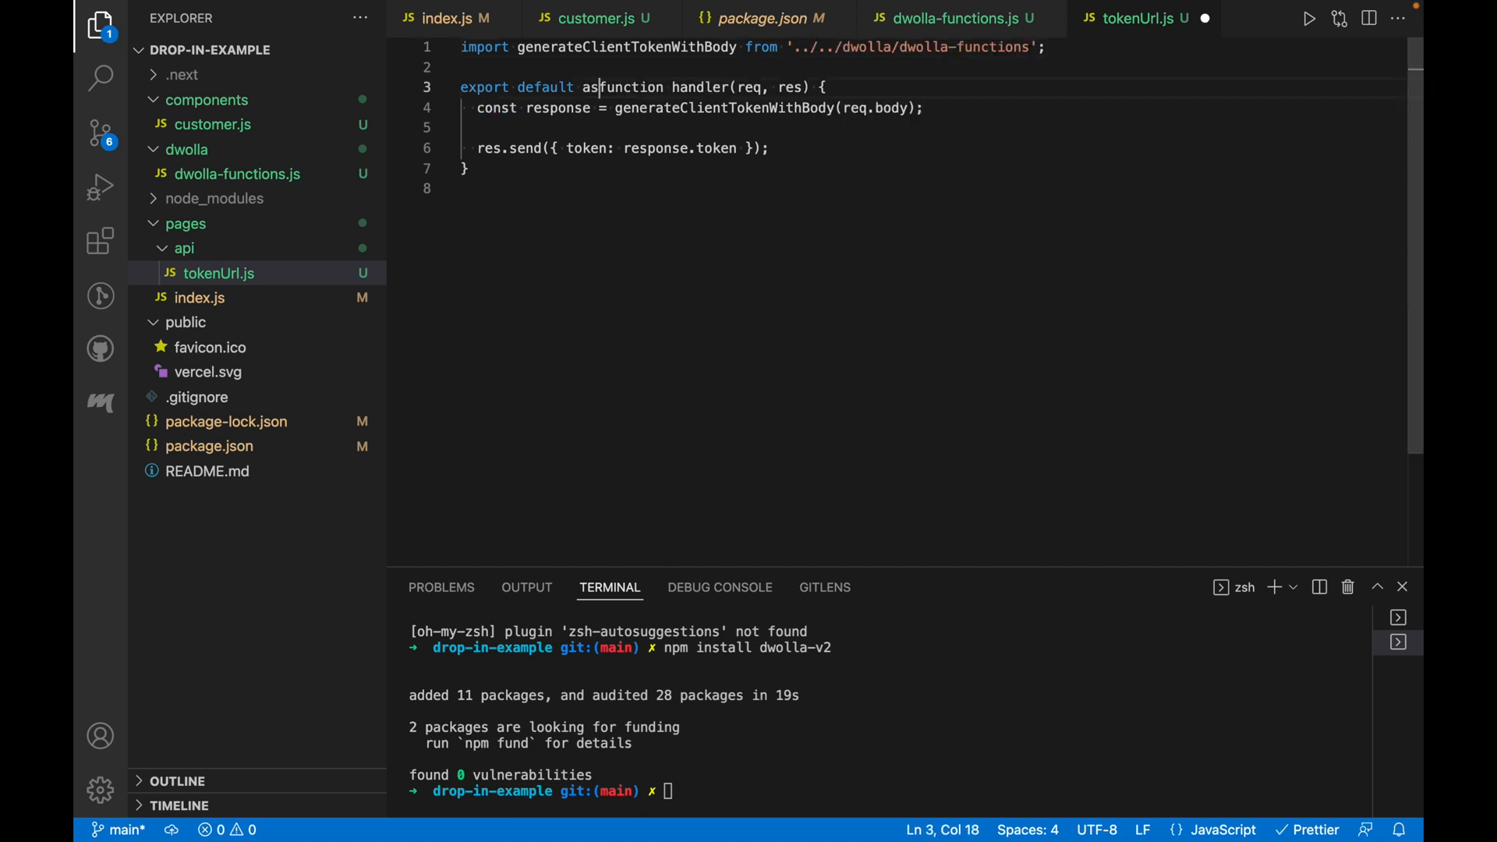
pyautogui.write('ync')
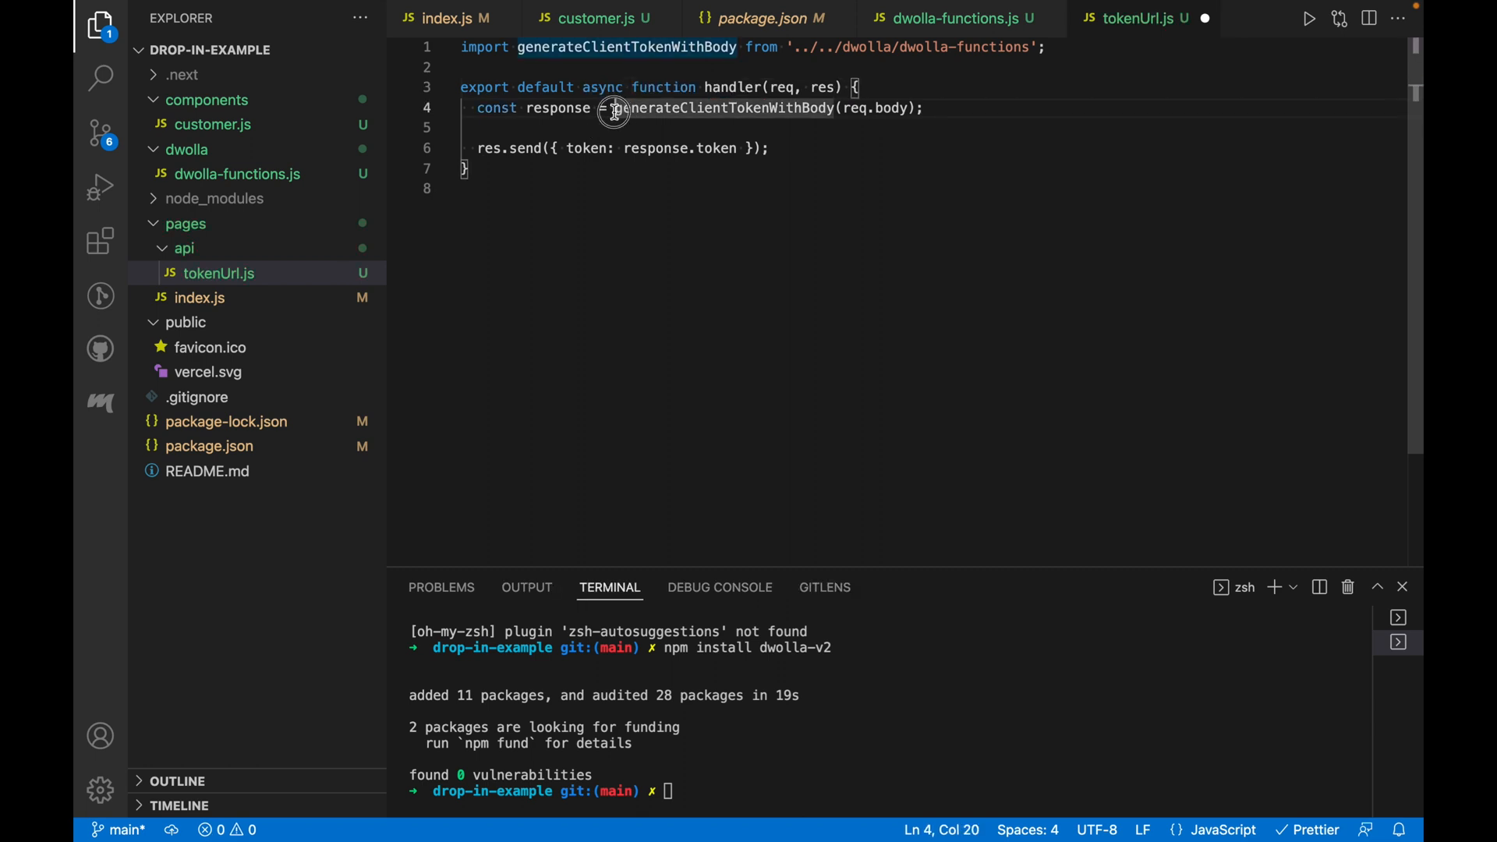
pyautogui.write('await')
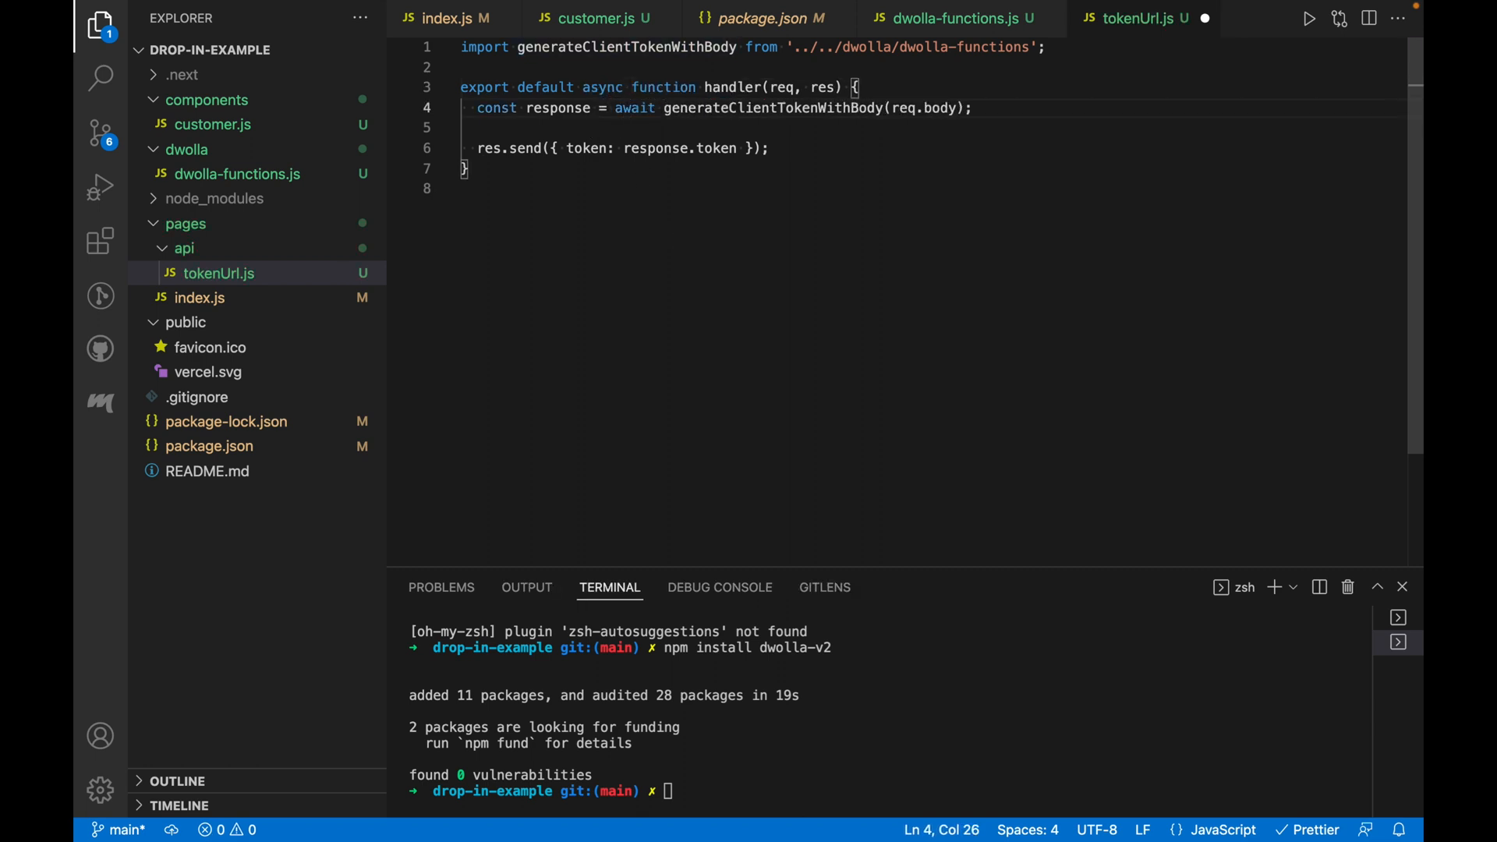
pyautogui.click(219, 273)
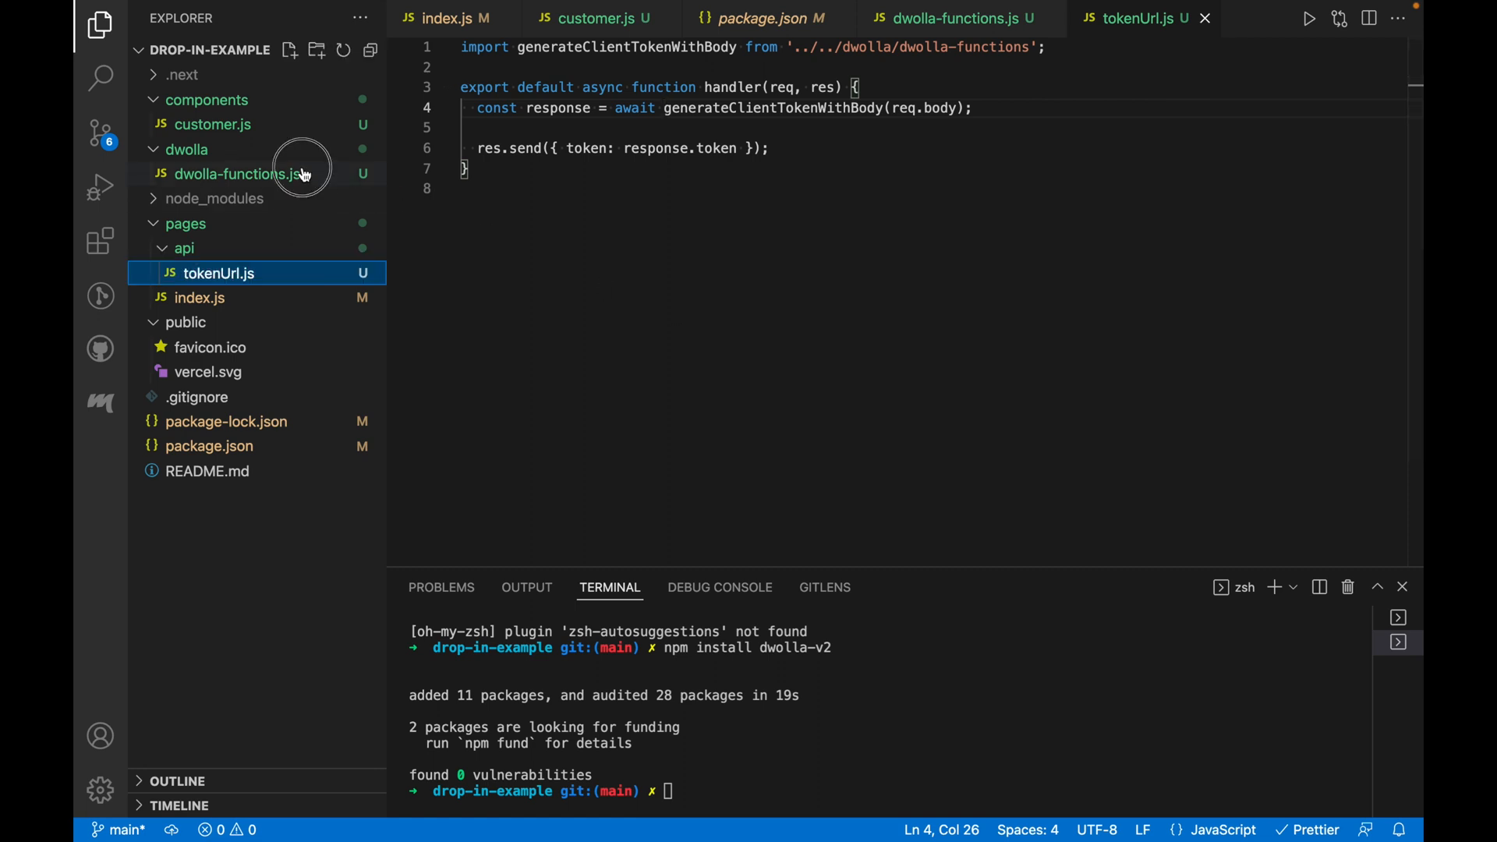
pyautogui.click(237, 173)
pyautogui.write('c')
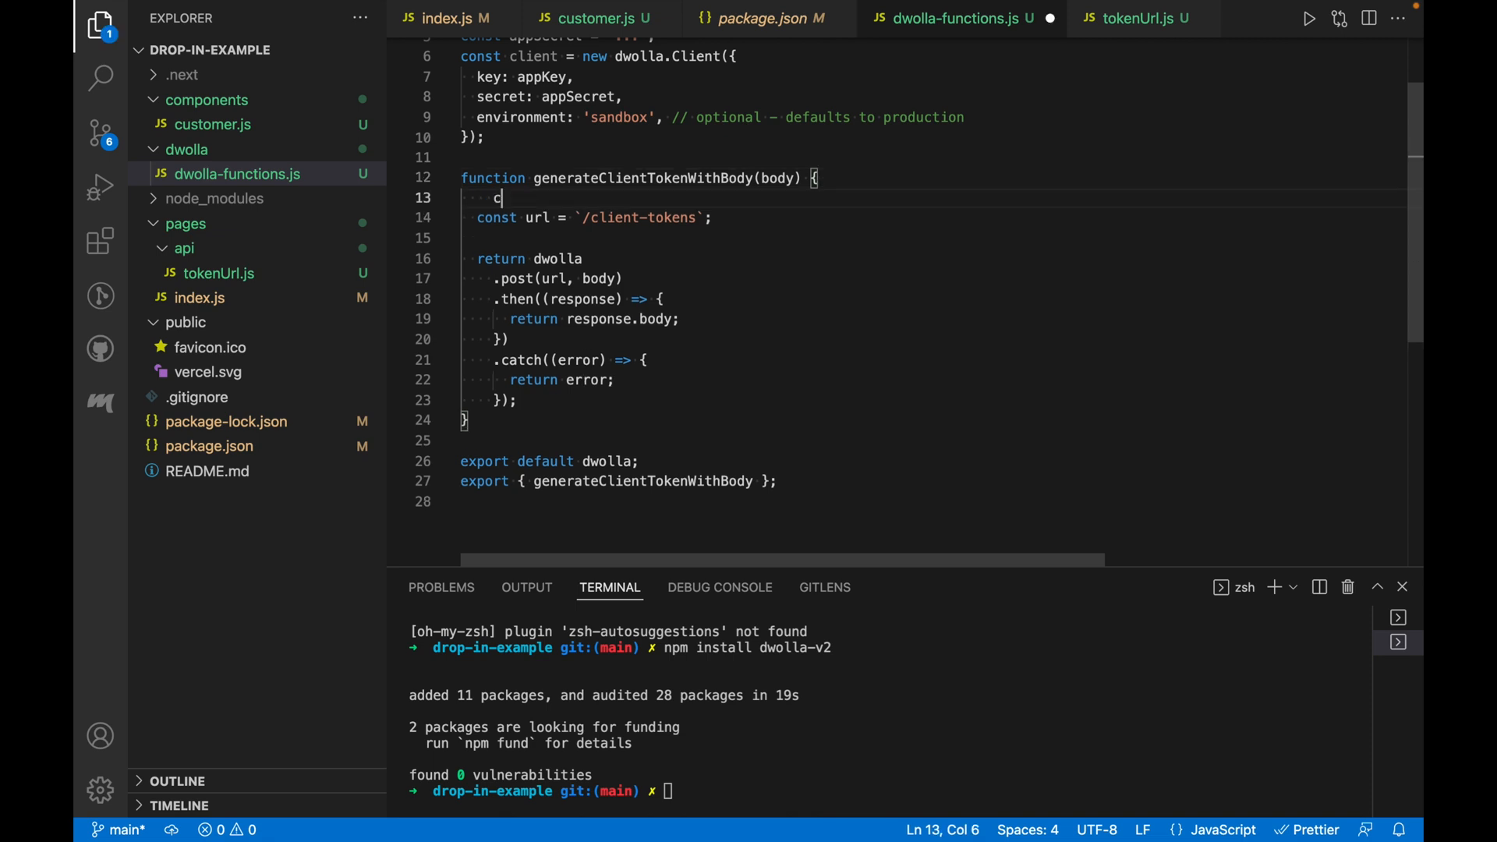
# Step: Add console.log(body) as the first line of generateClientTokenWithBody and select 'dwolla' in the return
pyautogui.write('onsole')
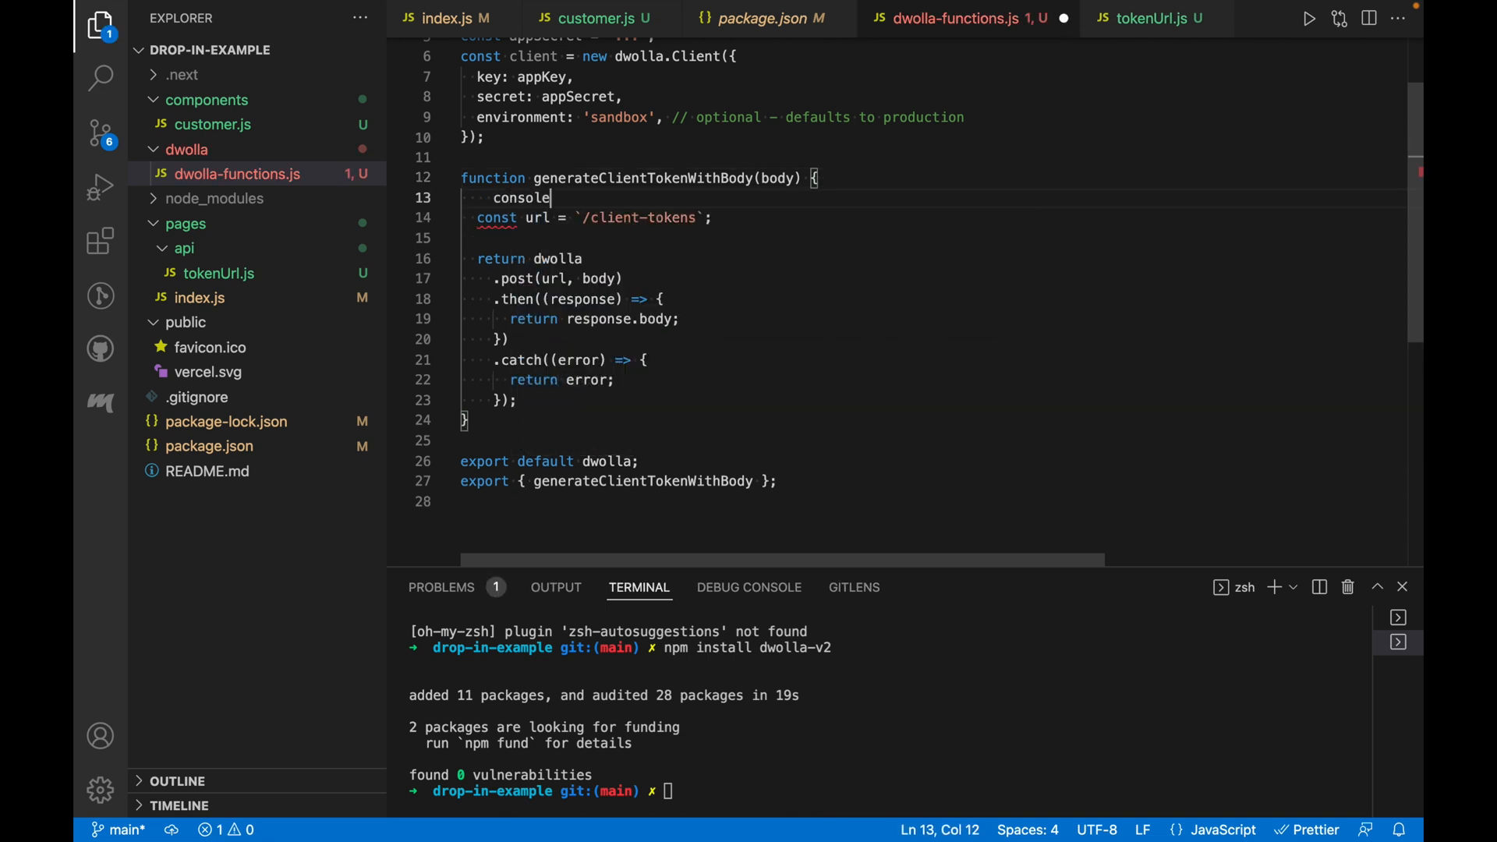
pyautogui.write('.log(body);')
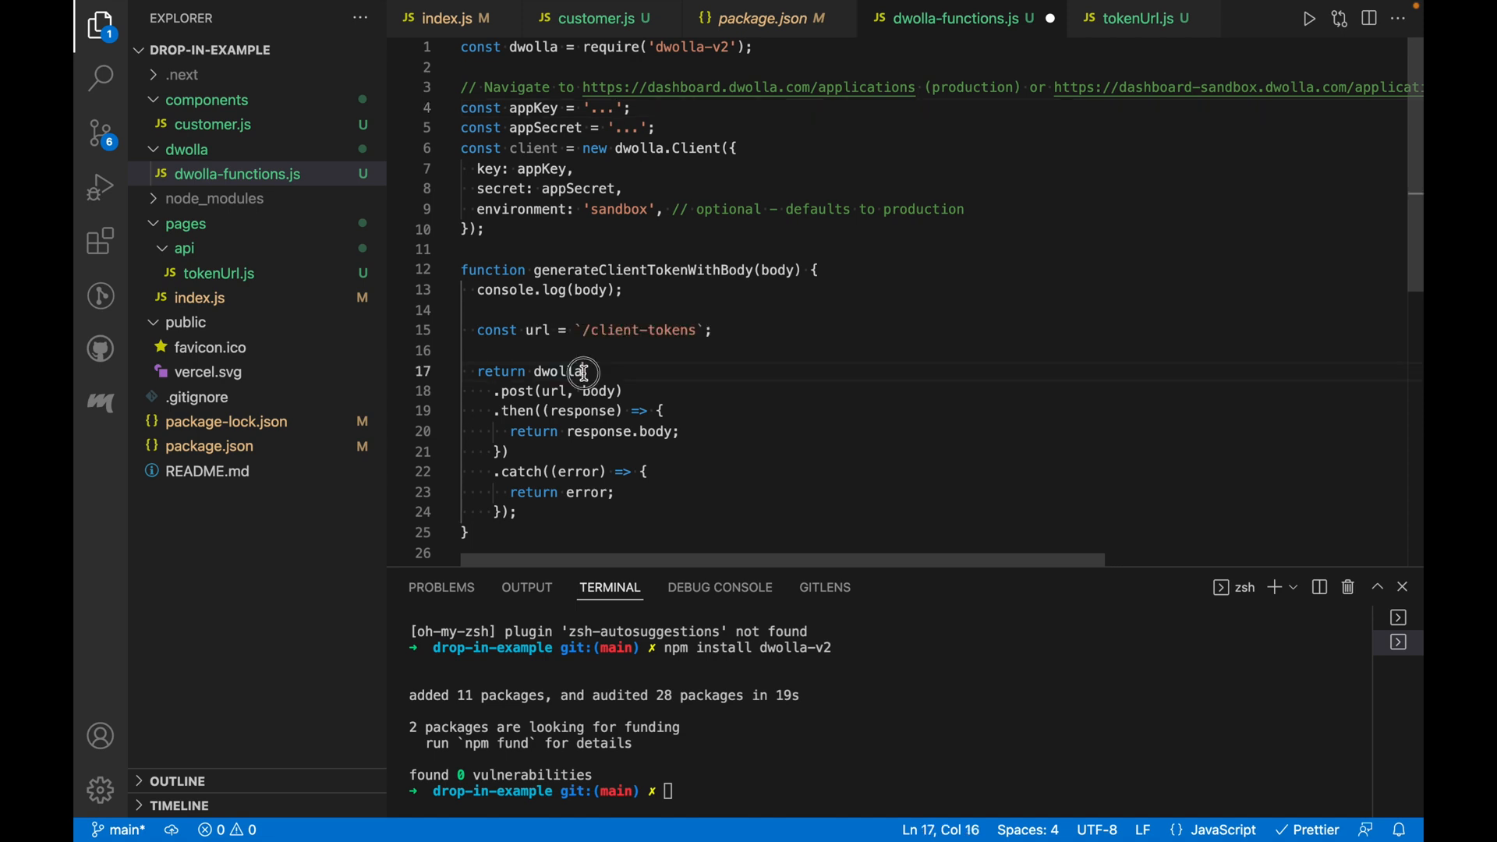
pyautogui.doubleClick(557, 371)
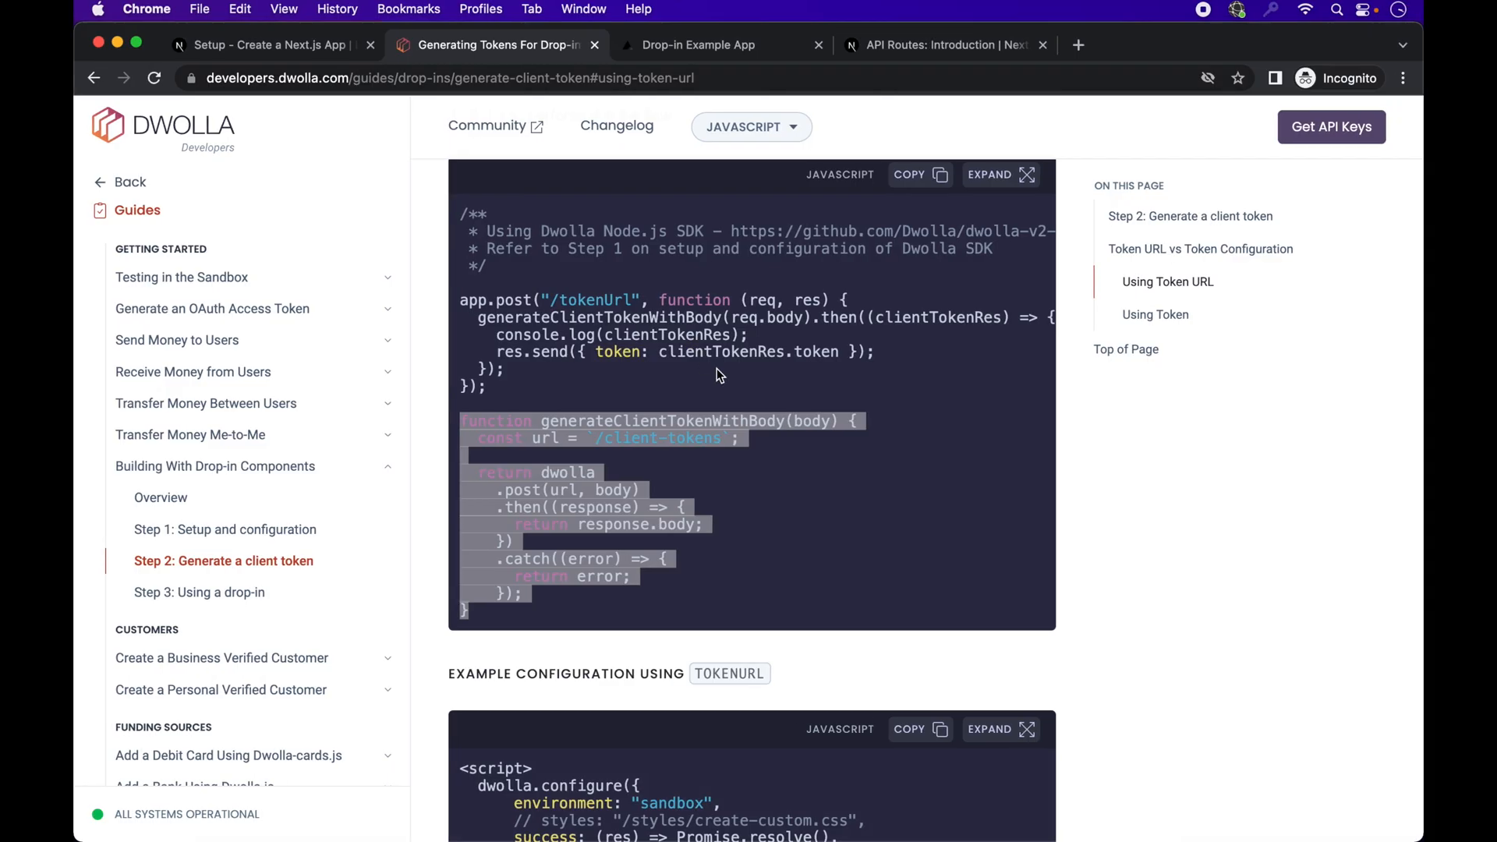
# Step: Scroll through the client token page to the dwolla-web.js Configure options table in Step 3
pyautogui.scroll(-3)
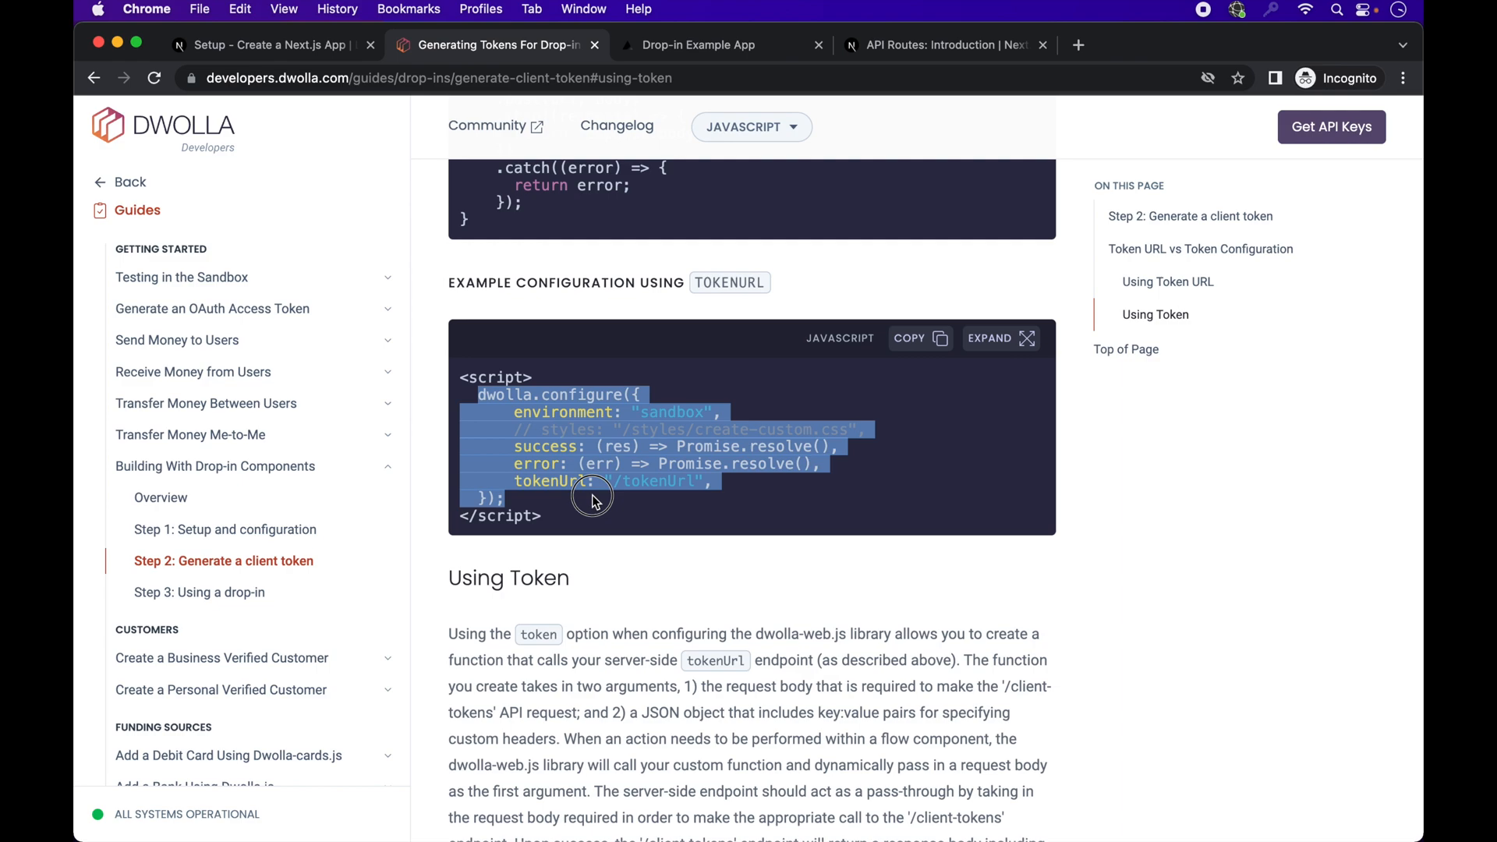
pyautogui.scroll(-3)
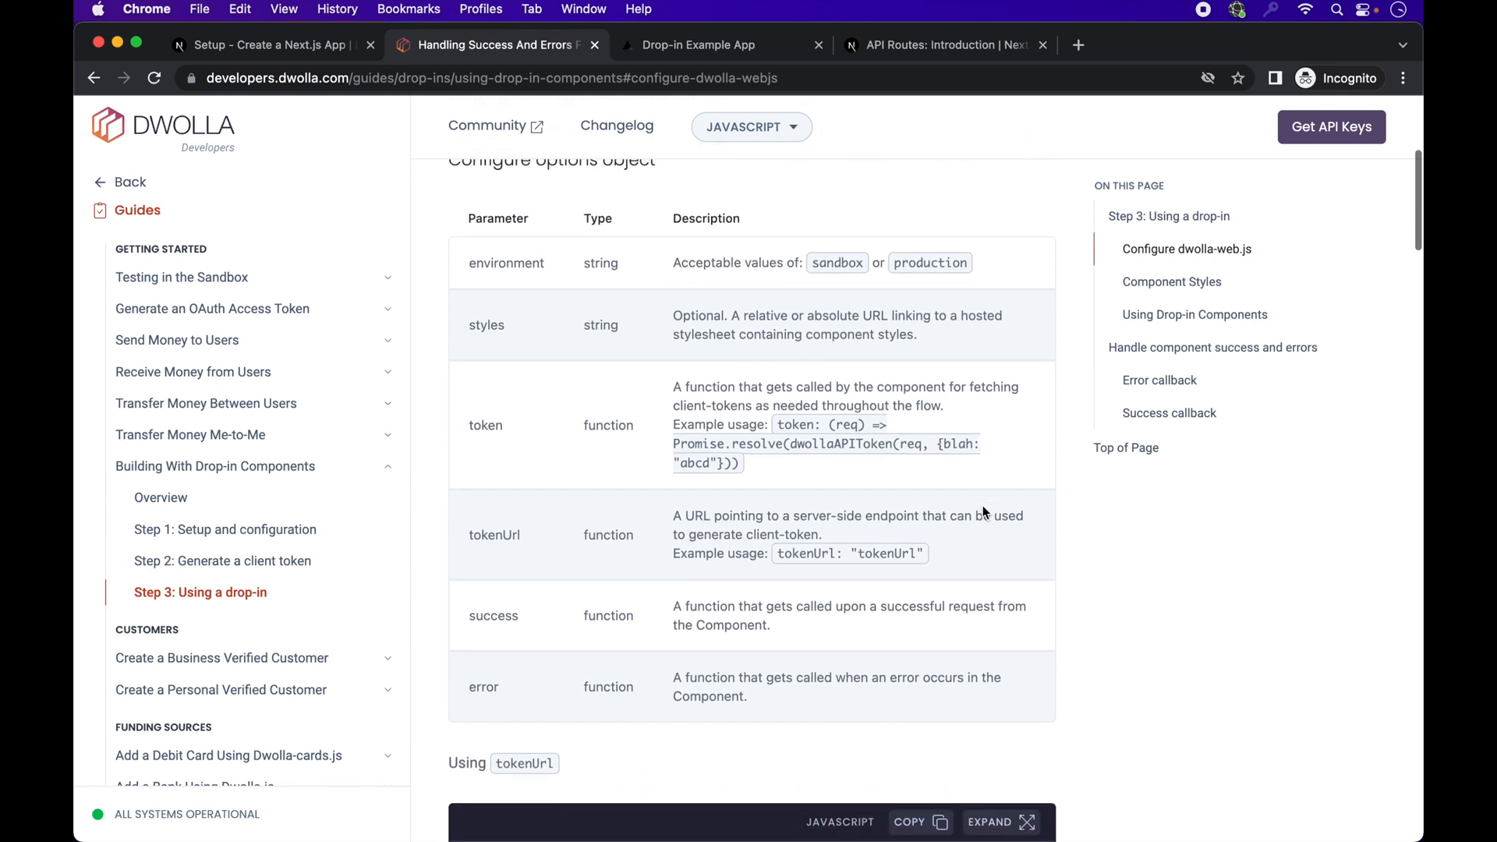
pyautogui.scroll(-3)
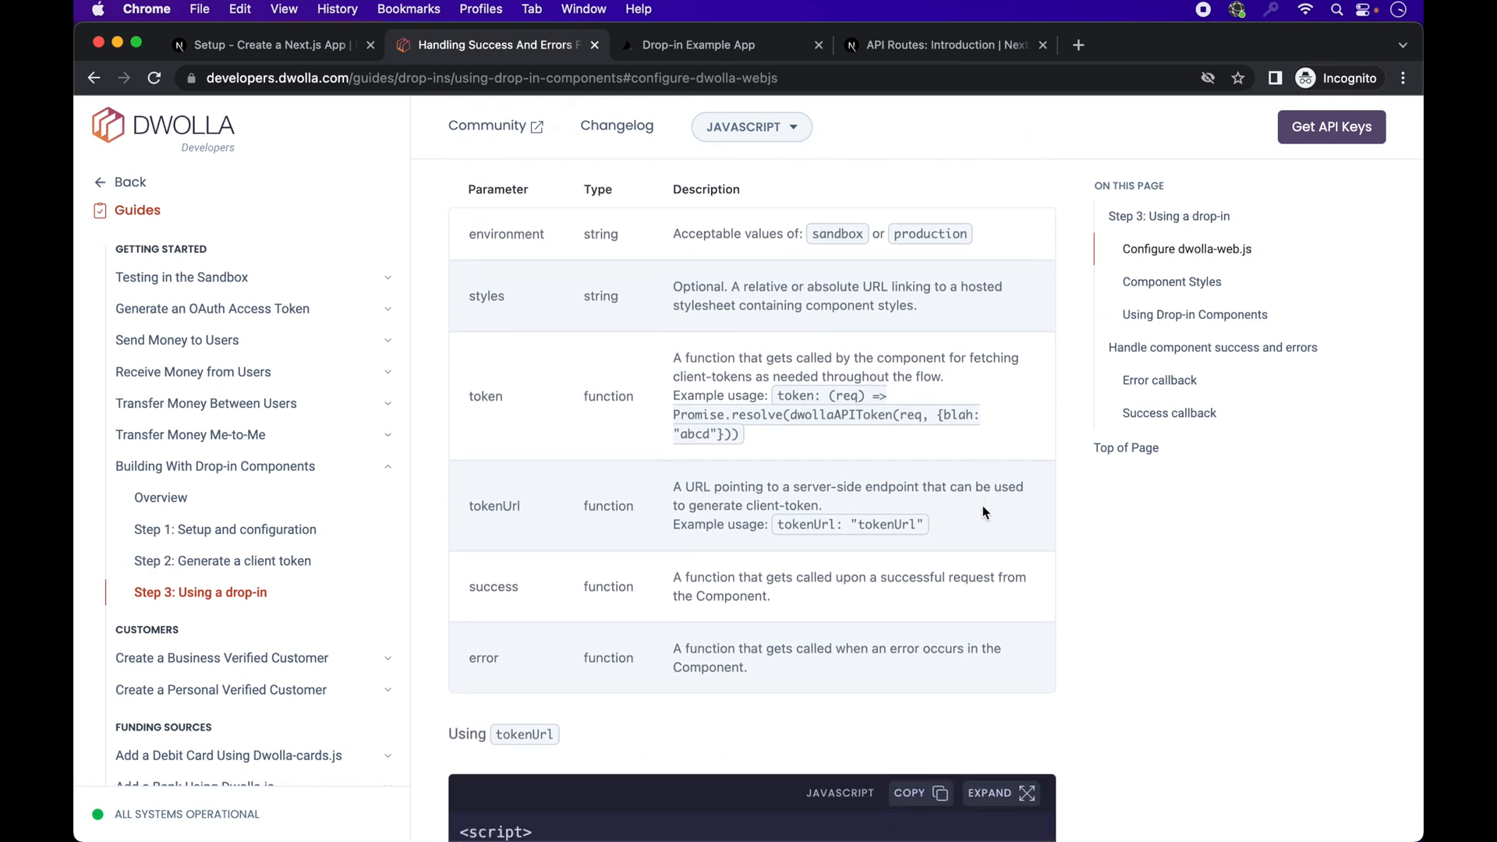
pyautogui.scroll(-3)
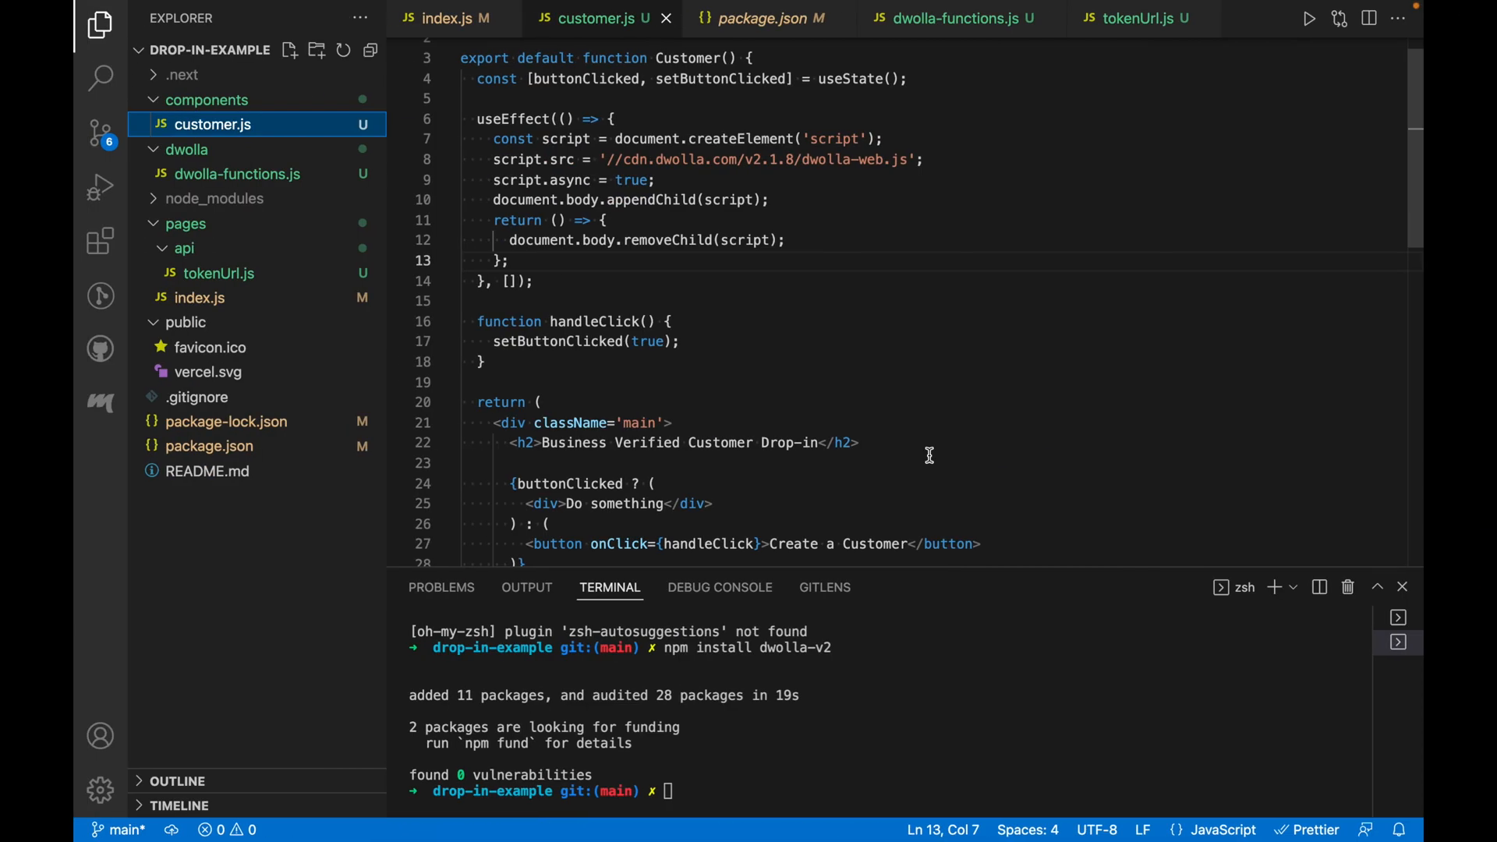
# Step: Add window.dwolla.configure with sandbox environment, styles, tokenUrl '/api/tokenUrl', success and error handlers
pyautogui.write('window.dwolla.configure({')
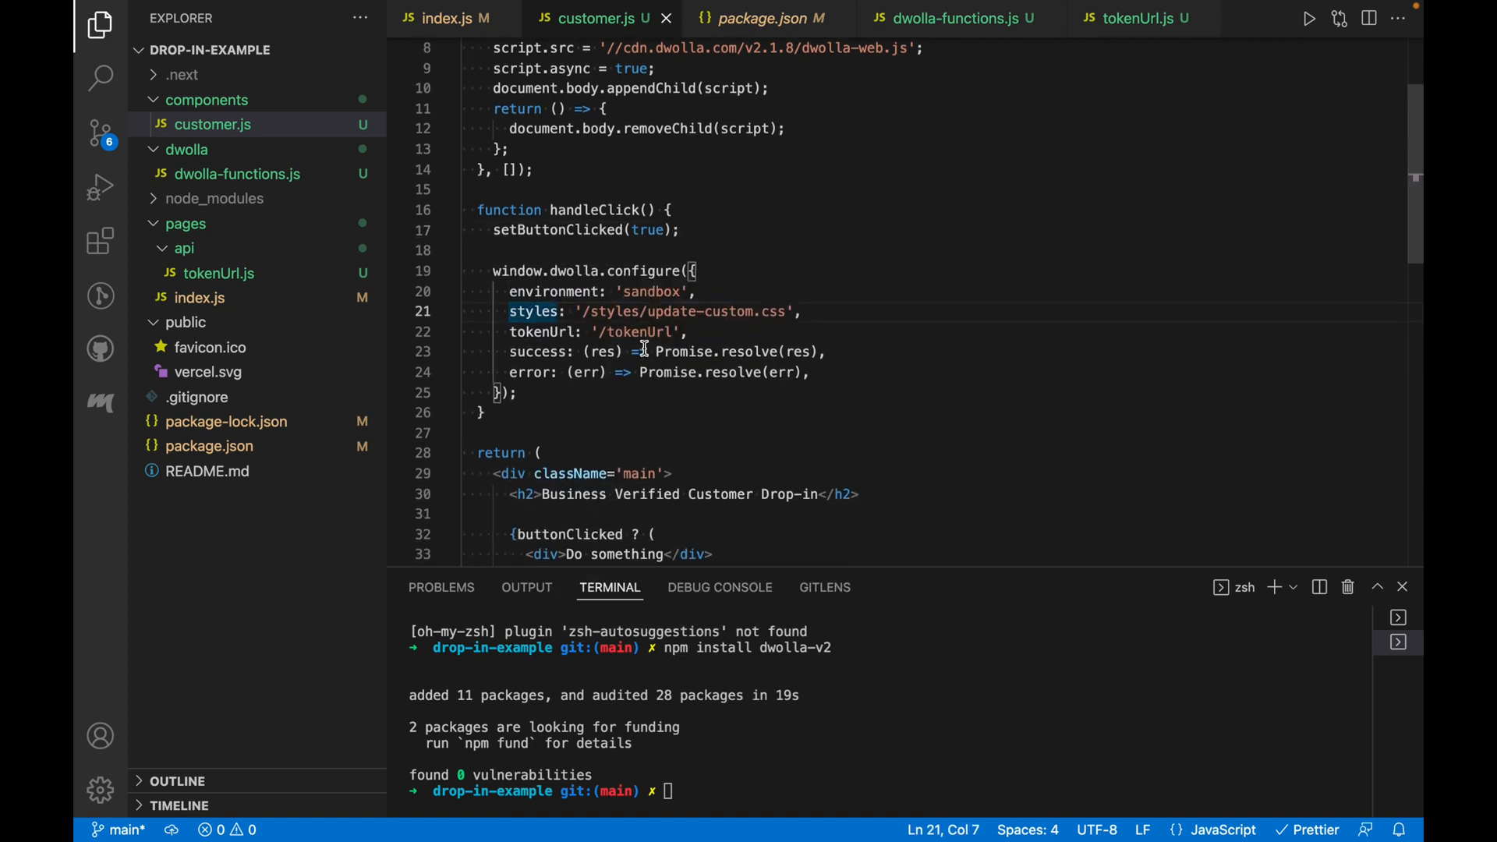
pyautogui.scroll(-3)
pyautogui.write('api/')
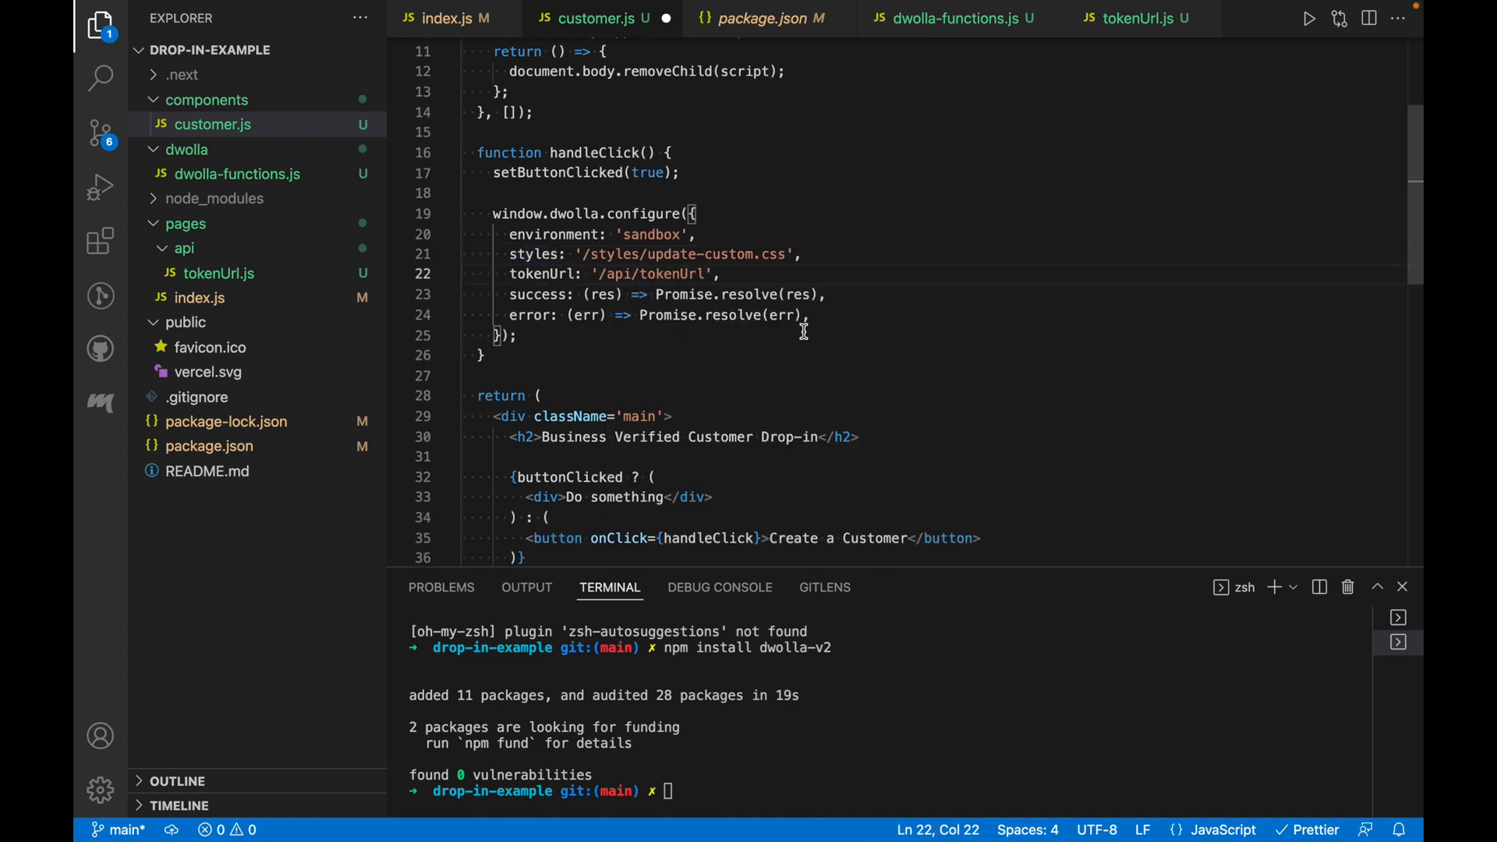
pyautogui.scroll(-3)
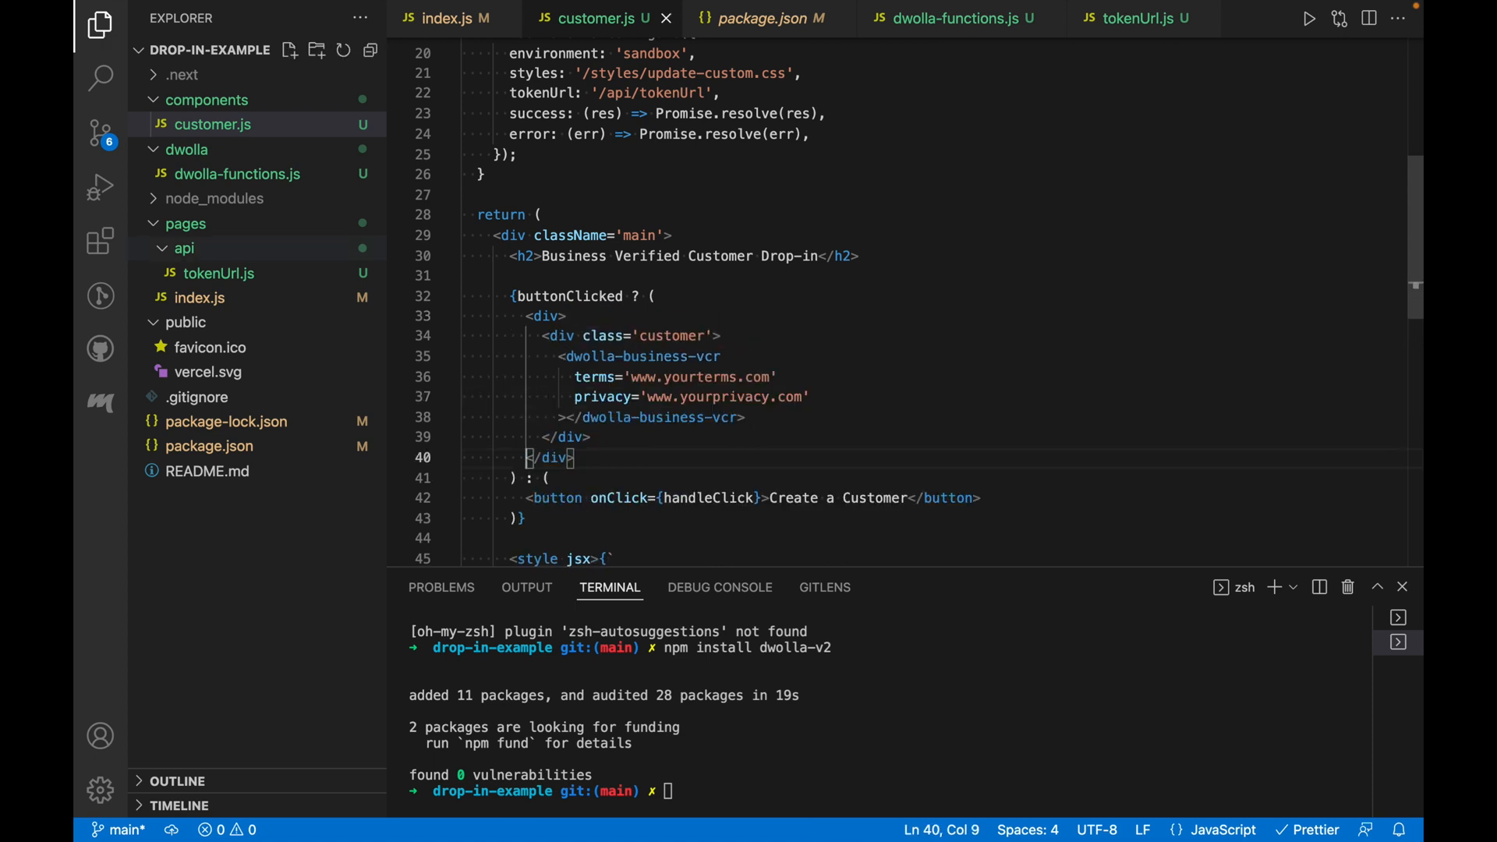
pyautogui.moveTo(701, 341)
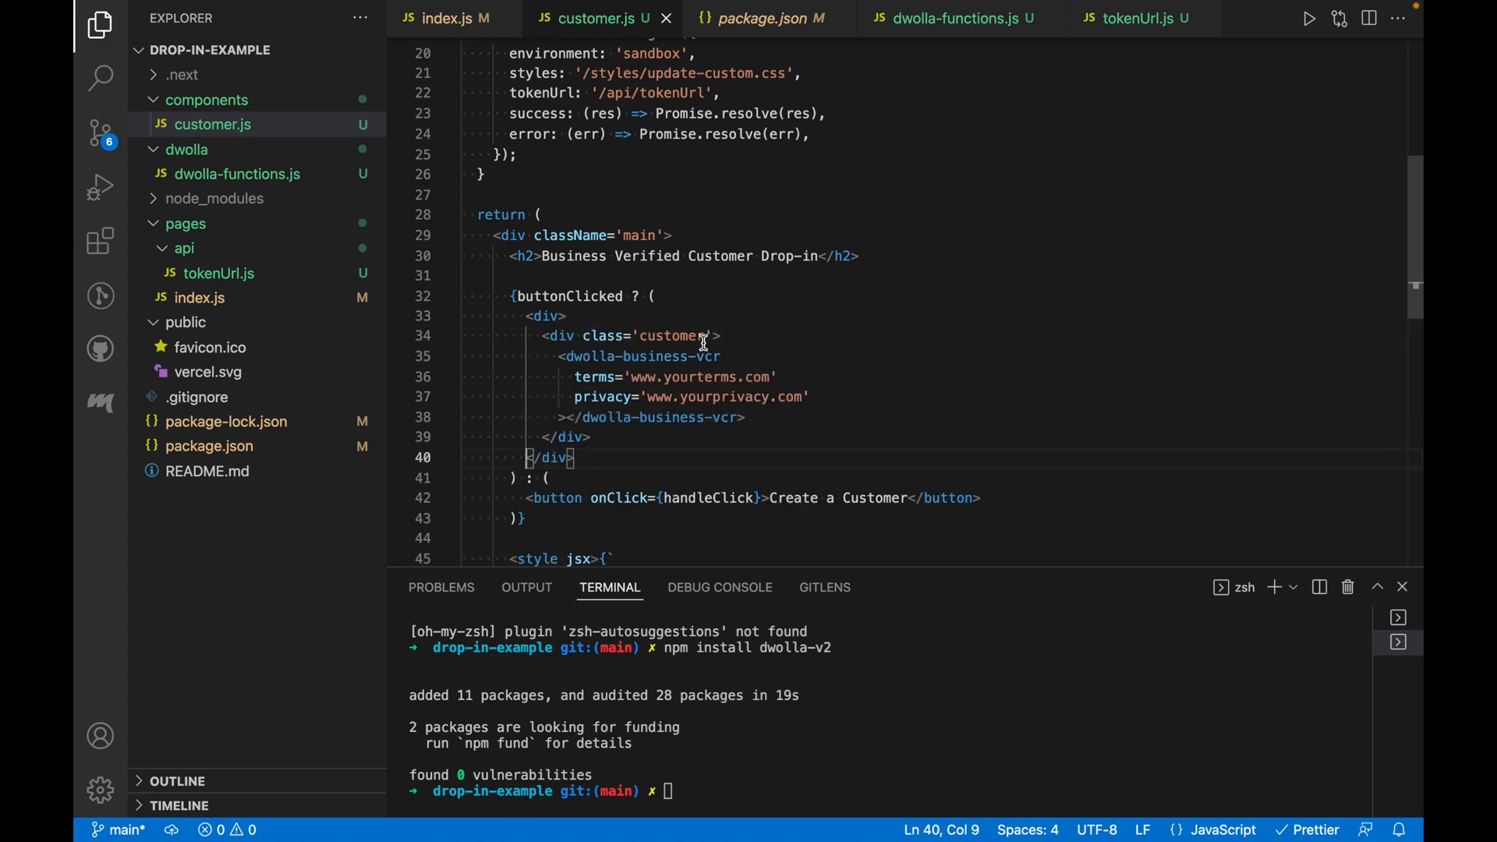
# Step: Wrap <dwolla-business-vcr terms privacy> in a div with className 'dropInContainer'
pyautogui.press('BackSpace')
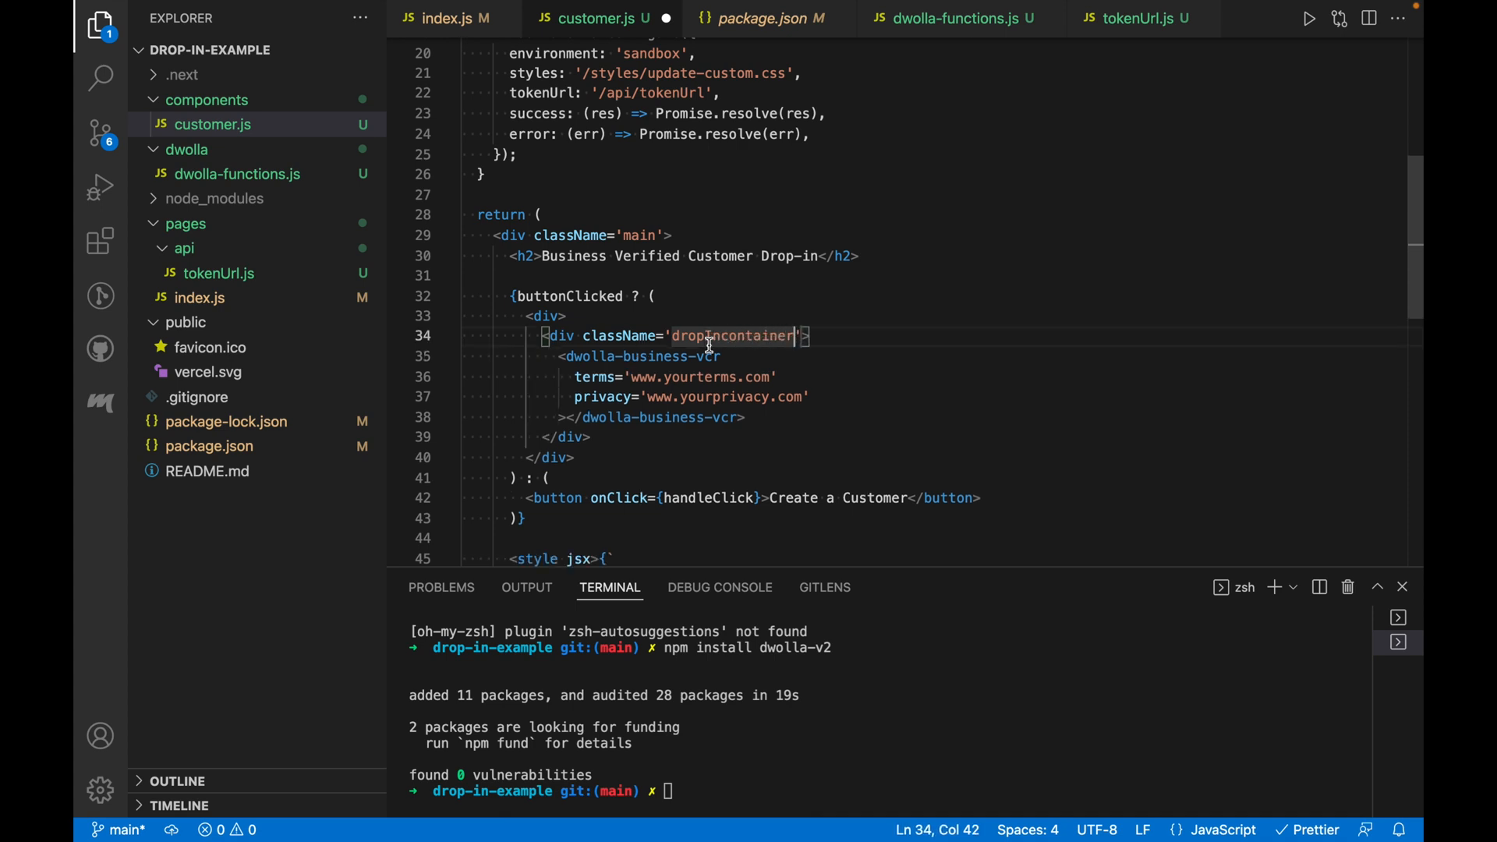
pyautogui.doubleClick(729, 335)
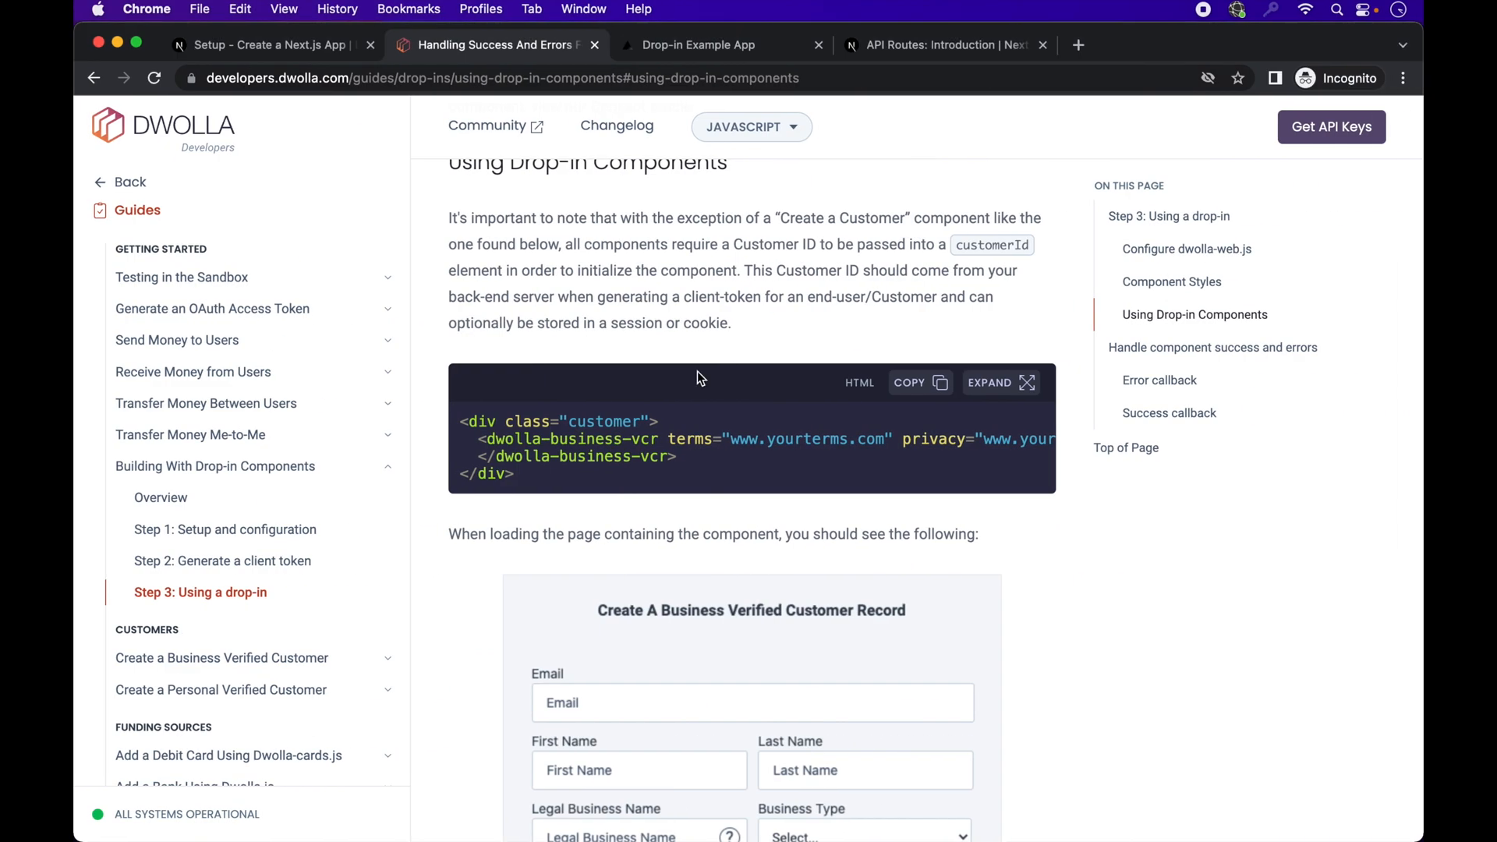
# Step: Switch to the Dwolla docs tab showing the dwolla-business-vcr example markup
pyautogui.click(697, 45)
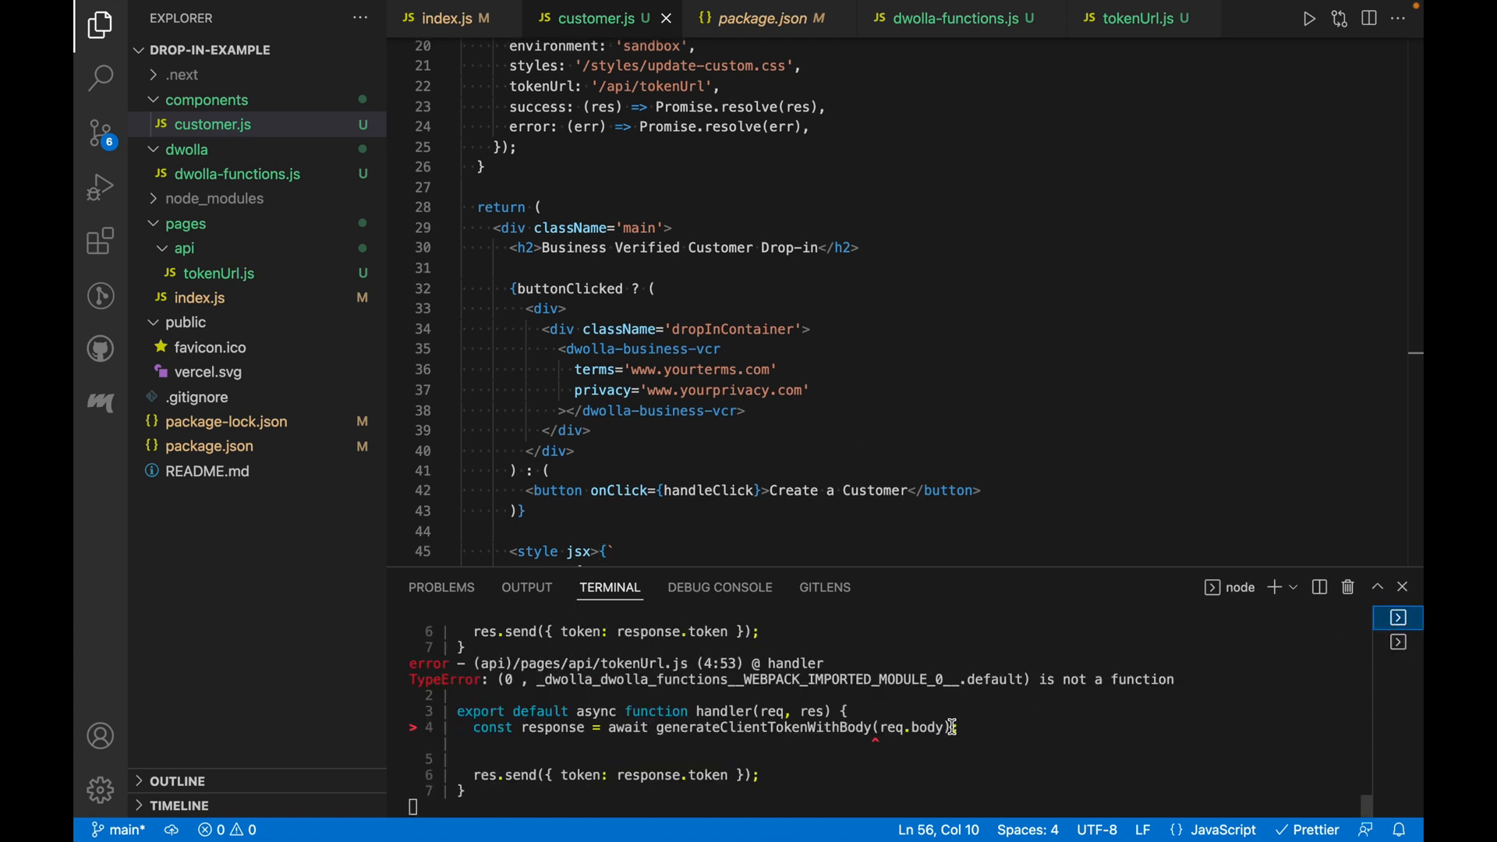
pyautogui.moveTo(878, 750)
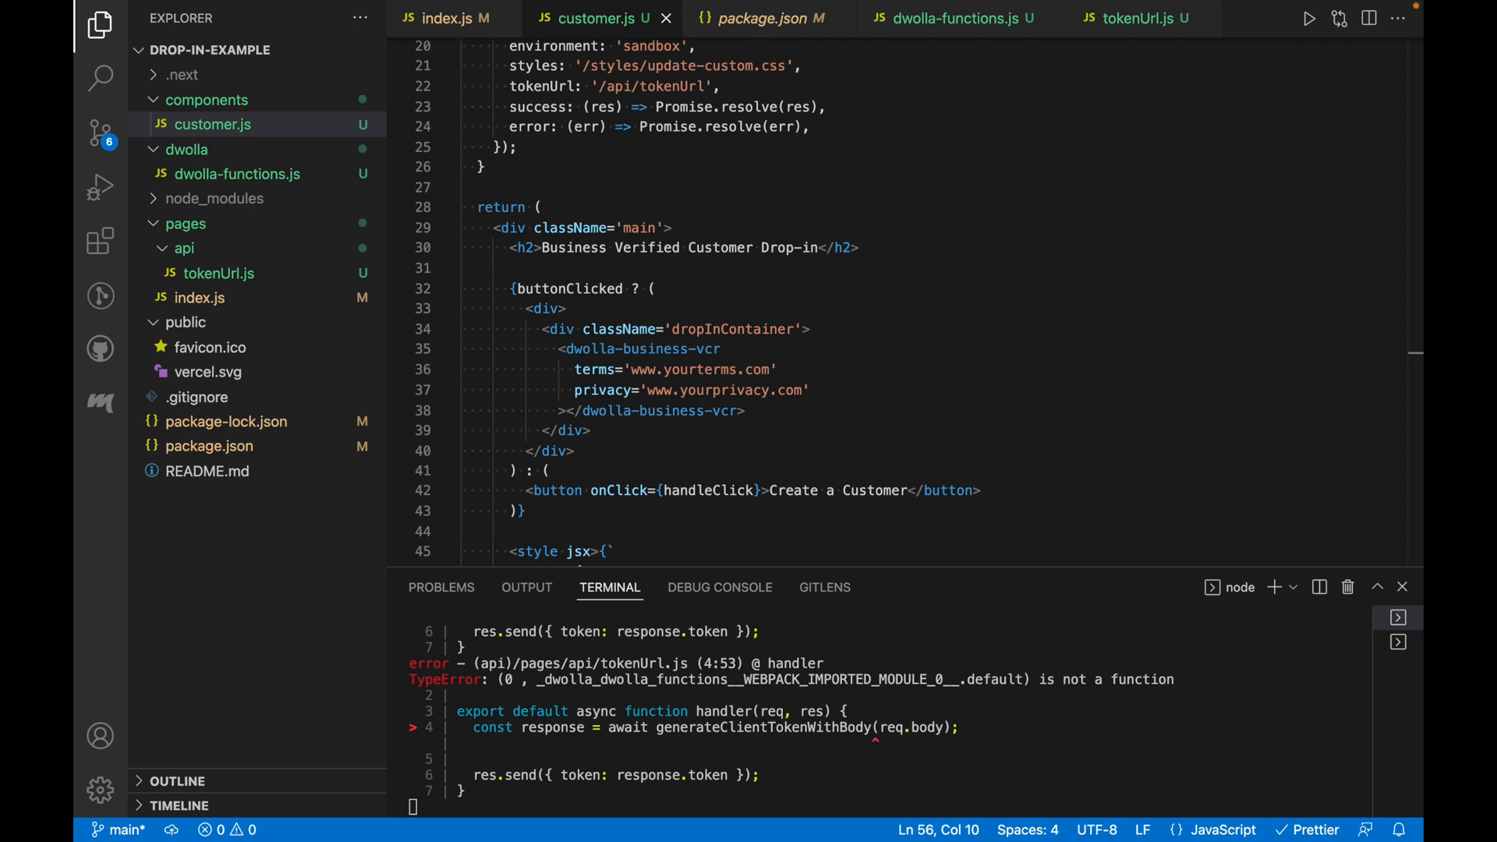
pyautogui.moveTo(81, 365)
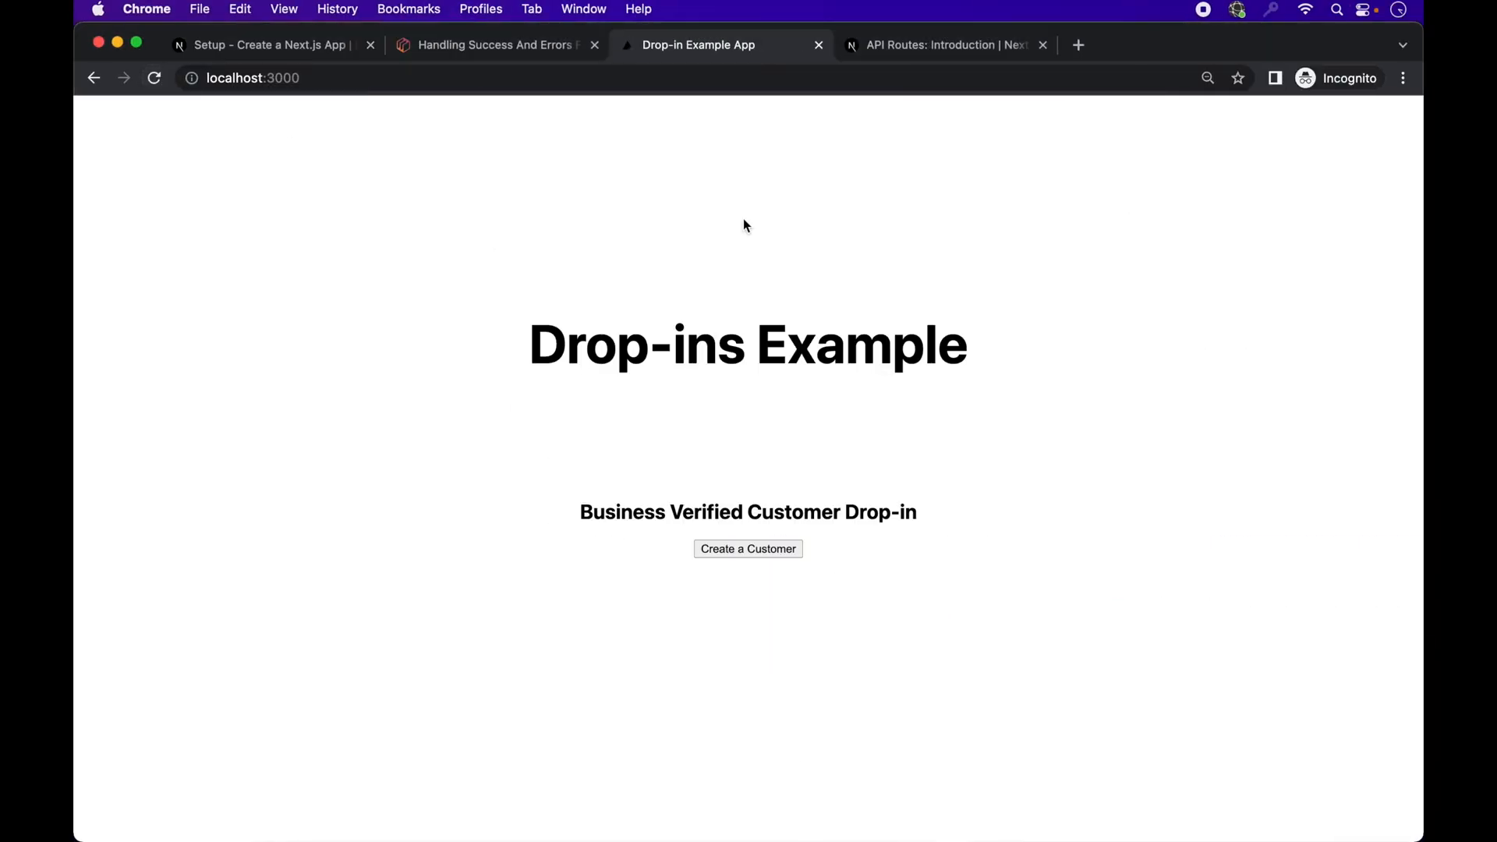
# Step: Fill the business verified customer form (Leather and allied product manufacturing, 'Some Address') and agree to submit it
pyautogui.click(747, 548)
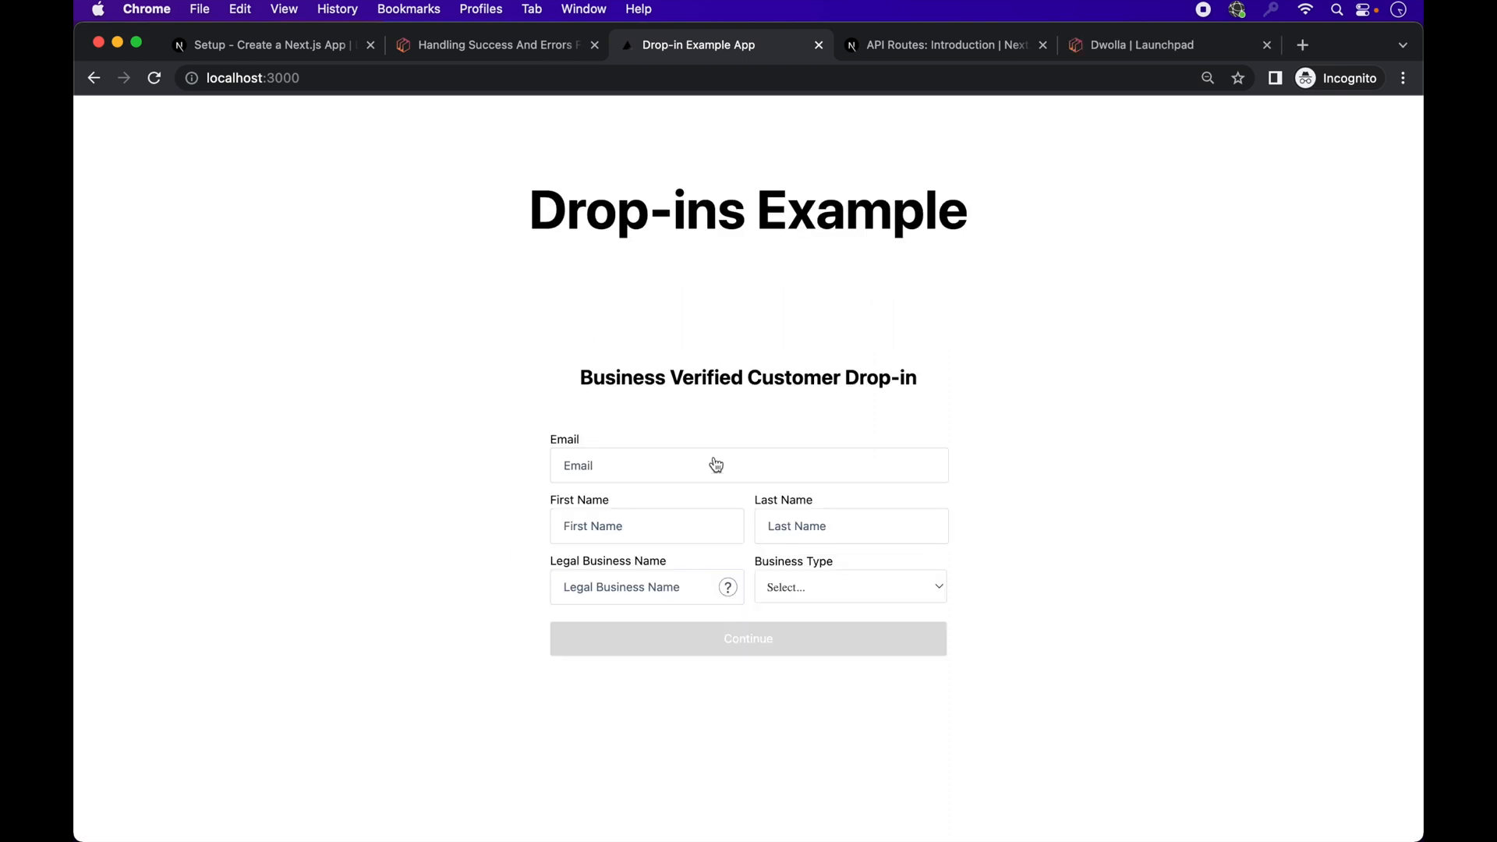
pyautogui.write('John')
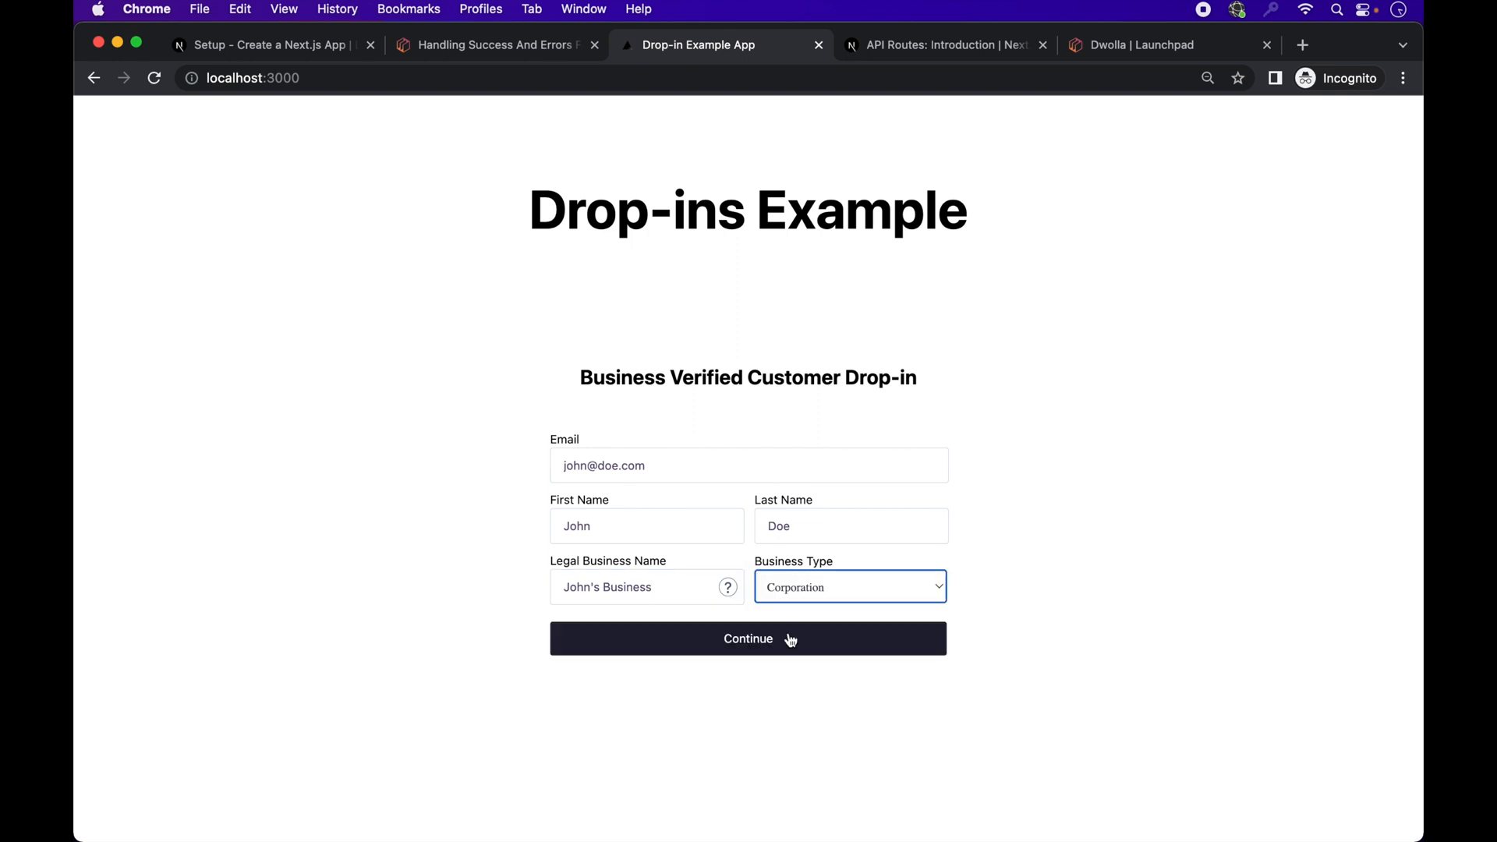
pyautogui.click(747, 640)
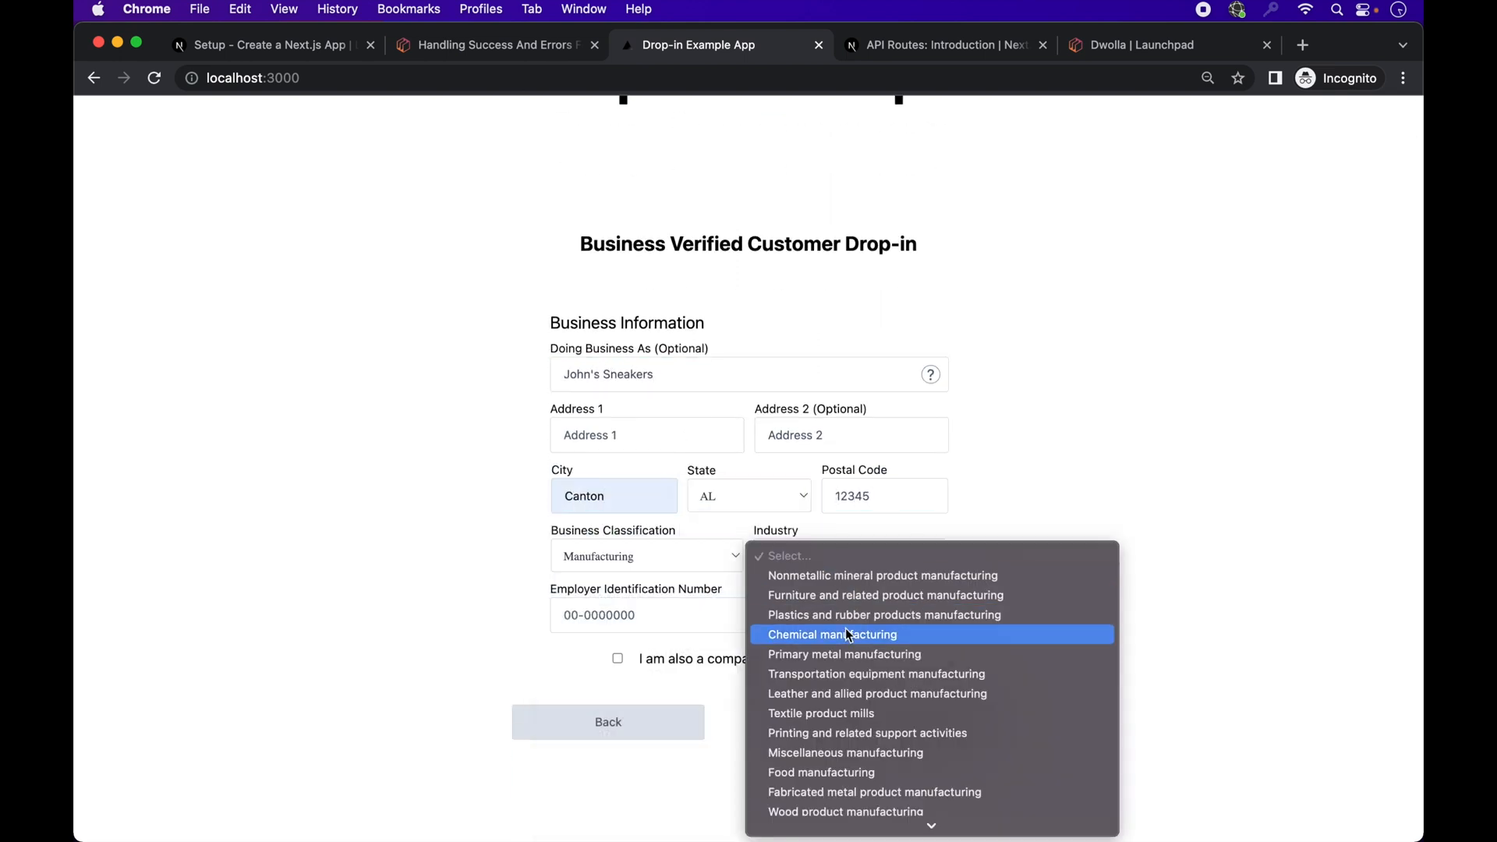
pyautogui.click(876, 692)
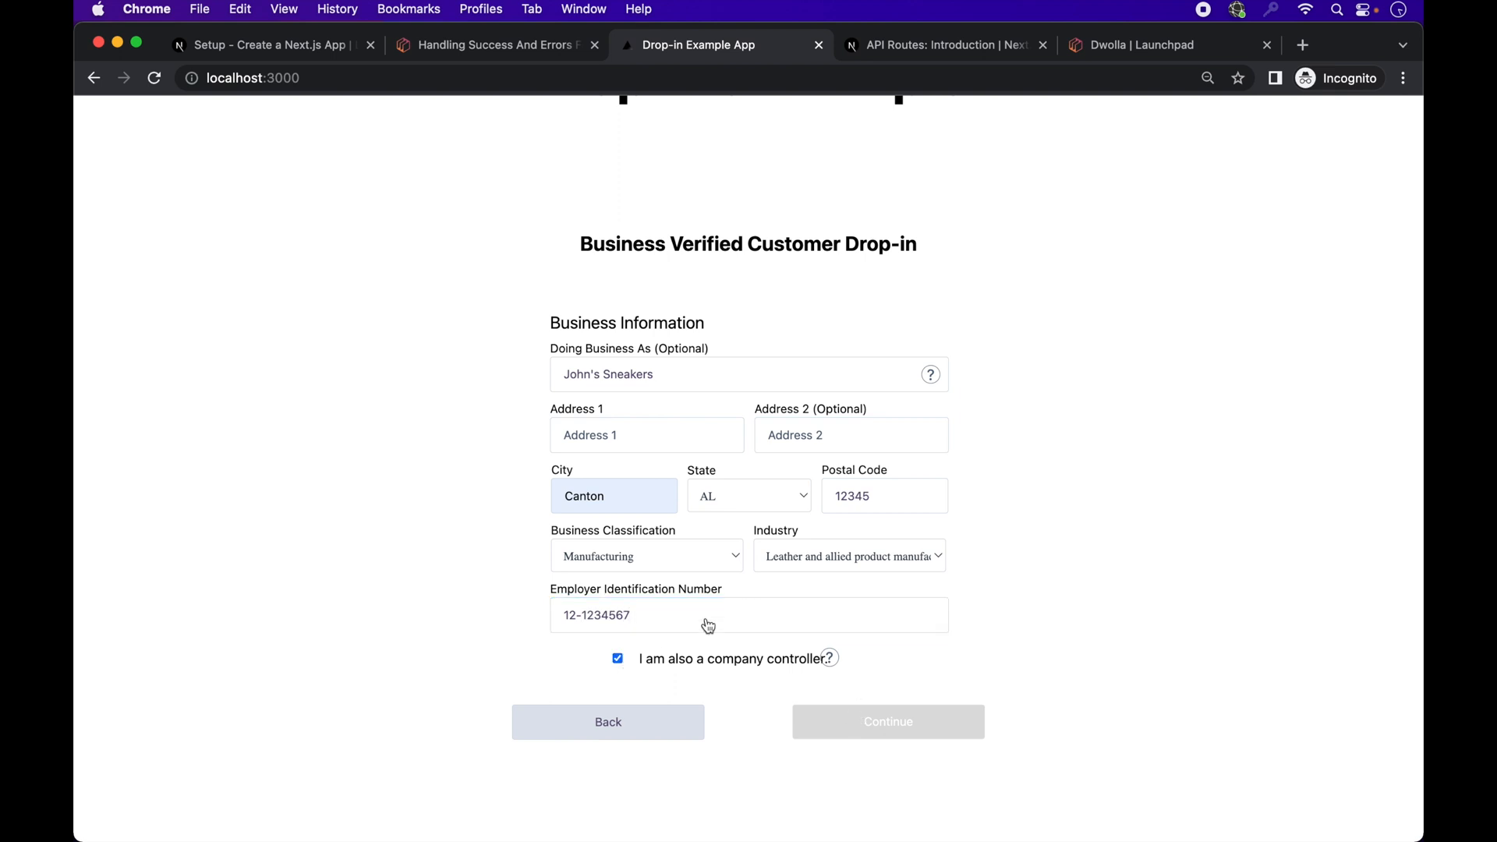
pyautogui.write('Some Address')
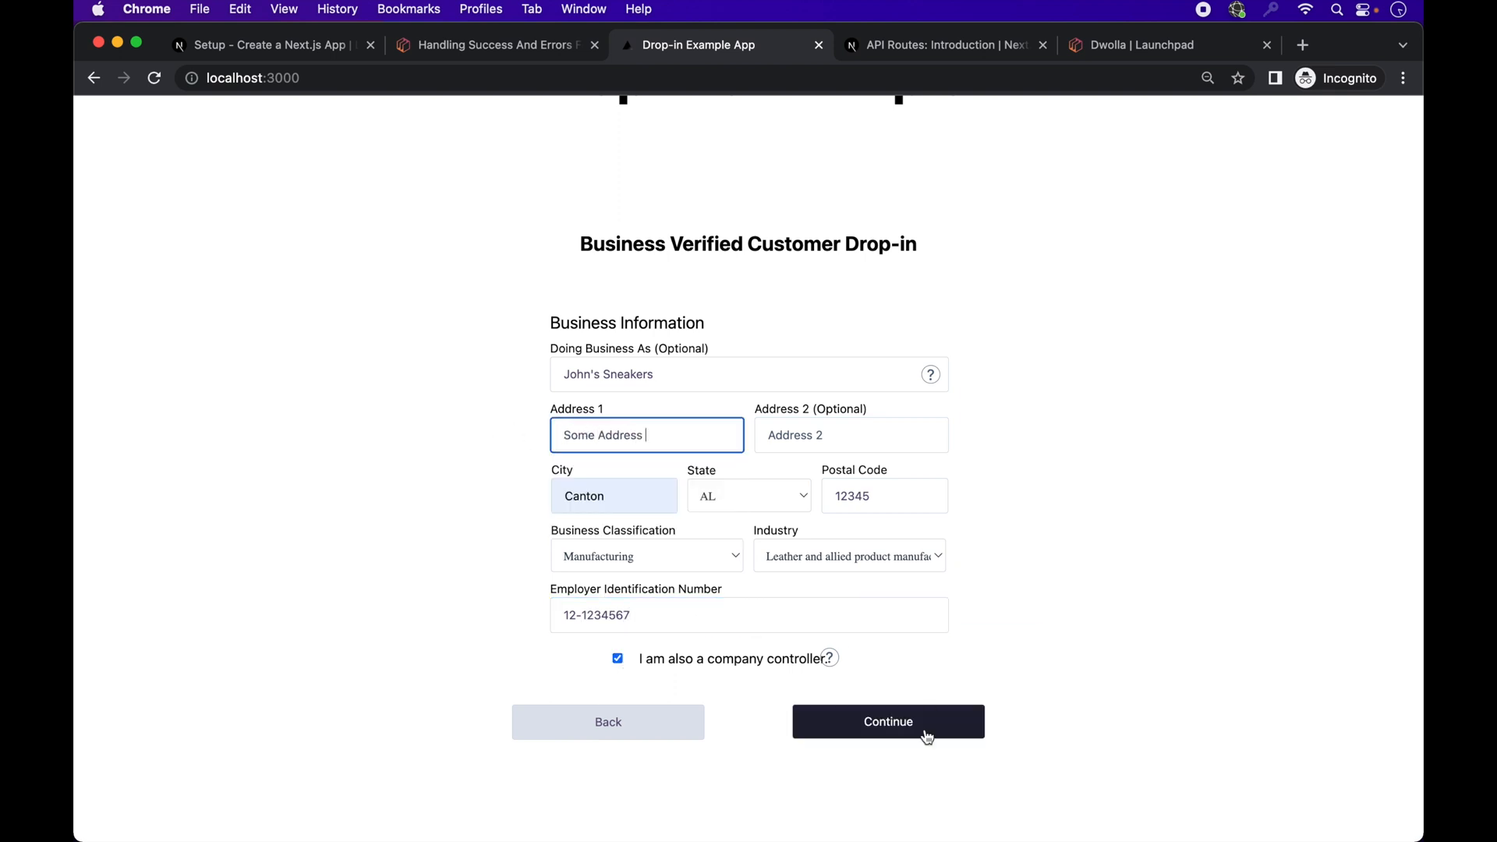
pyautogui.click(887, 720)
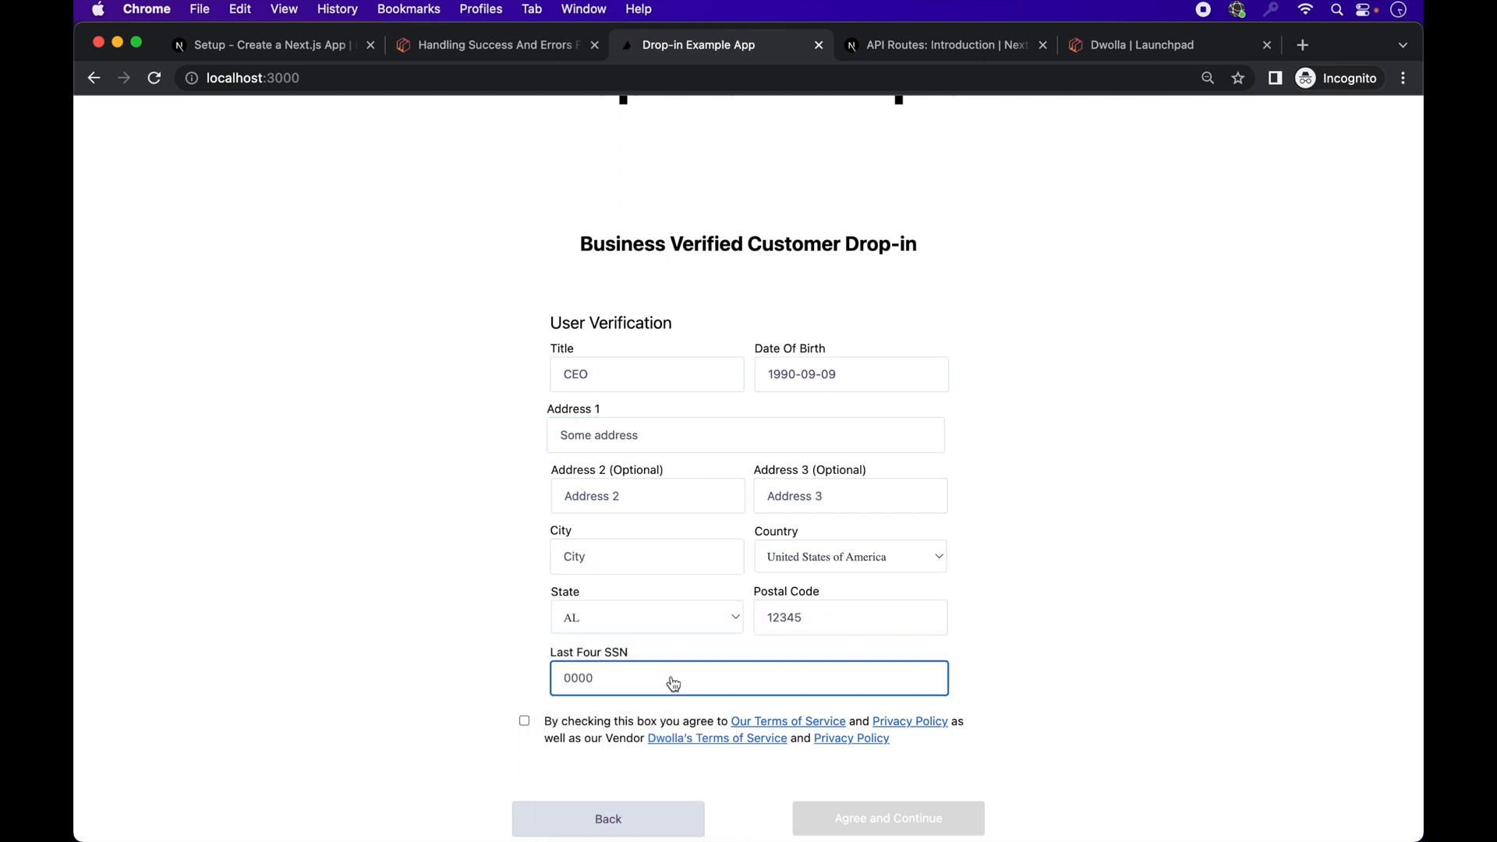
pyautogui.click(888, 819)
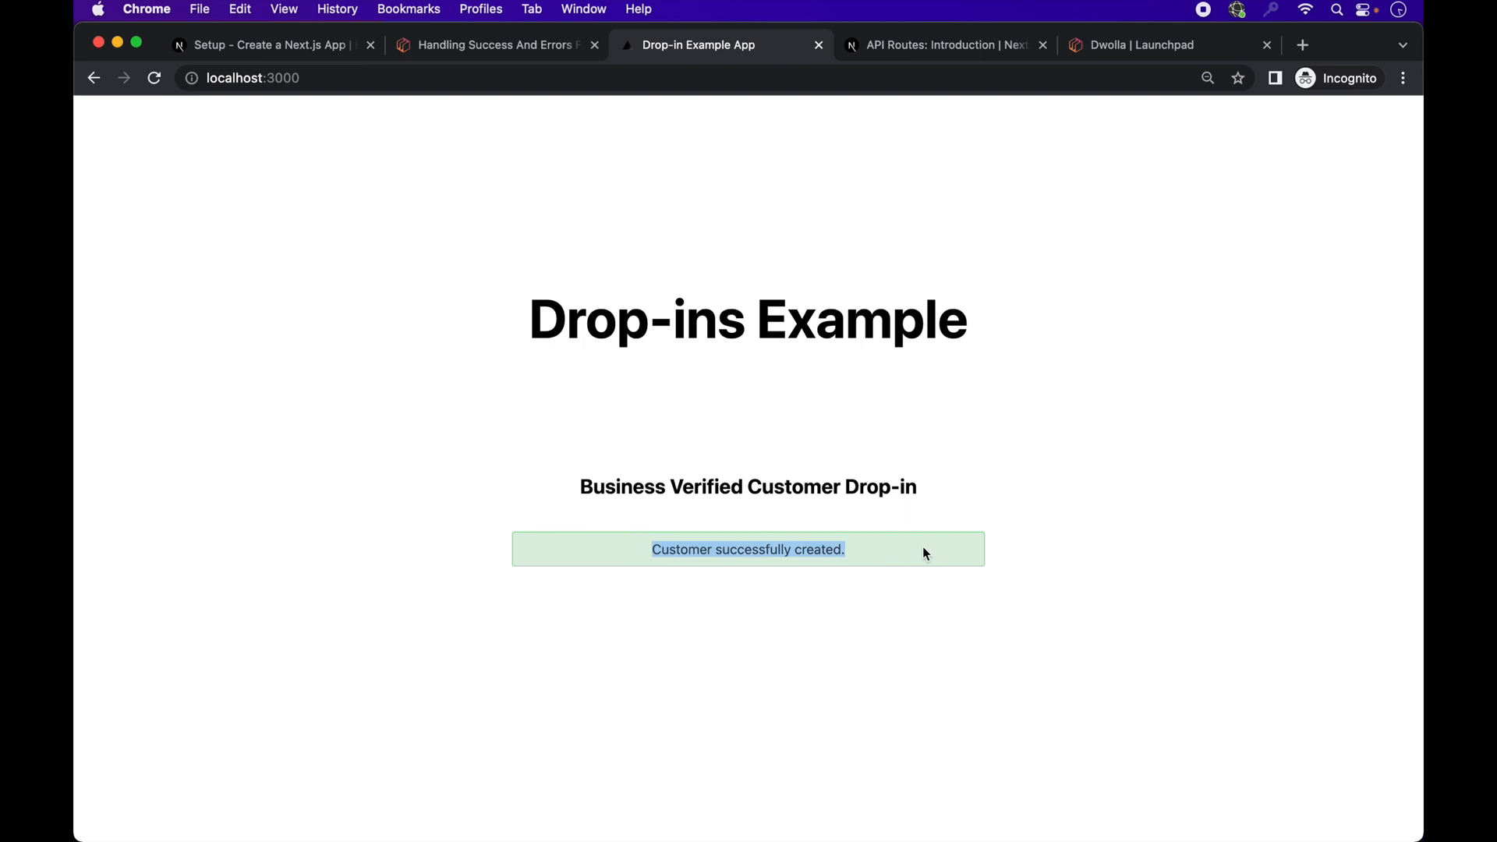
pyautogui.click(1168, 45)
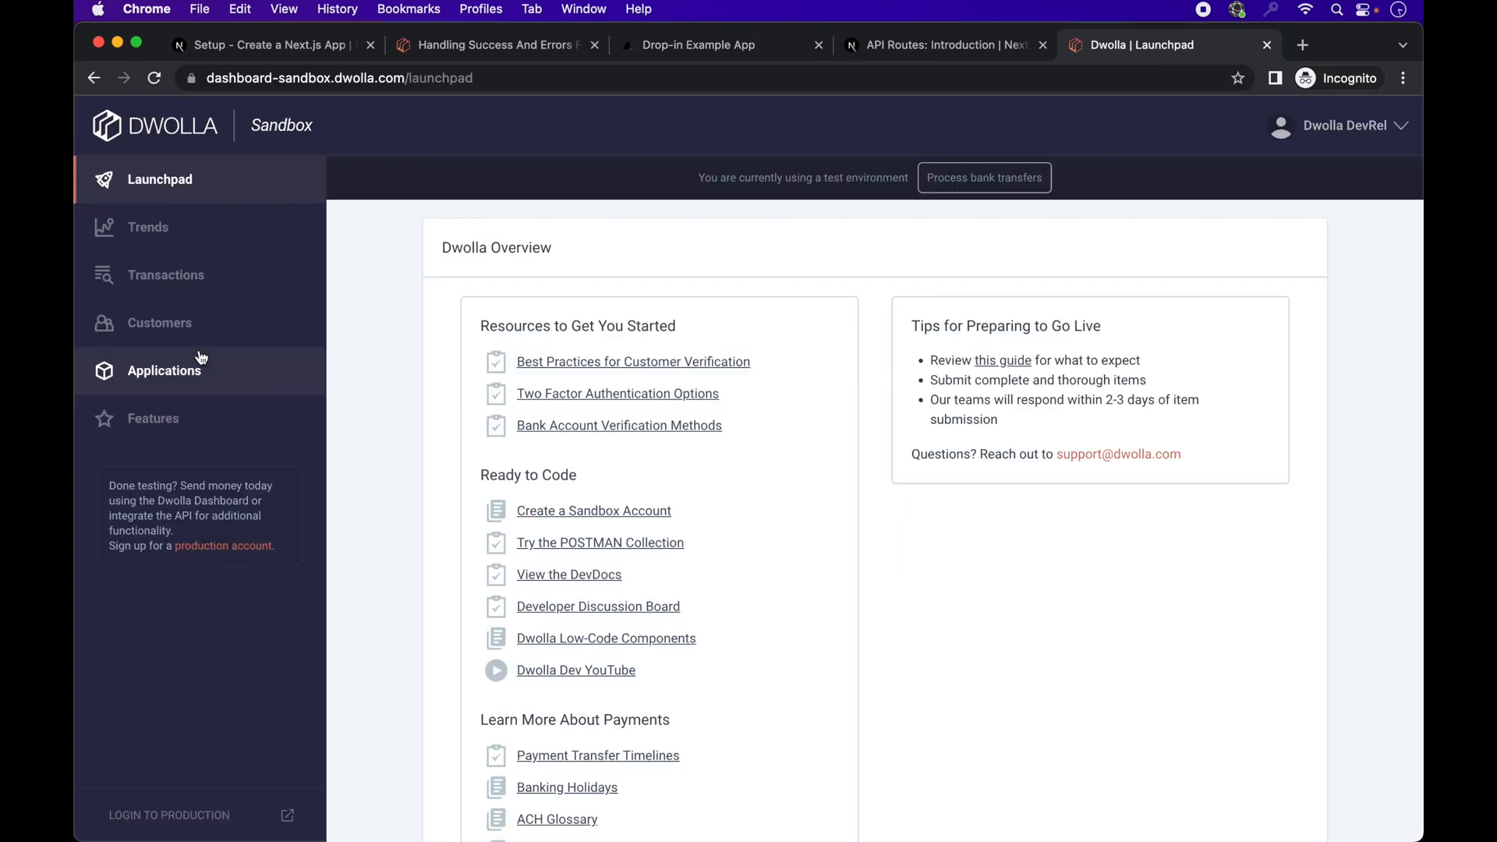
# Step: Open the John's Sneakers customer details from the sandbox Customers list
pyautogui.click(159, 323)
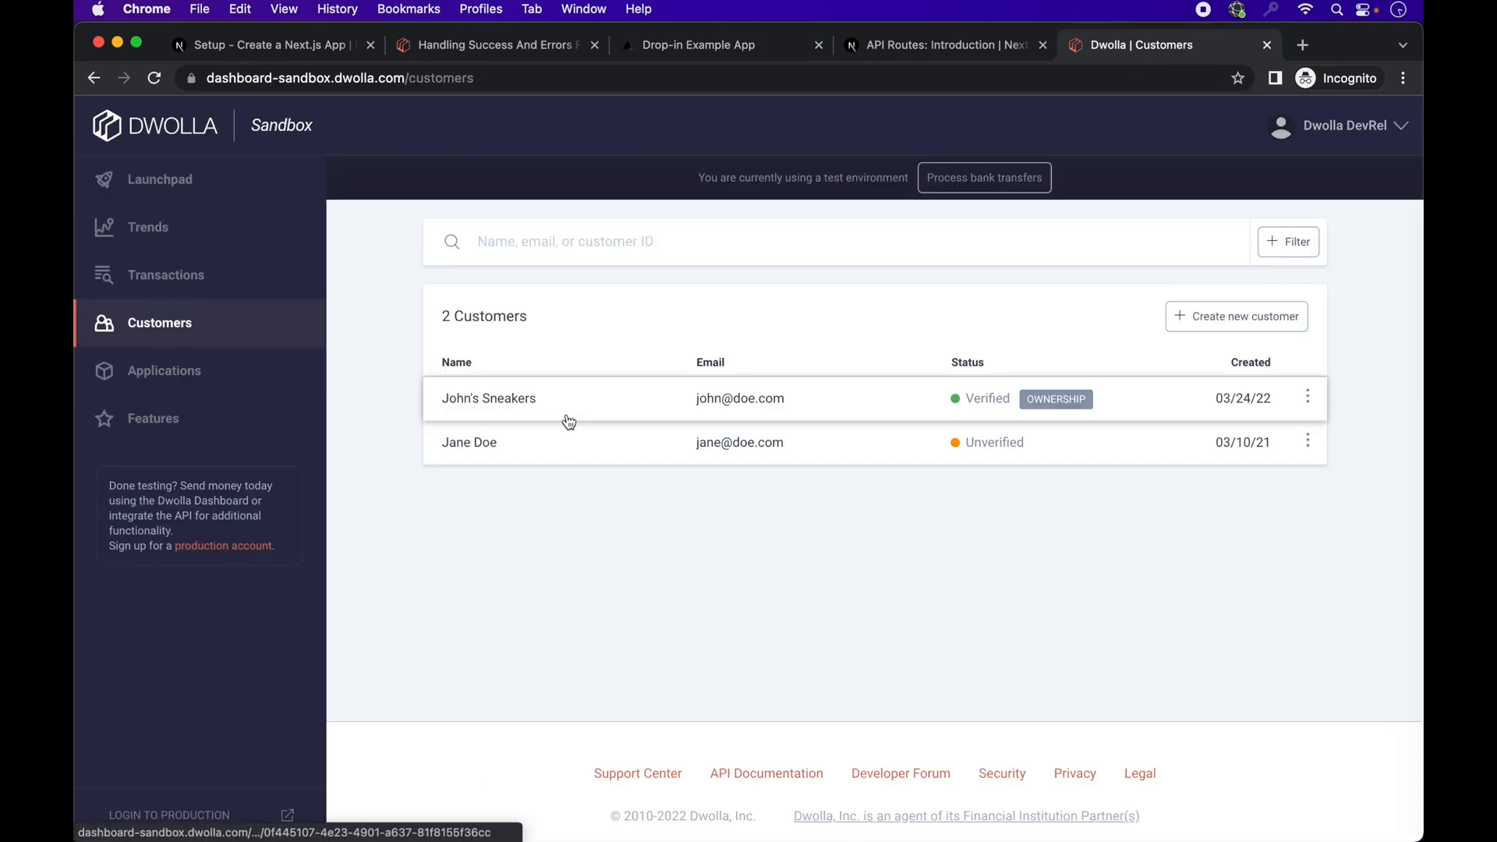
pyautogui.moveTo(668, 419)
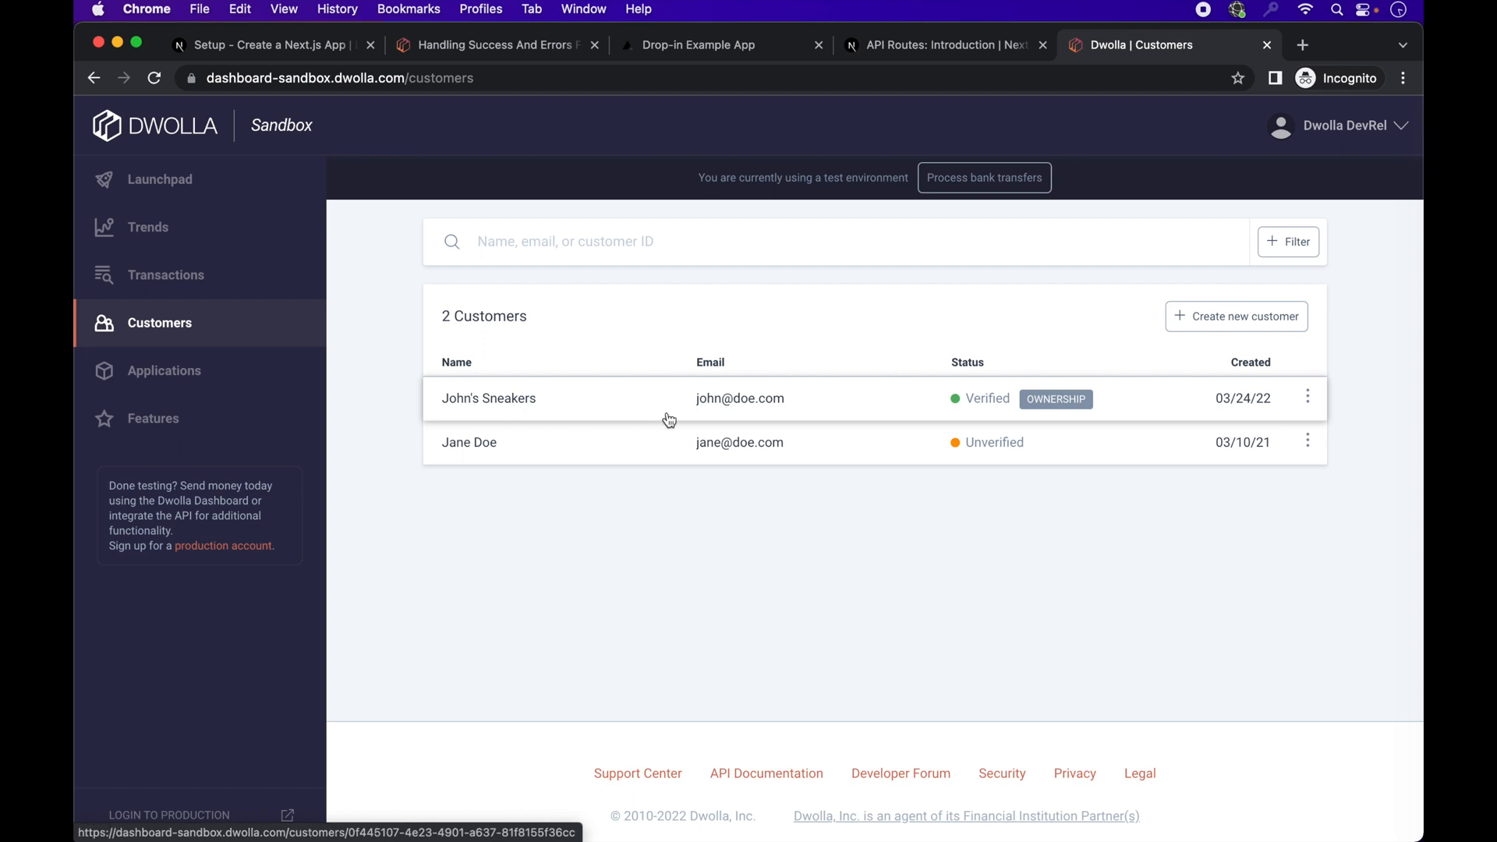
pyautogui.moveTo(1153, 405)
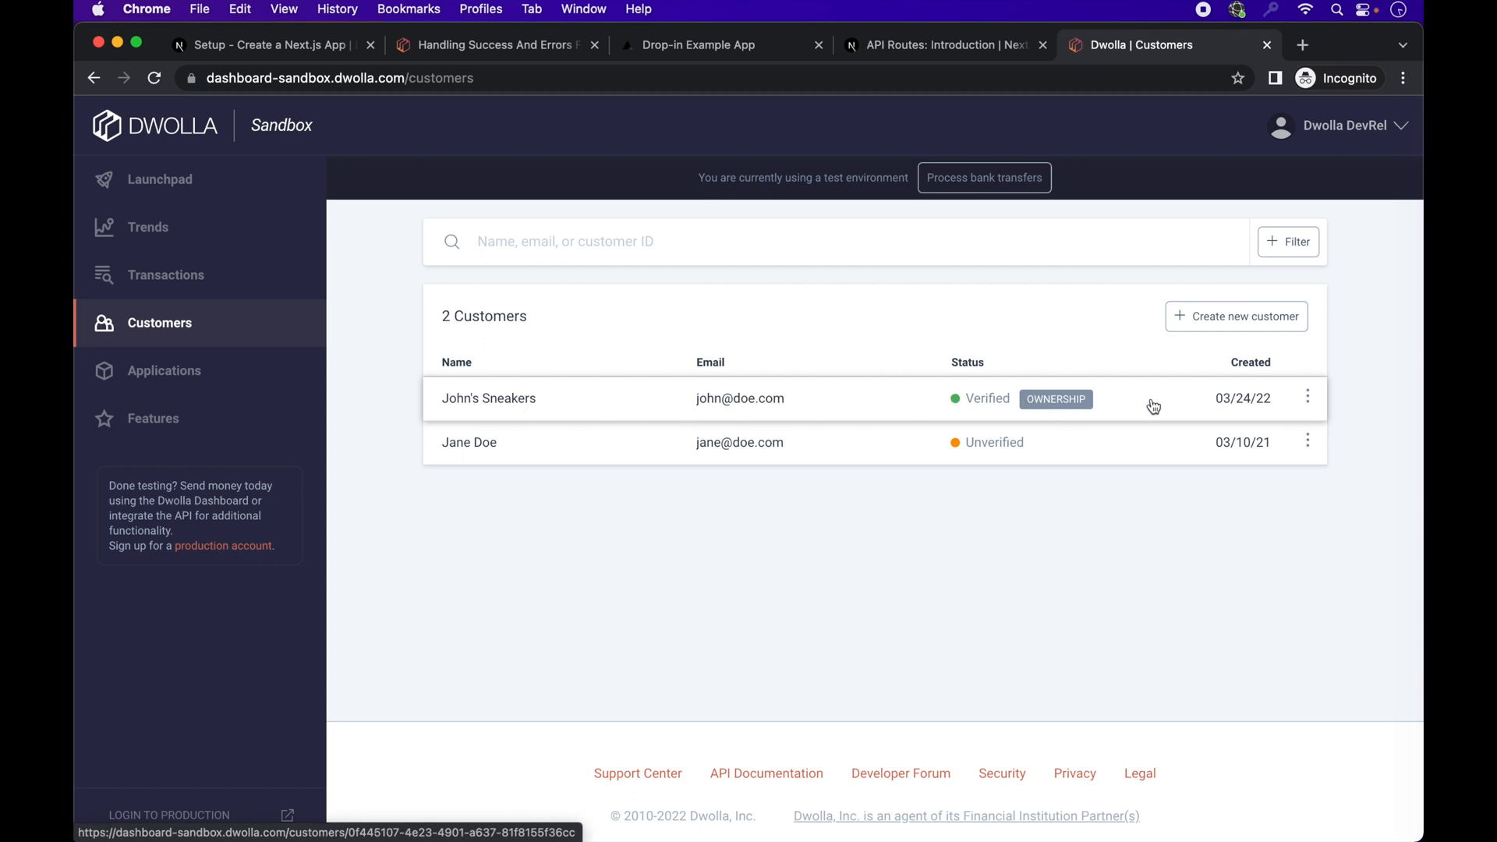
pyautogui.moveTo(1172, 405)
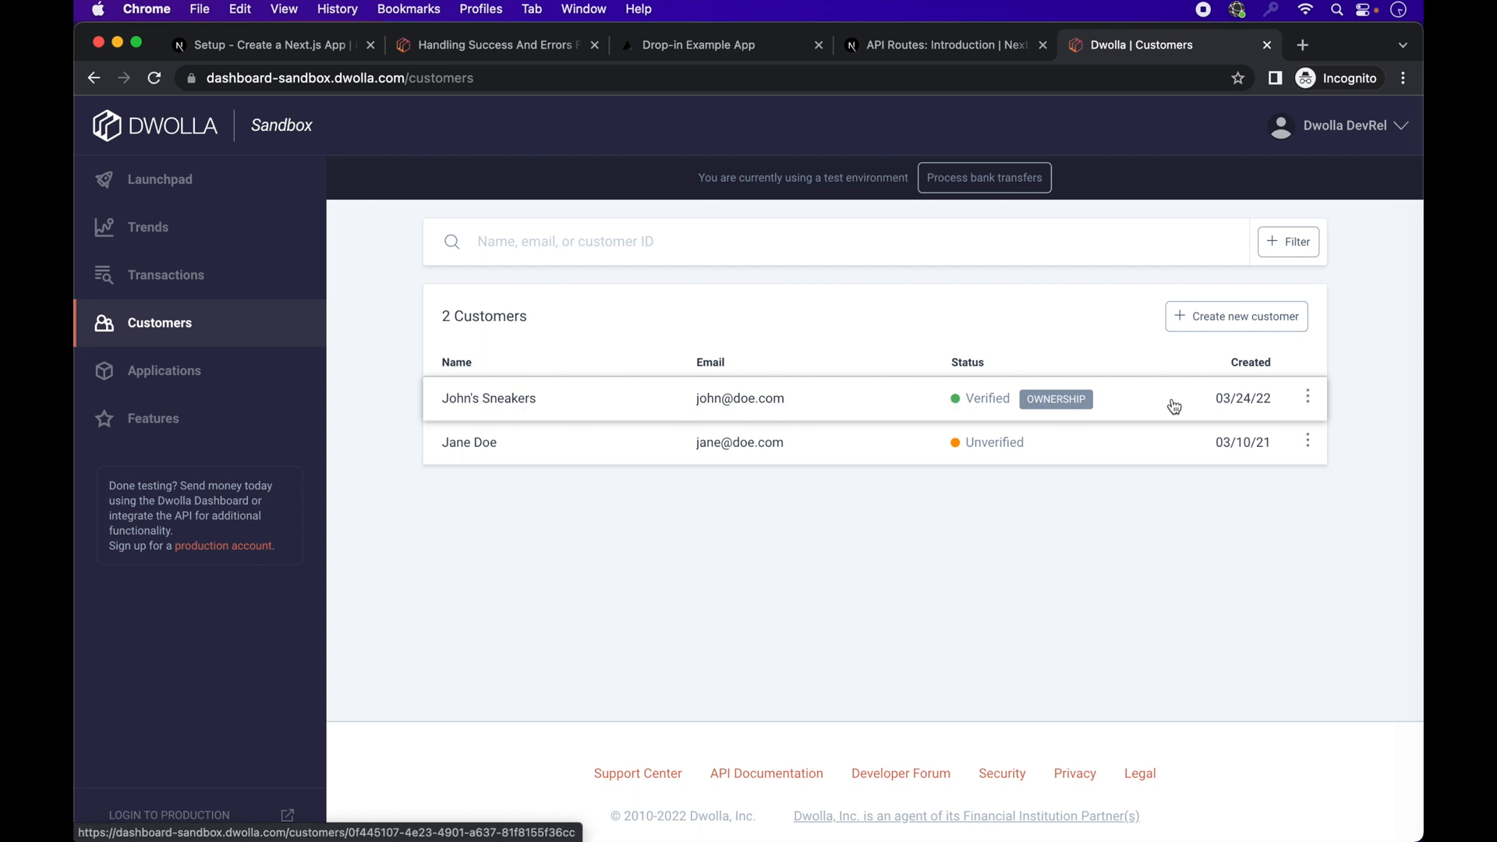
pyautogui.click(488, 398)
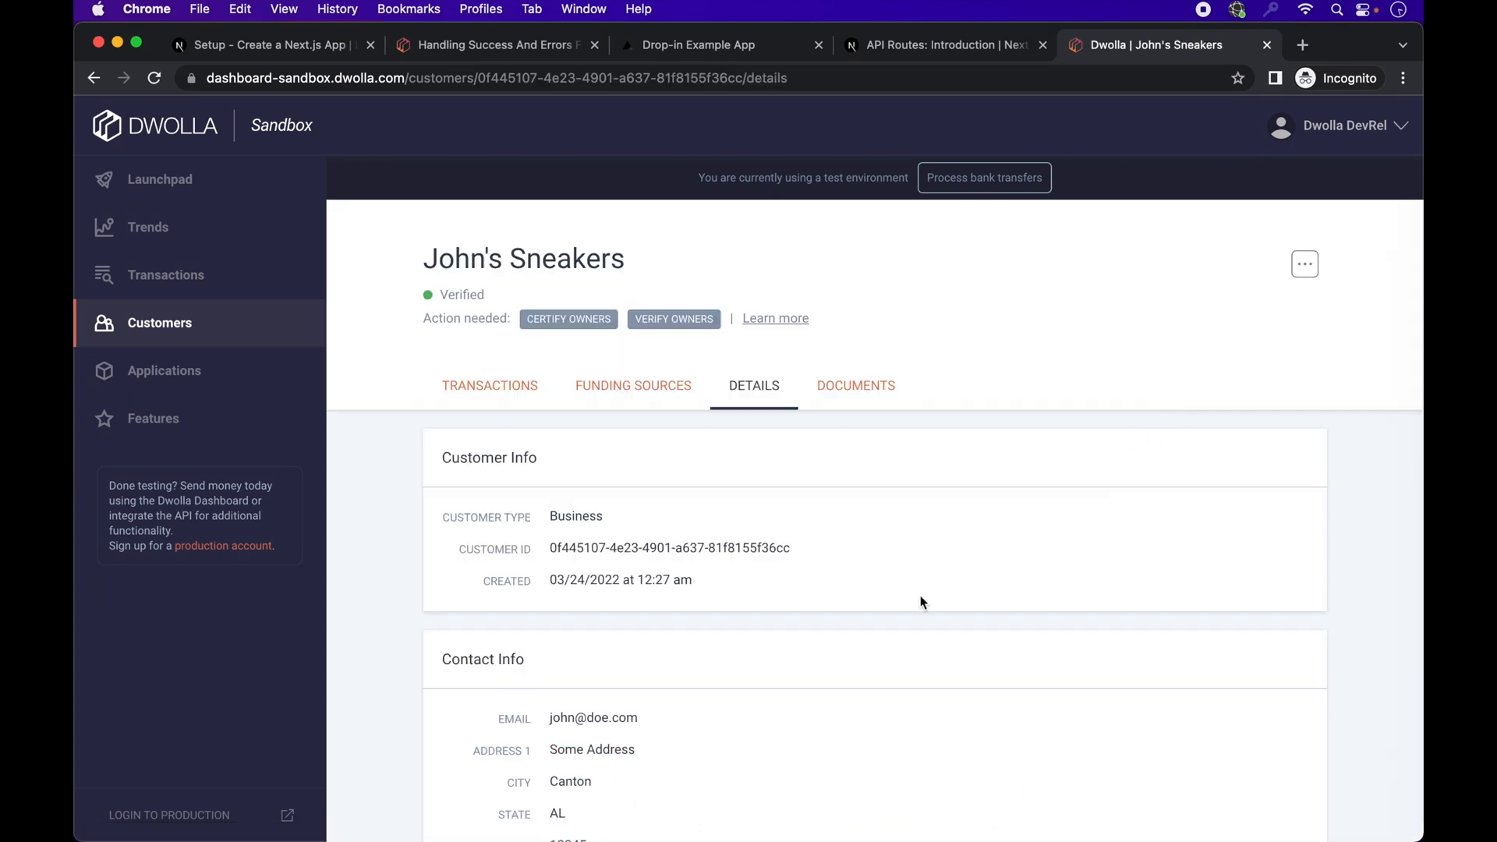
pyautogui.click(698, 45)
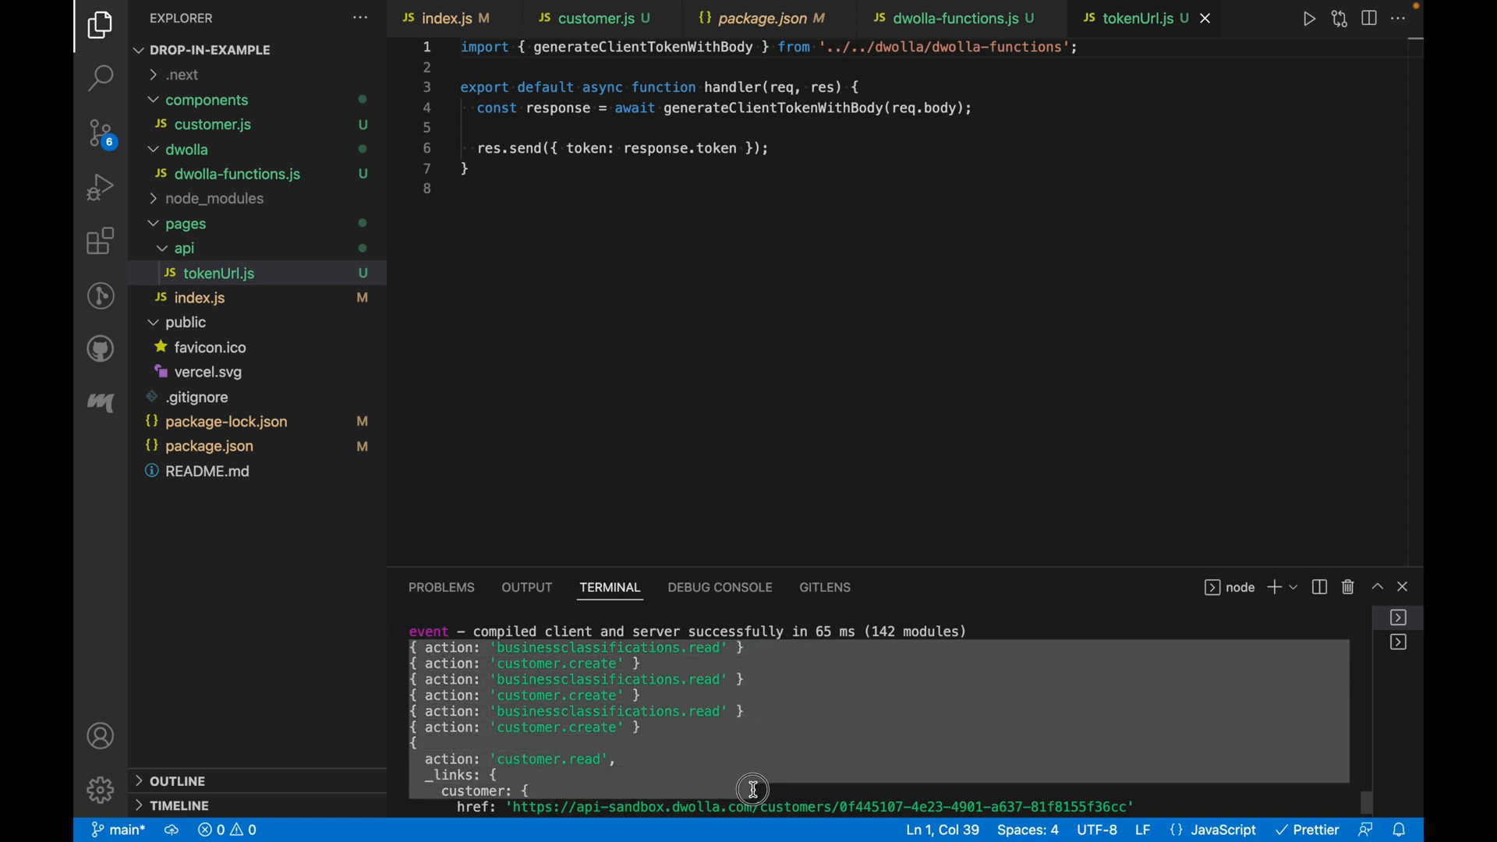
pyautogui.scroll(-3)
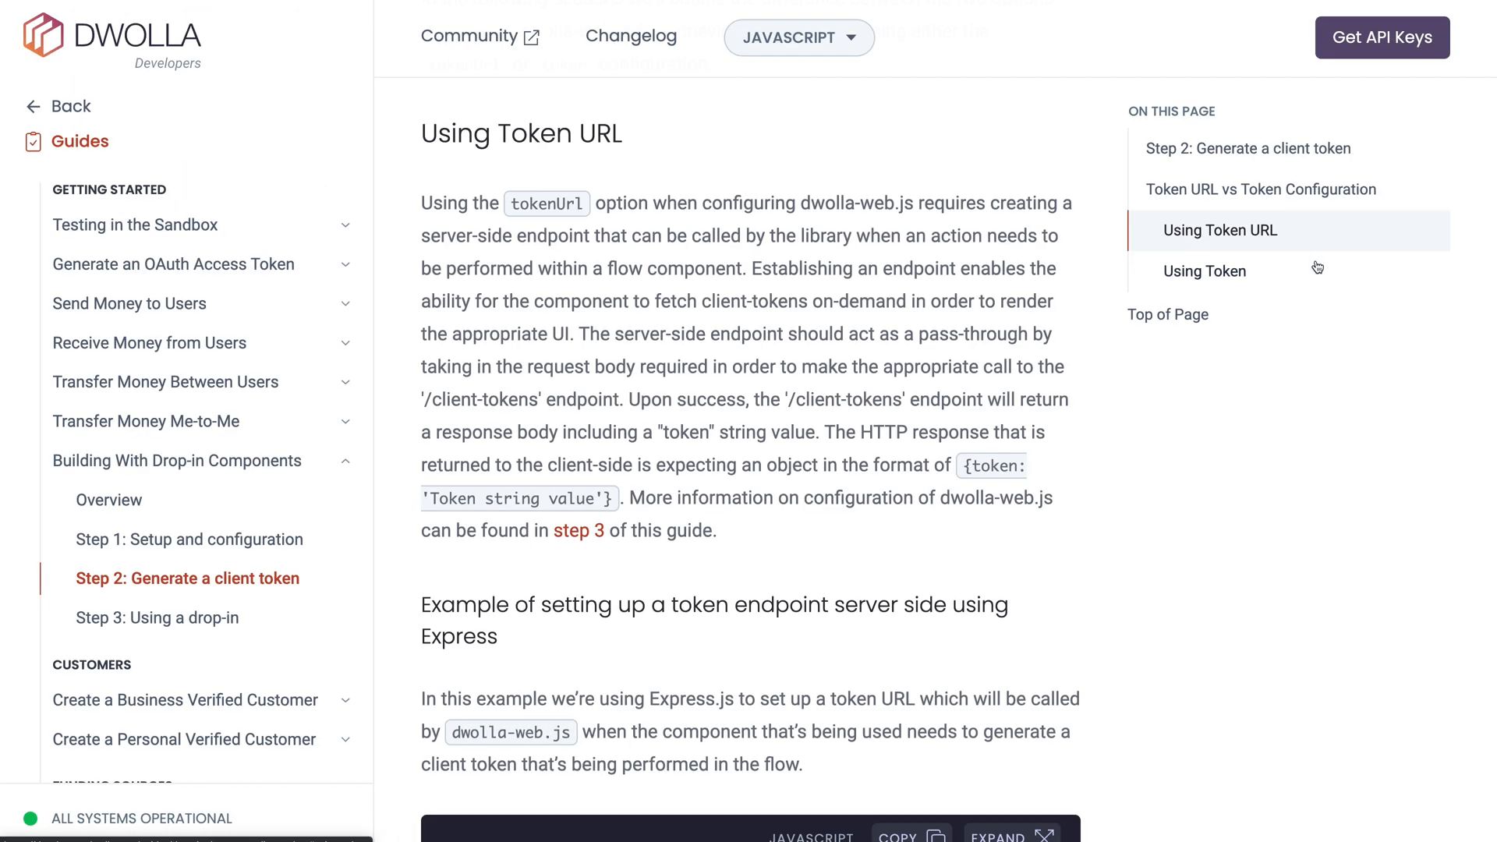
# Step: Jump to Using Token and scroll down to the 'Example configuration using token' snippet
pyautogui.click(1203, 271)
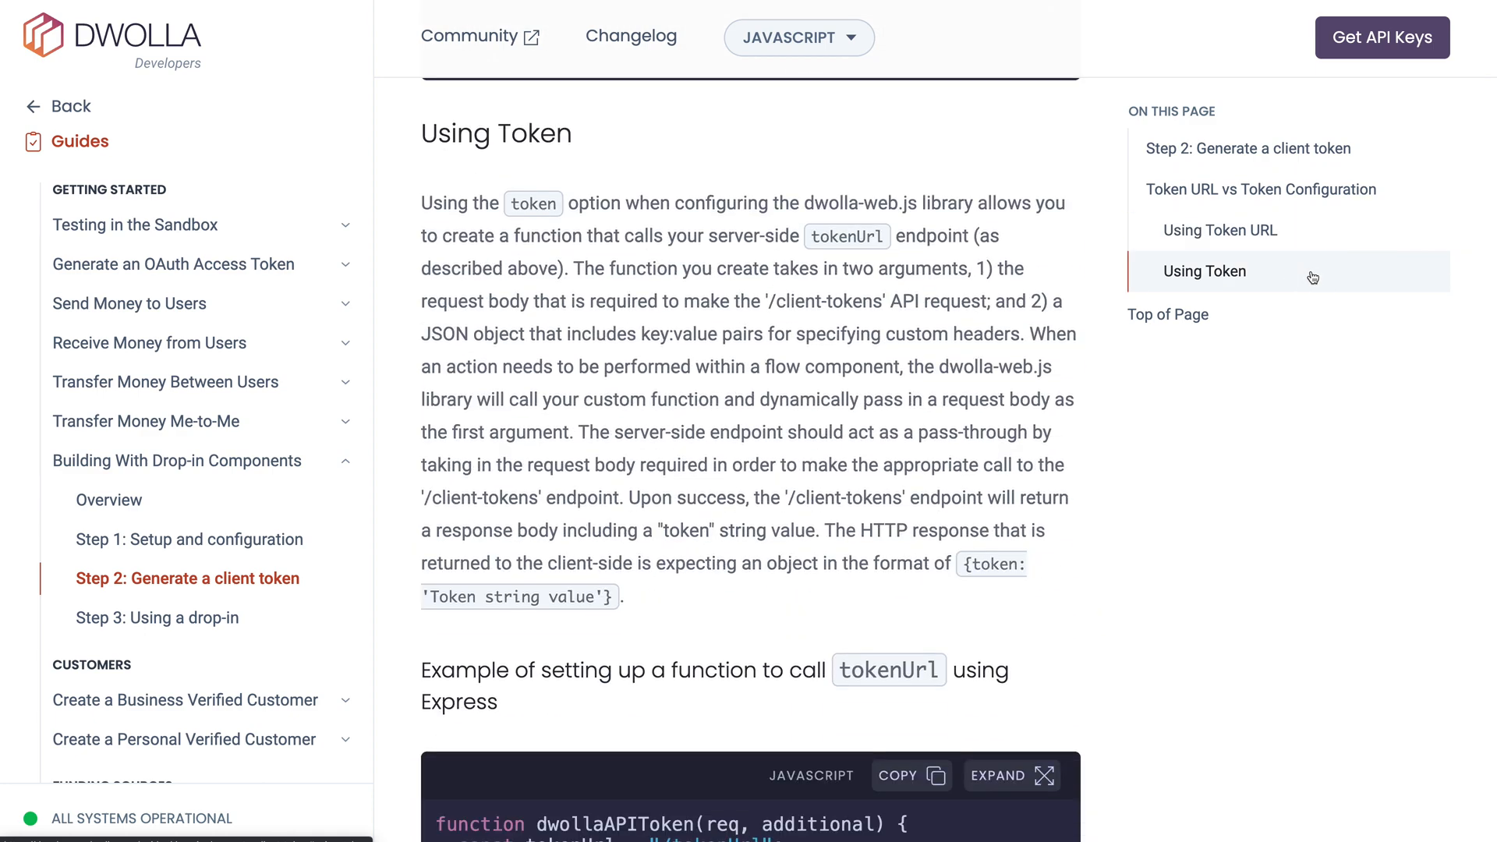
pyautogui.scroll(-3)
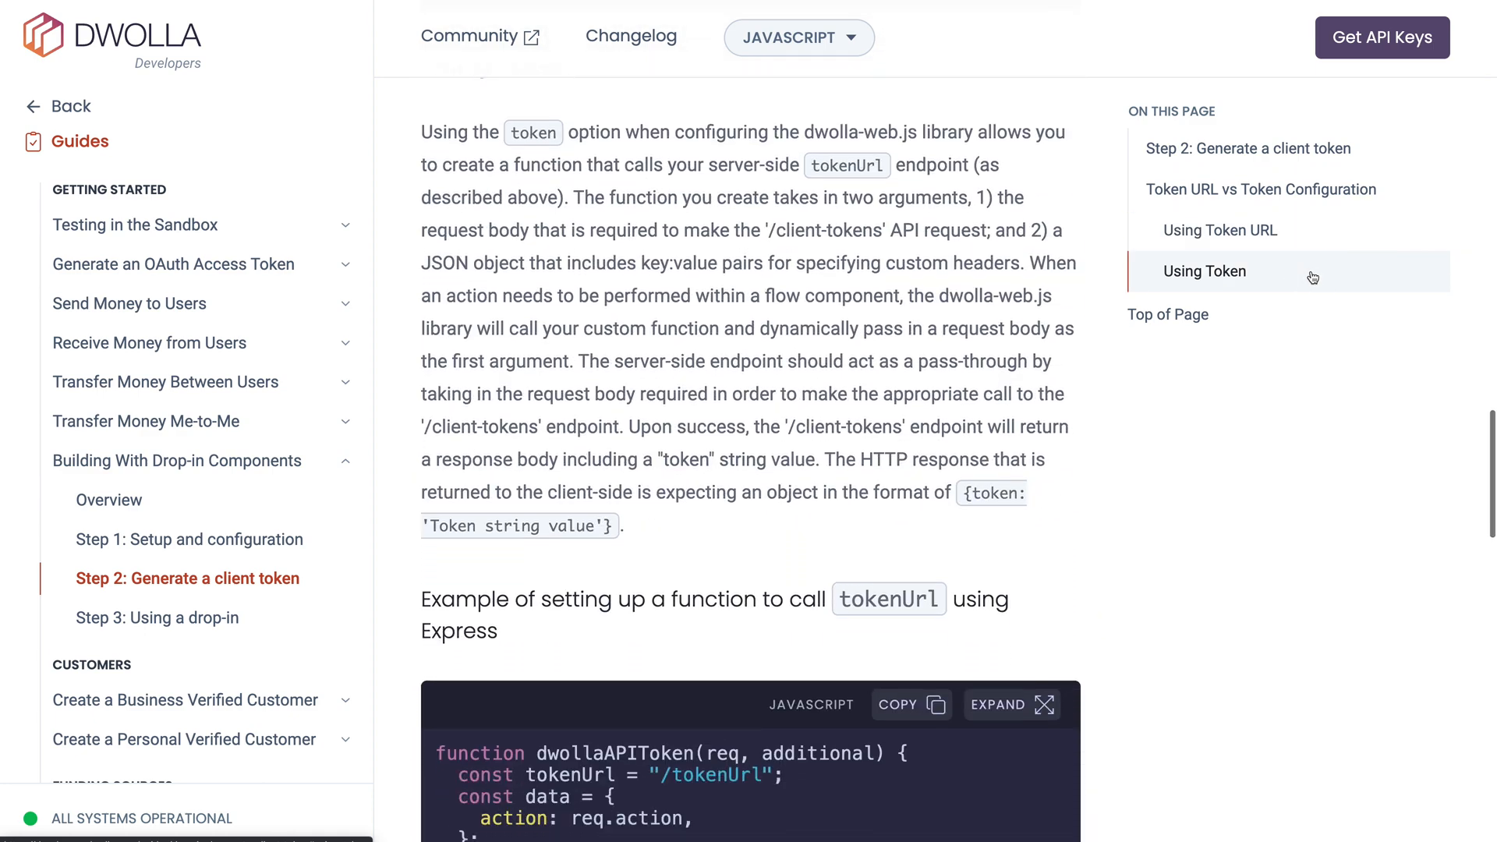
pyautogui.scroll(-3)
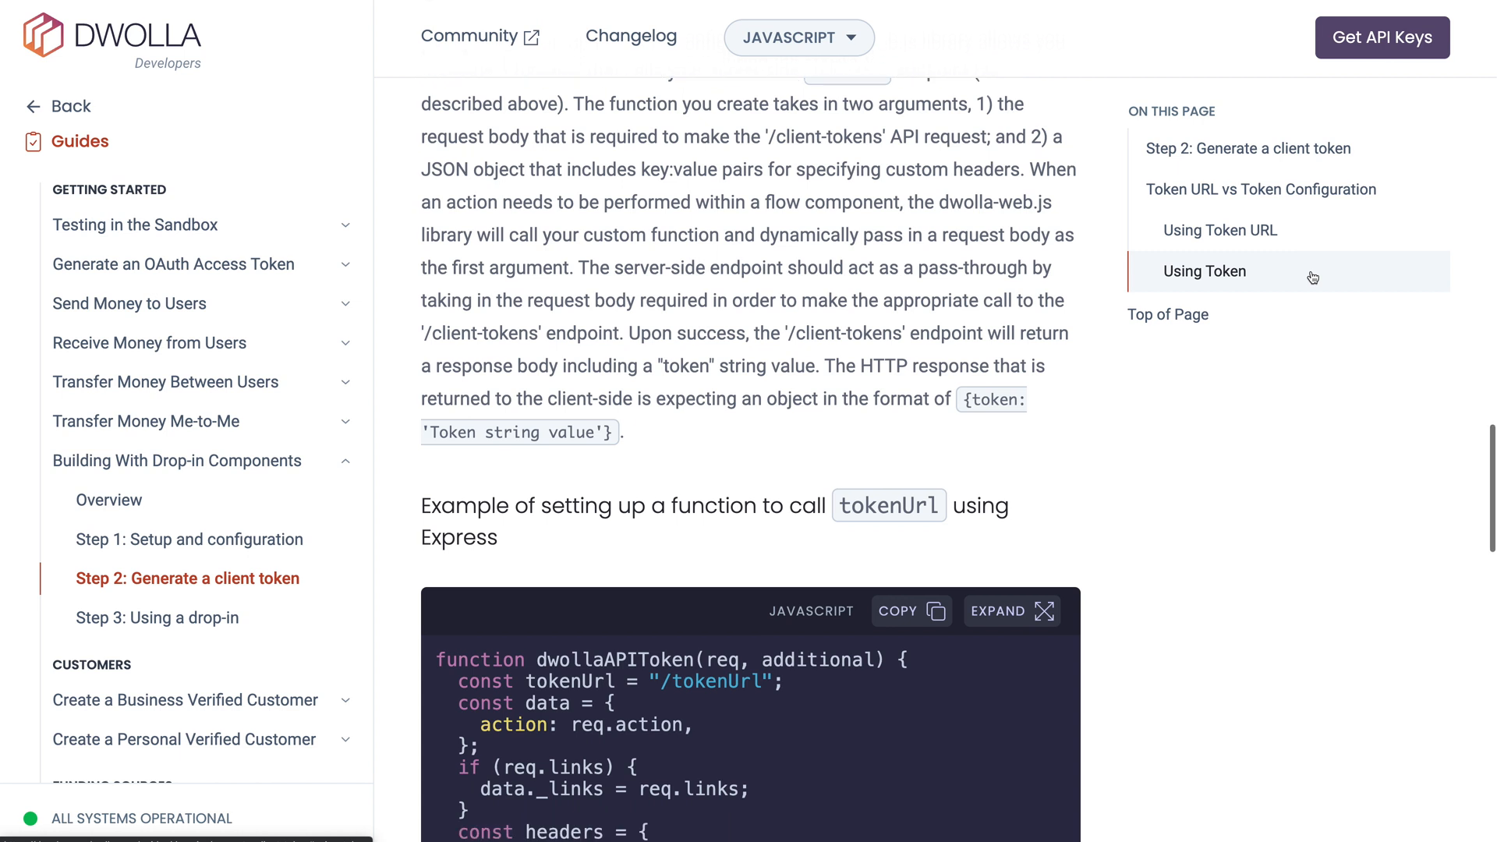
pyautogui.scroll(-3)
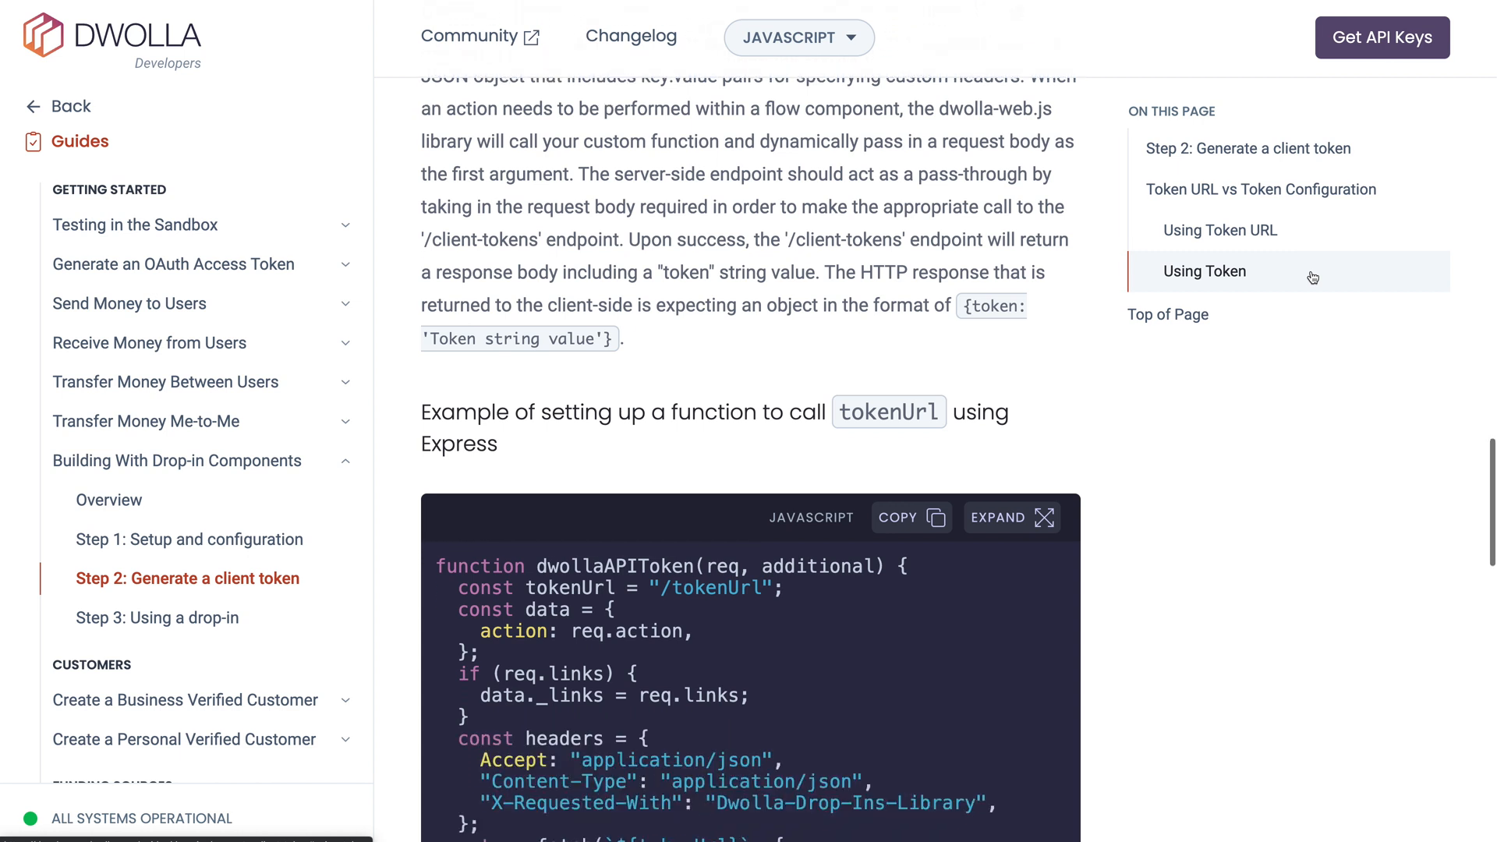
pyautogui.scroll(-3)
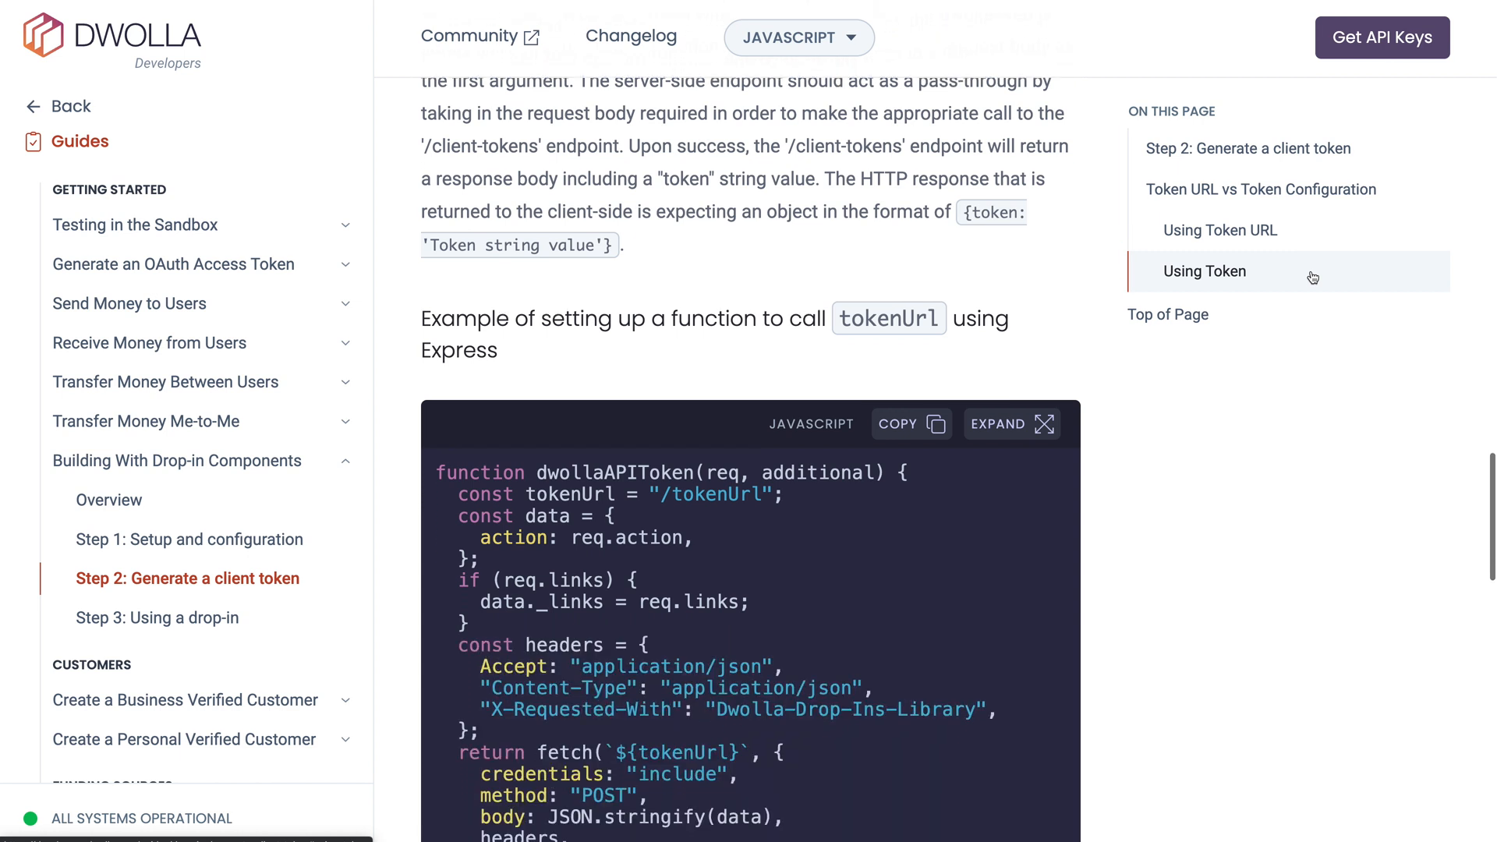
pyautogui.scroll(-3)
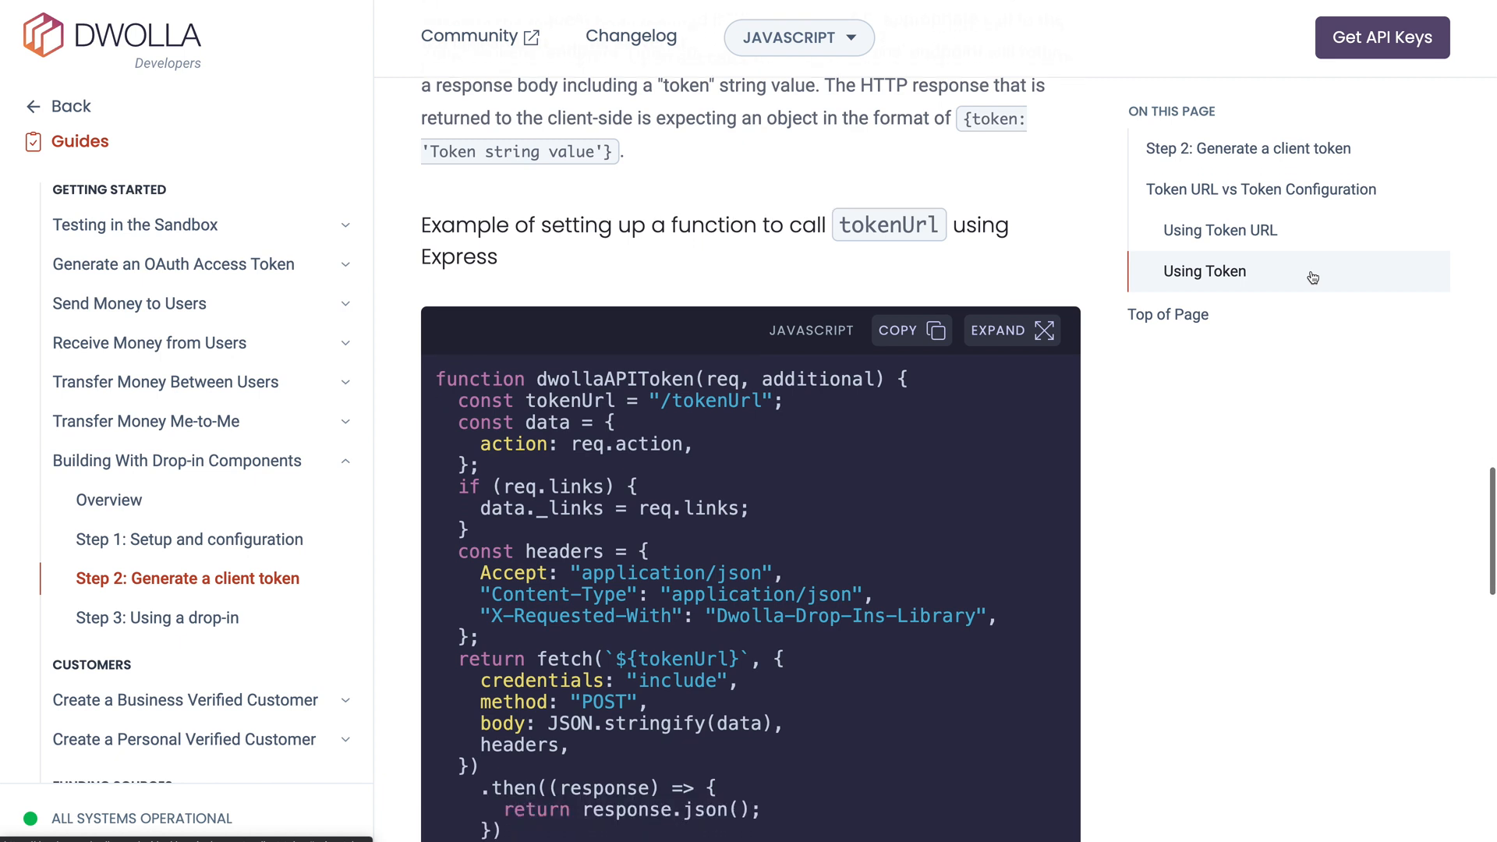
pyautogui.scroll(-3)
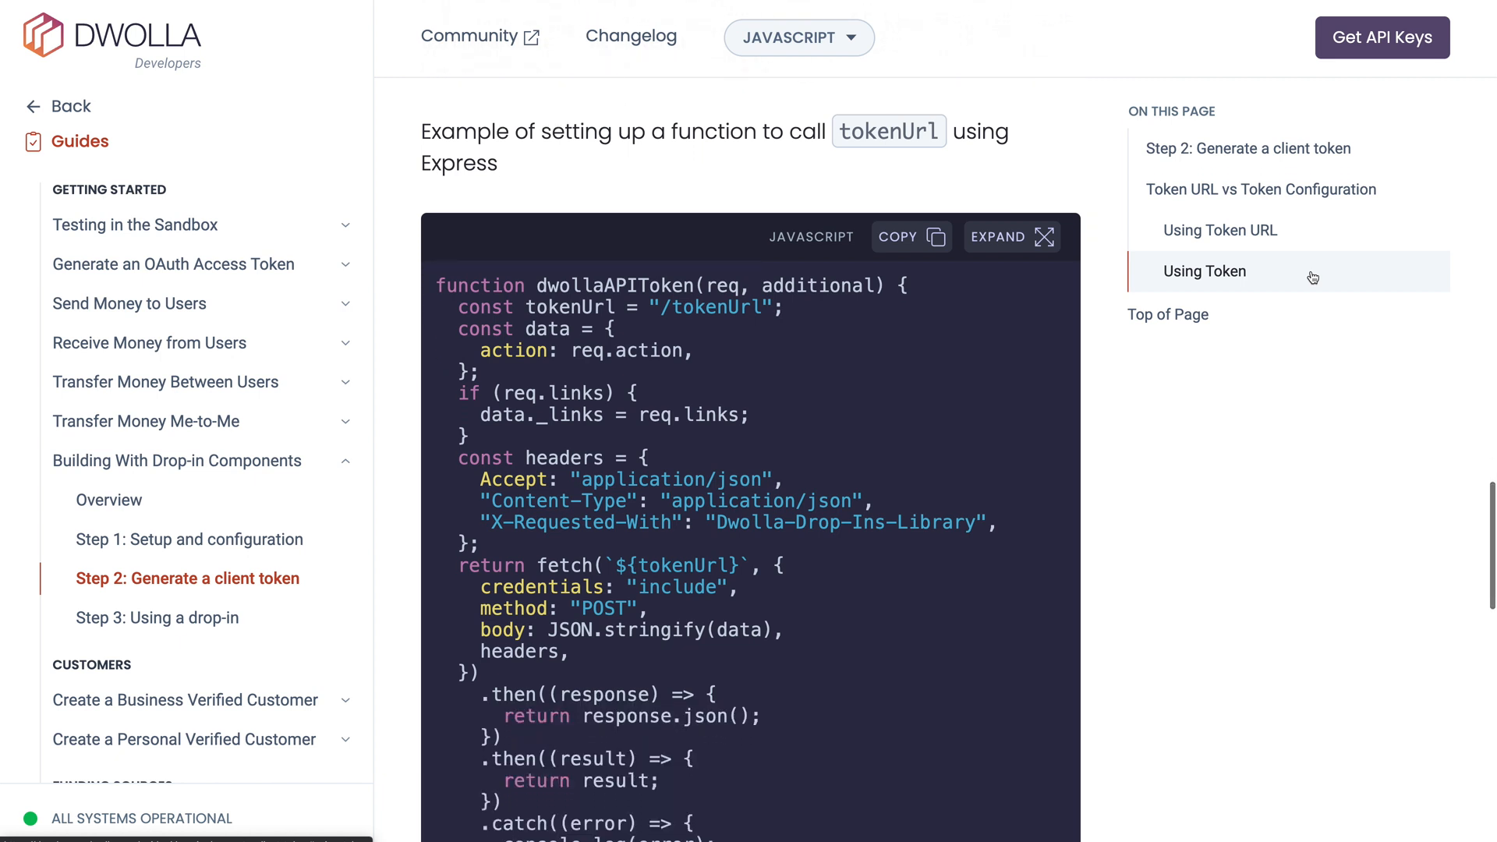
pyautogui.scroll(-3)
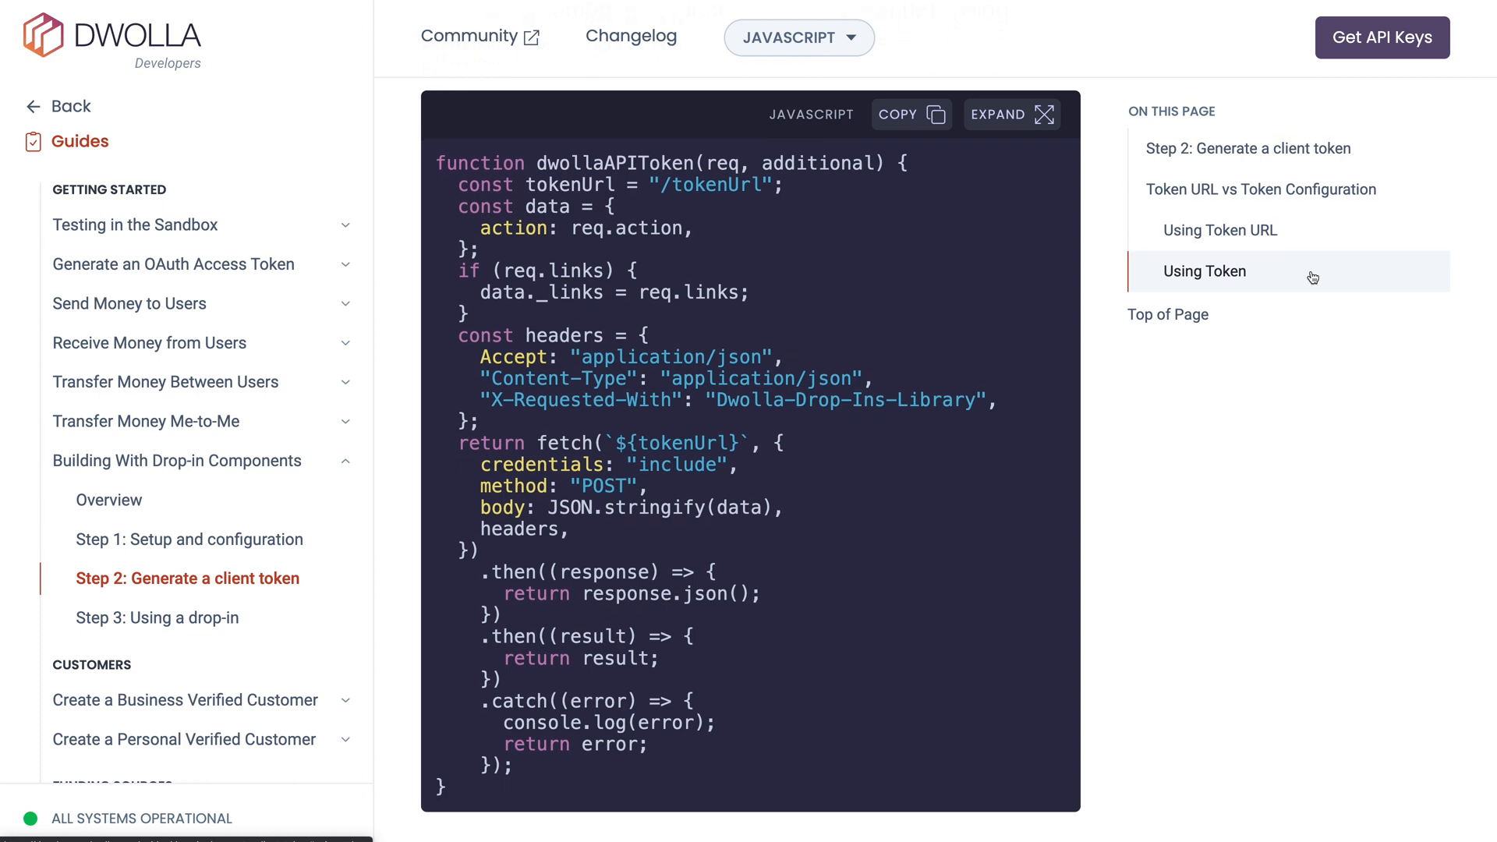
pyautogui.scroll(-3)
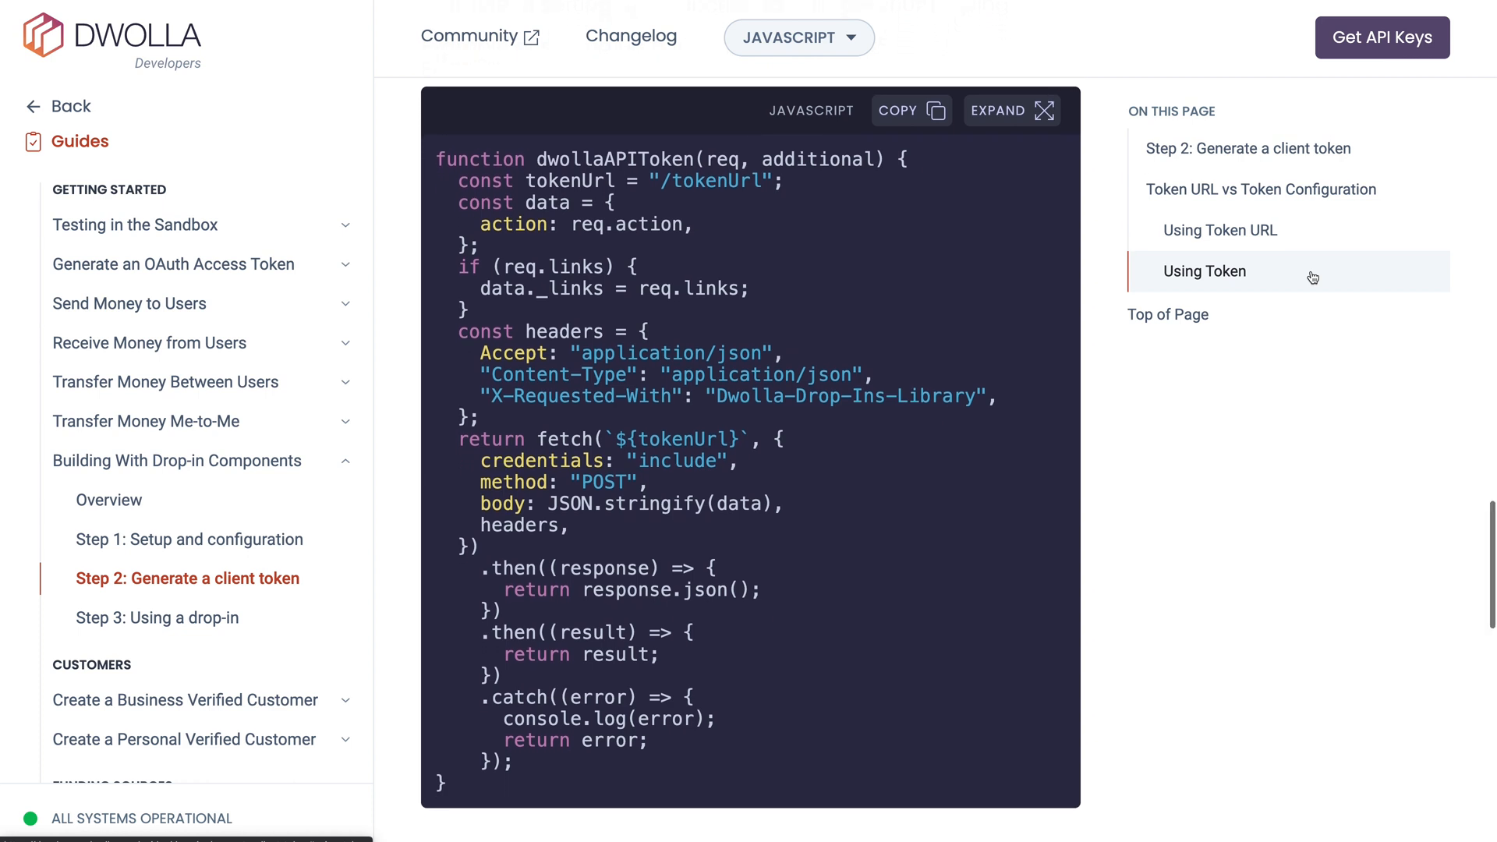
pyautogui.scroll(-3)
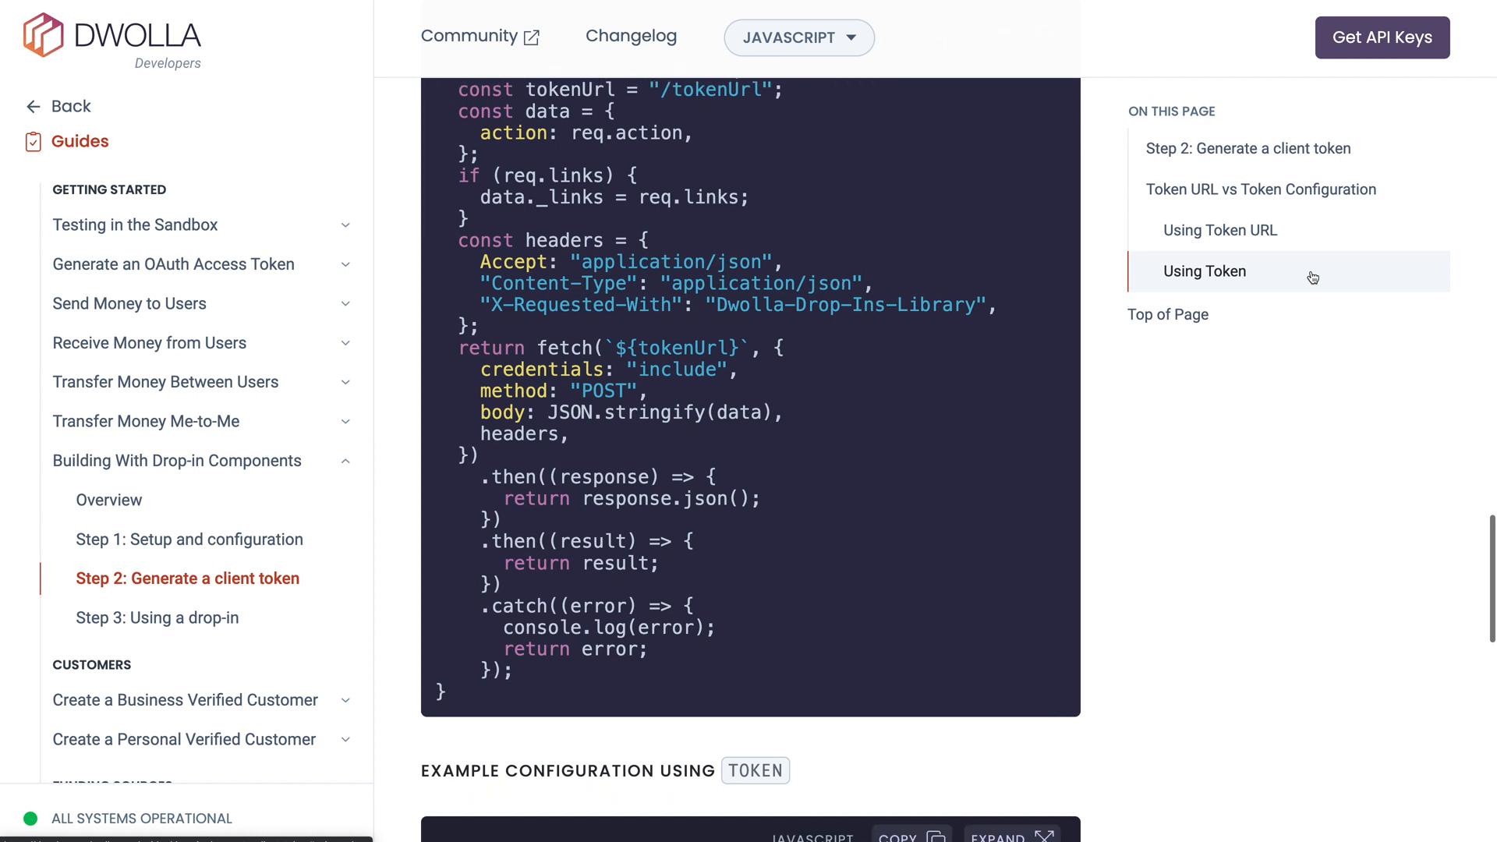
pyautogui.scroll(-3)
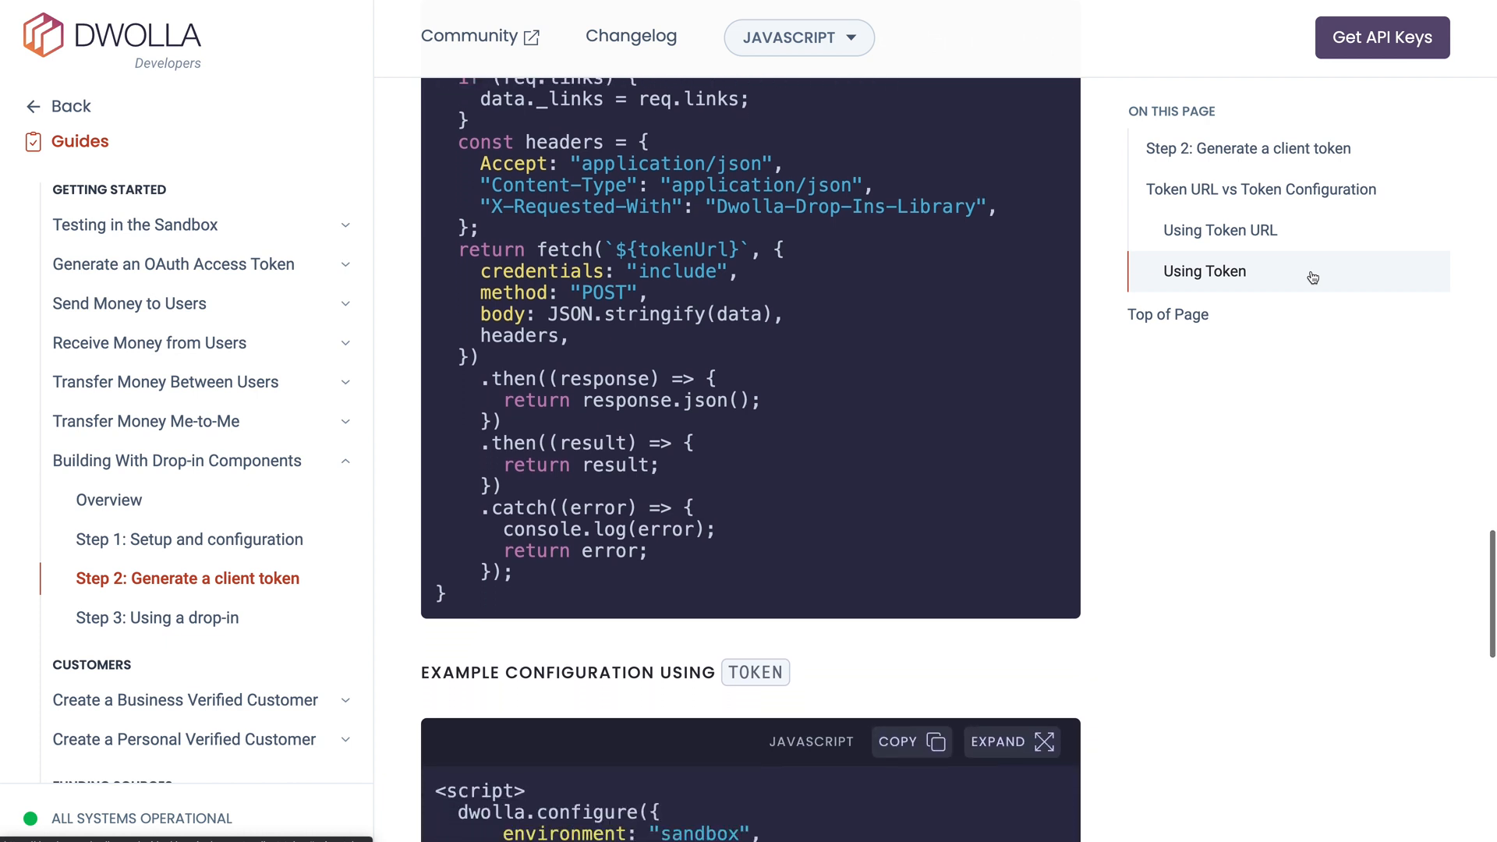
pyautogui.scroll(-3)
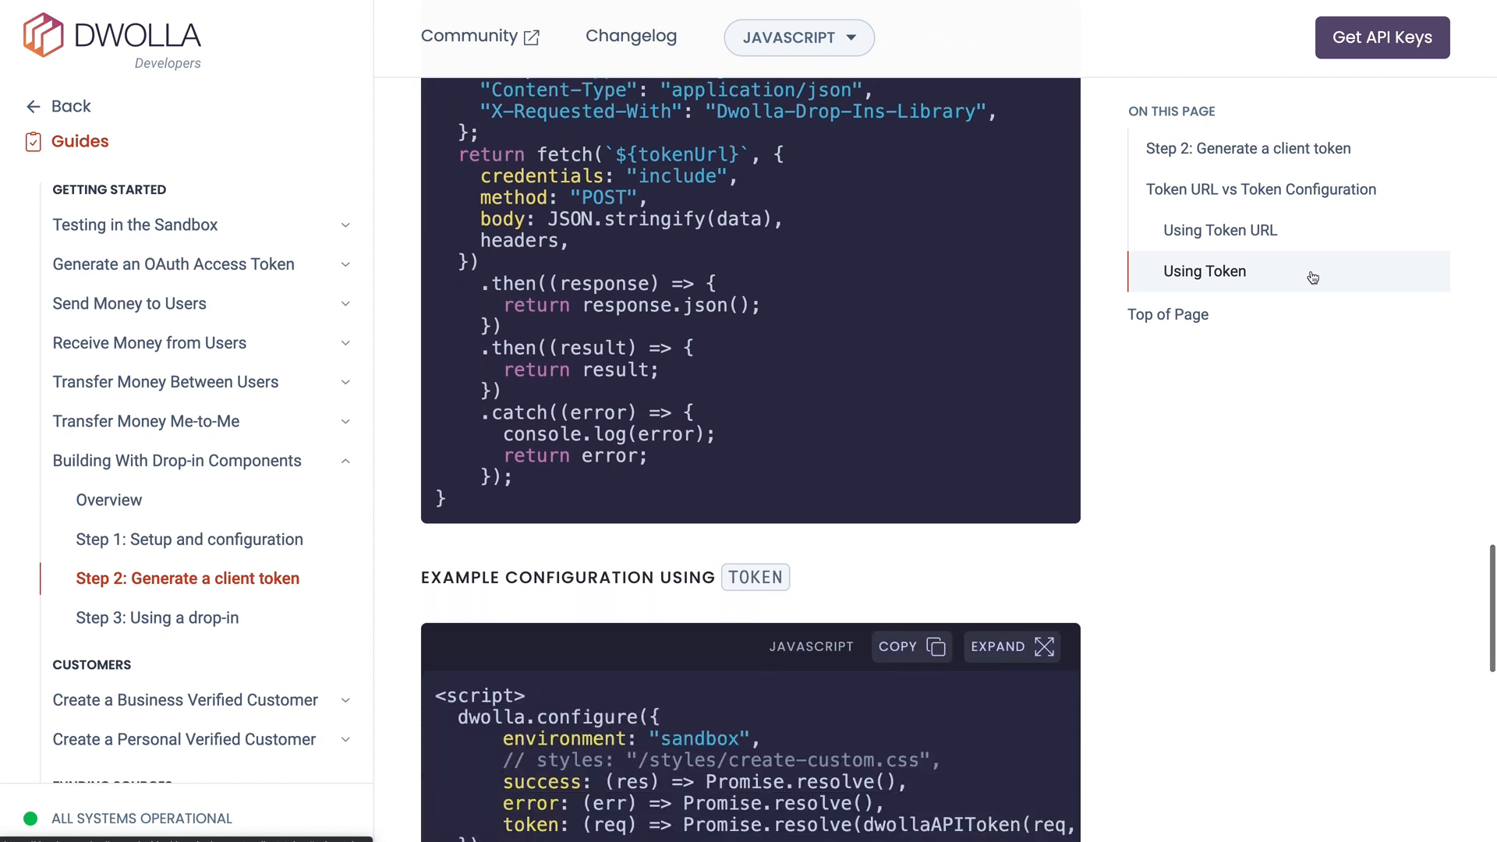
pyautogui.scroll(-3)
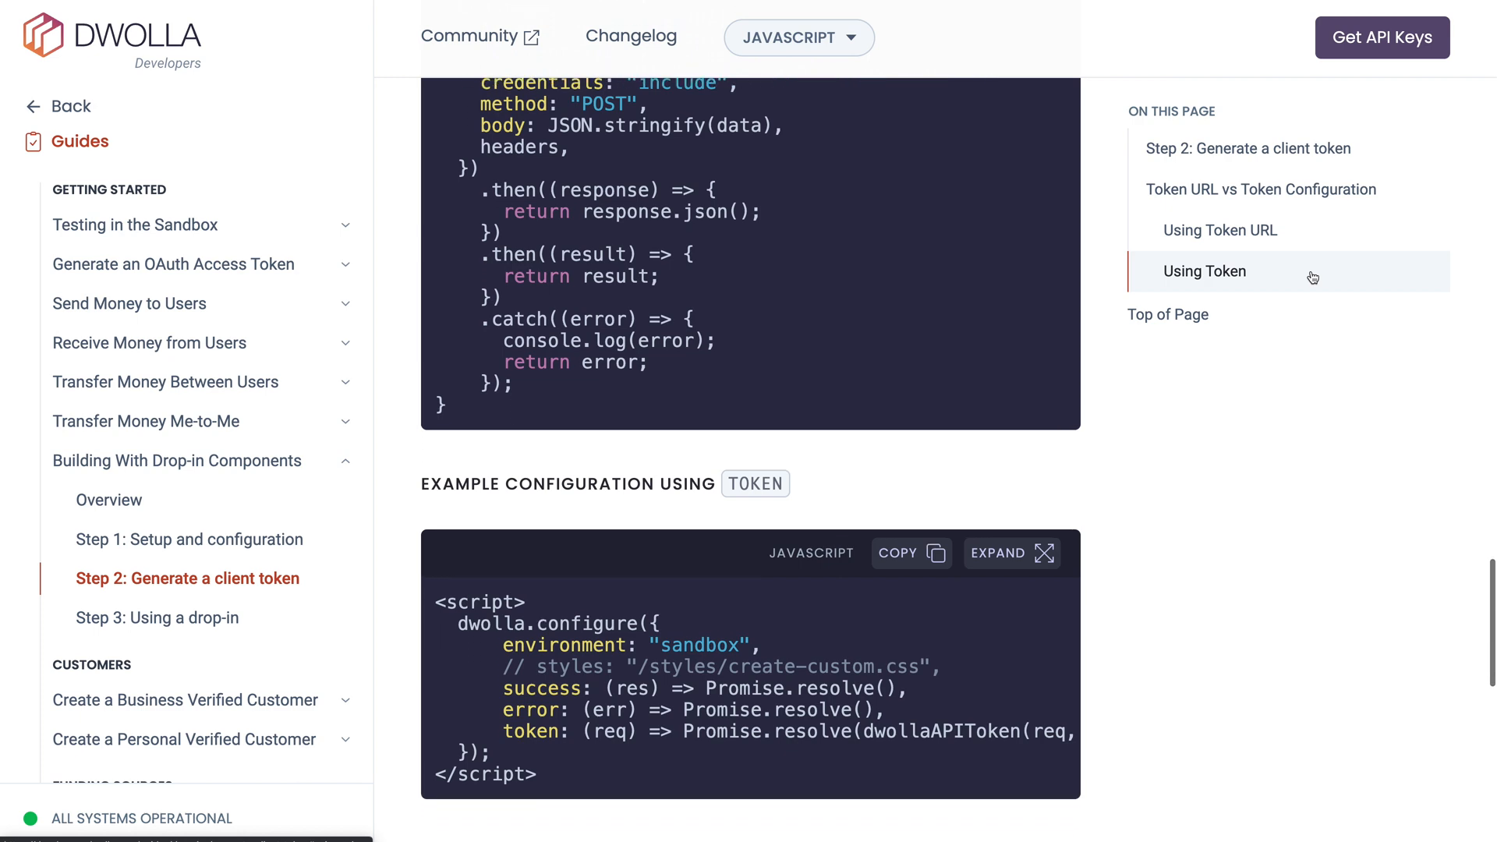
pyautogui.scroll(-3)
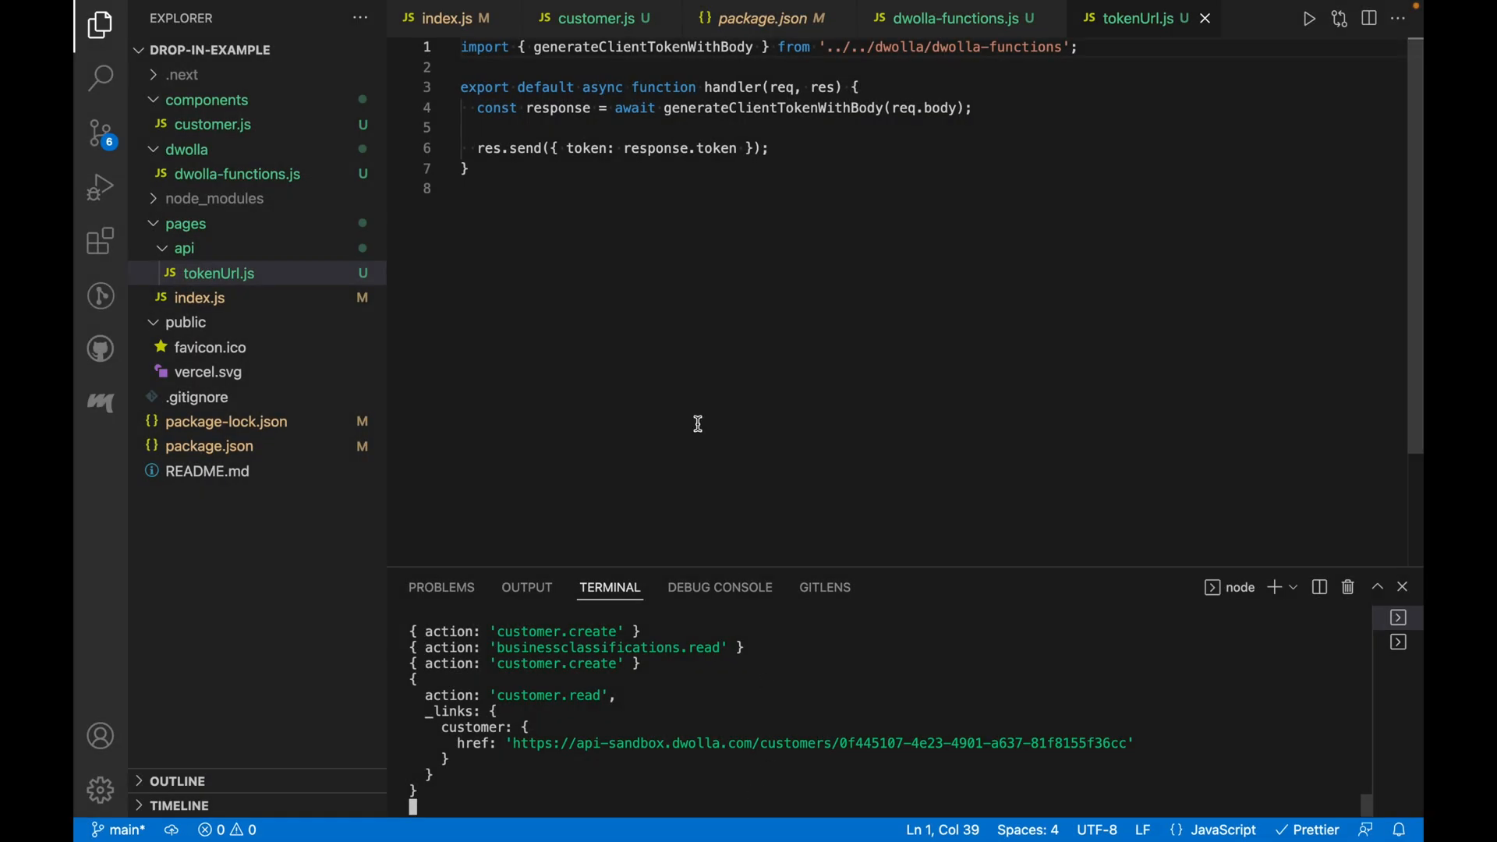
pyautogui.moveTo(291, 268)
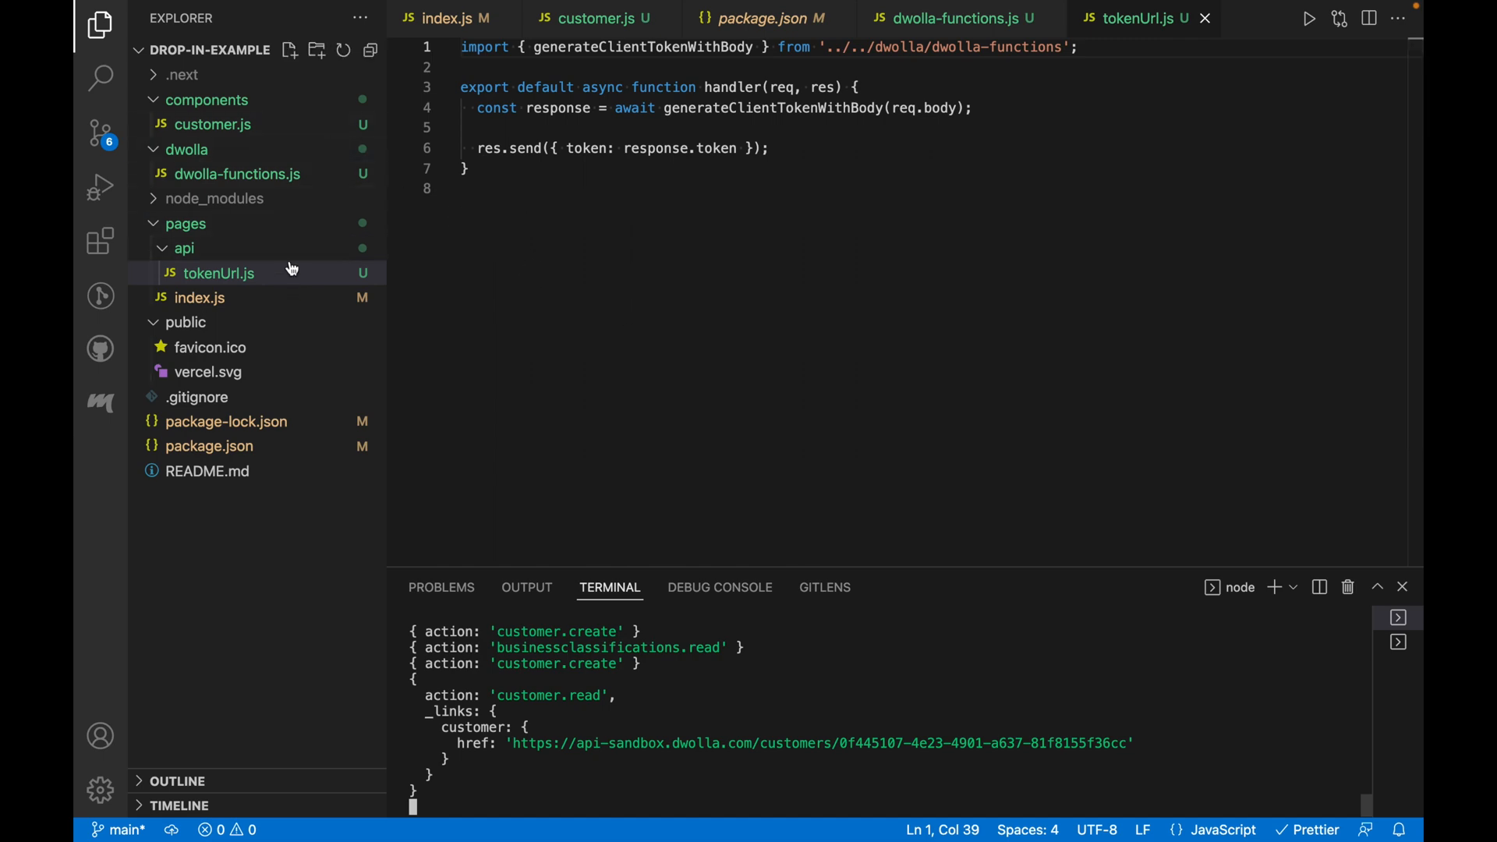
# Step: Render <Document /> in pages/index.js and create document.js under components
pyautogui.click(200, 296)
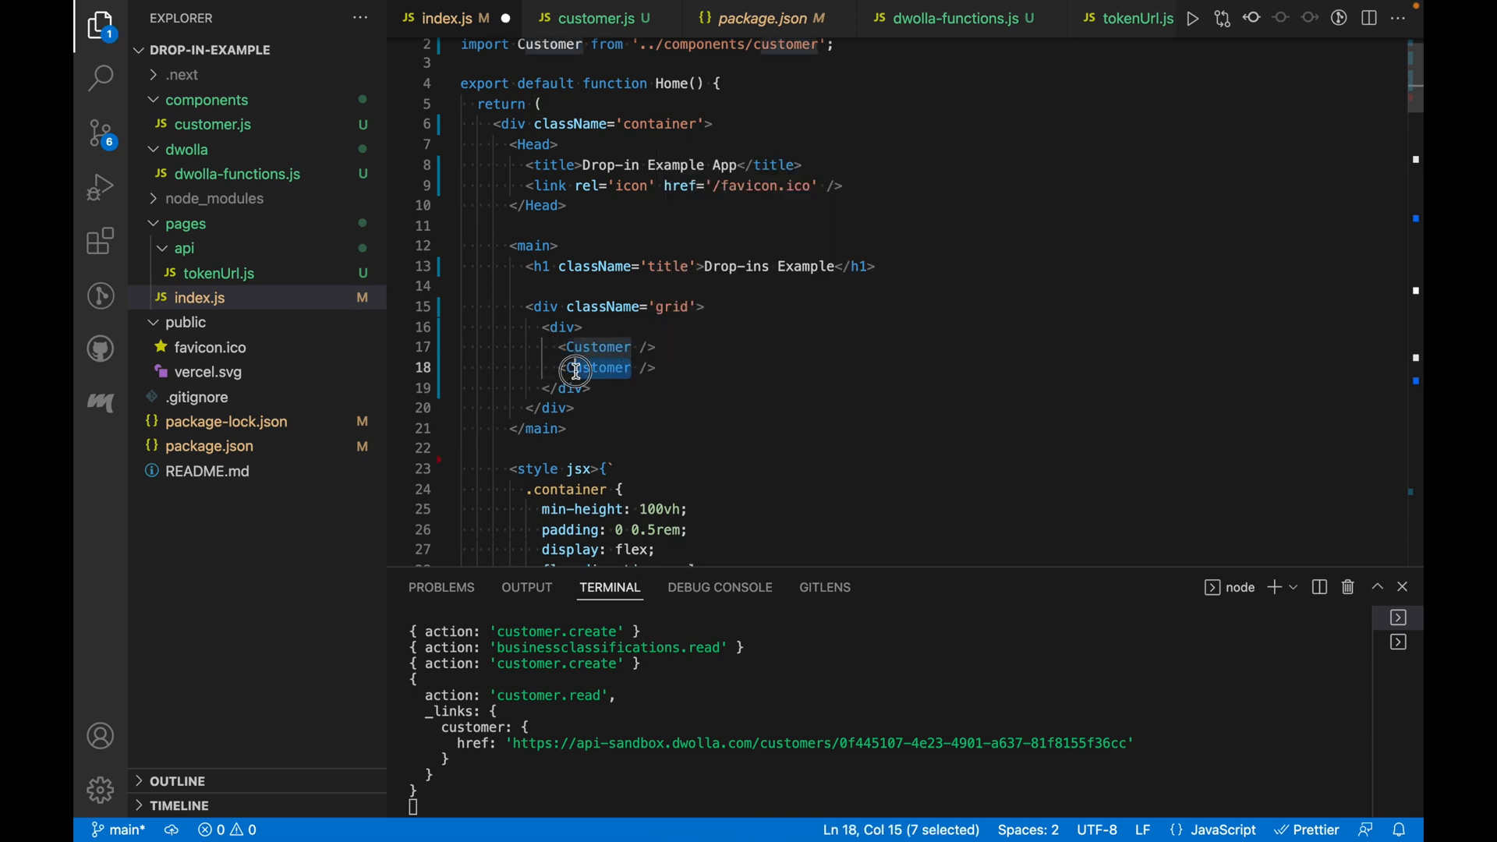
pyautogui.write('Document')
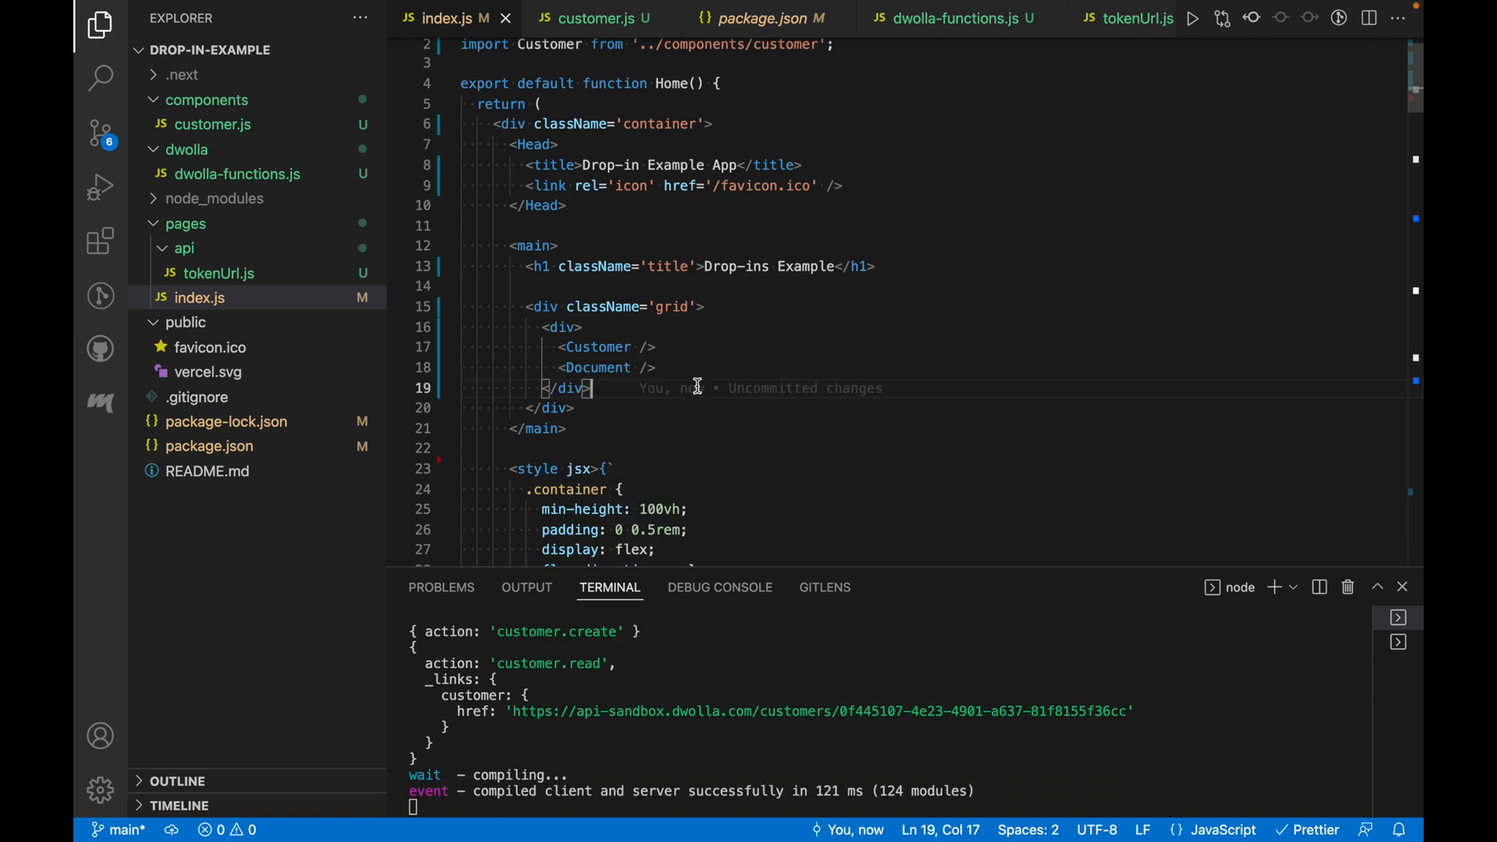
pyautogui.click(203, 100)
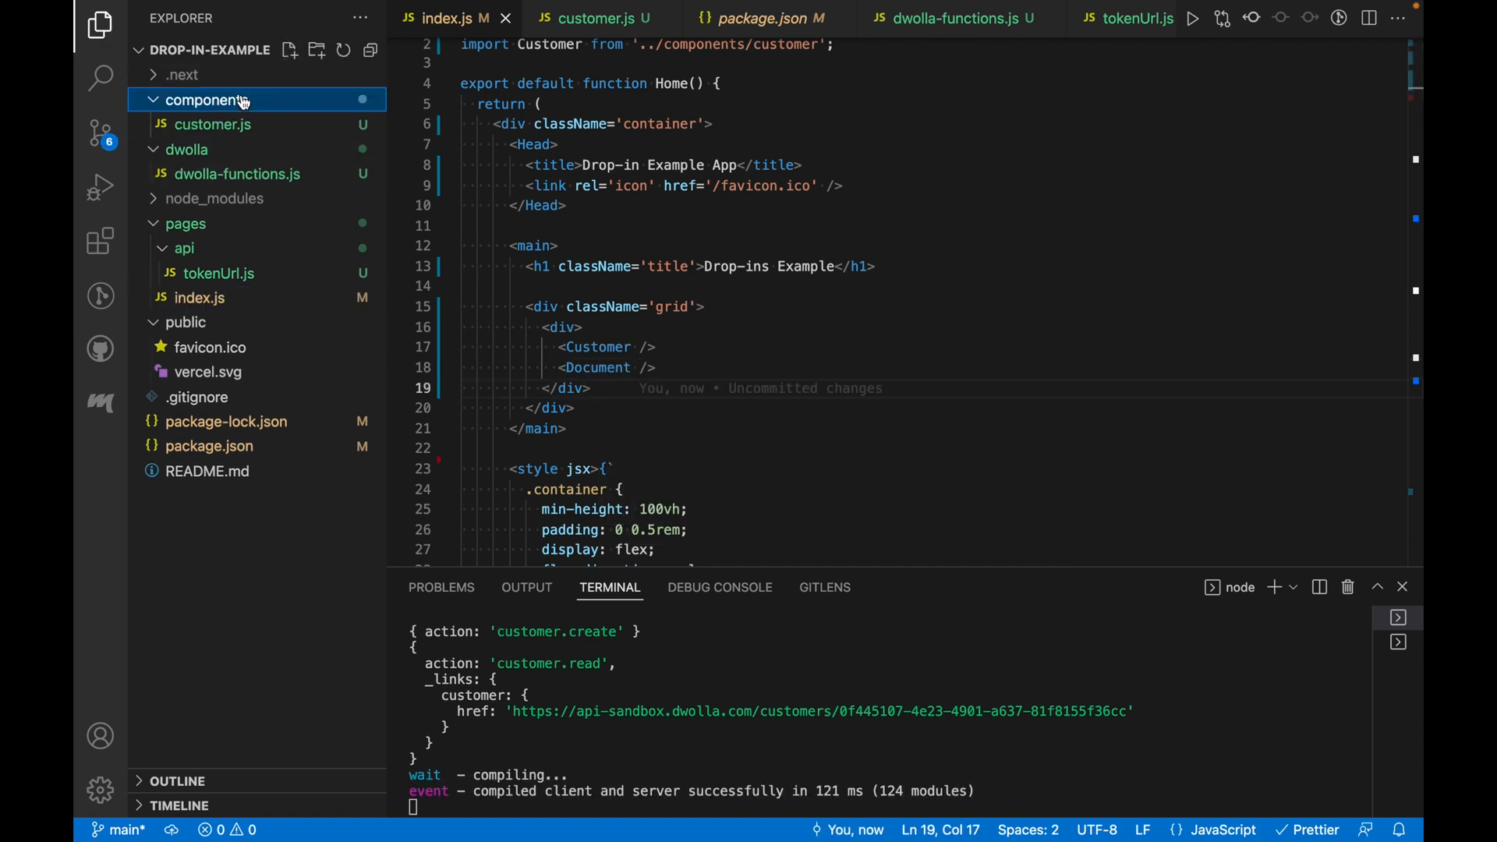
pyautogui.write('document.js')
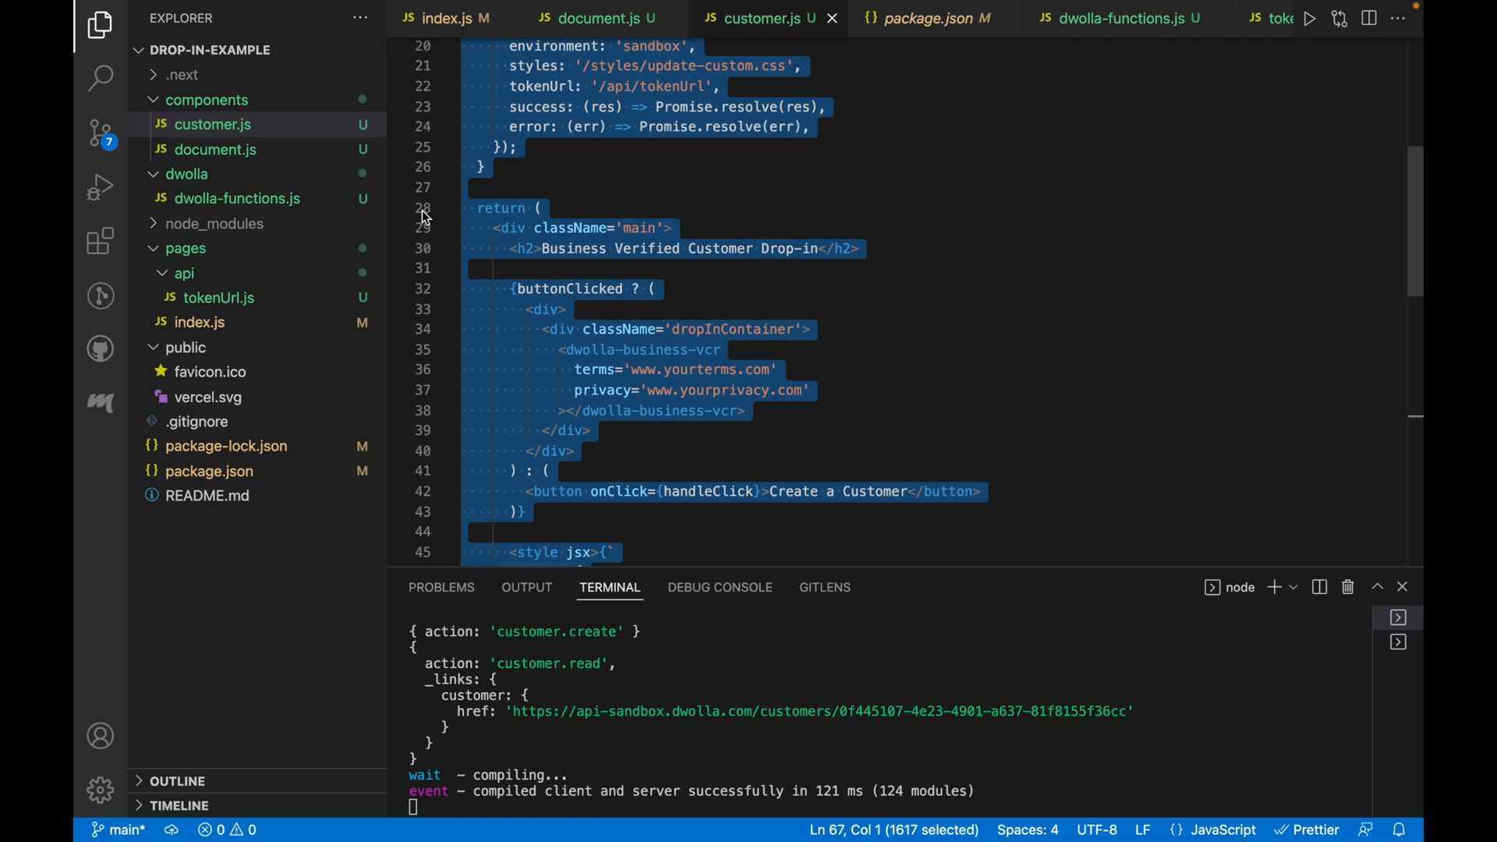
# Step: Rename the component to Document with button label 'Upload a Document' and select the dwolla-business-vcr markup for replacement
pyautogui.click(592, 19)
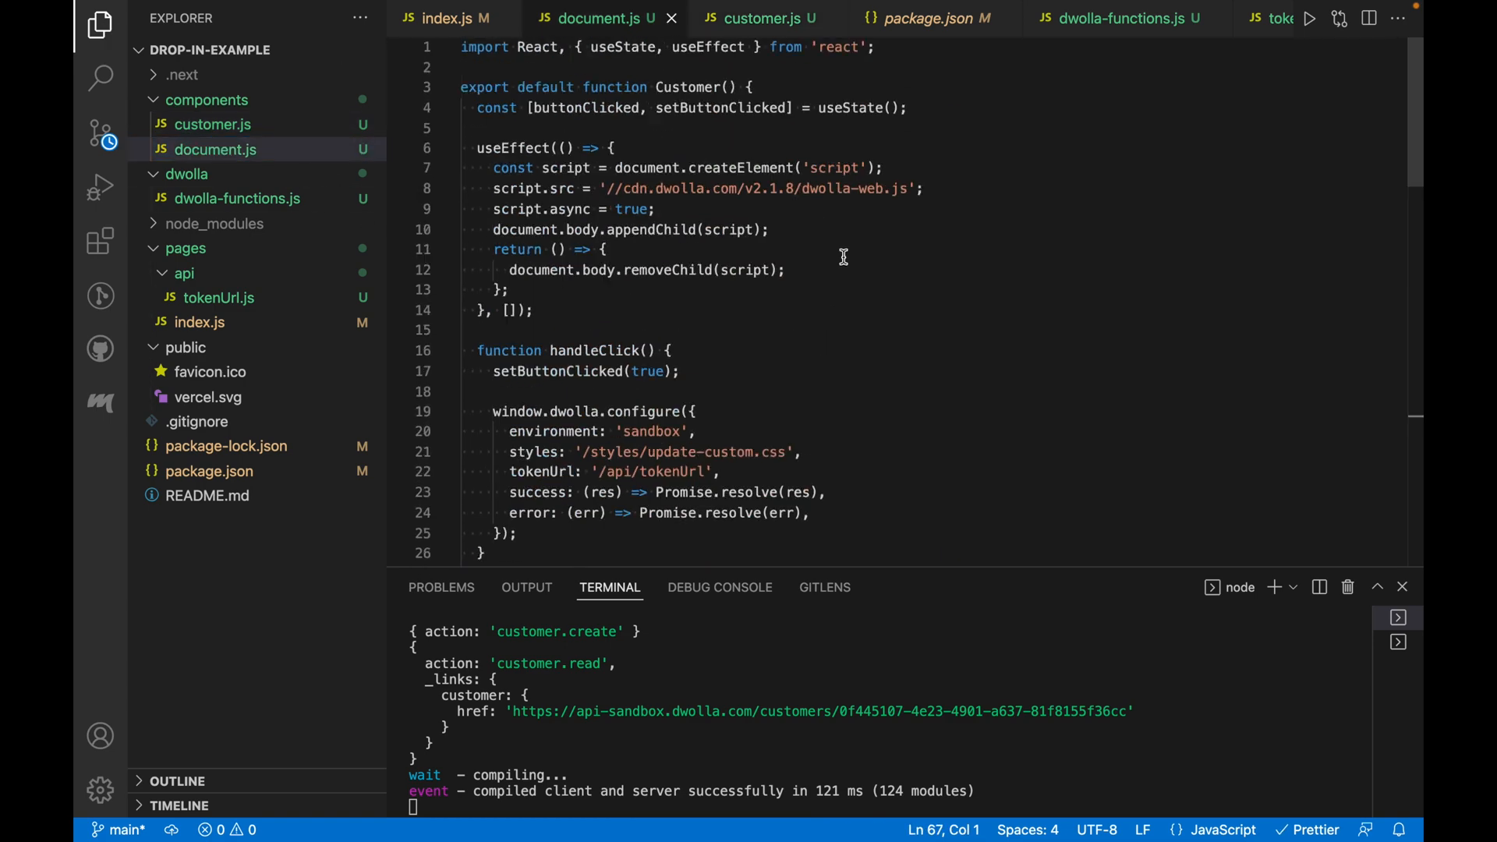
pyautogui.write('Doc')
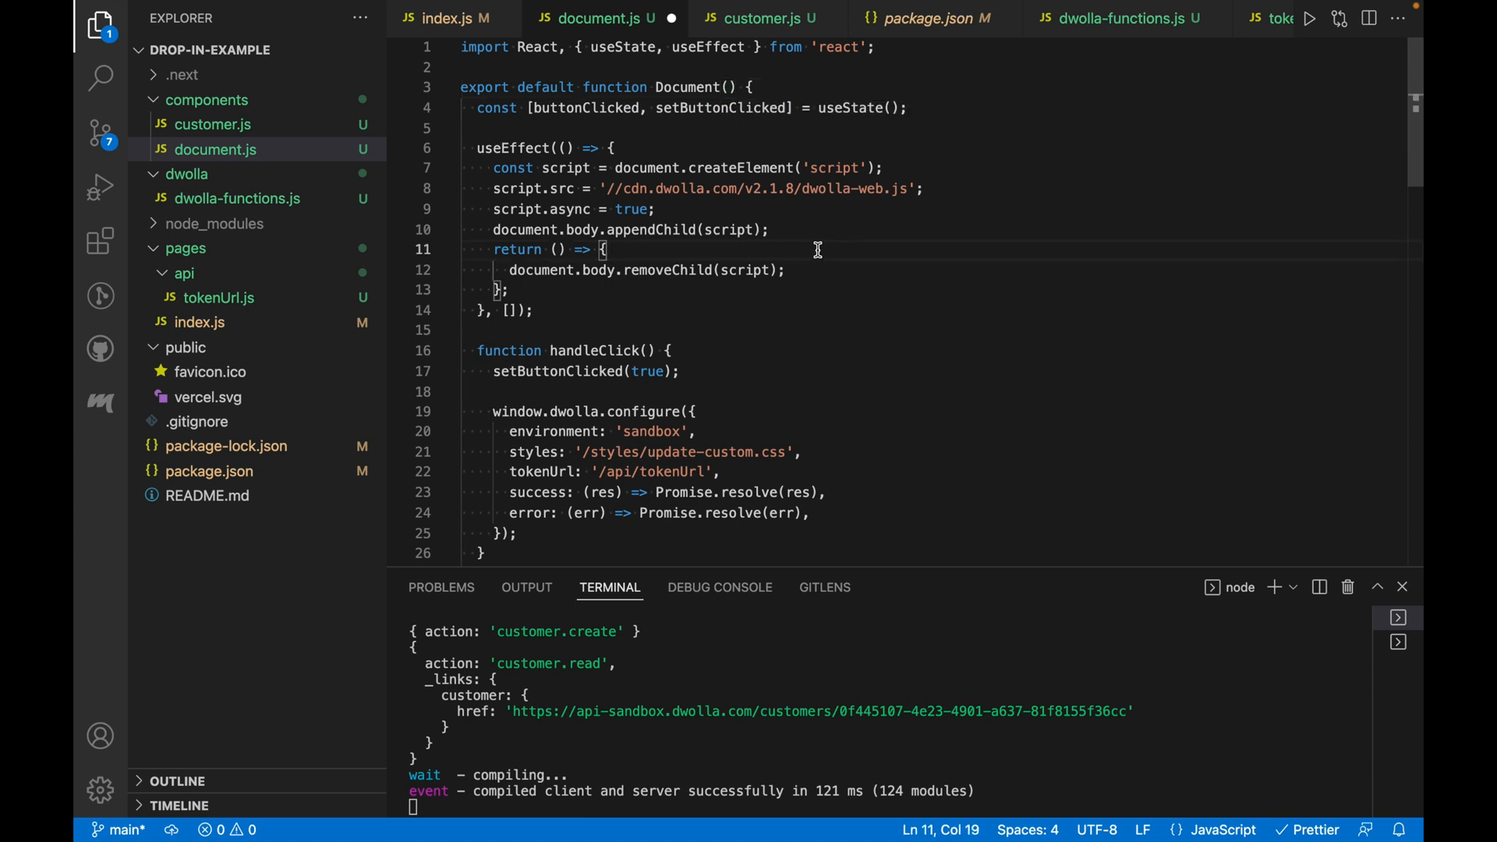
pyautogui.scroll(-3)
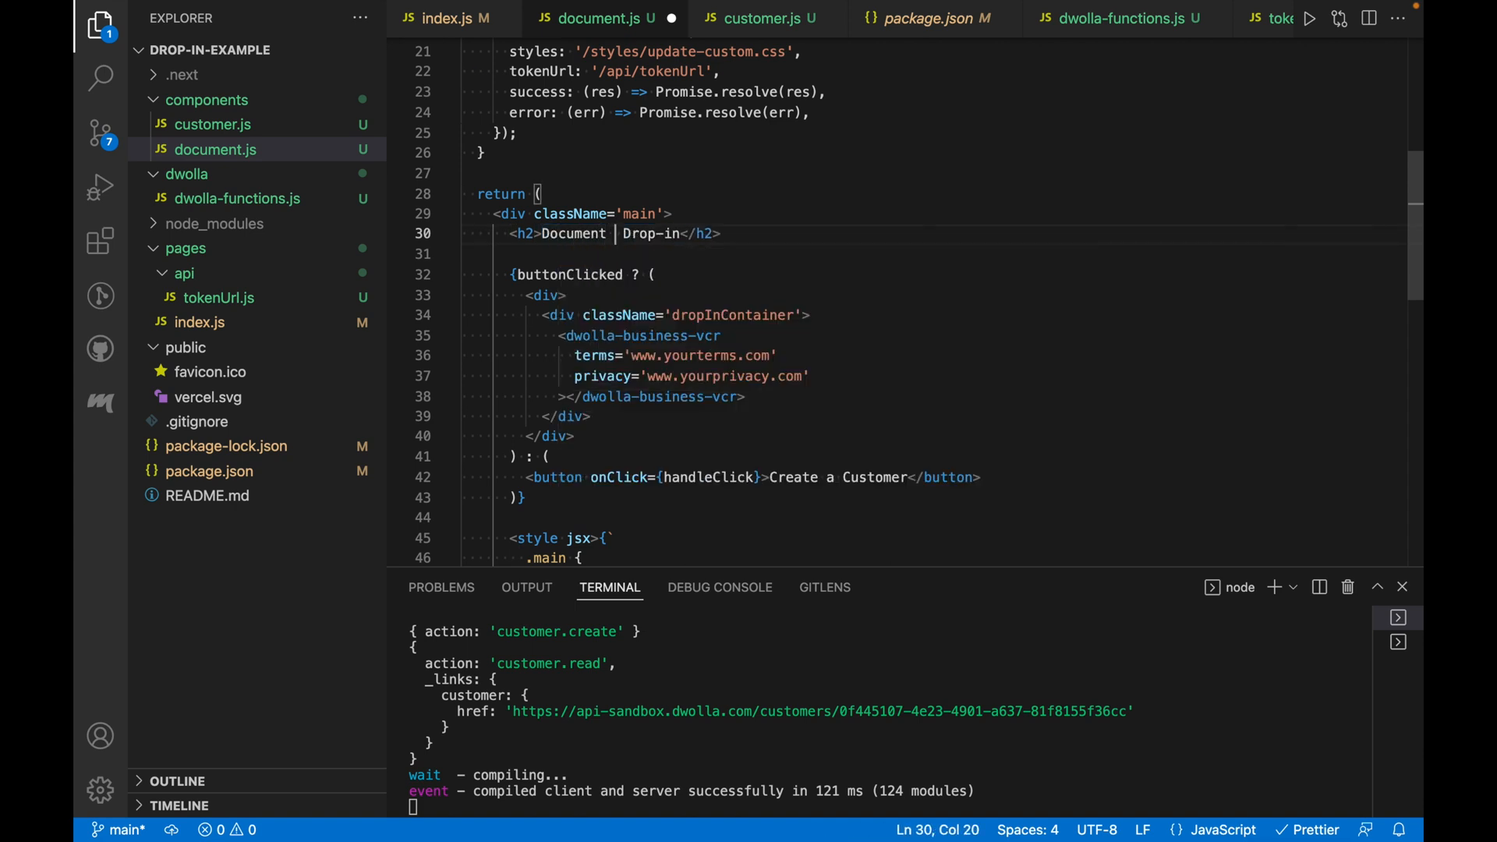
pyautogui.write('Upload')
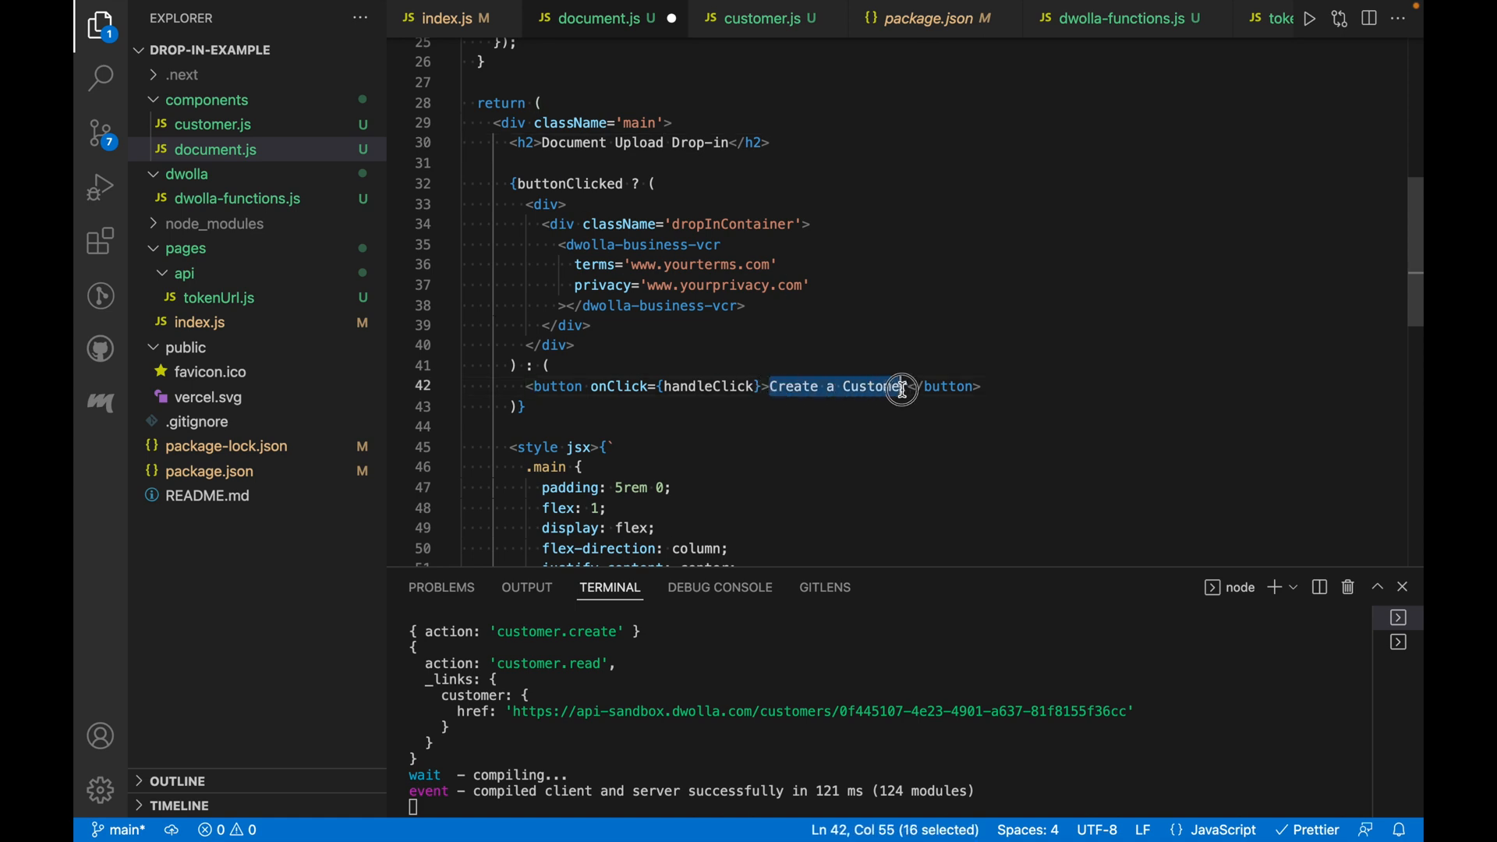
pyautogui.write('Upload a')
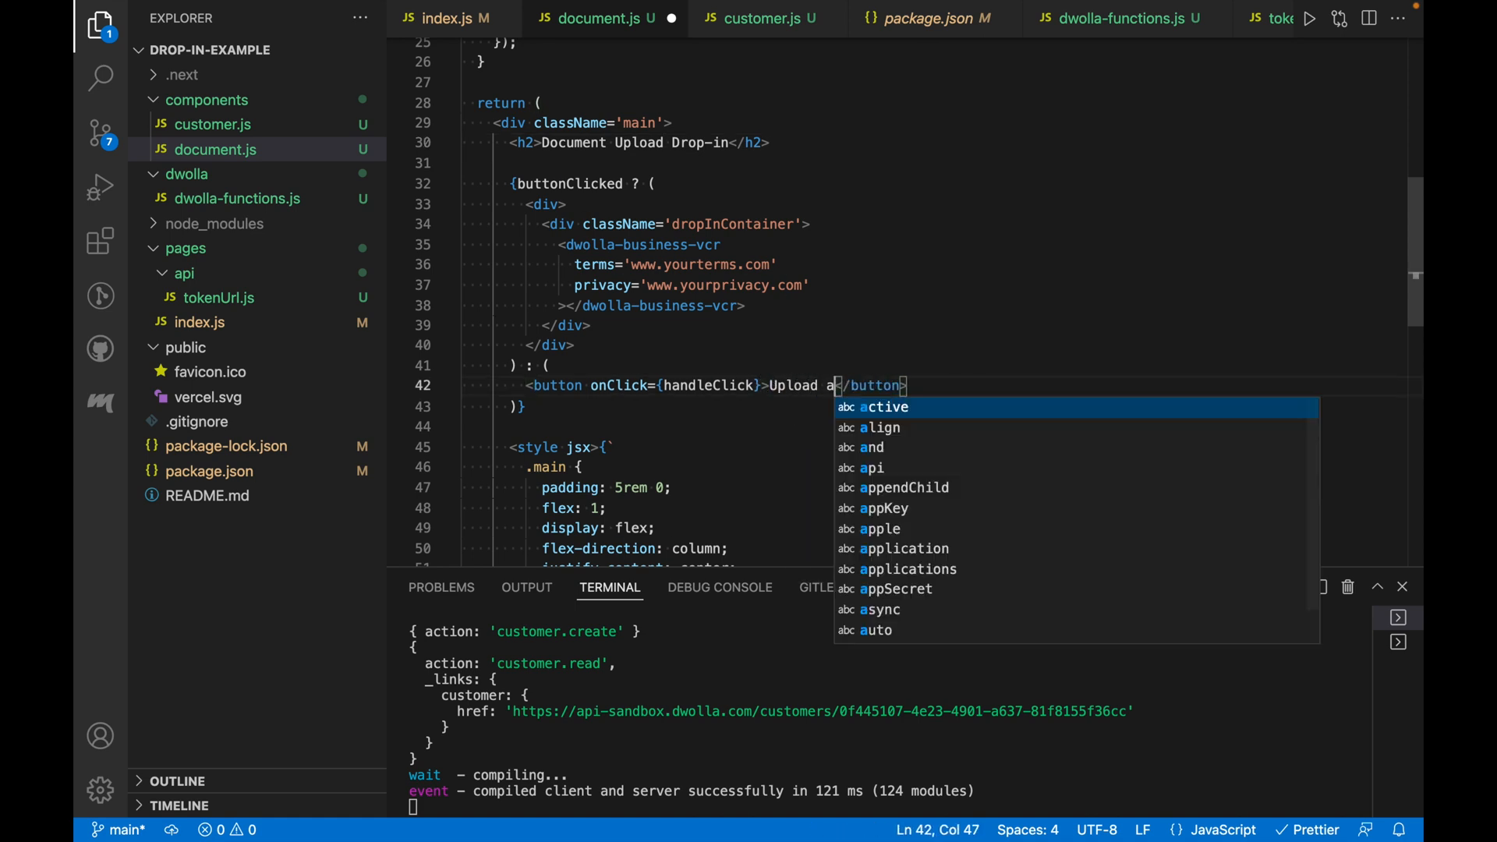
pyautogui.write('Document')
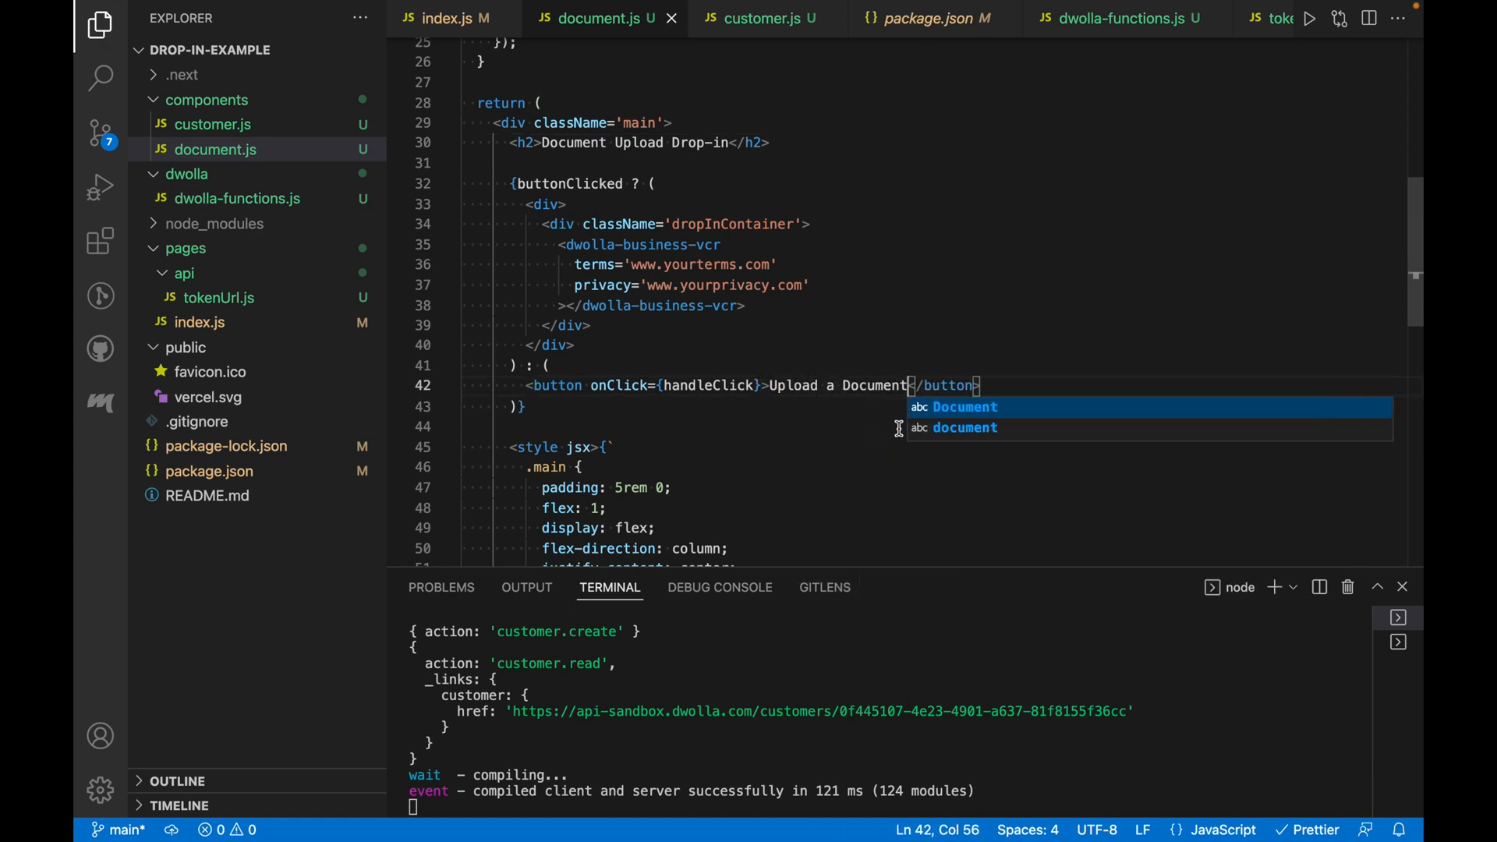
pyautogui.click(557, 245)
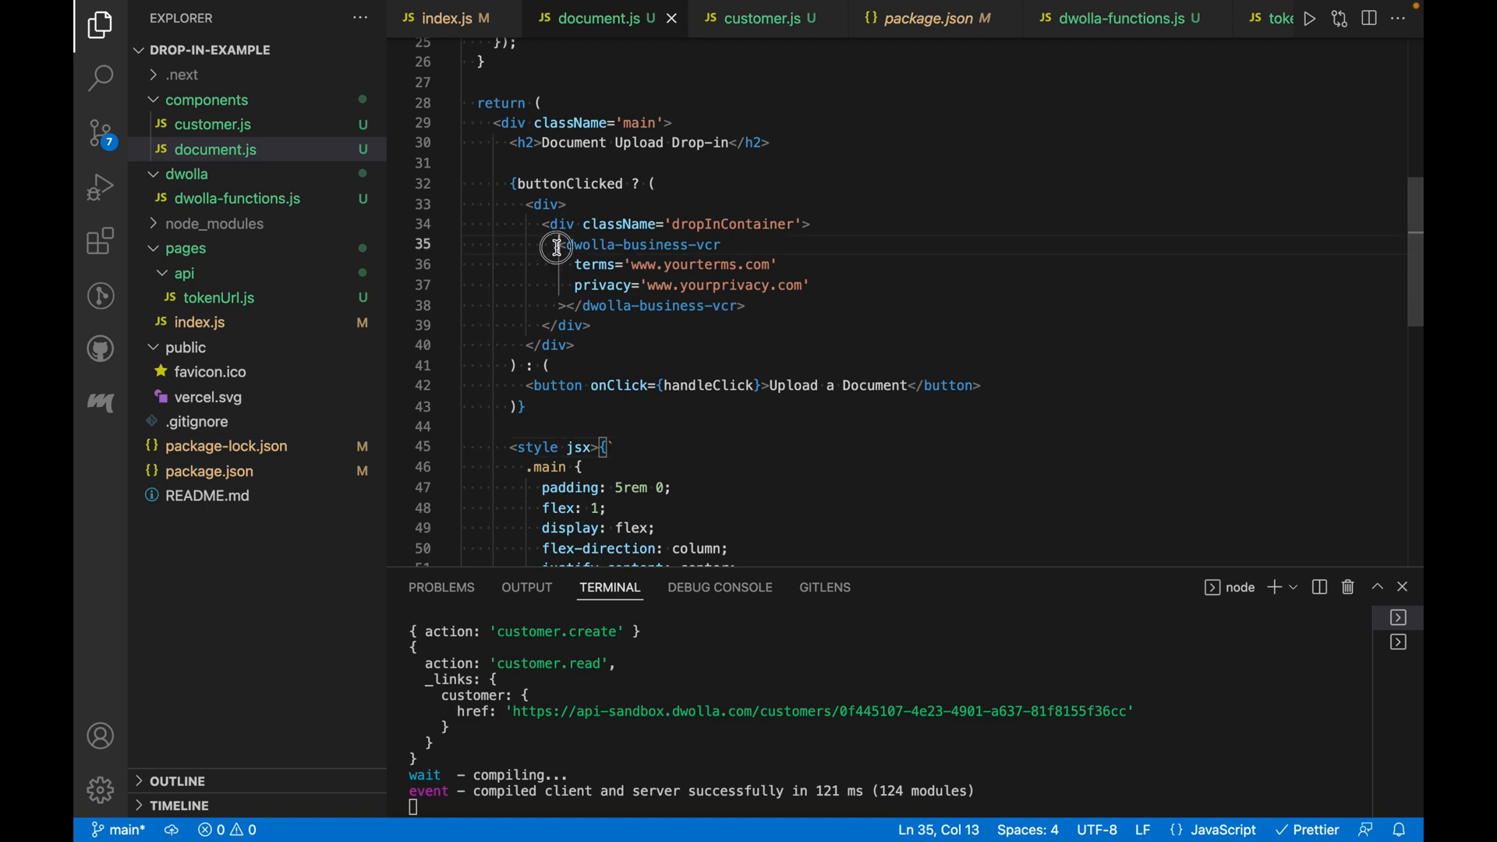
pyautogui.moveTo(556, 245); pyautogui.dragTo(751, 304)
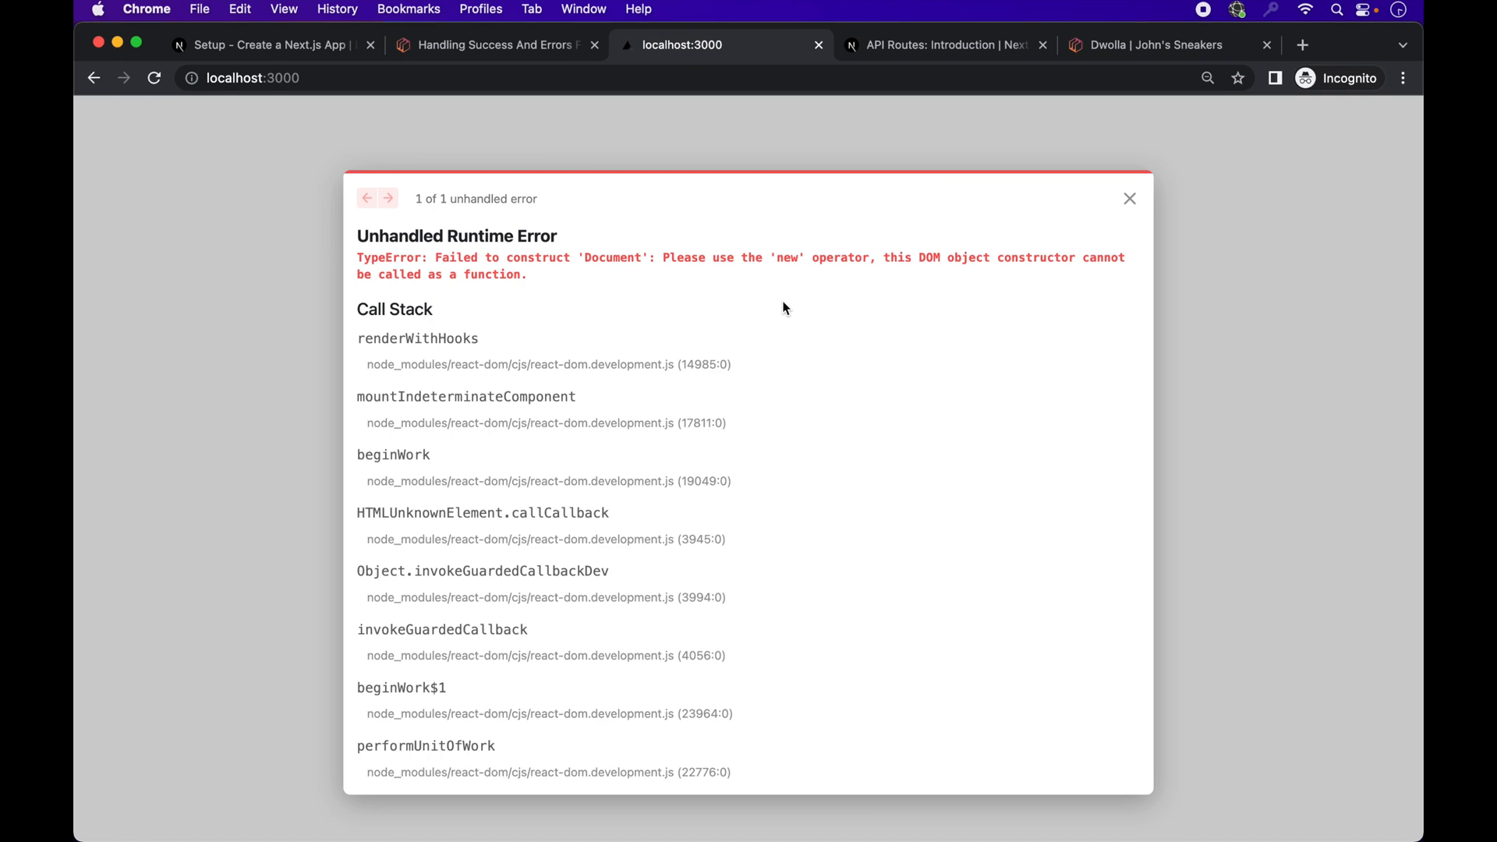
# Step: Jump to the Document upload section of the Dwolla UI Components Library docs
pyautogui.click(486, 45)
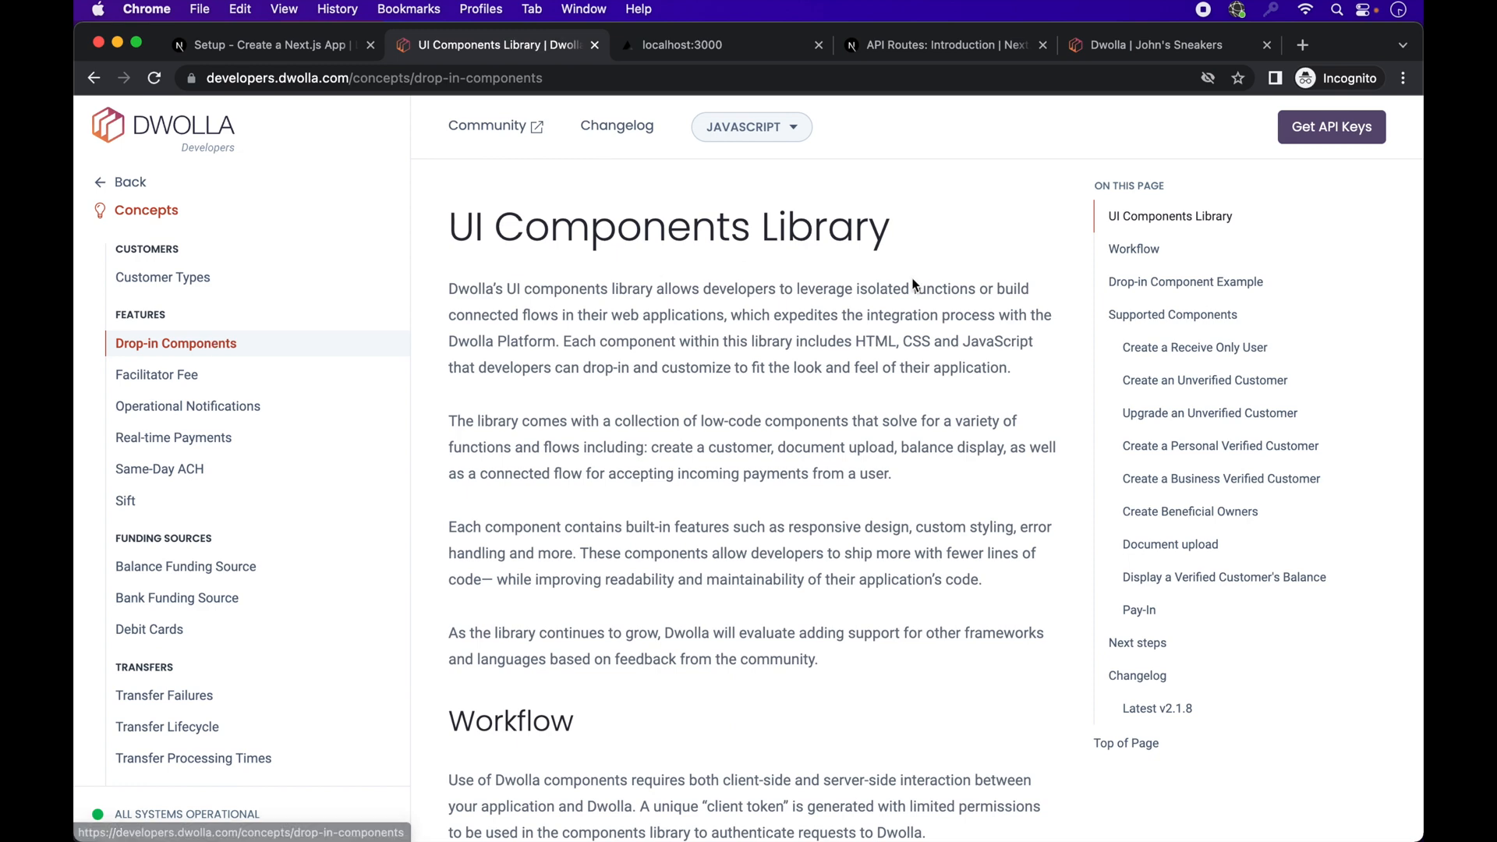
pyautogui.click(1170, 545)
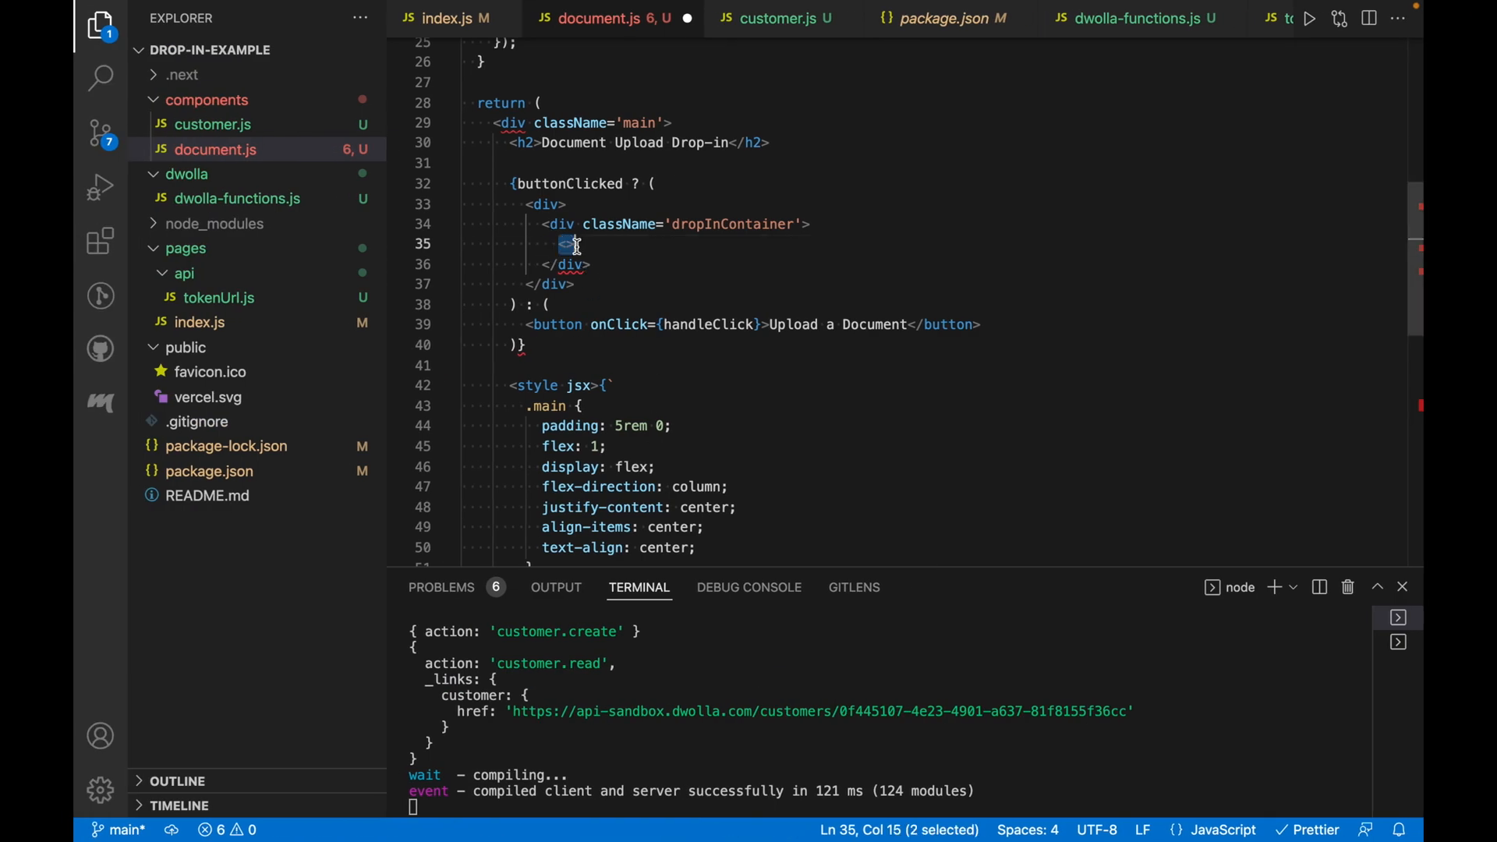
# Step: Add <dwolla-document-upload customerId='{{ customerId }}'> to document.js and start importing Document in index.js
pyautogui.write("<dwolla-document-upload customerId='{{ customerId }}'></dwolla-document-upload>")
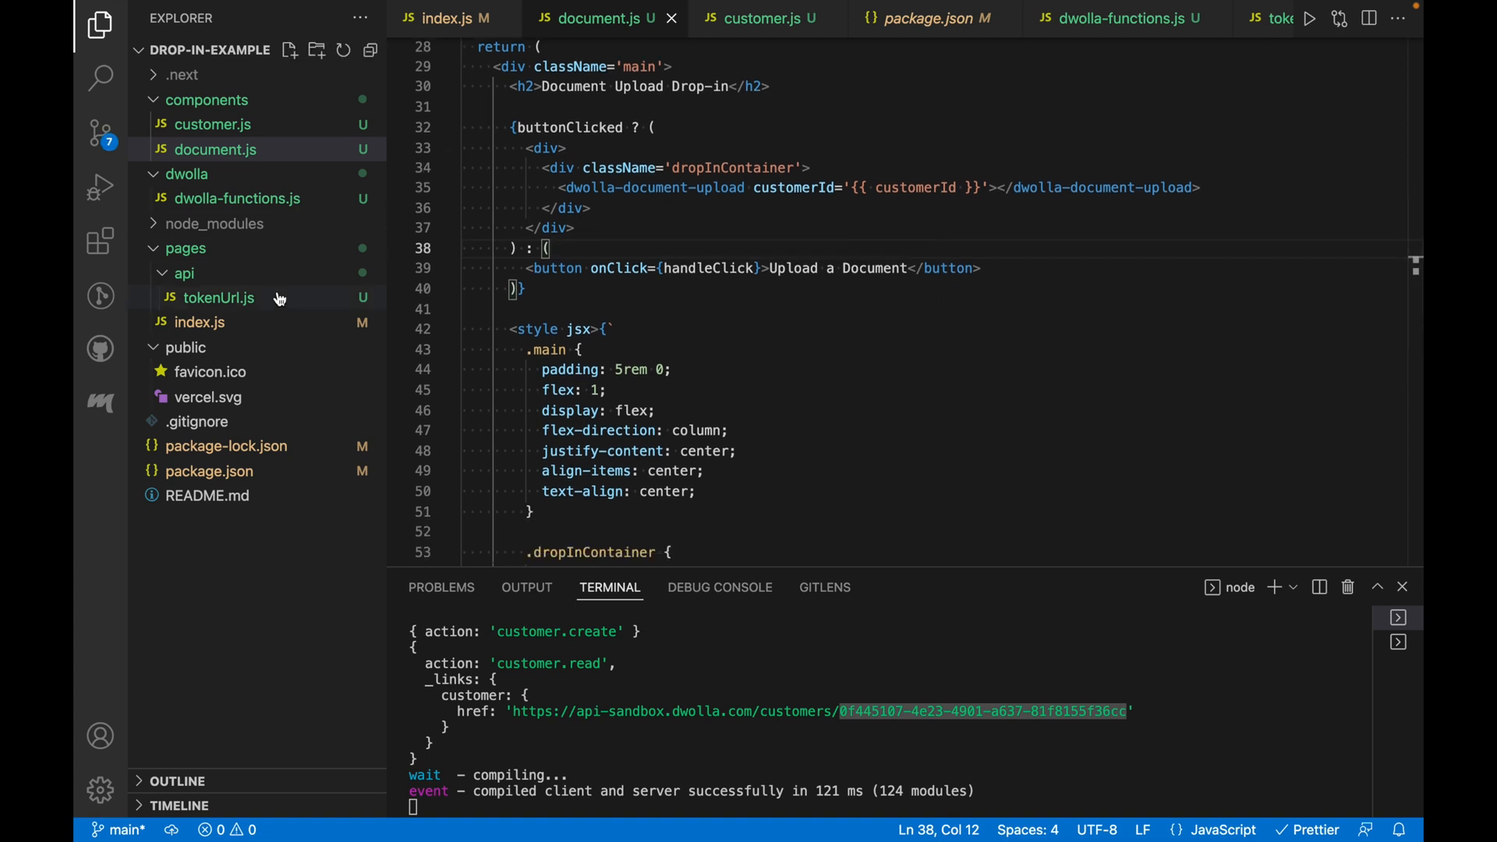
pyautogui.click(445, 17)
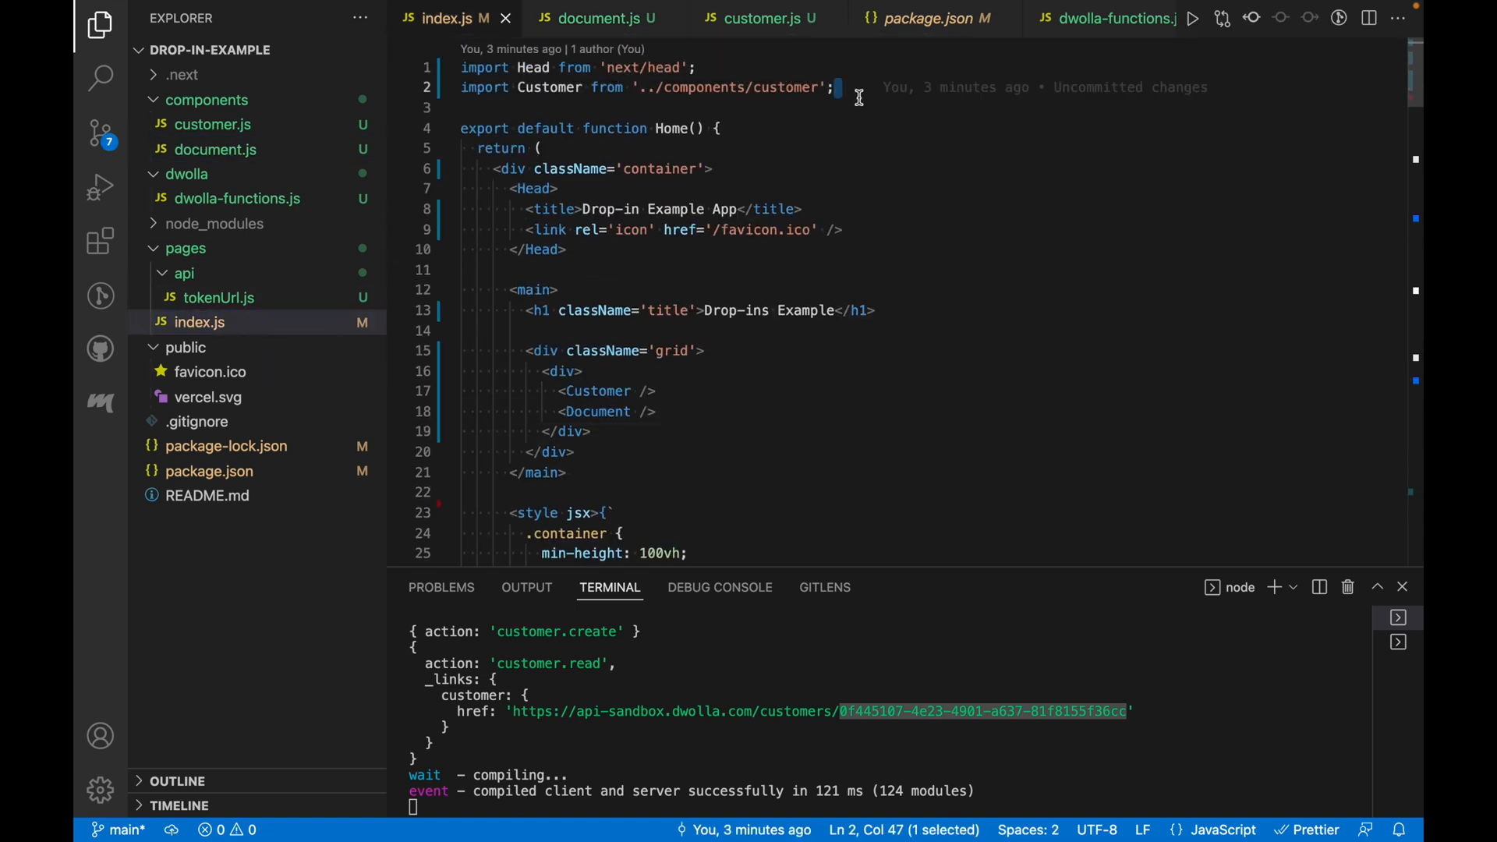
pyautogui.write('import Docu')
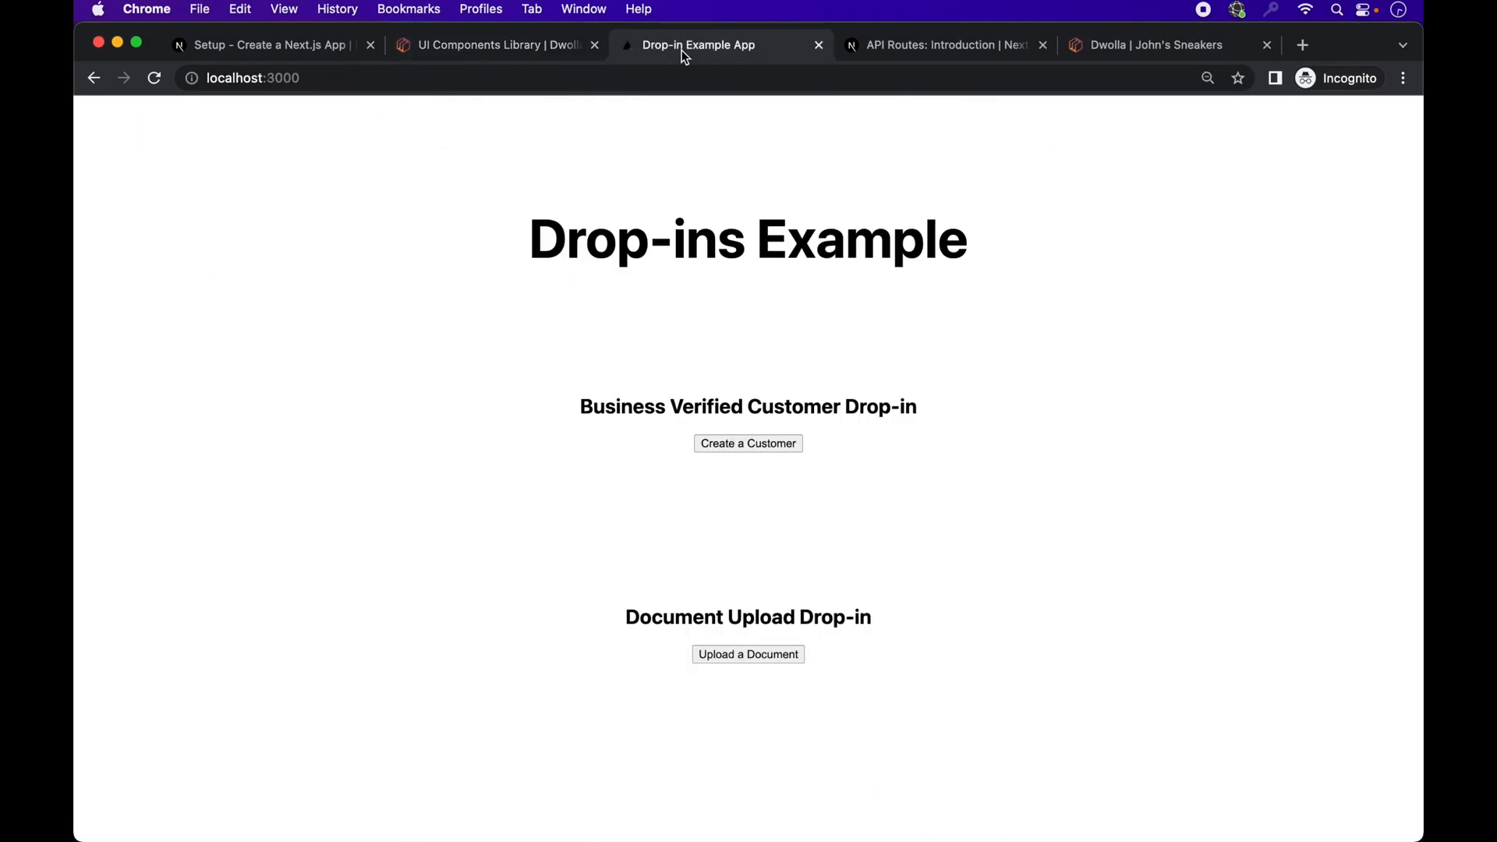
pyautogui.moveTo(775, 499)
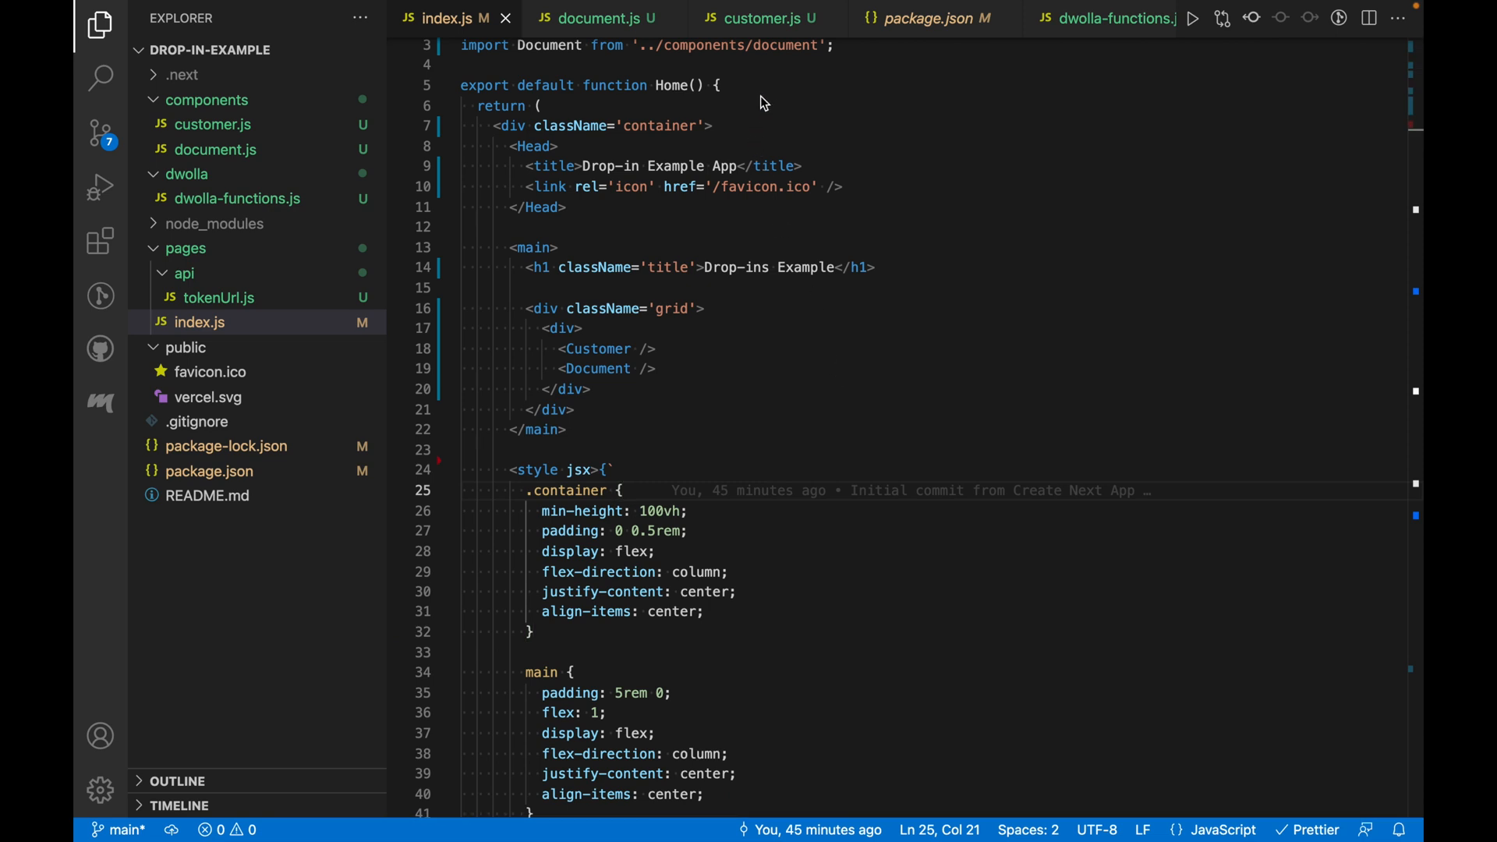
# Step: Select the {{ customerId }} placeholder in document.js, then switch to the sandbox Customers list
pyautogui.click(591, 17)
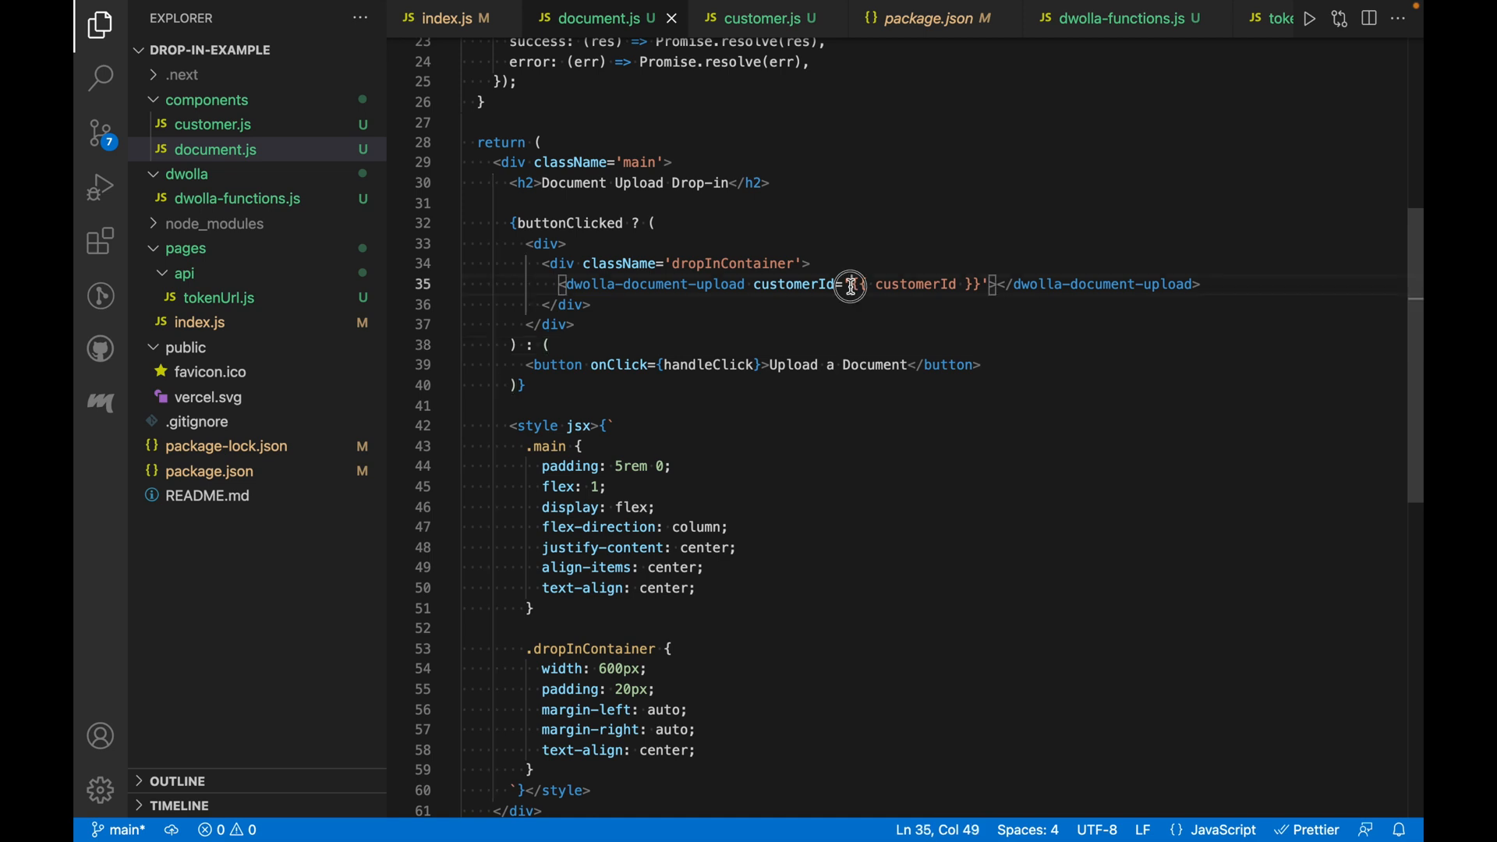
pyautogui.moveTo(848, 283); pyautogui.dragTo(989, 284)
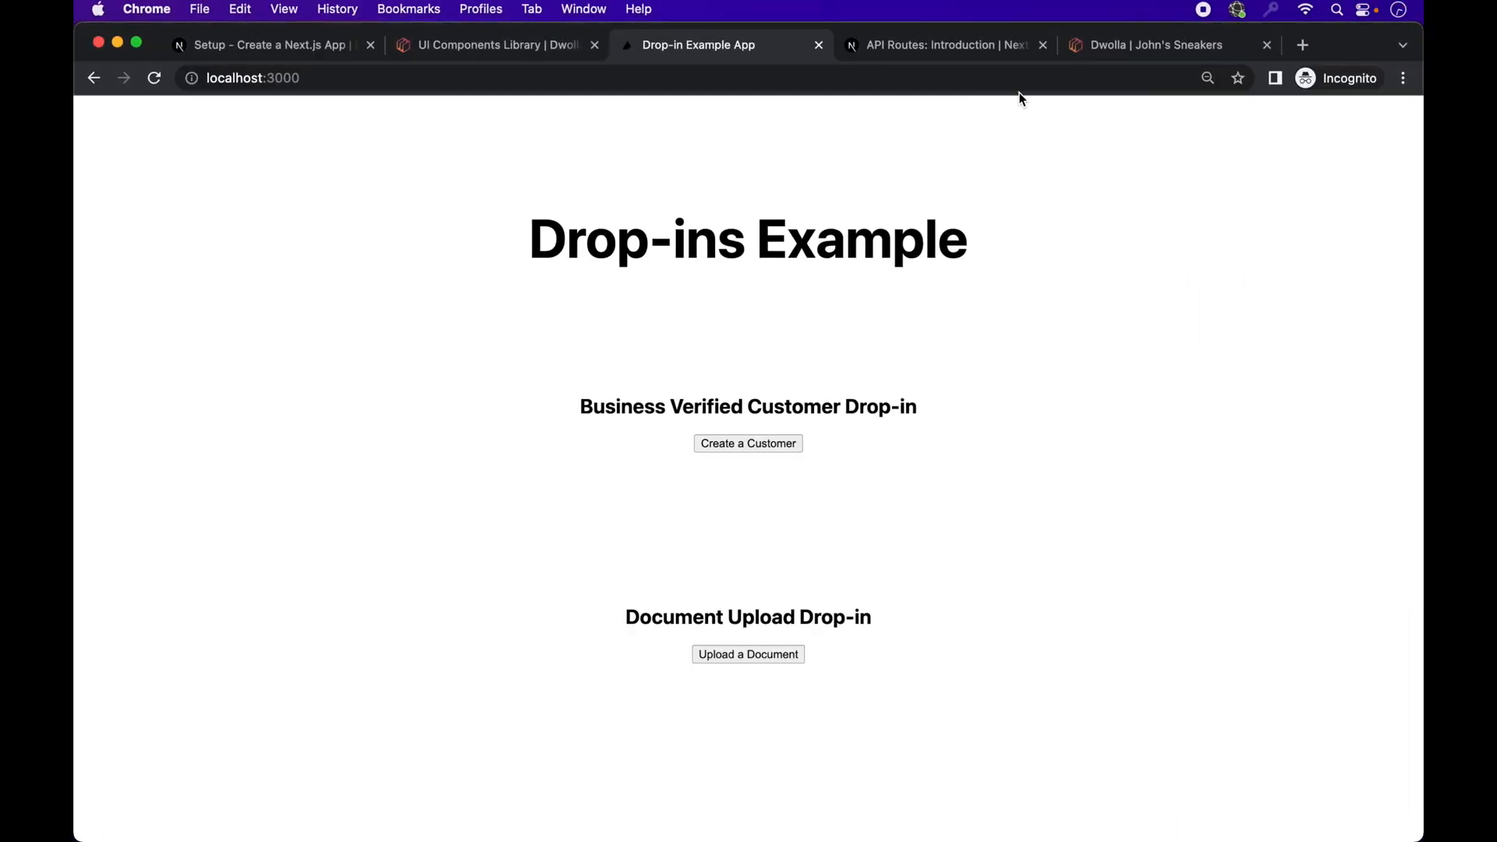
pyautogui.click(1155, 45)
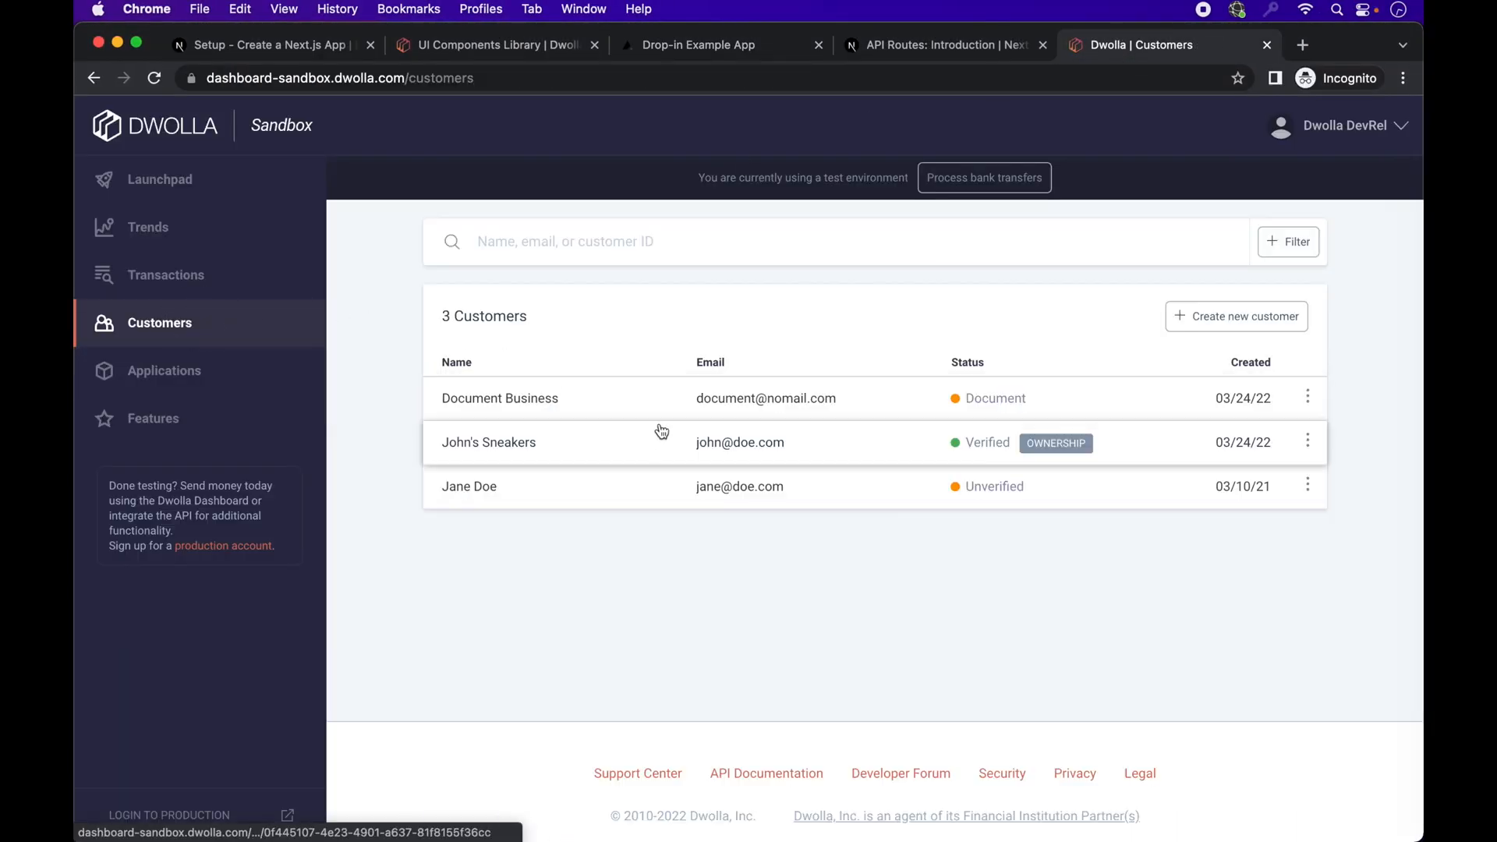
# Step: Open the Document Business customer's details in the sandbox dashboard
pyautogui.click(488, 441)
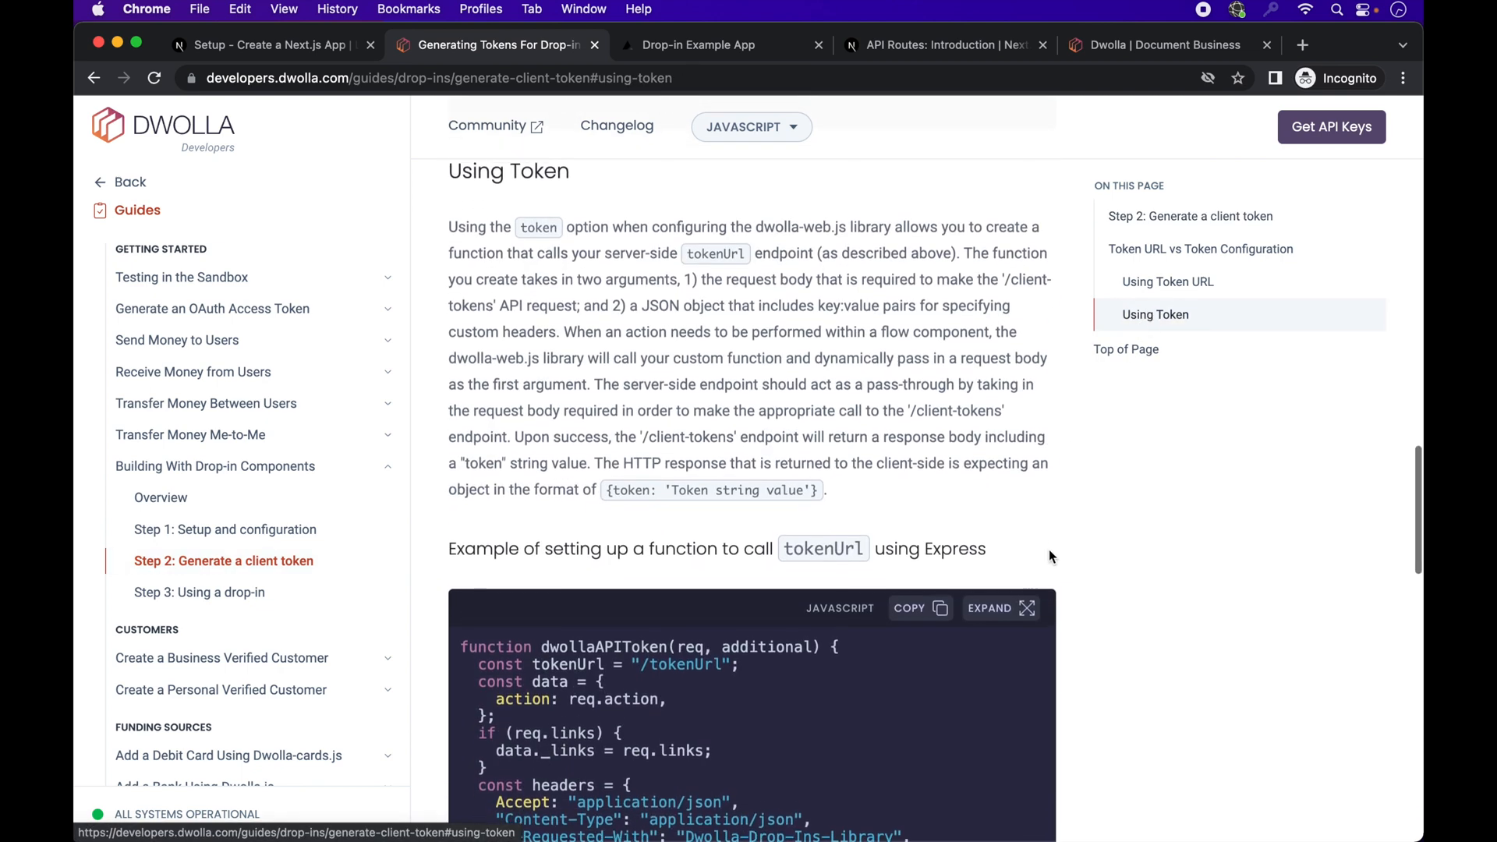
# Step: Scroll through the 'Using Token' code sample in the Generating Tokens guide
pyautogui.scroll(-3)
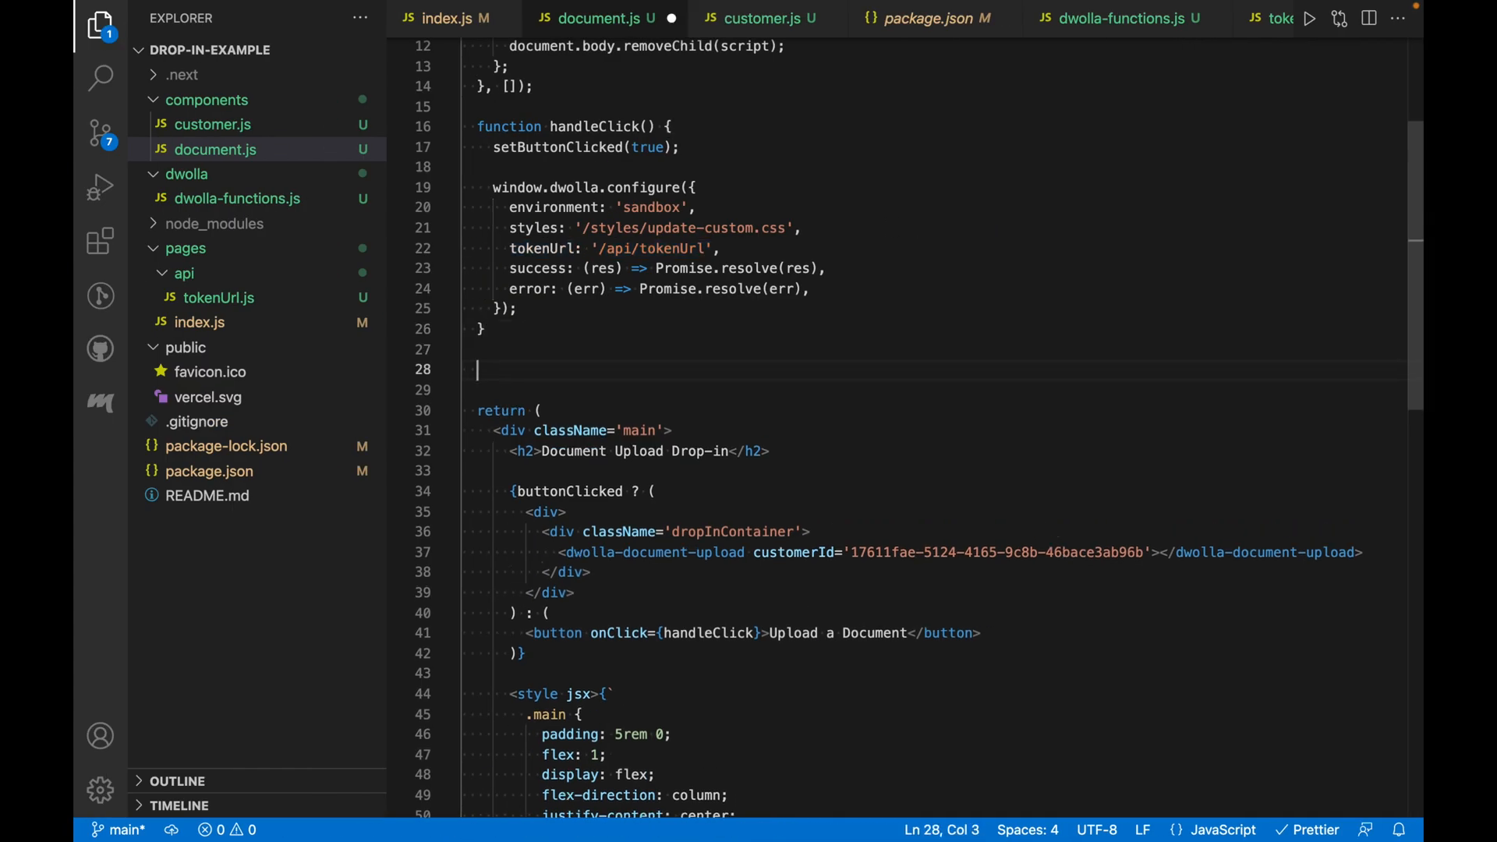
pyautogui.scroll(-3)
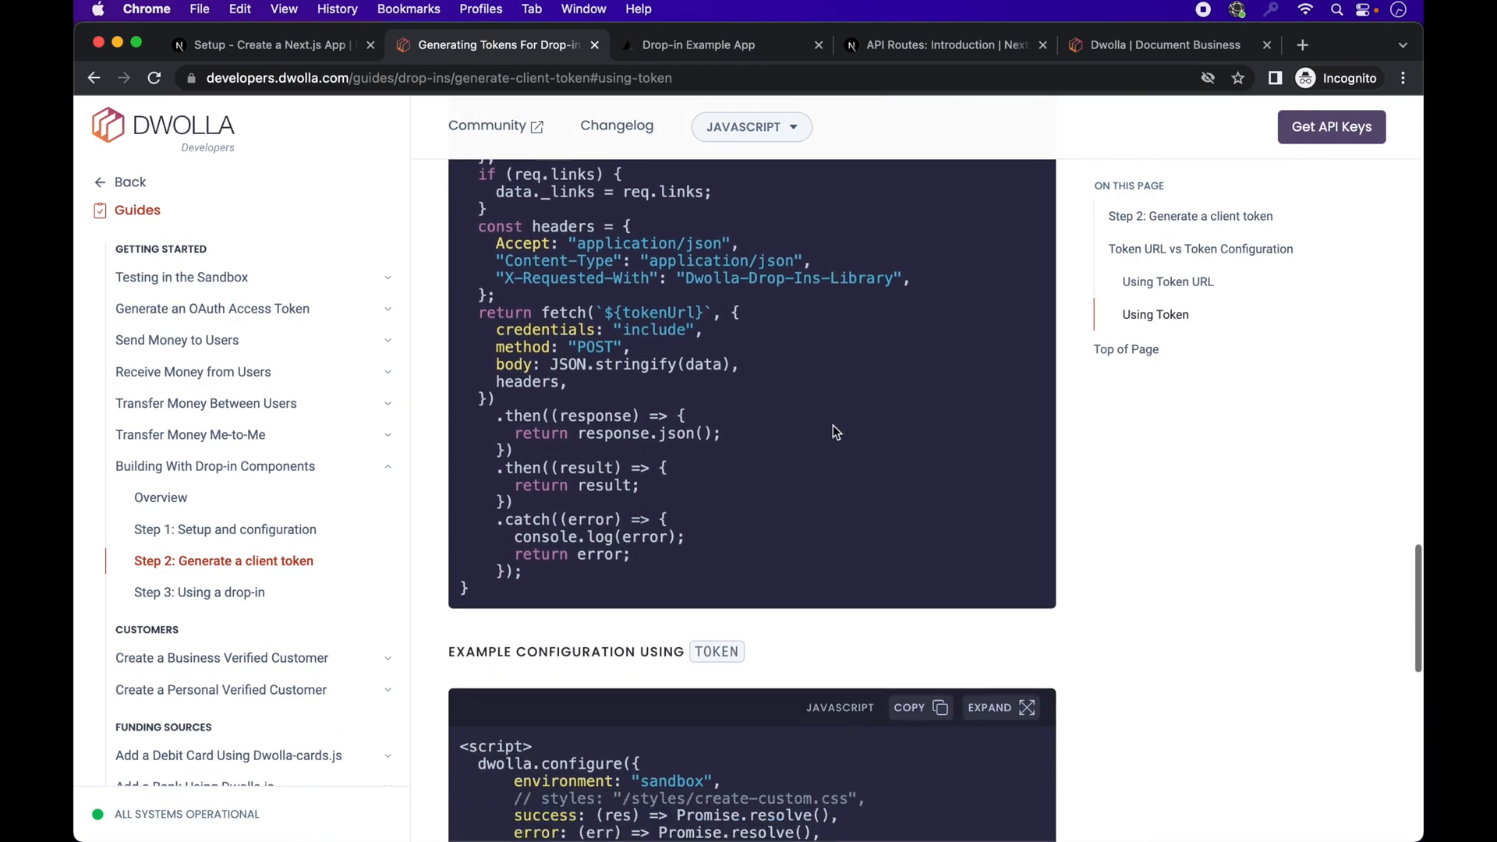
pyautogui.scroll(-3)
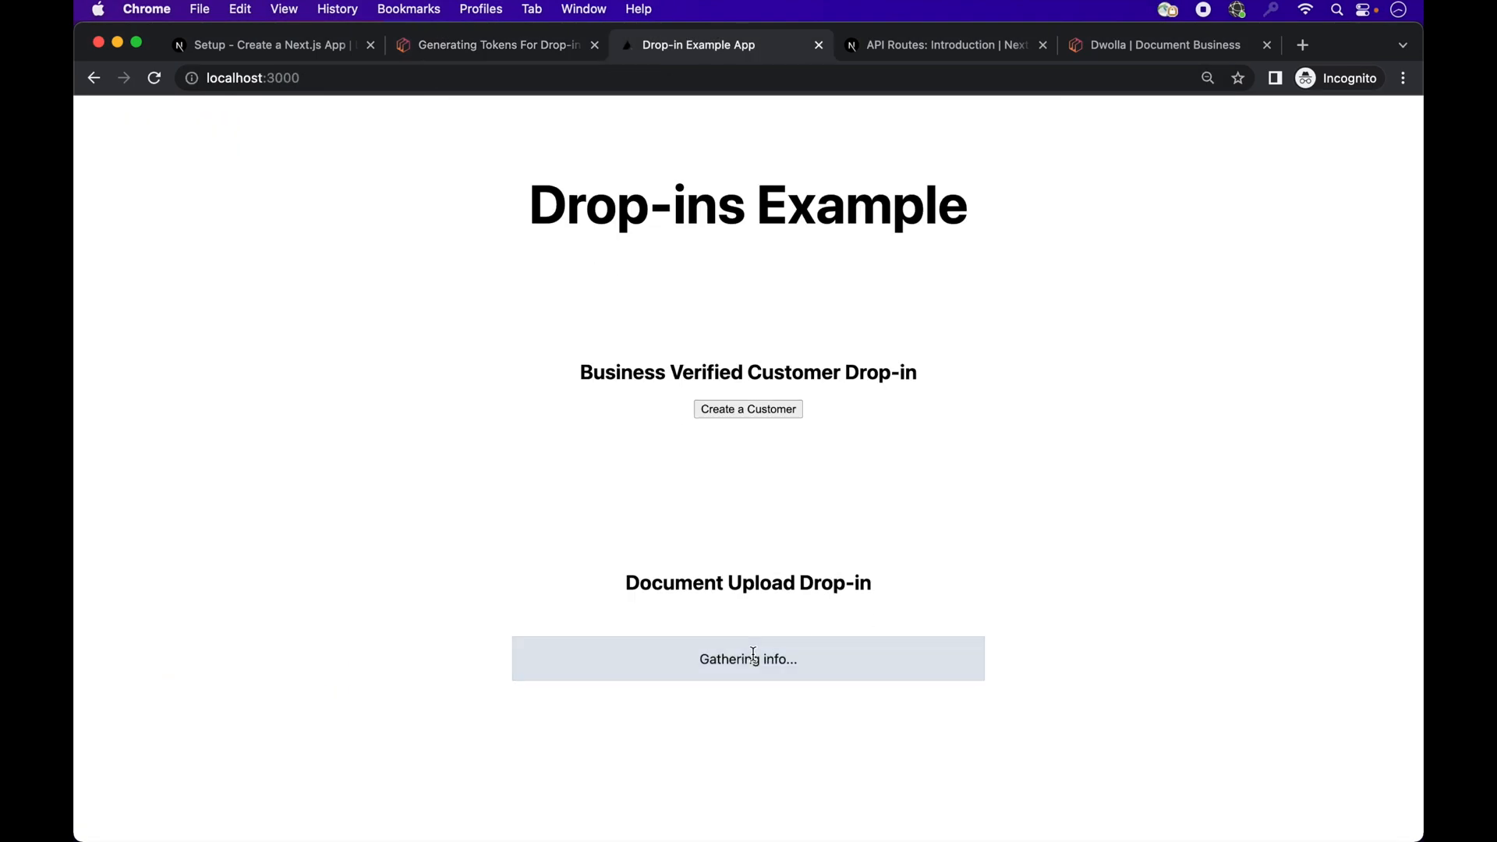
# Step: Upload test-document-upload-success.png through the drop-in's file picker
pyautogui.click(705, 513)
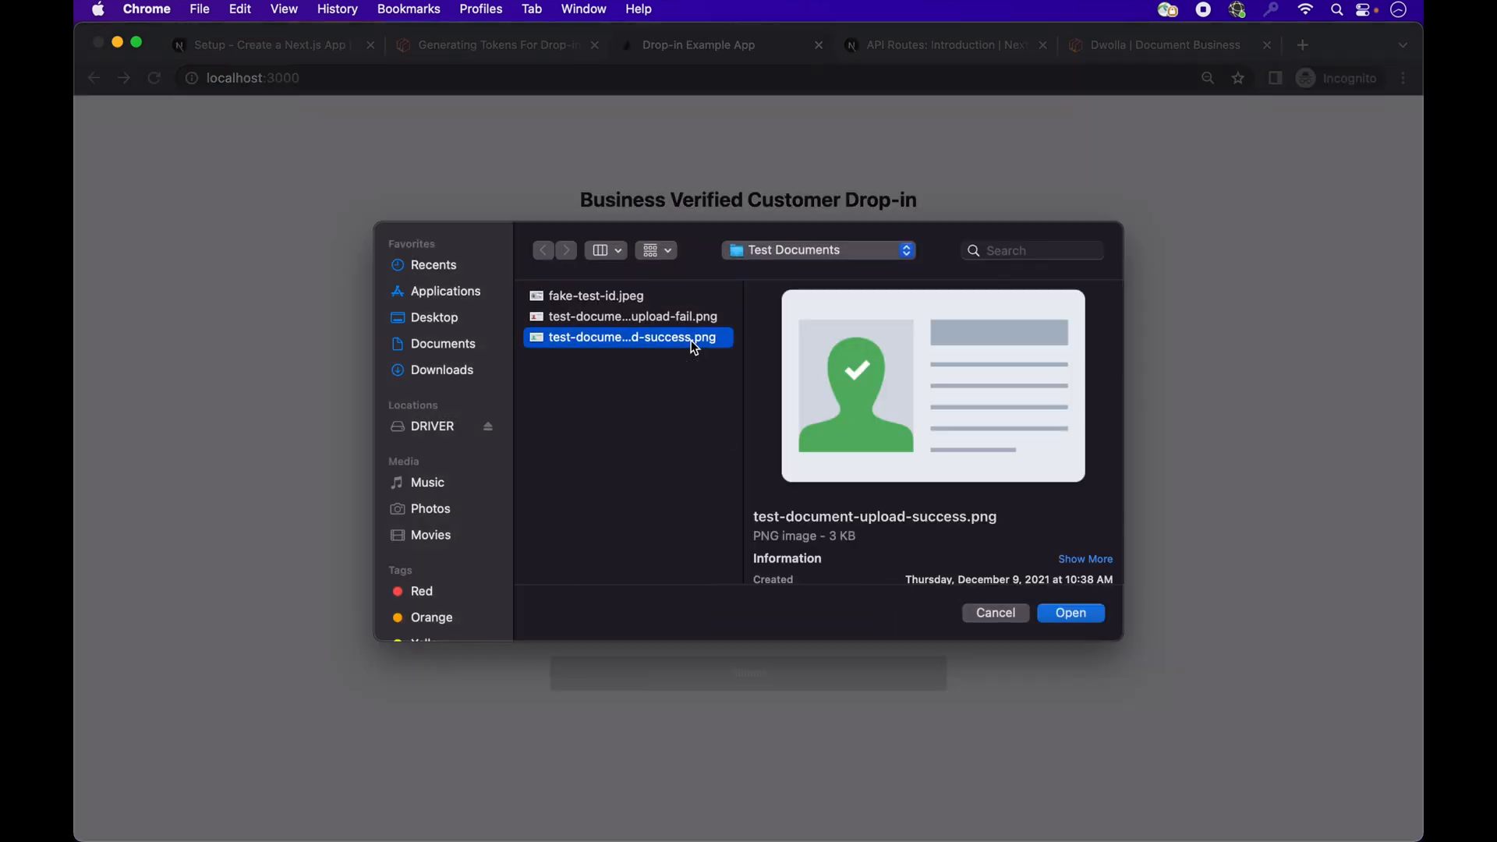
pyautogui.click(1069, 612)
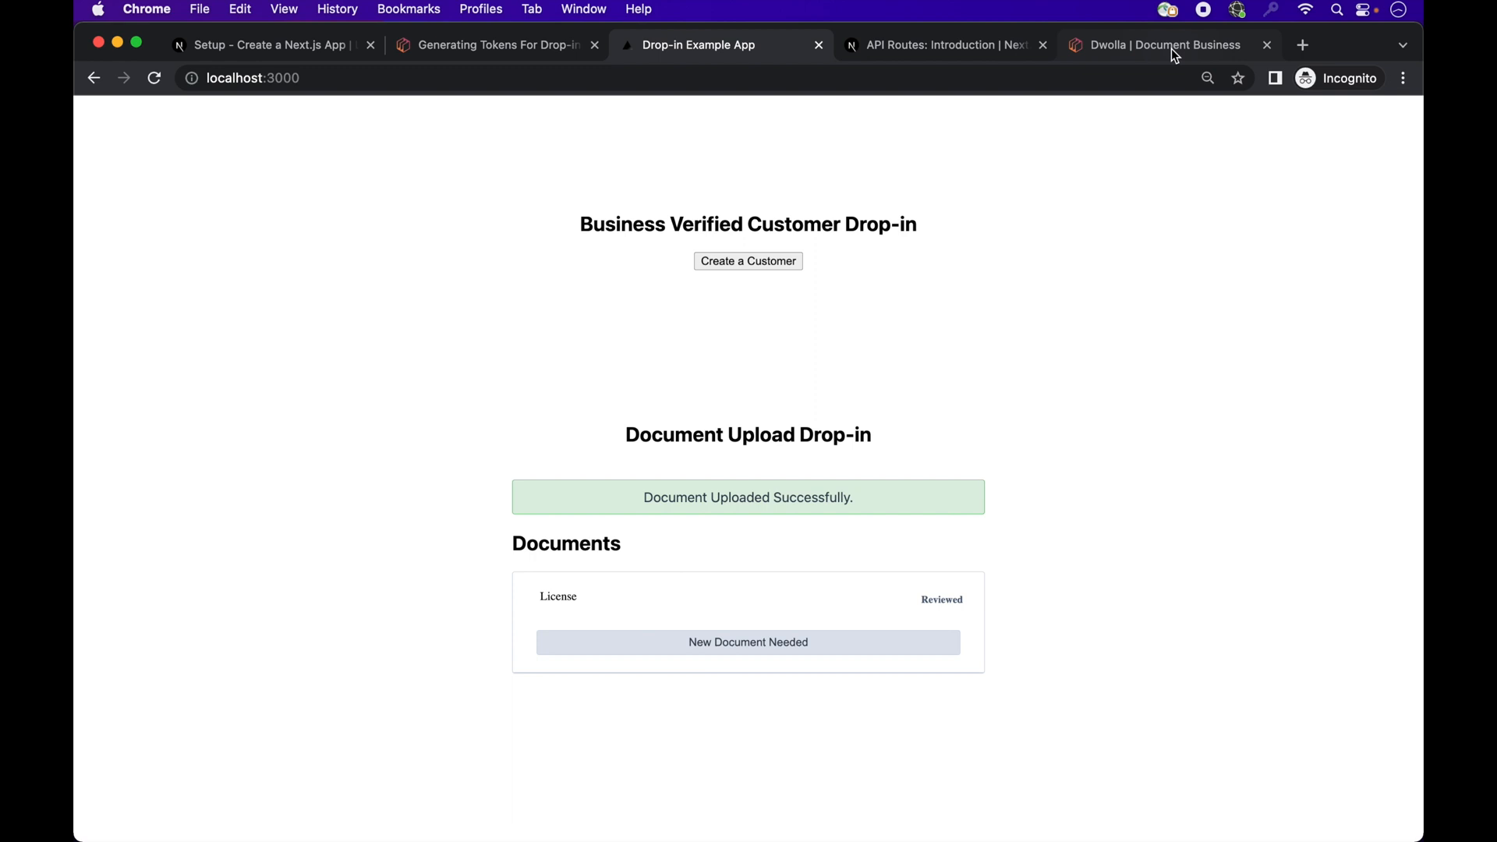
# Step: Reload the Document Business customer page, then return to the example app tab
pyautogui.click(1155, 45)
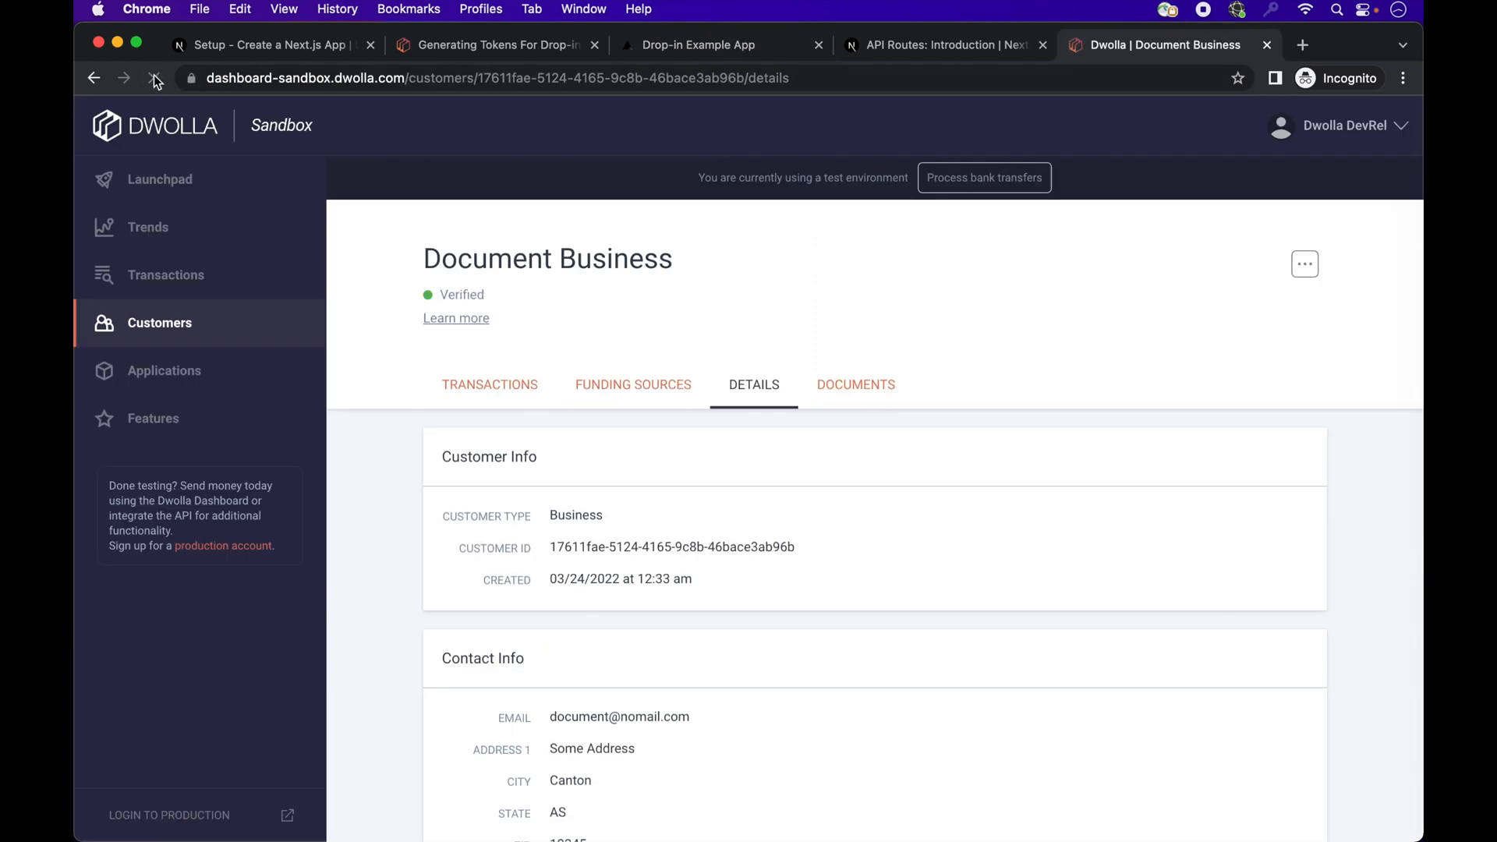
pyautogui.click(154, 78)
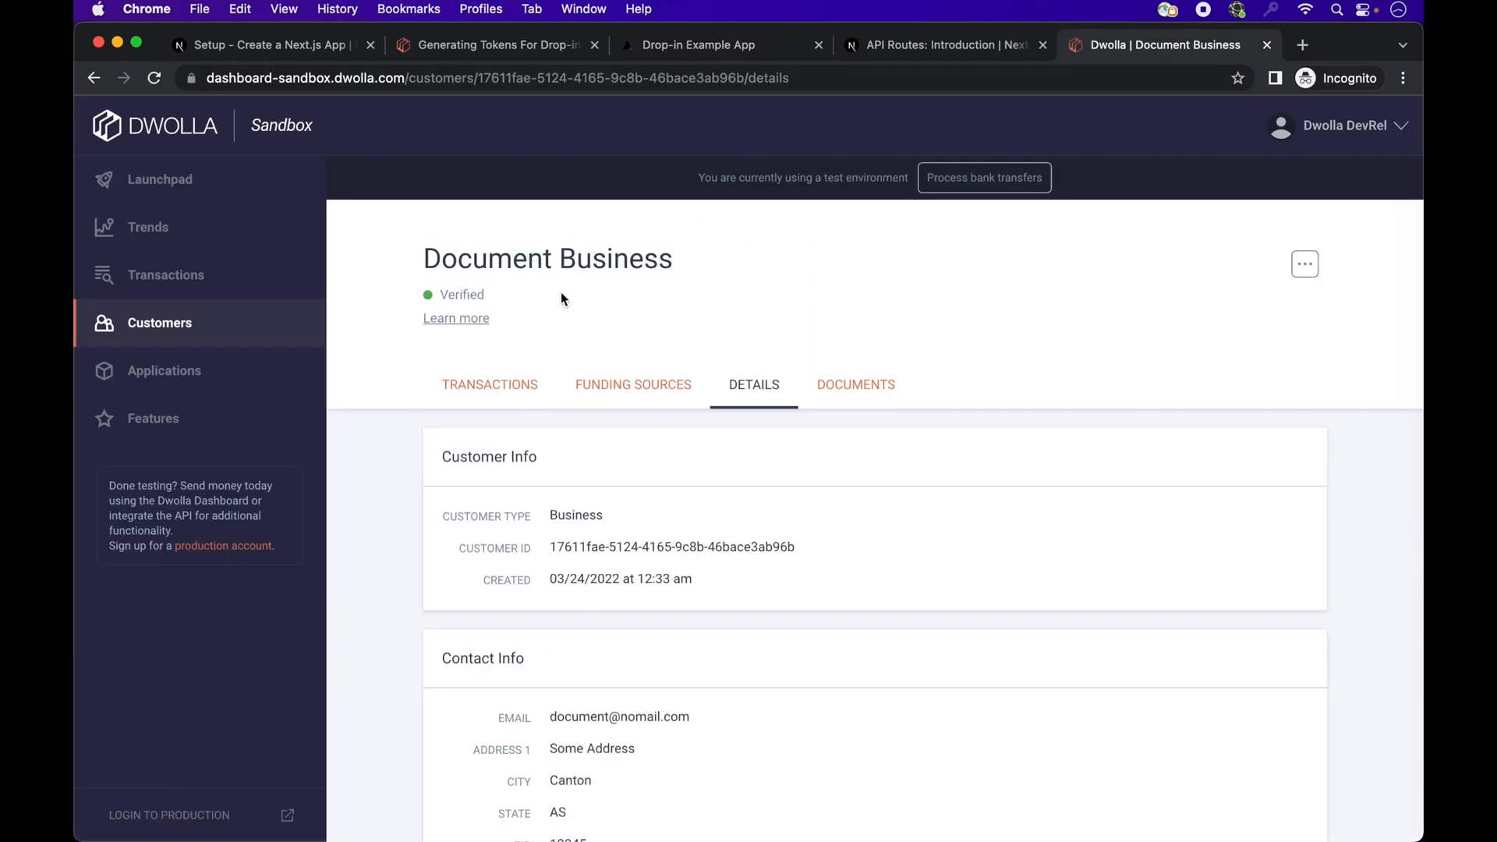
pyautogui.click(698, 45)
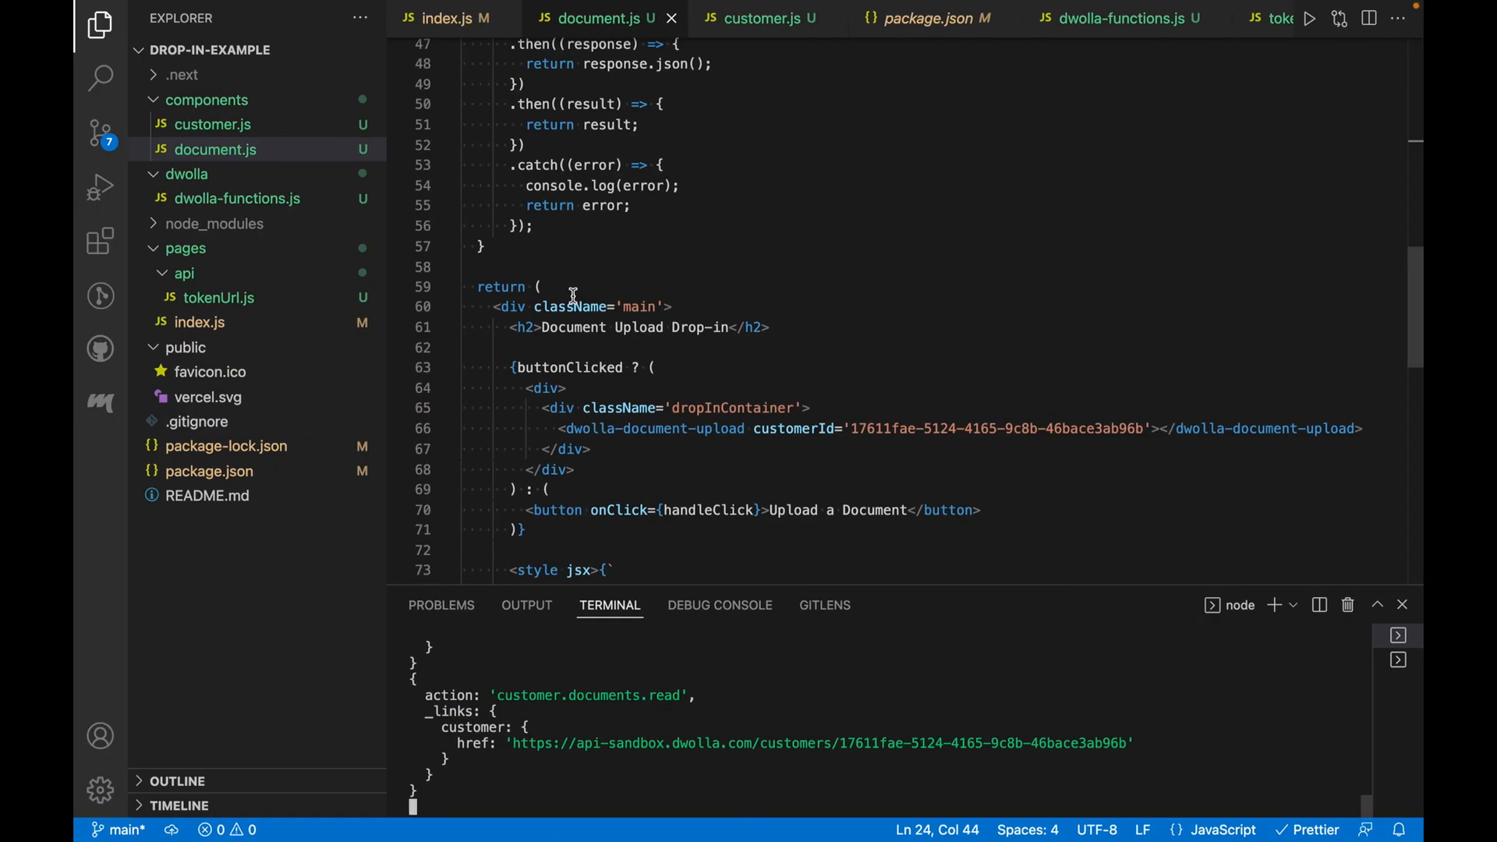
pyautogui.scroll(-3)
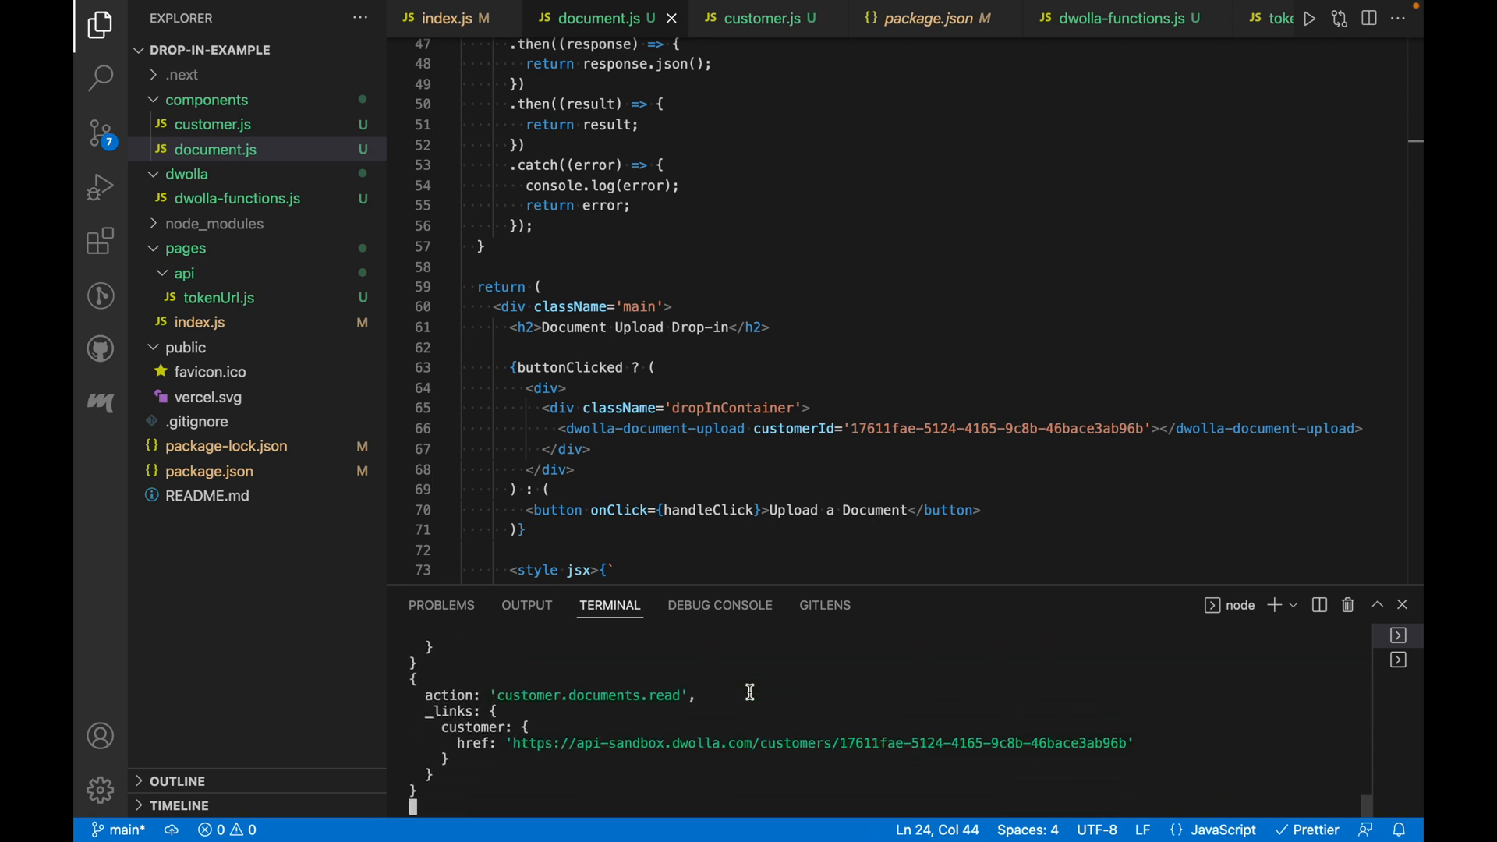
pyautogui.scroll(-3)
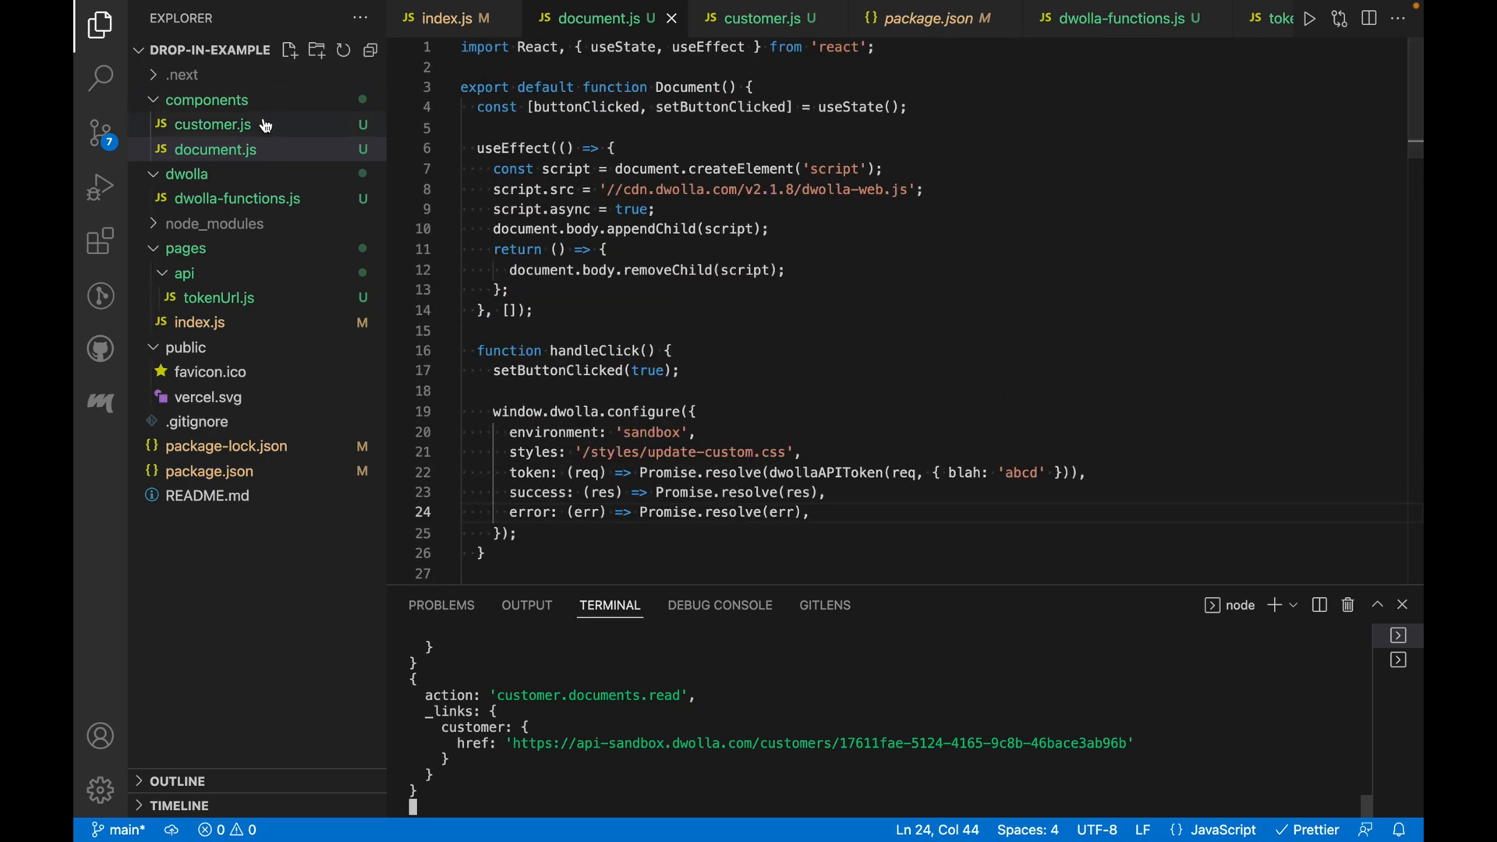
pyautogui.click(760, 19)
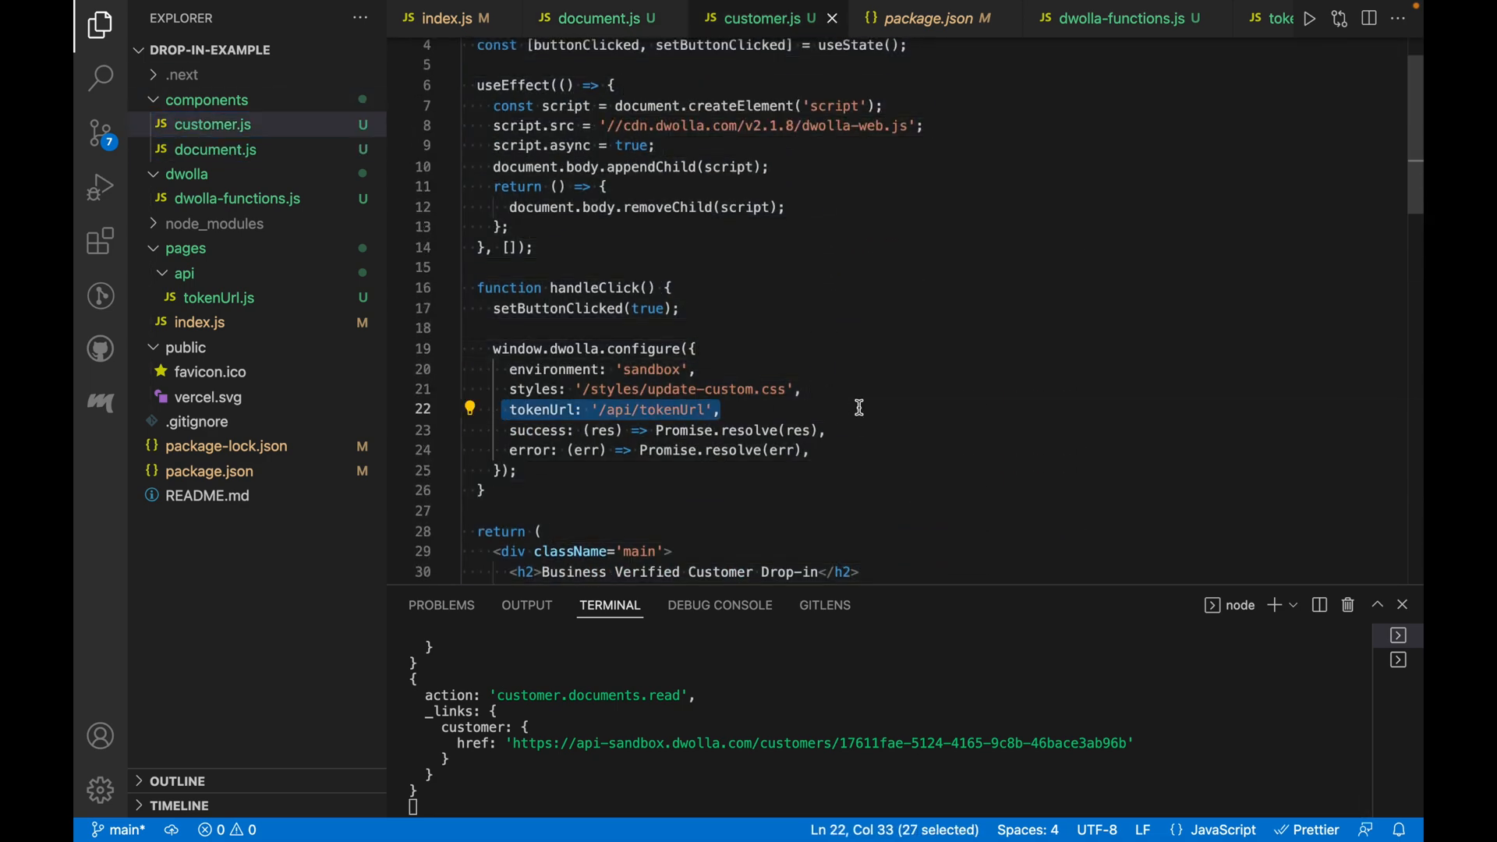
pyautogui.click(593, 19)
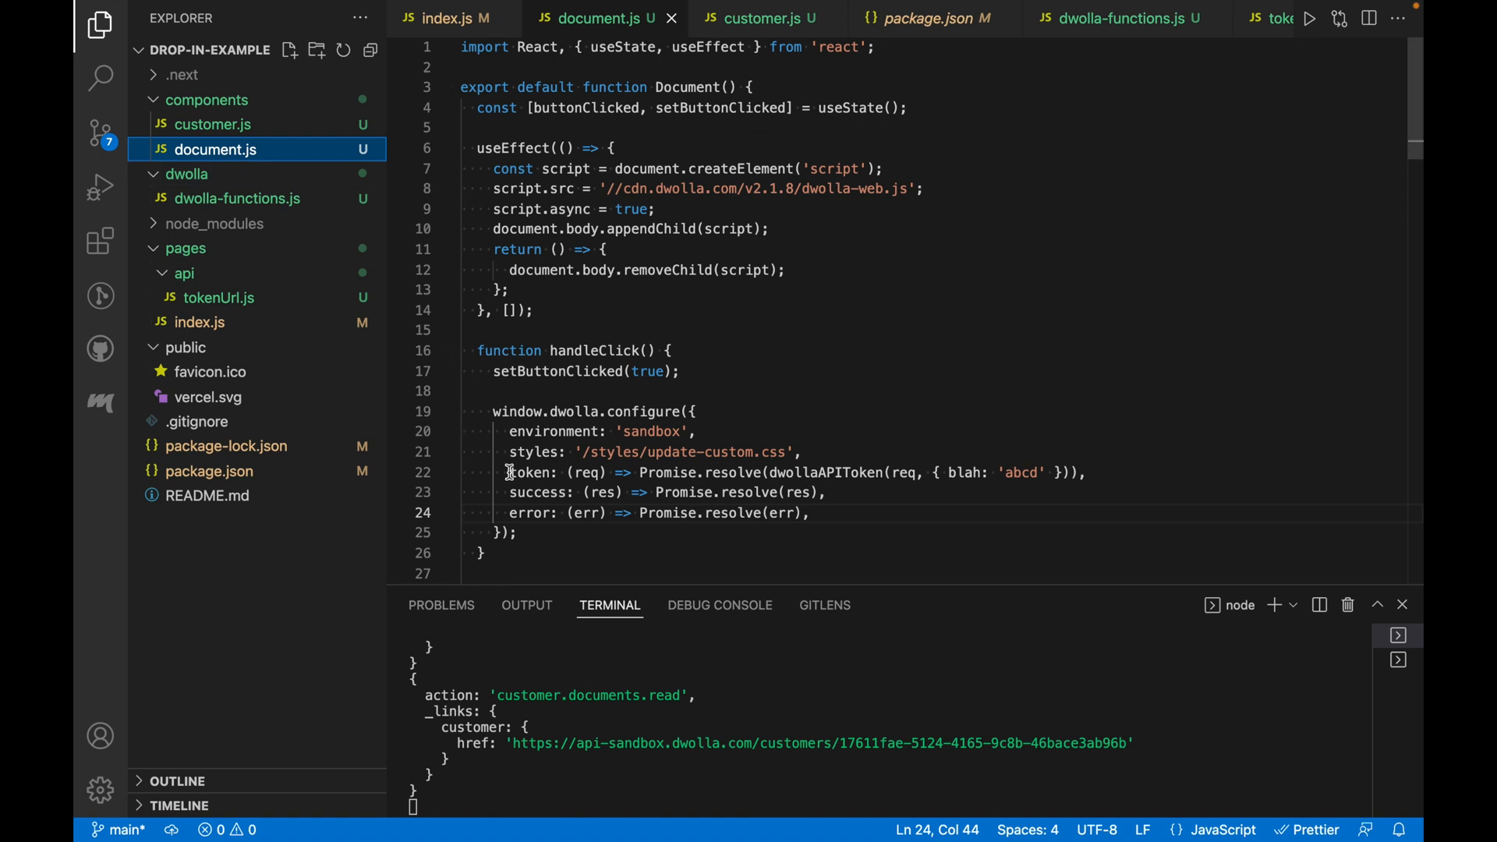
pyautogui.moveTo(508, 471); pyautogui.dragTo(1084, 471)
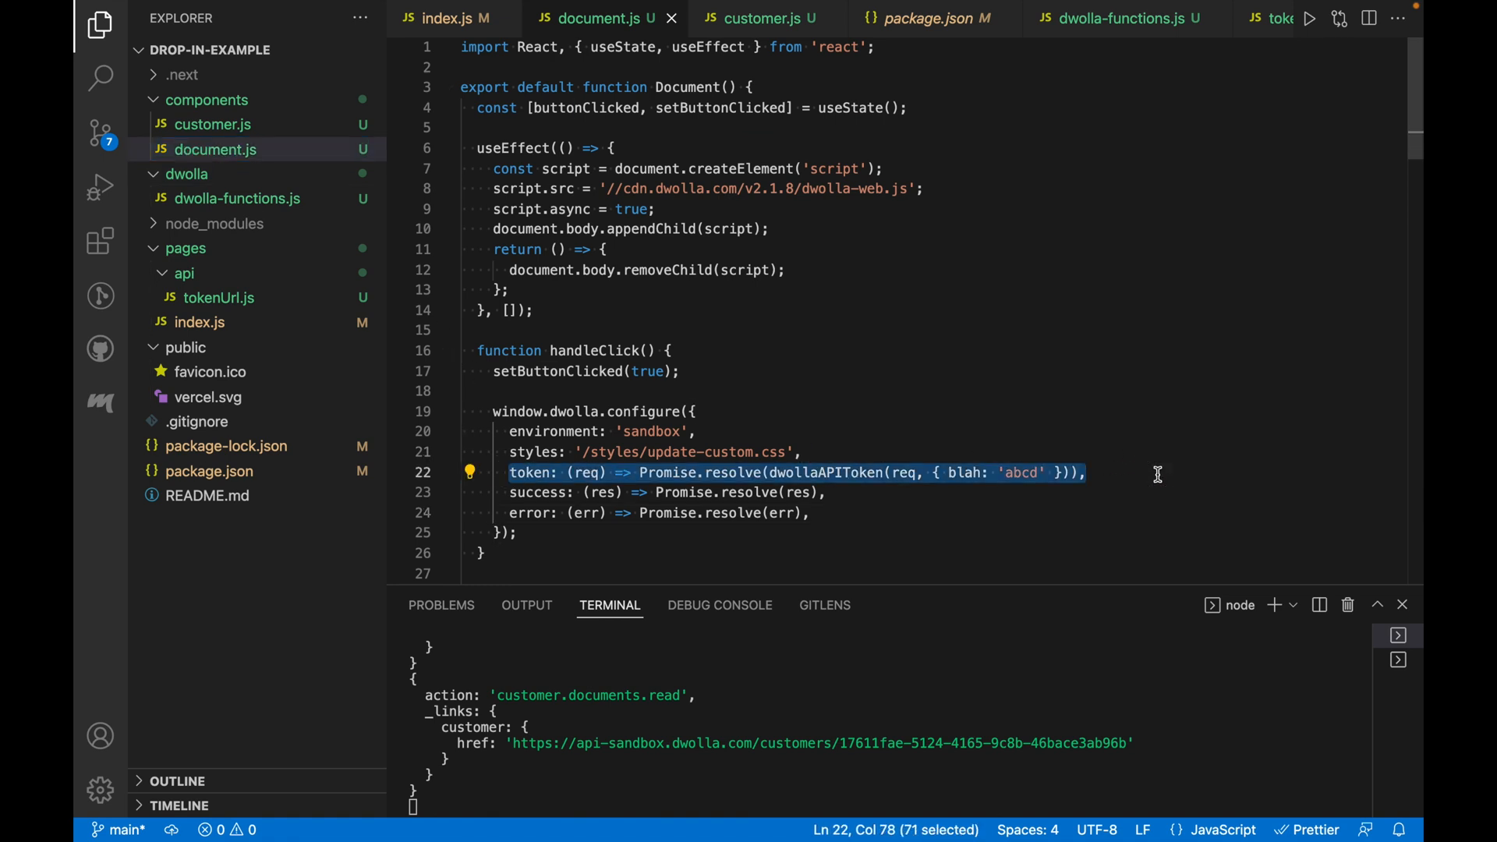